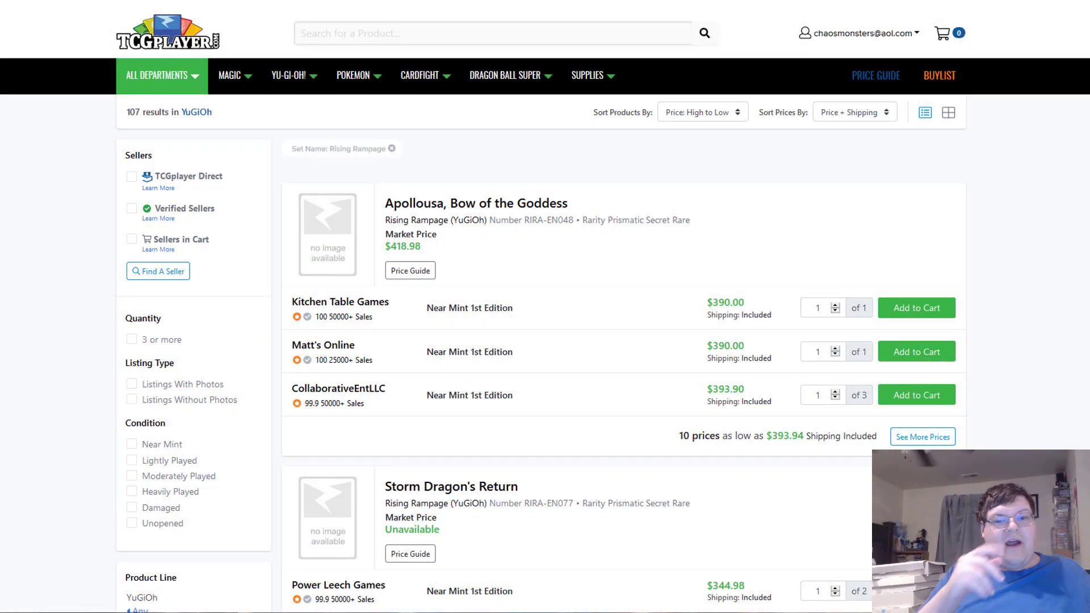
{"action": "mouse_move", "coordinate": [586, 165]}
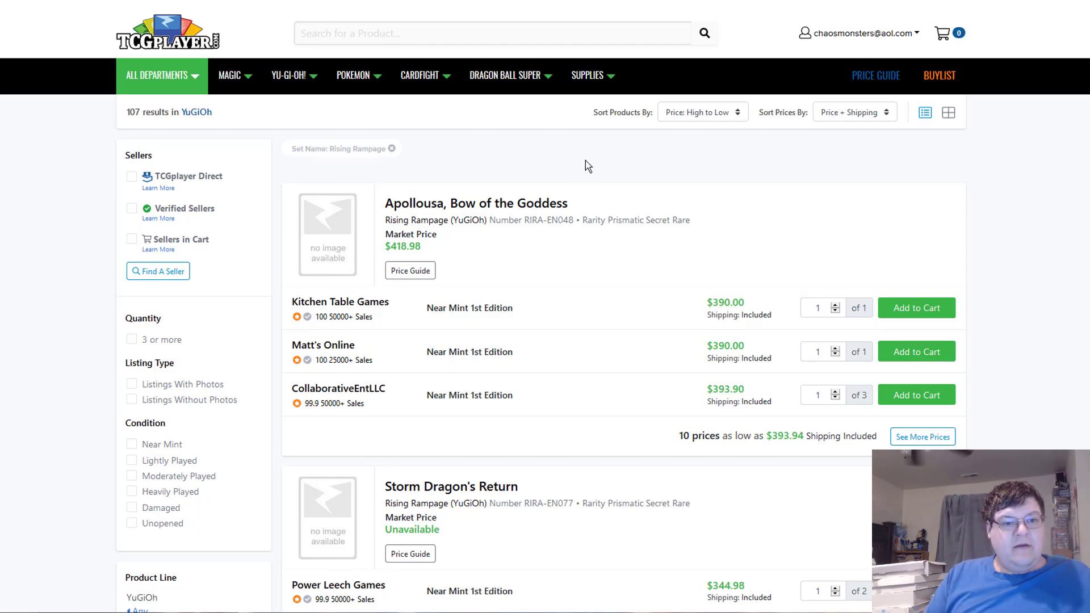
- Review market and lowest seller prices of the top Rising Rampage cards, sorted high to low
{"action": "scroll", "scroll_direction": "down", "scroll_amount": 3}
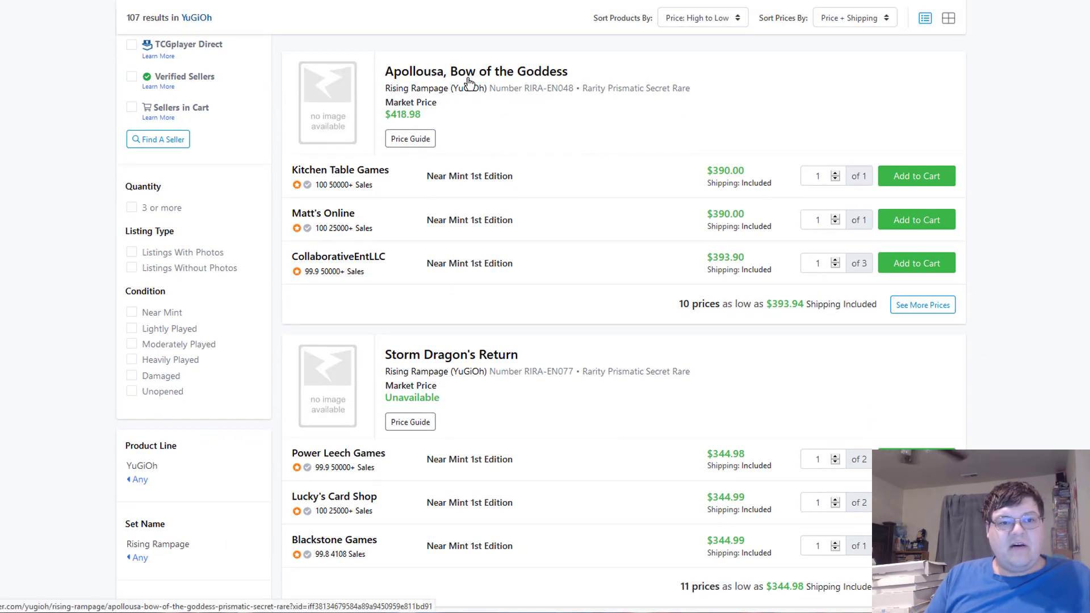
{"action": "double_click", "coordinate": [666, 87]}
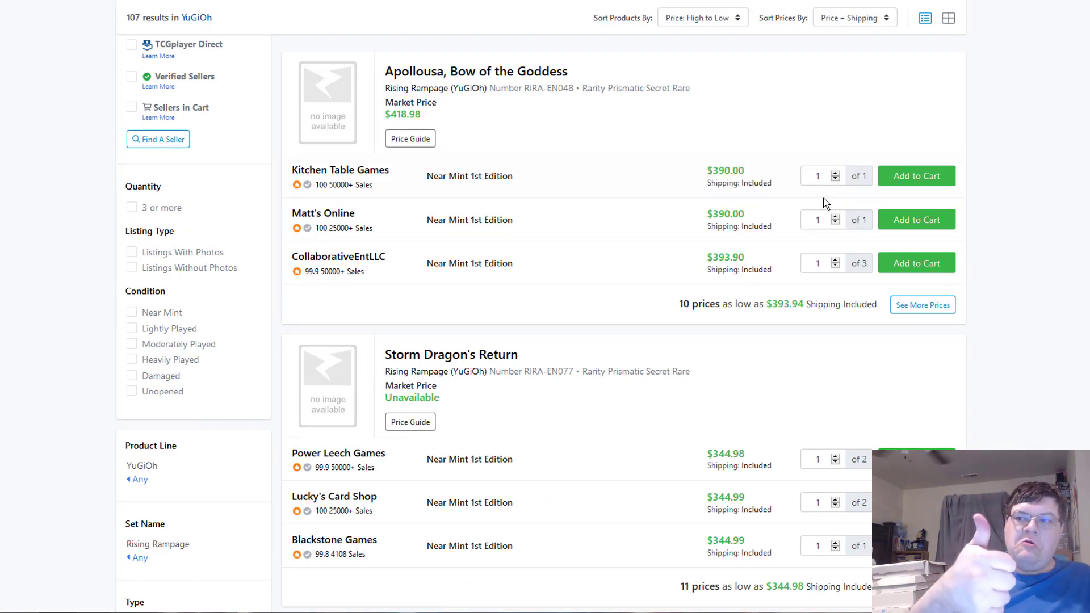
{"action": "scroll", "scroll_direction": "down", "scroll_amount": 3}
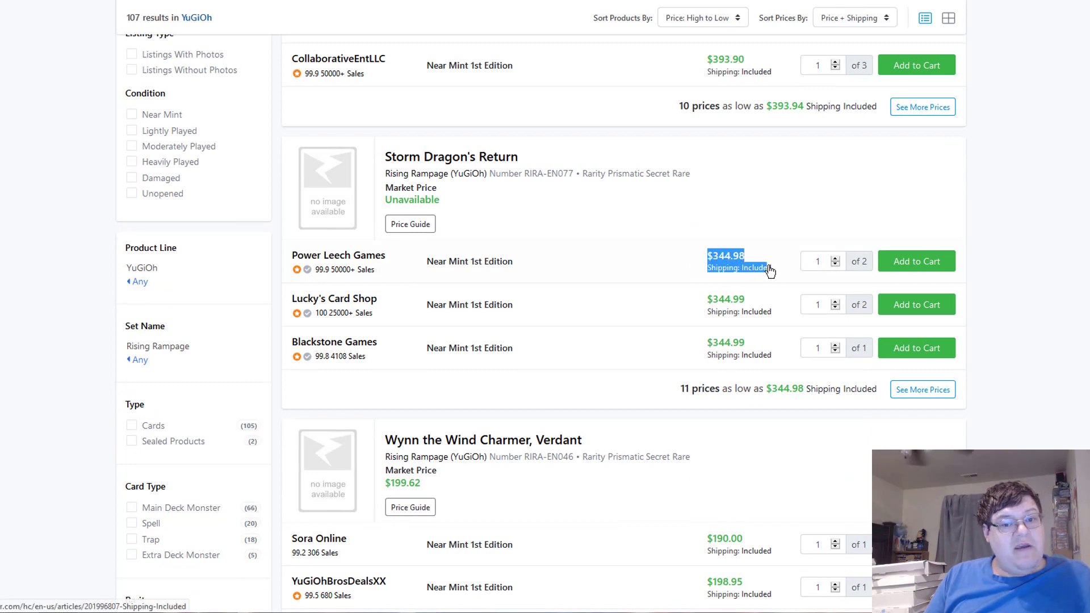
{"action": "mouse_move", "coordinate": [647, 221]}
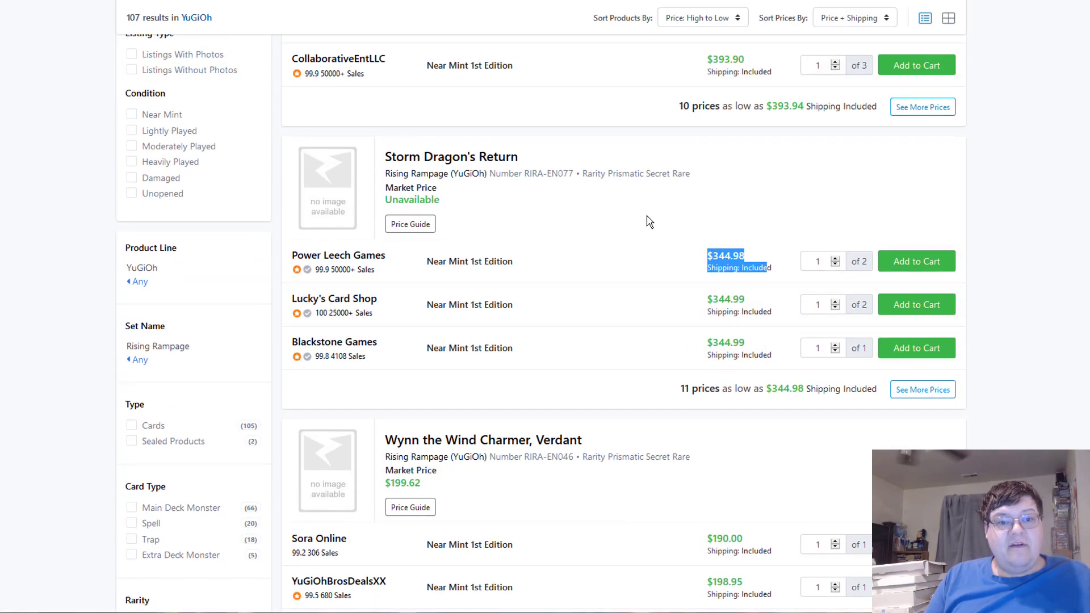
{"action": "scroll", "scroll_direction": "down", "scroll_amount": 3}
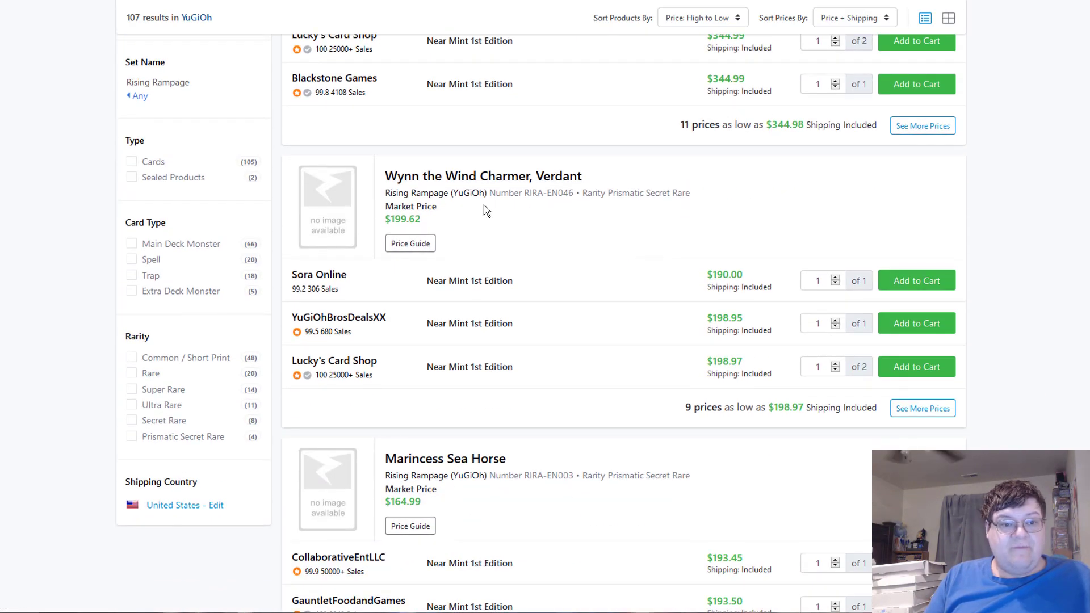
{"action": "scroll", "scroll_direction": "down", "scroll_amount": 3}
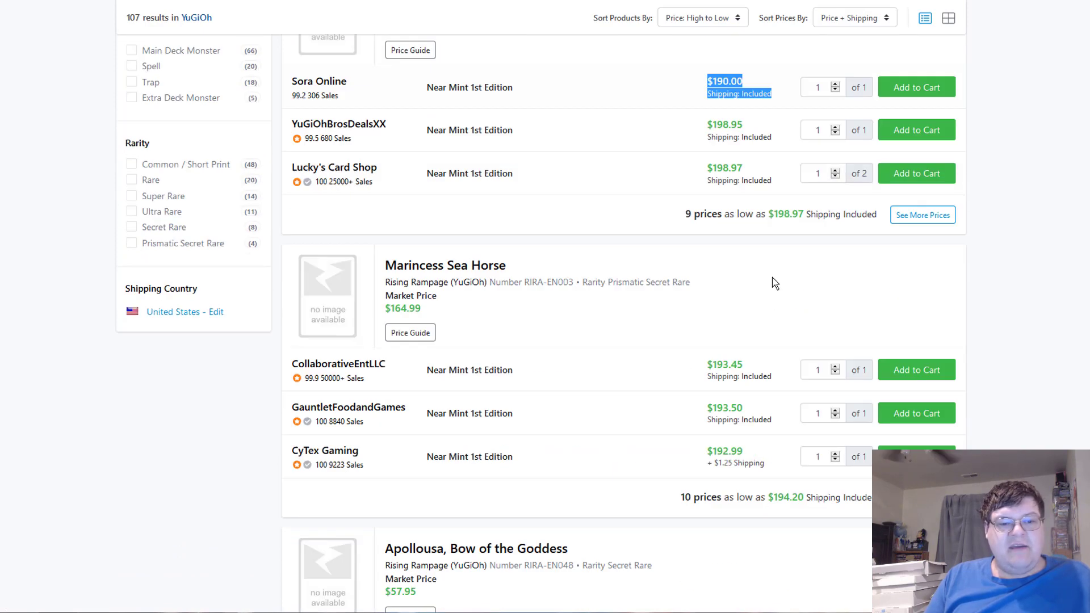
{"action": "scroll", "scroll_direction": "down", "scroll_amount": 3}
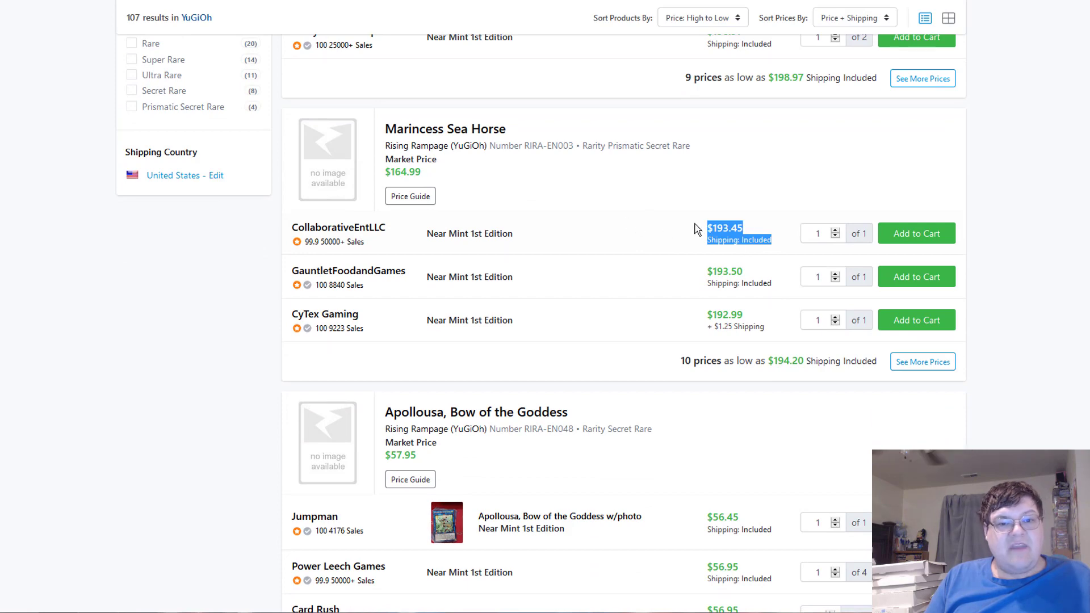
{"action": "scroll", "scroll_direction": "down", "scroll_amount": 3}
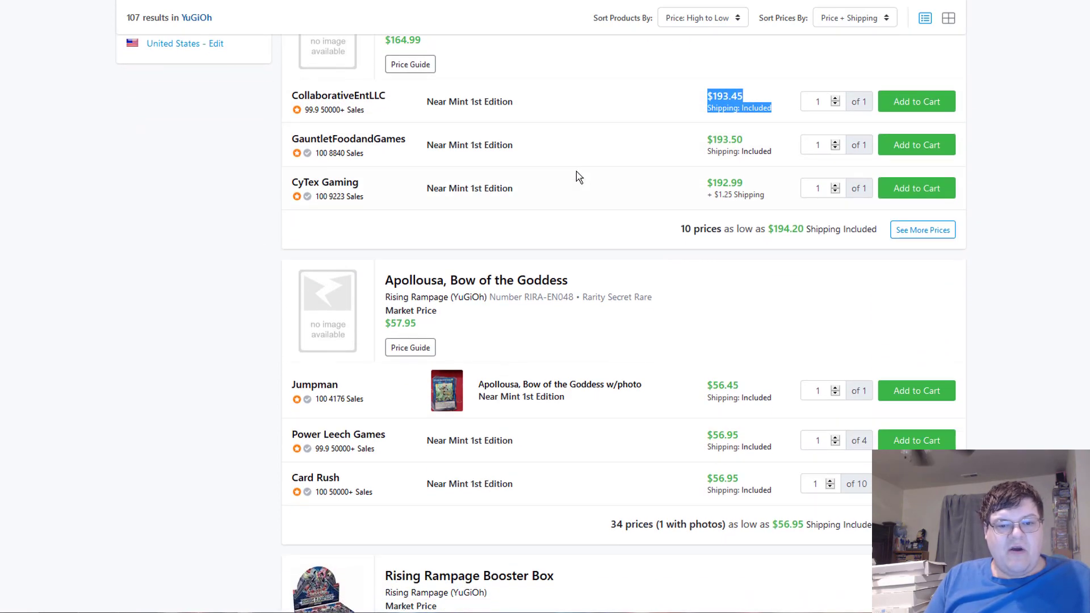
{"action": "scroll", "scroll_direction": "down", "scroll_amount": 3}
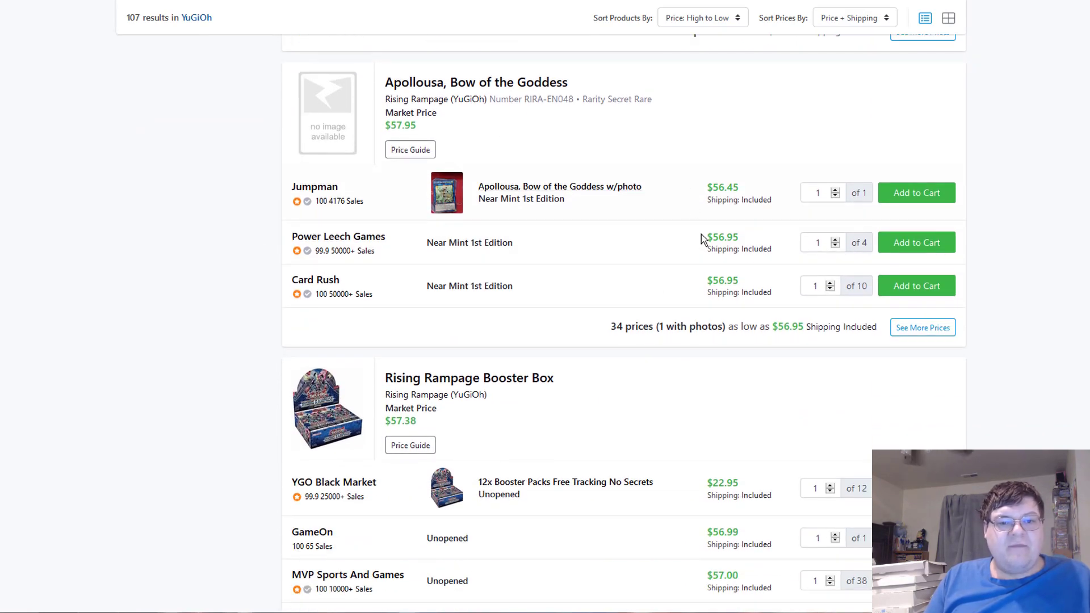
- Note Apollousa's $56.95 seller price and continue checking prices down toward the page end
{"action": "double_click", "coordinate": [721, 237]}
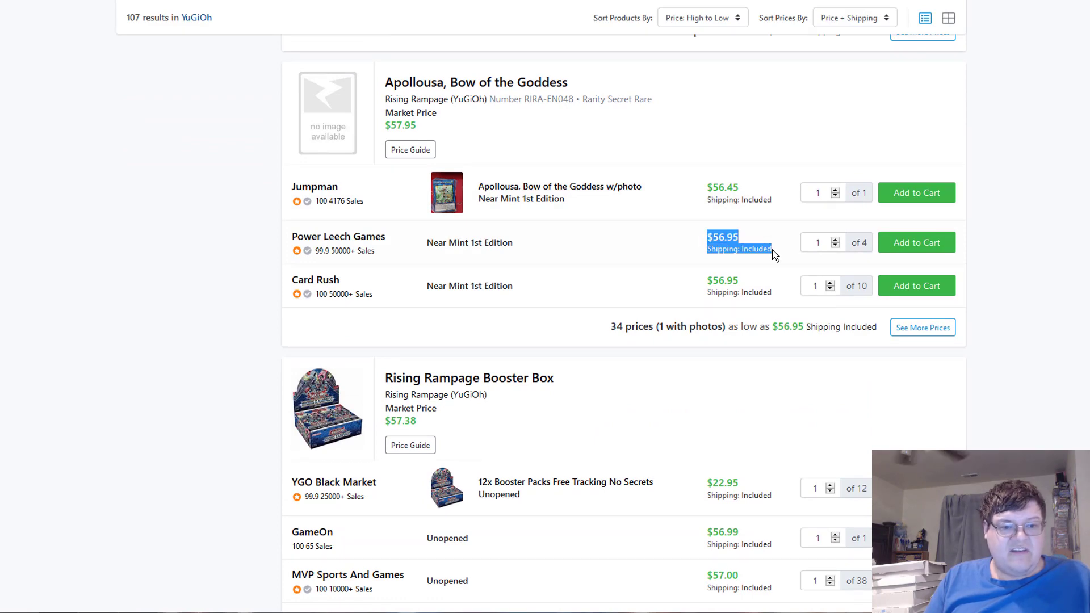
{"action": "scroll", "scroll_direction": "down", "scroll_amount": 3}
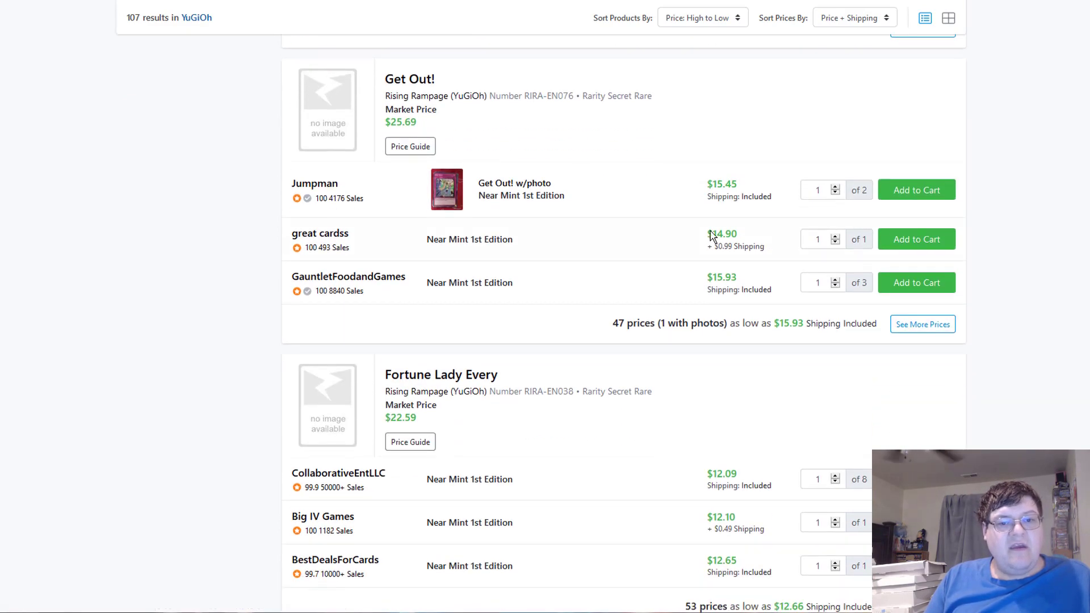
{"action": "scroll", "scroll_direction": "down", "scroll_amount": 3}
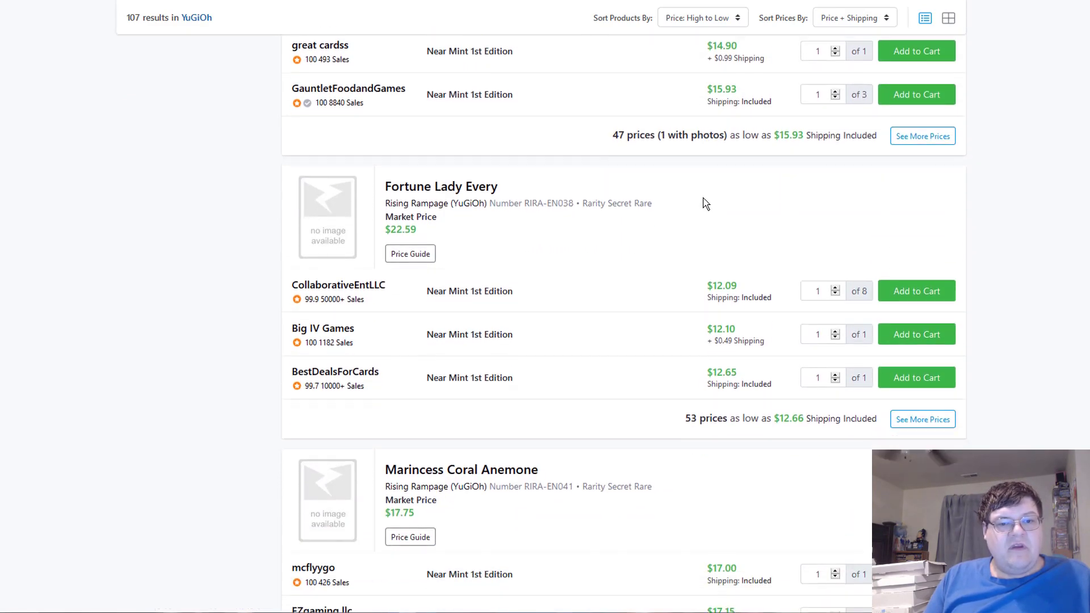
{"action": "scroll", "scroll_direction": "down", "scroll_amount": 3}
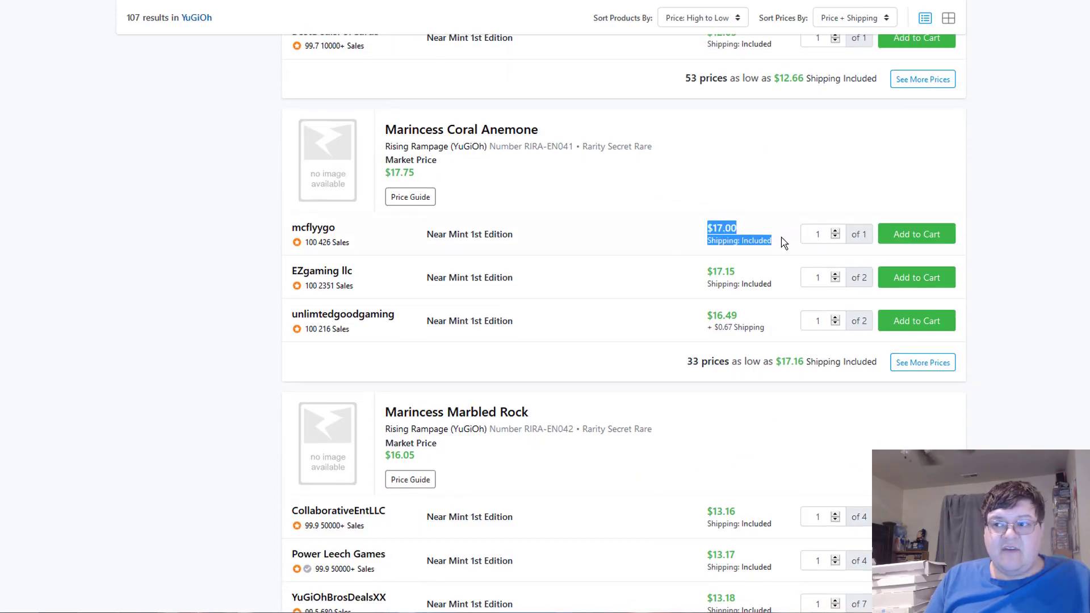
{"action": "scroll", "scroll_direction": "down", "scroll_amount": 3}
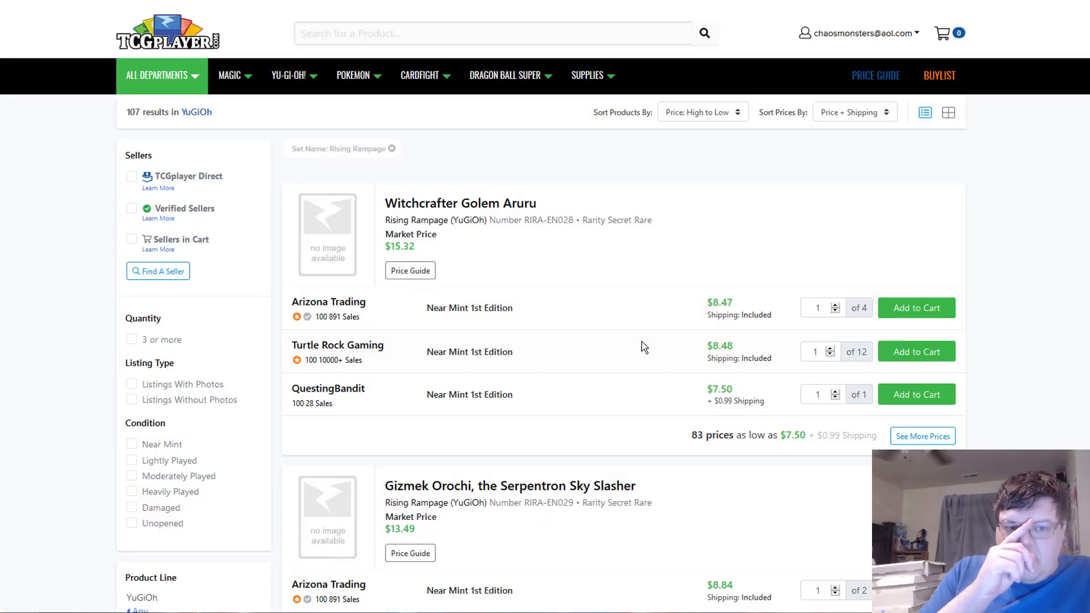
{"action": "mouse_move", "coordinate": [672, 327]}
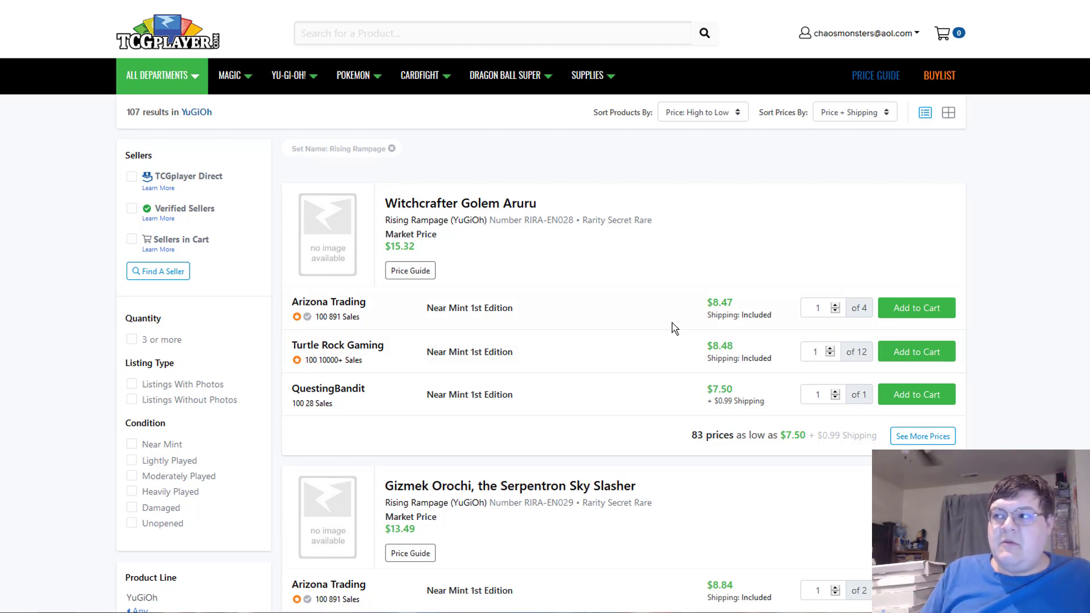
{"action": "mouse_move", "coordinate": [587, 340]}
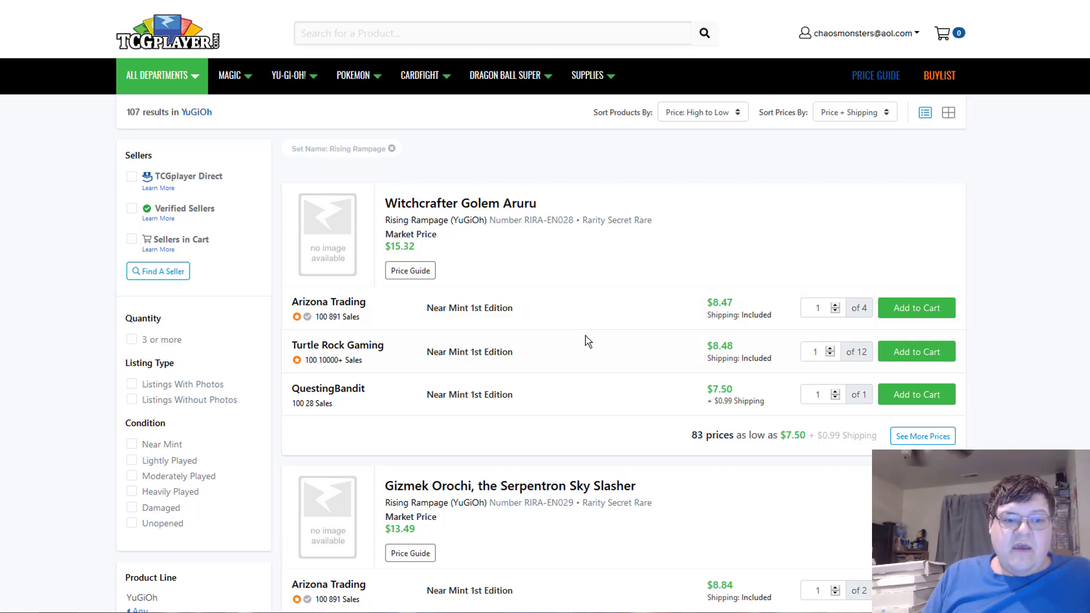
- Review the second page of Rising Rampage card prices from the top
{"action": "scroll", "scroll_direction": "down", "scroll_amount": 3}
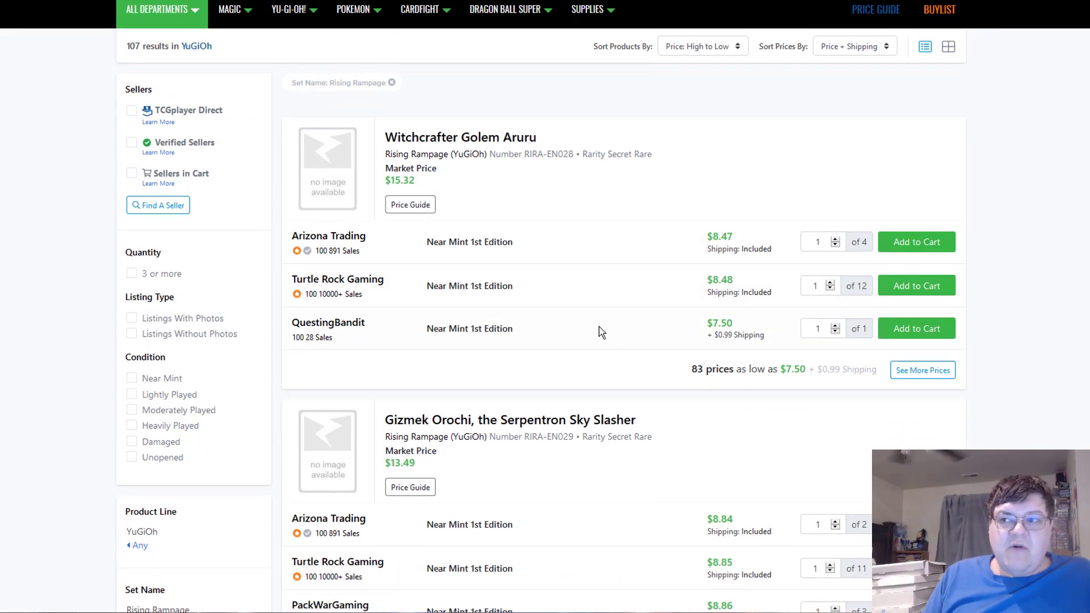
{"action": "mouse_move", "coordinate": [610, 331]}
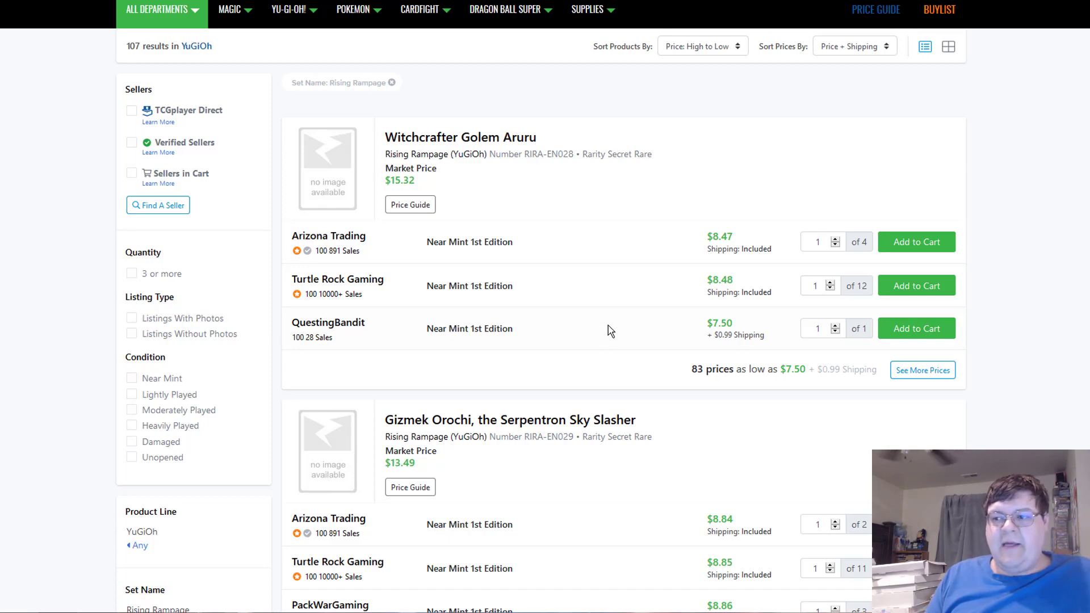
{"action": "scroll", "scroll_direction": "down", "scroll_amount": 3}
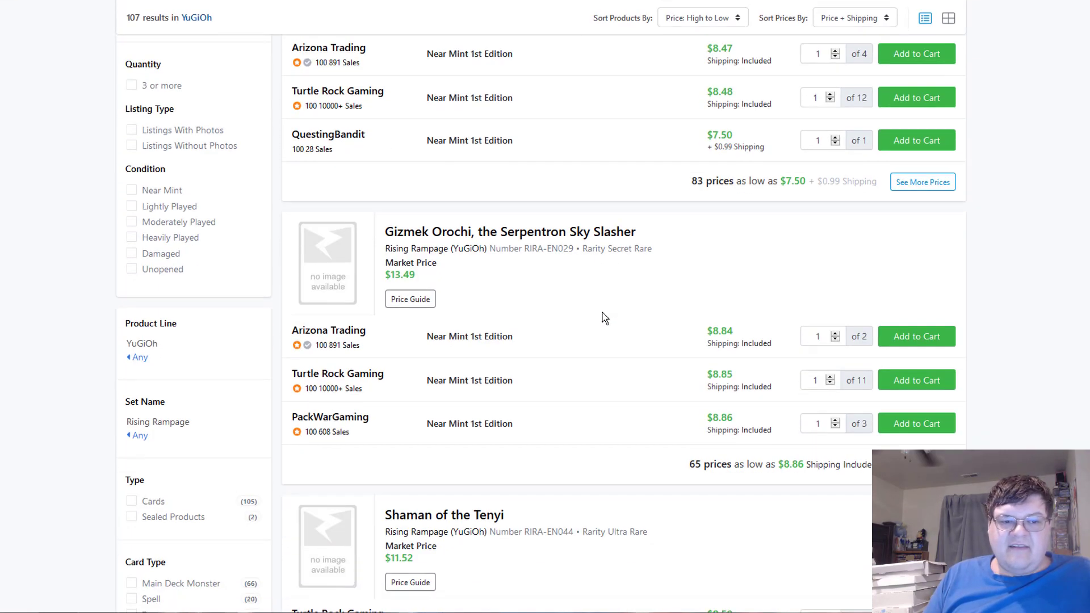
{"action": "scroll", "scroll_direction": "down", "scroll_amount": 3}
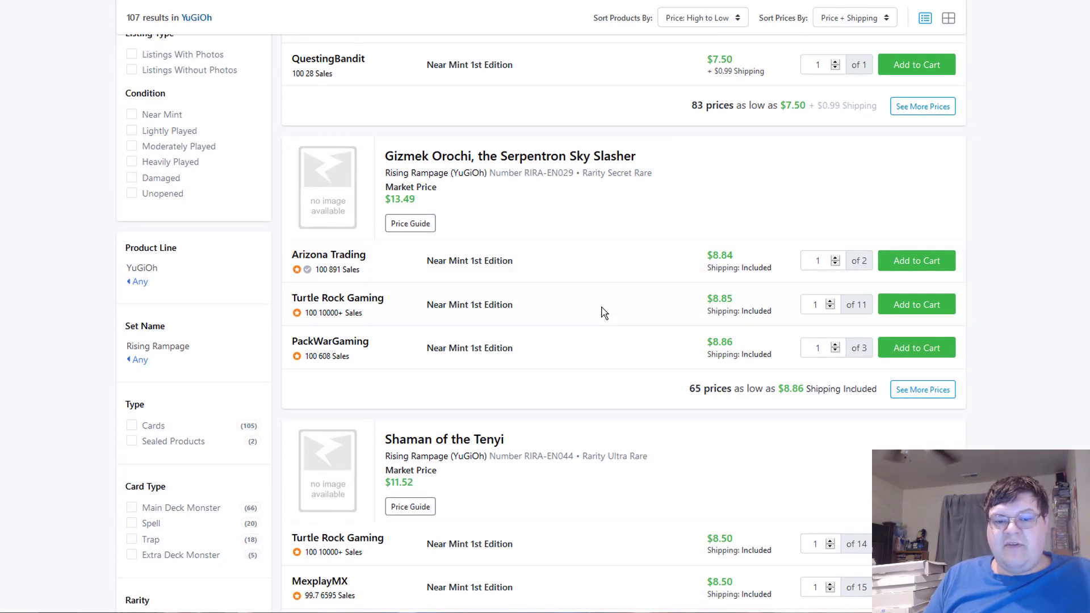
{"action": "scroll", "scroll_direction": "down", "scroll_amount": 3}
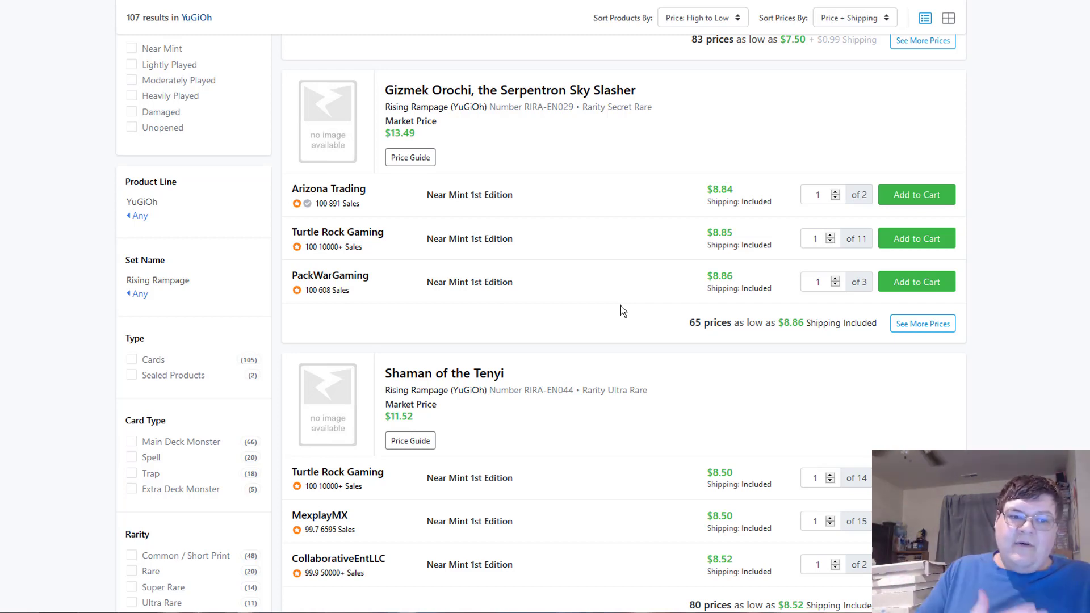
{"action": "scroll", "scroll_direction": "down", "scroll_amount": 3}
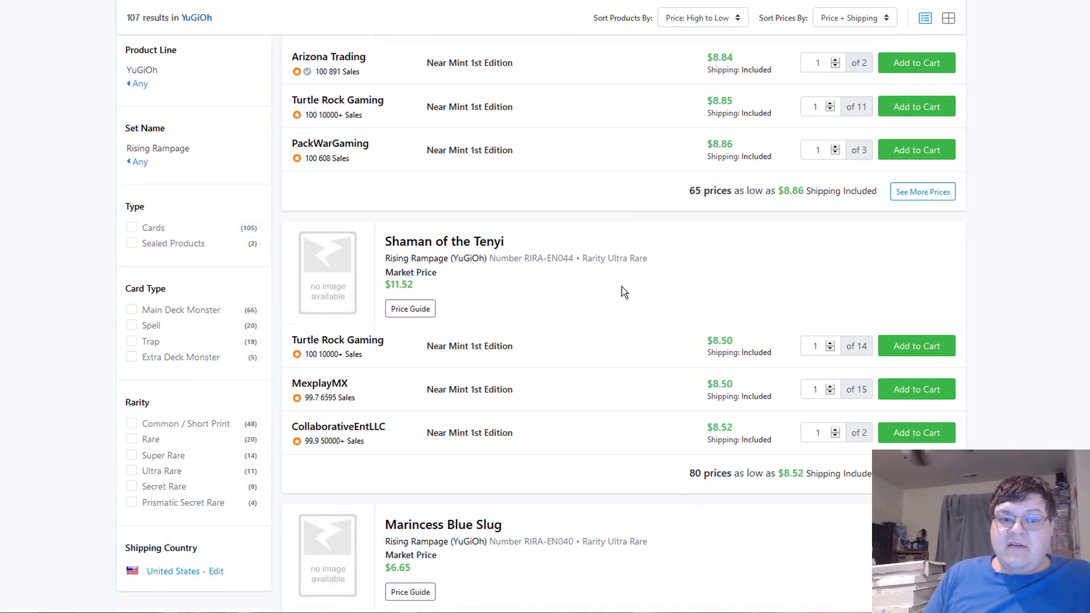
{"action": "scroll", "scroll_direction": "down", "scroll_amount": 3}
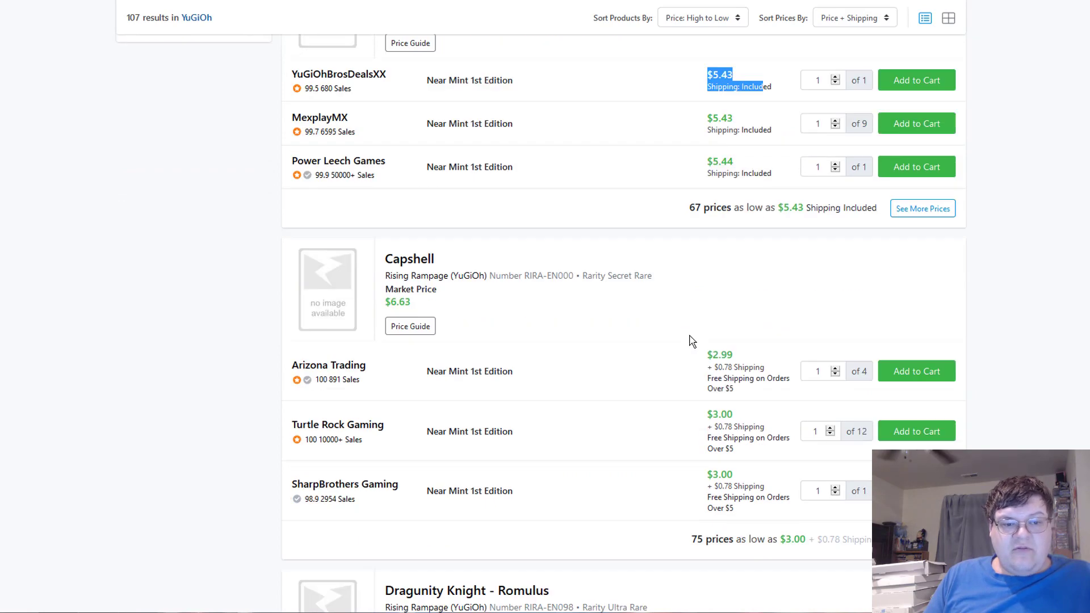
- Finish the page-two cards and move to page 3, opening with Marincess Wave
{"action": "scroll", "scroll_direction": "down", "scroll_amount": 3}
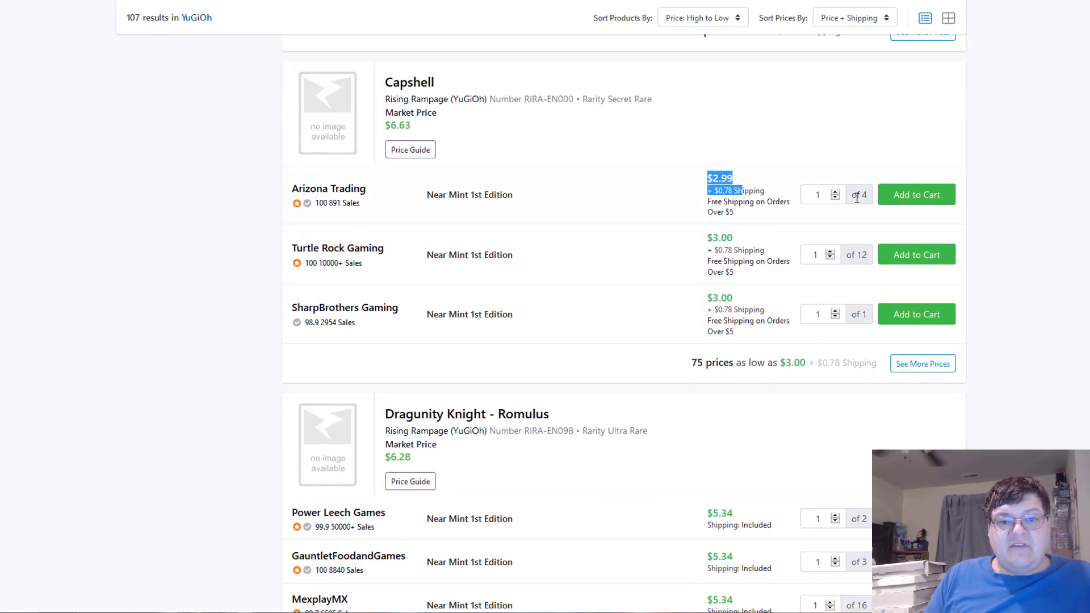
{"action": "scroll", "scroll_direction": "down", "scroll_amount": 3}
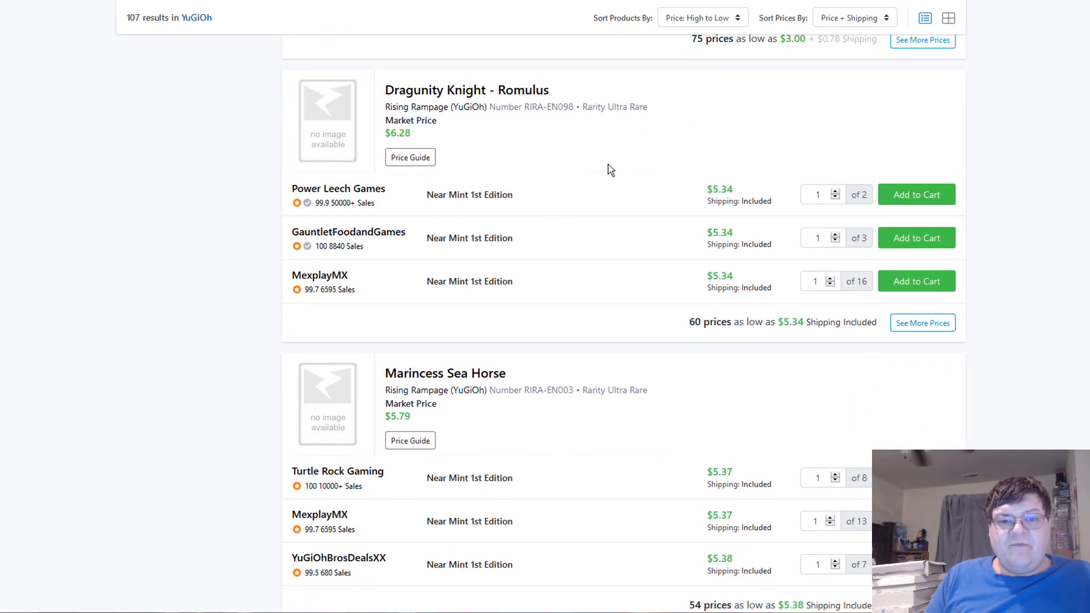
{"action": "scroll", "scroll_direction": "down", "scroll_amount": 3}
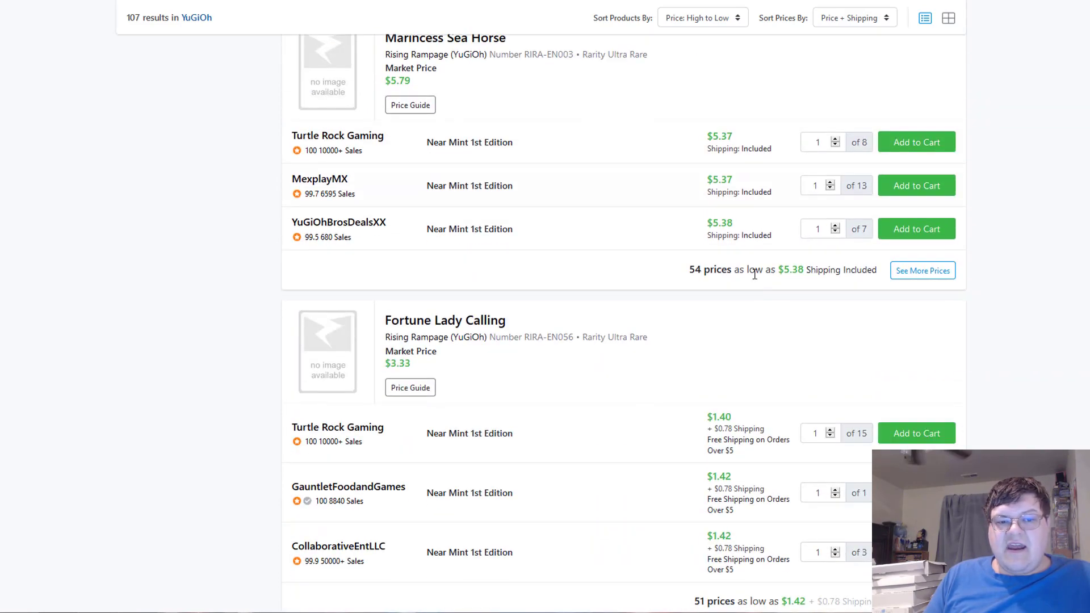
{"action": "scroll", "scroll_direction": "down", "scroll_amount": 3}
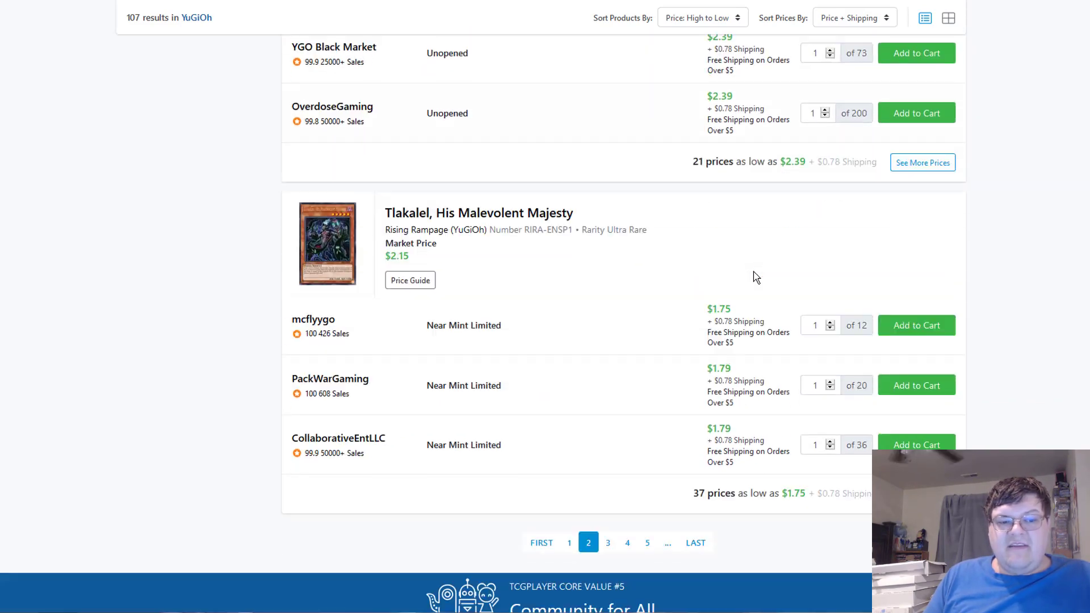
{"action": "scroll", "scroll_direction": "down", "scroll_amount": 3}
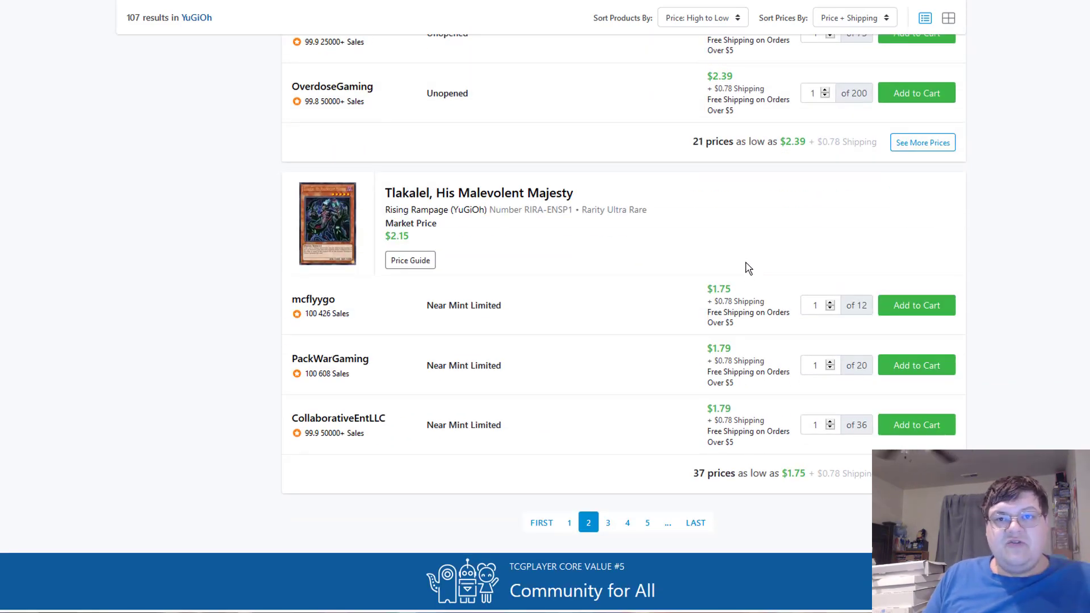
{"action": "mouse_move", "coordinate": [609, 522]}
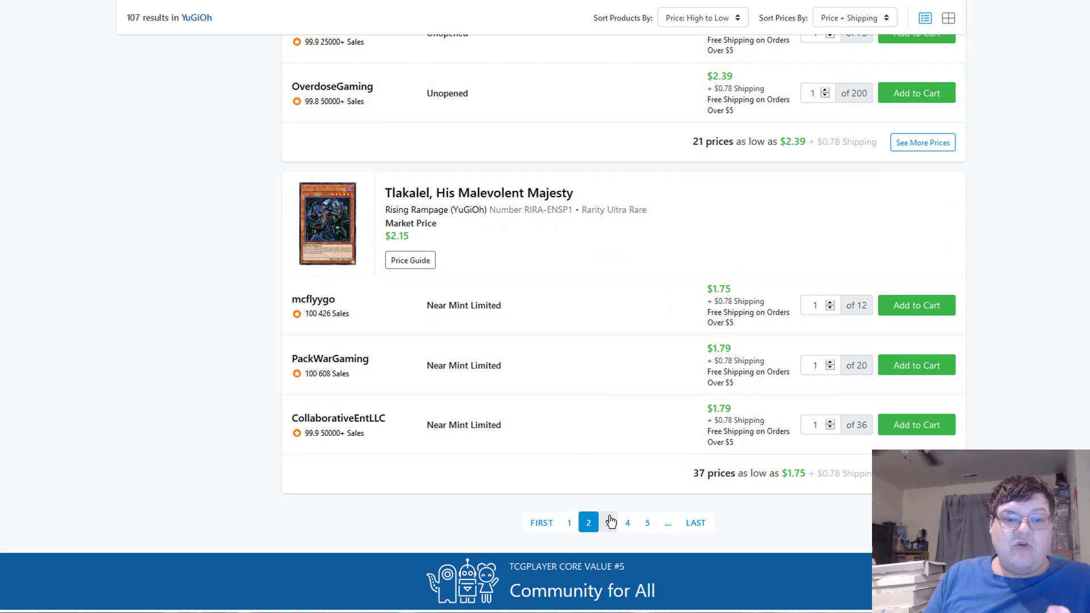
{"action": "left_click", "coordinate": [607, 522]}
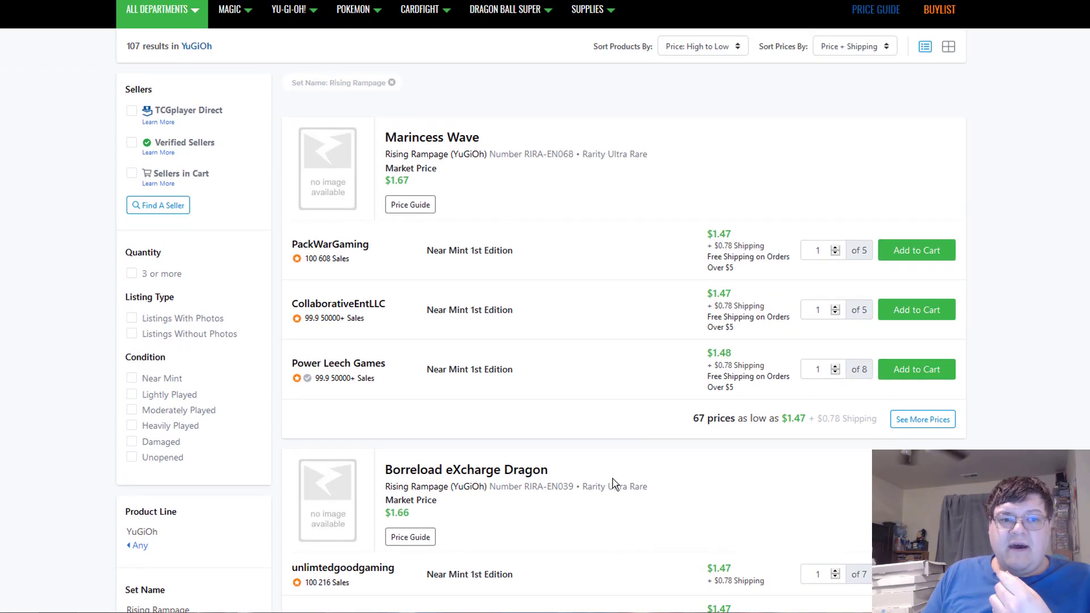
{"action": "scroll", "scroll_direction": "down", "scroll_amount": 3}
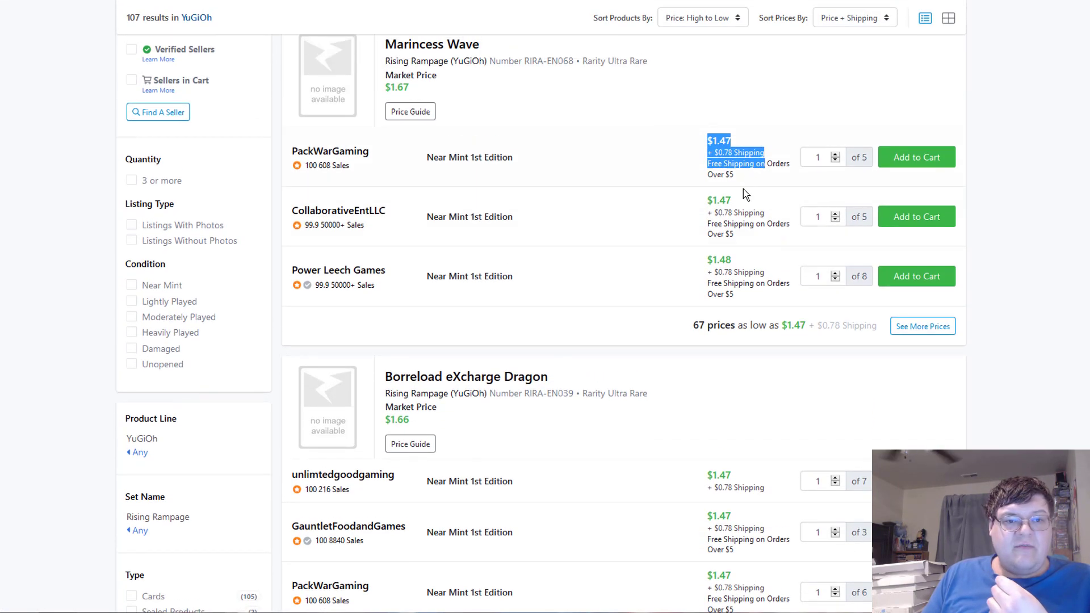
{"action": "scroll", "scroll_direction": "down", "scroll_amount": 3}
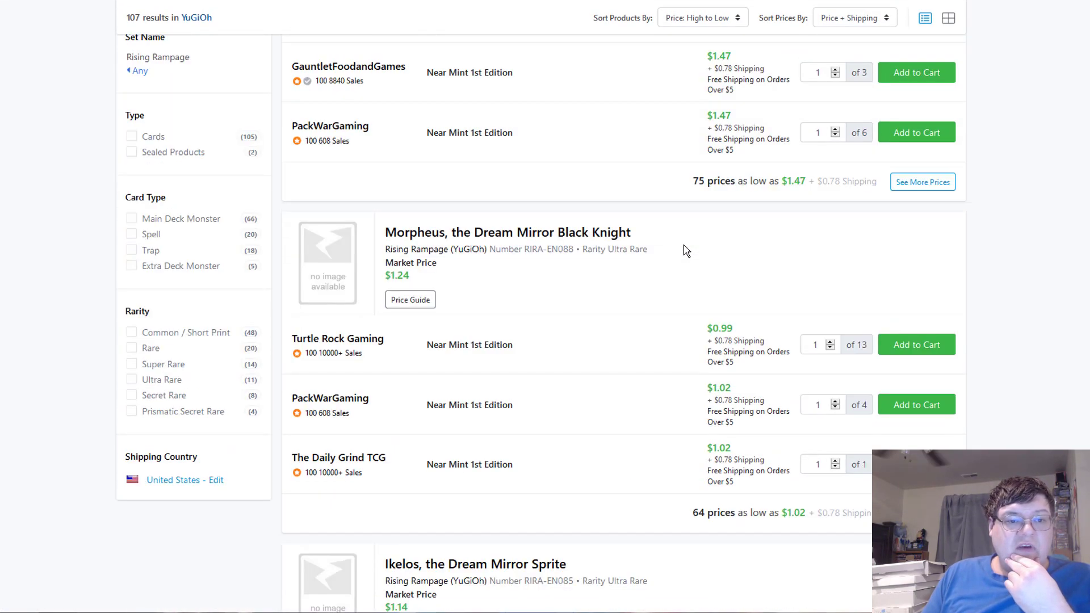
{"action": "scroll", "scroll_direction": "up", "scroll_amount": 3}
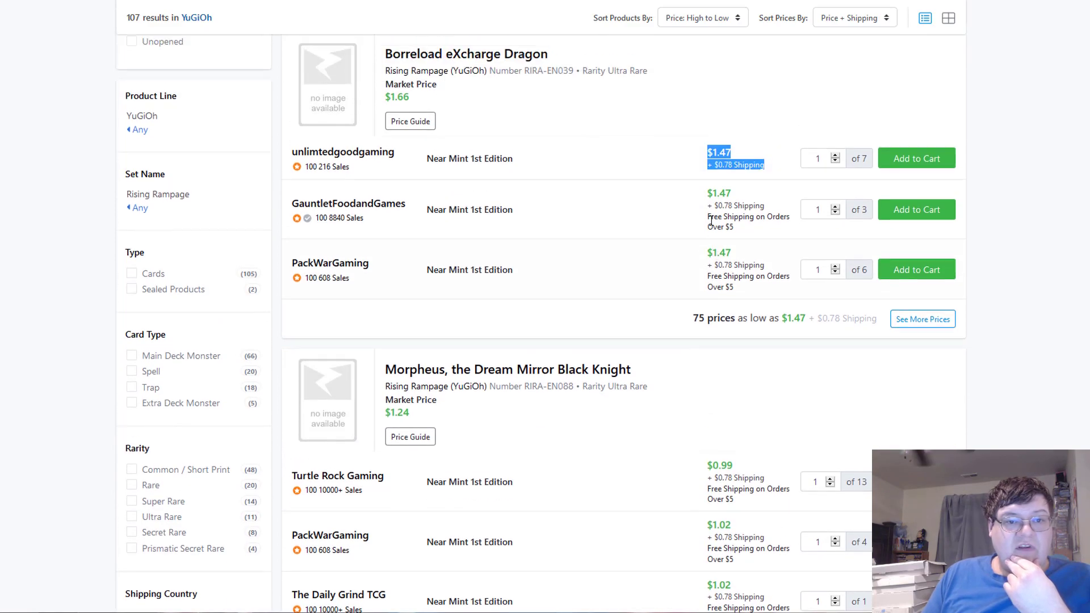
{"action": "scroll", "scroll_direction": "down", "scroll_amount": 3}
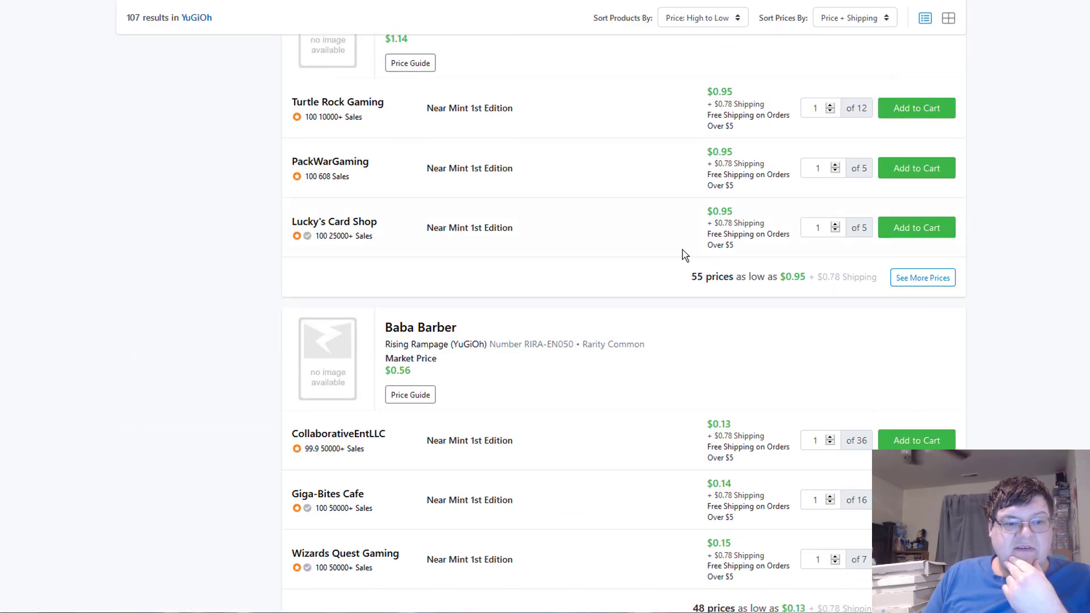
{"action": "scroll", "scroll_direction": "down", "scroll_amount": 3}
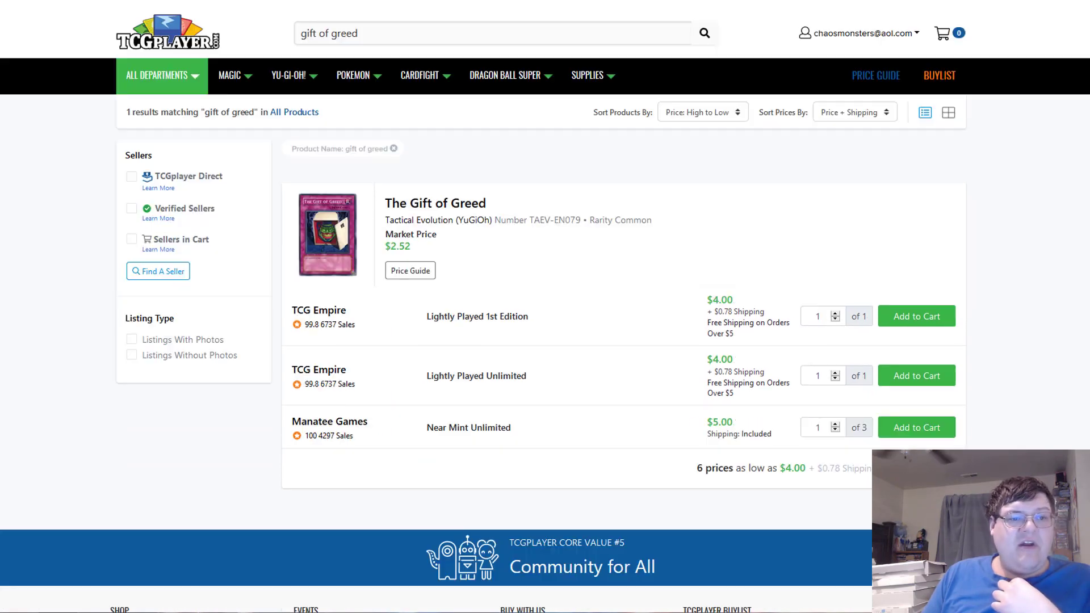
- Browse The Gift of Greed page and the Ronintoadin and Emmersblade search result prices
{"action": "scroll", "scroll_direction": "down", "scroll_amount": 3}
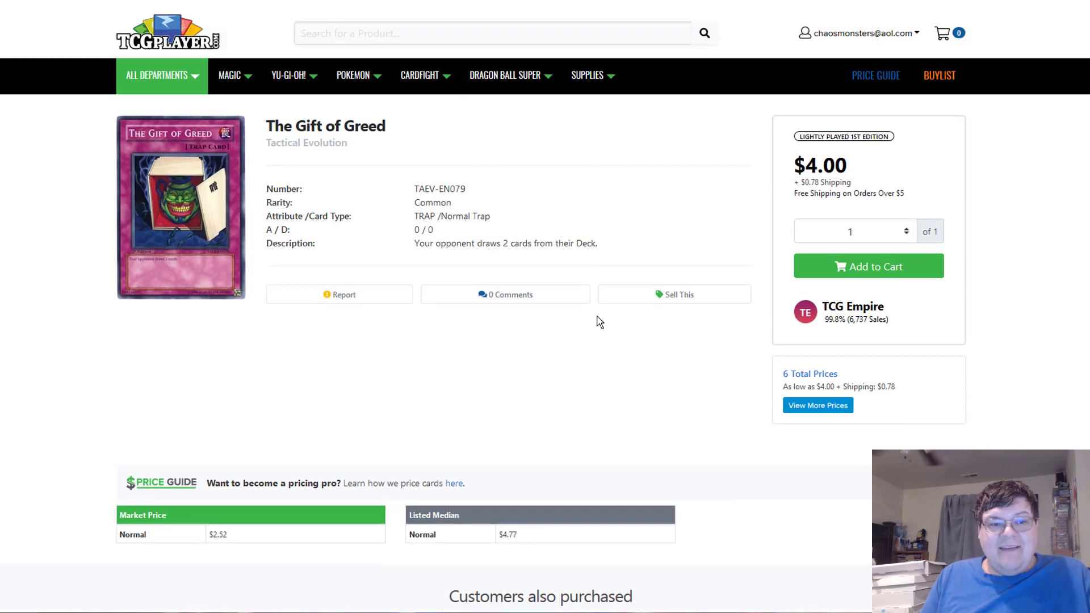
{"action": "scroll", "scroll_direction": "down", "scroll_amount": 3}
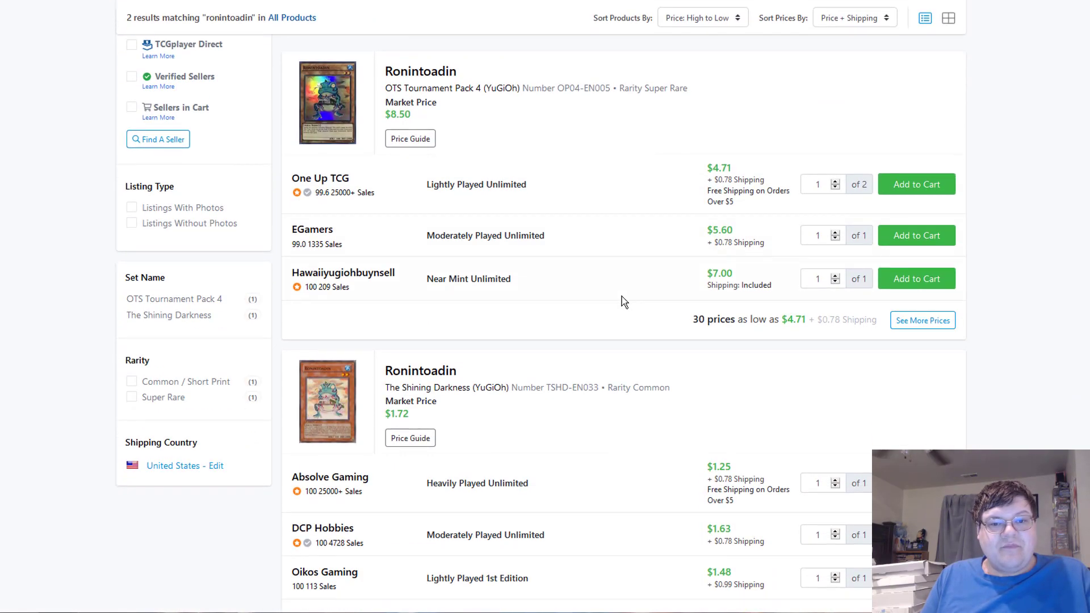
{"action": "scroll", "scroll_direction": "down", "scroll_amount": 3}
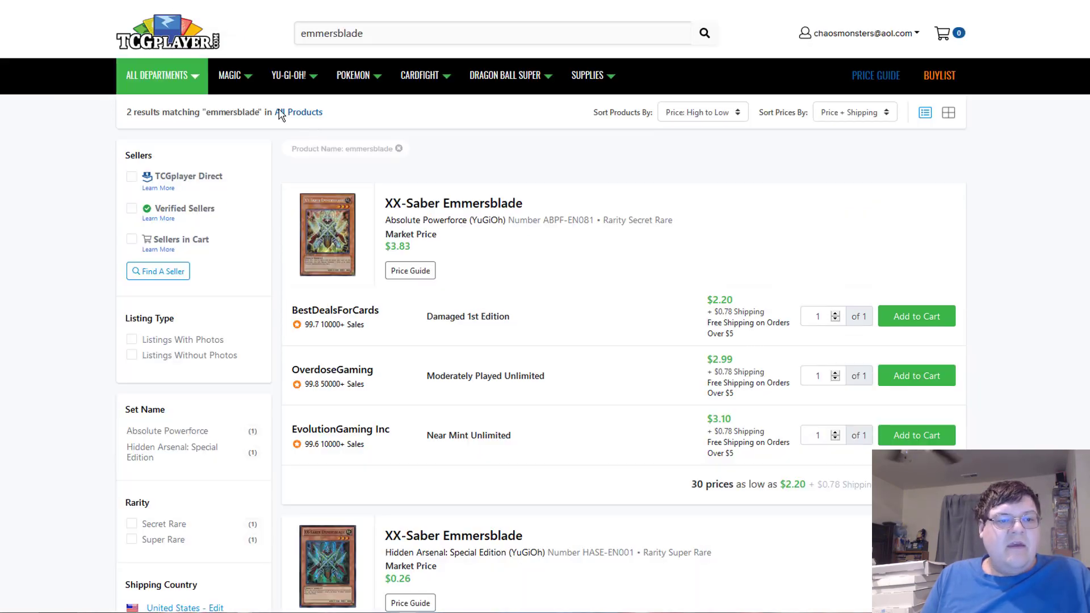
- Page through XX-Saber Emmersblade's full seller list to listings 21–30 of 32
{"action": "scroll", "scroll_direction": "down", "scroll_amount": 3}
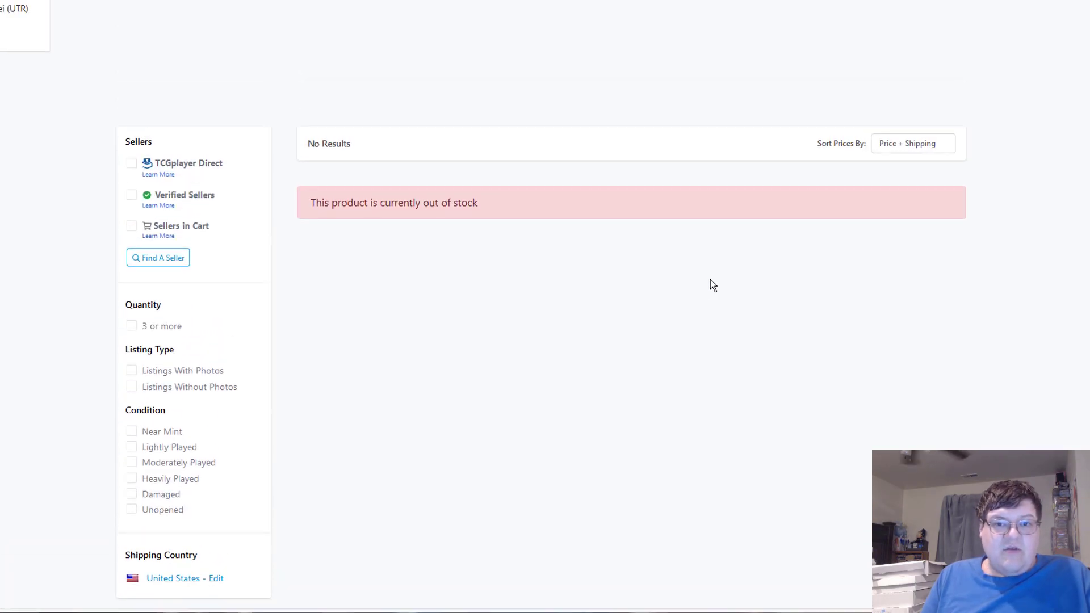
{"action": "scroll", "scroll_direction": "down", "scroll_amount": 3}
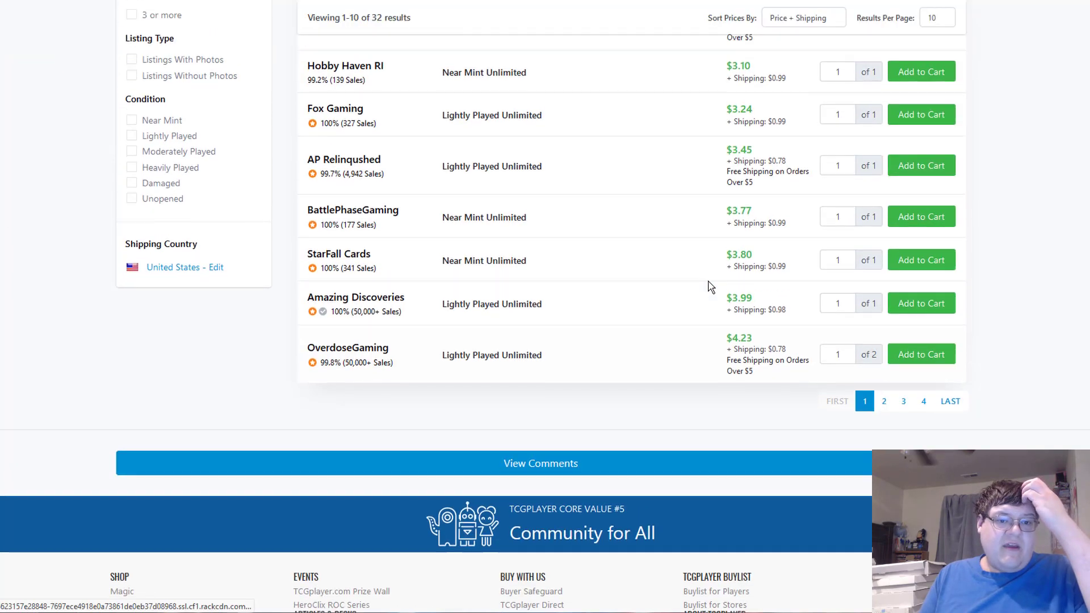
{"action": "scroll", "scroll_direction": "up", "scroll_amount": 3}
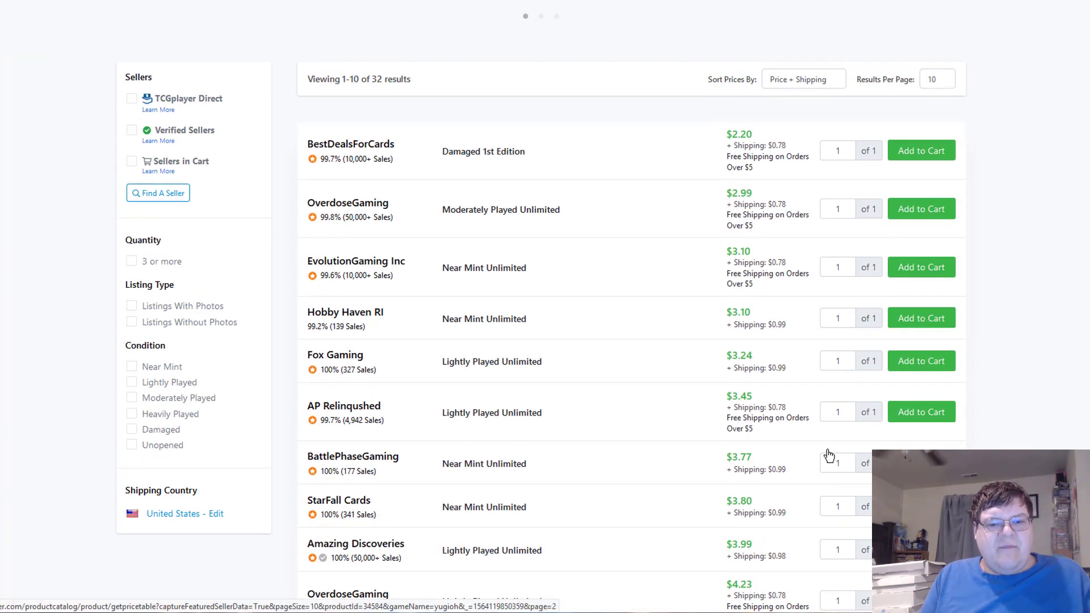
{"action": "scroll", "scroll_direction": "down", "scroll_amount": 3}
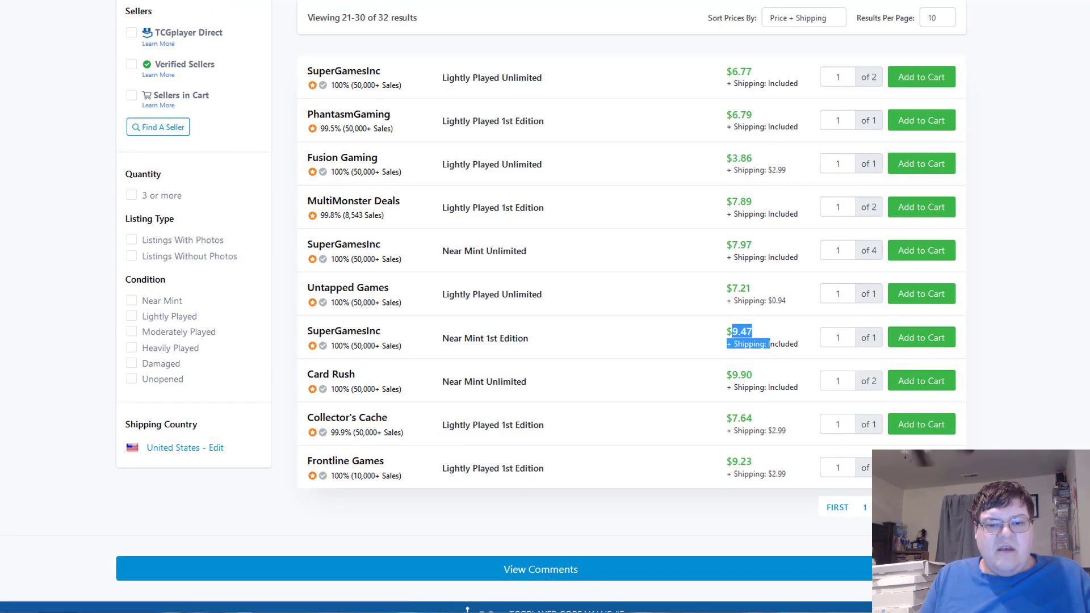
{"action": "left_click", "coordinate": [903, 159]}
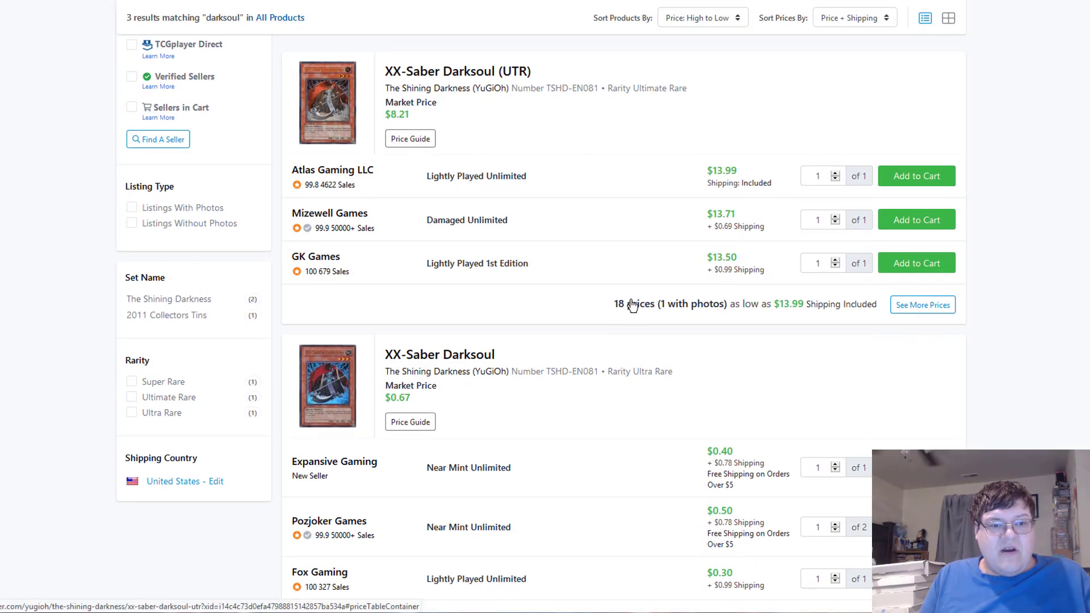
{"action": "mouse_move", "coordinate": [629, 292]}
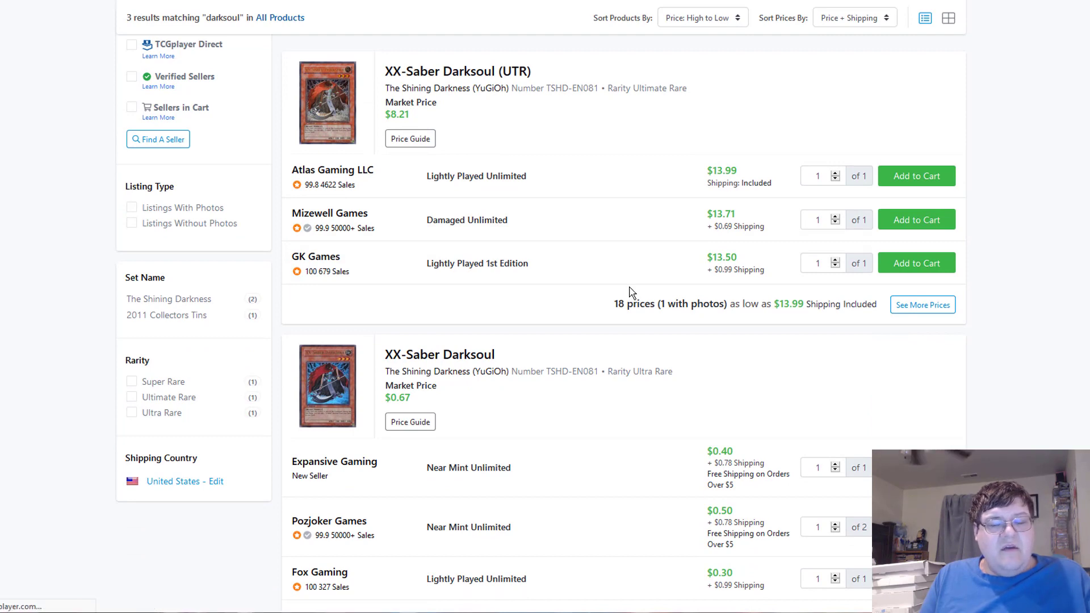
{"action": "mouse_move", "coordinate": [638, 285]}
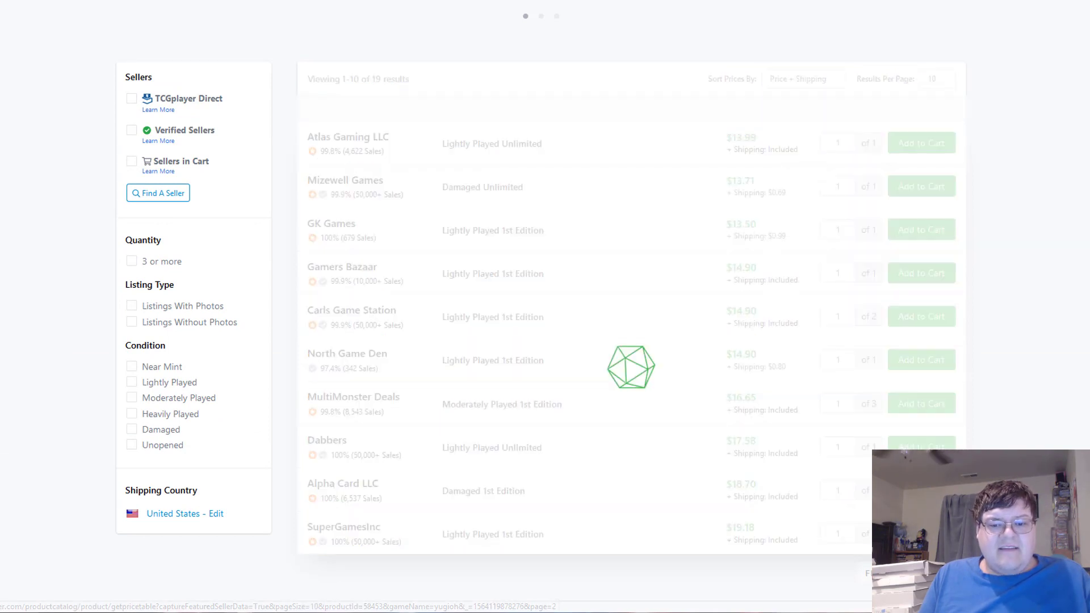
{"action": "mouse_move", "coordinate": [787, 377]}
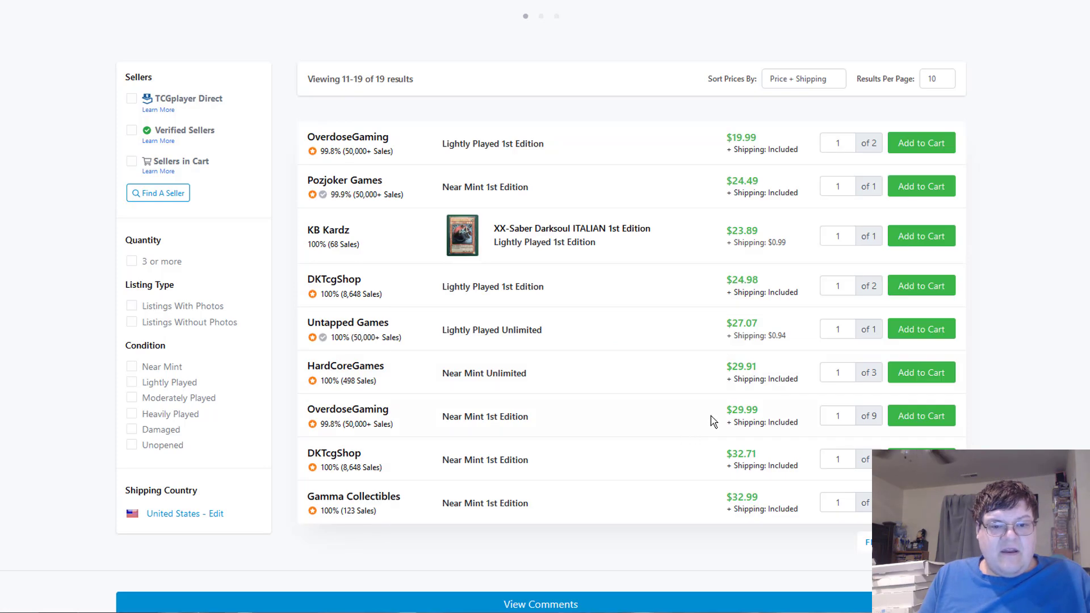
- Check prices in the Darksoul, Swap Frog and Dragon Ravine search results
{"action": "double_click", "coordinate": [741, 410]}
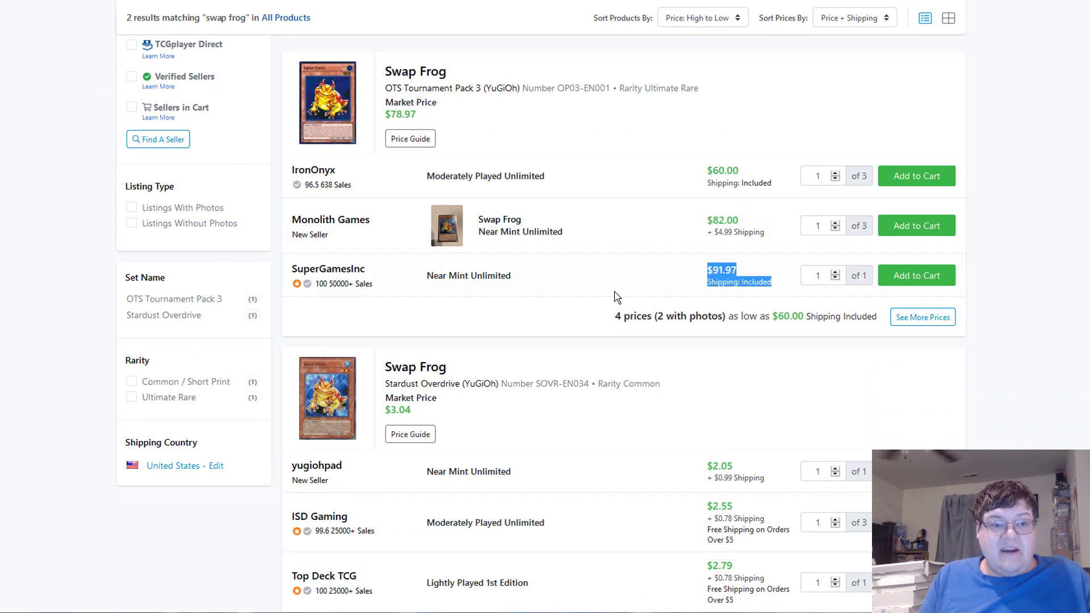
{"action": "scroll", "scroll_direction": "down", "scroll_amount": 3}
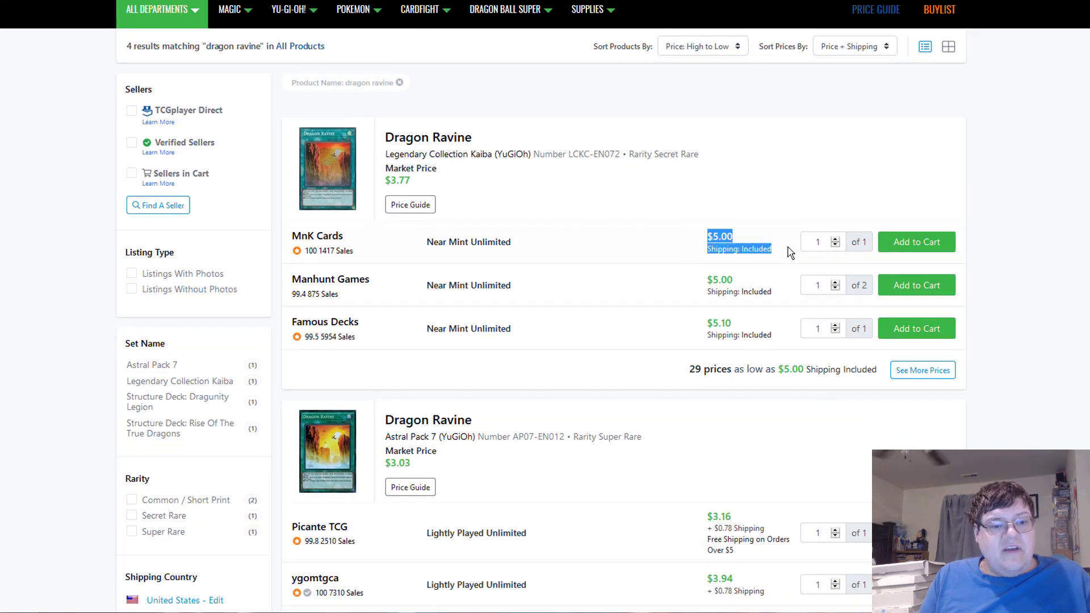
{"action": "scroll", "scroll_direction": "down", "scroll_amount": 3}
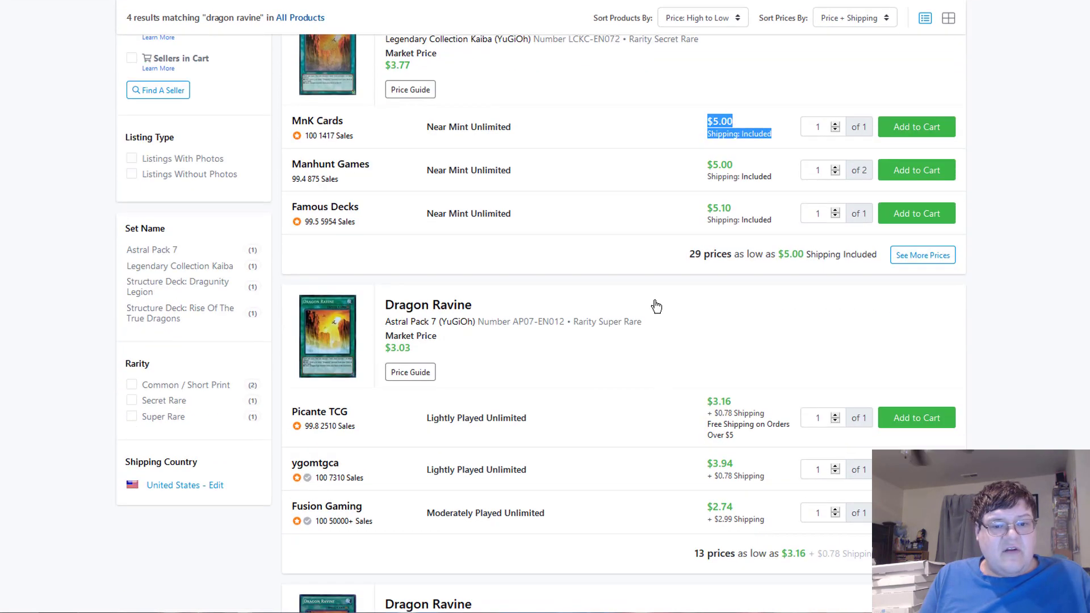
{"action": "scroll", "scroll_direction": "down", "scroll_amount": 3}
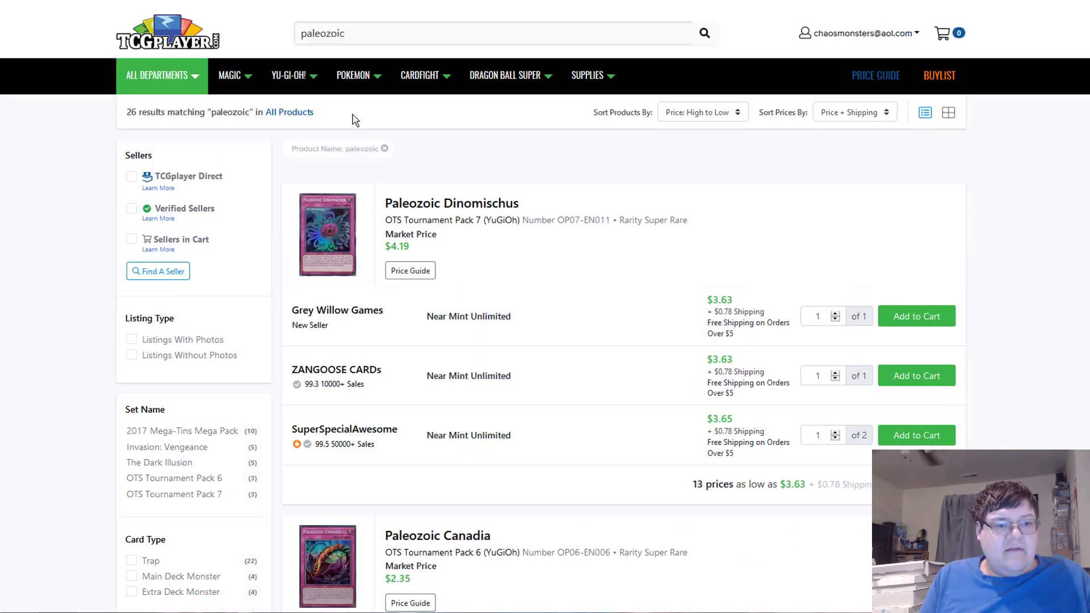
{"action": "scroll", "scroll_direction": "down", "scroll_amount": 3}
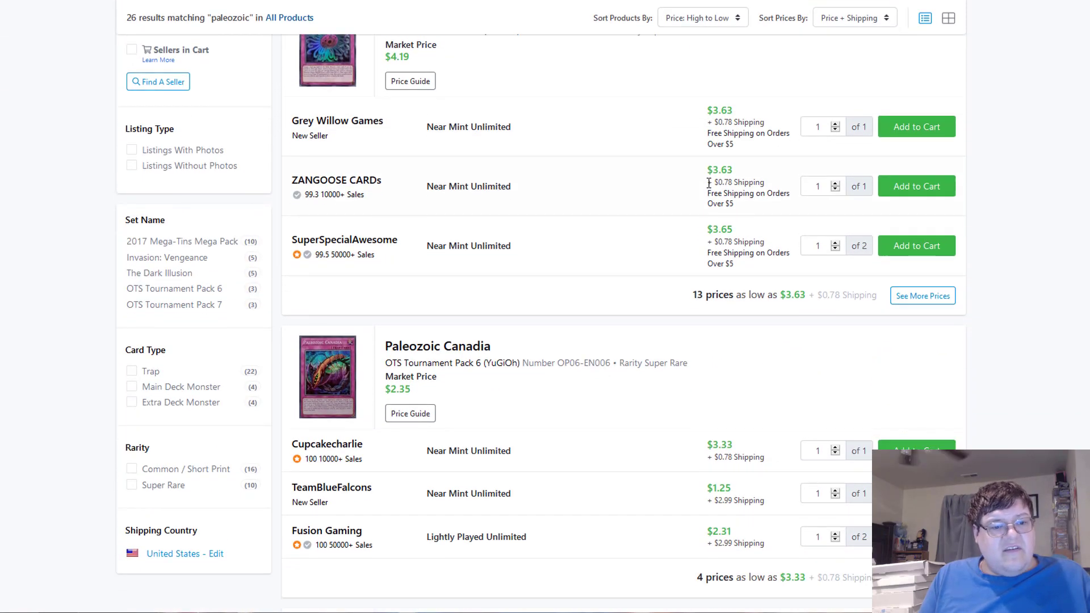
- Browse the Paleozoic and Card Ejector results down to their prices
{"action": "scroll", "scroll_direction": "down", "scroll_amount": 3}
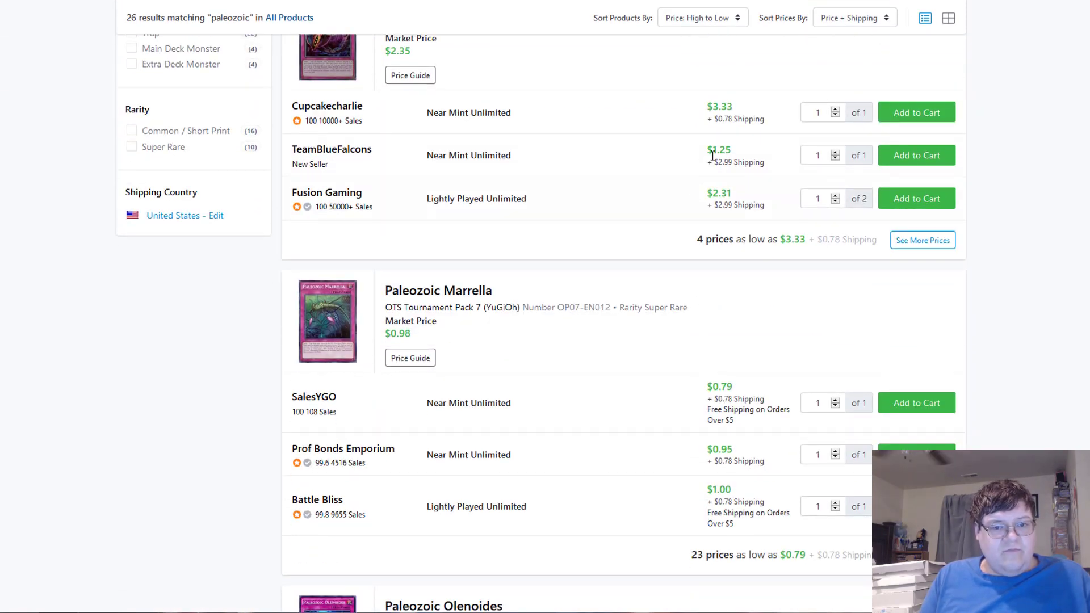
{"action": "scroll", "scroll_direction": "down", "scroll_amount": 3}
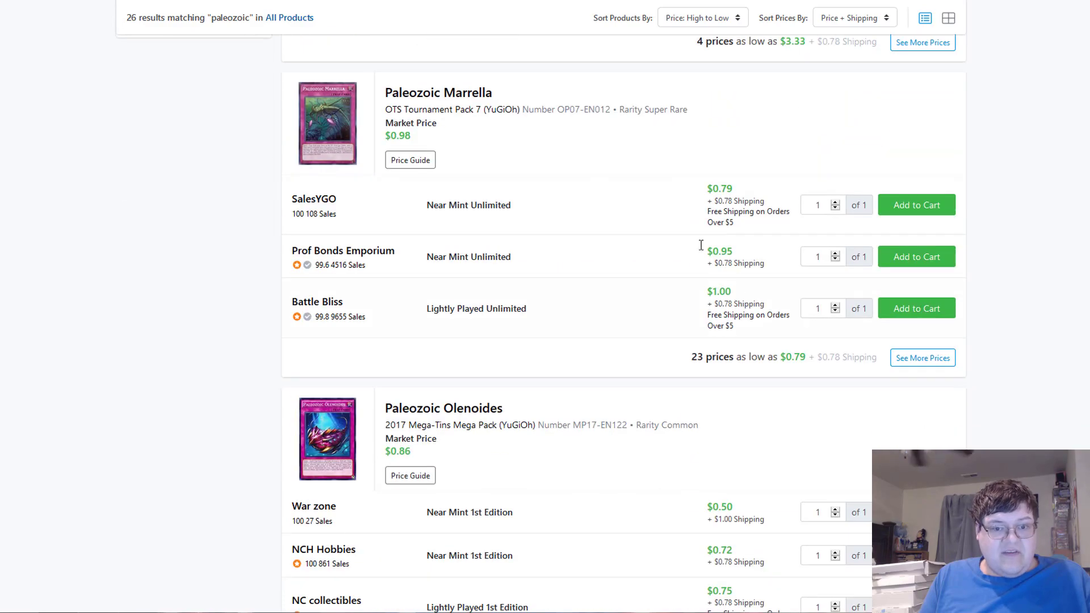
{"action": "scroll", "scroll_direction": "down", "scroll_amount": 3}
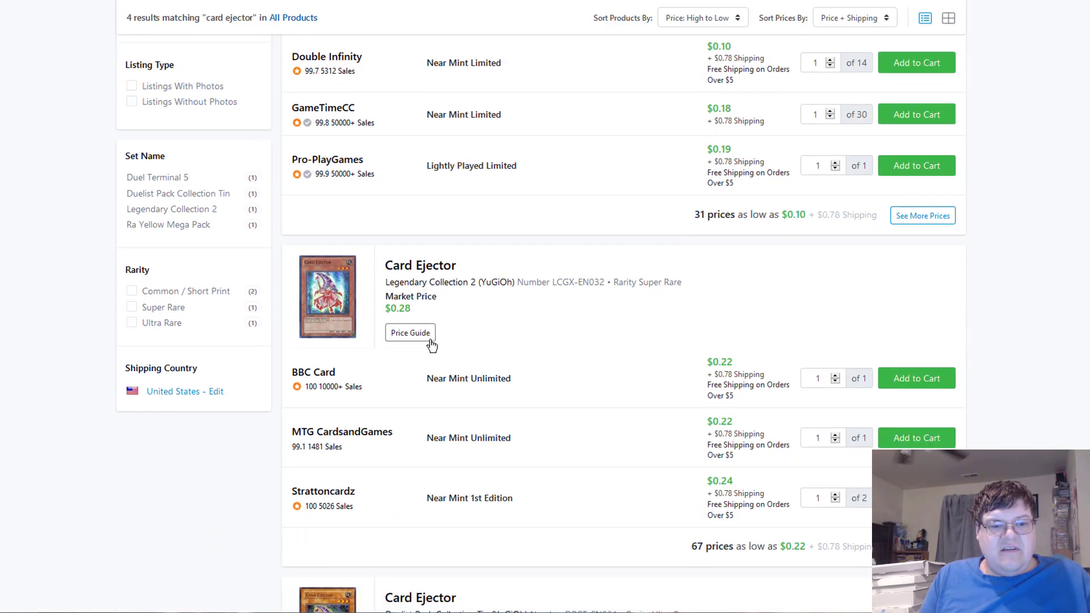
{"action": "scroll", "scroll_direction": "down", "scroll_amount": 3}
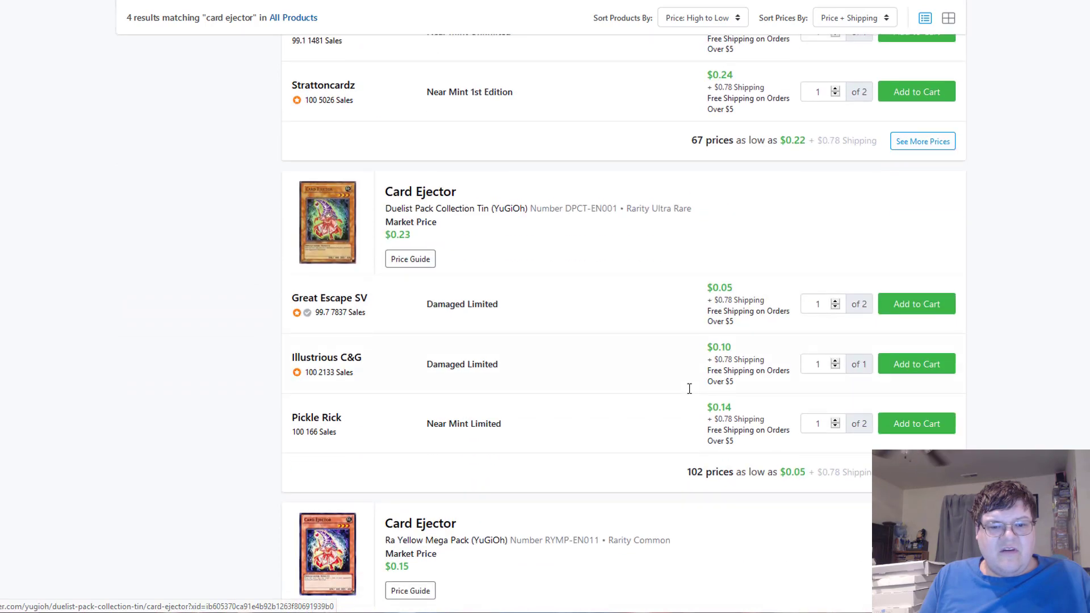
{"action": "scroll", "scroll_direction": "down", "scroll_amount": 3}
{"action": "type", "text": "charcoal inpachi"}
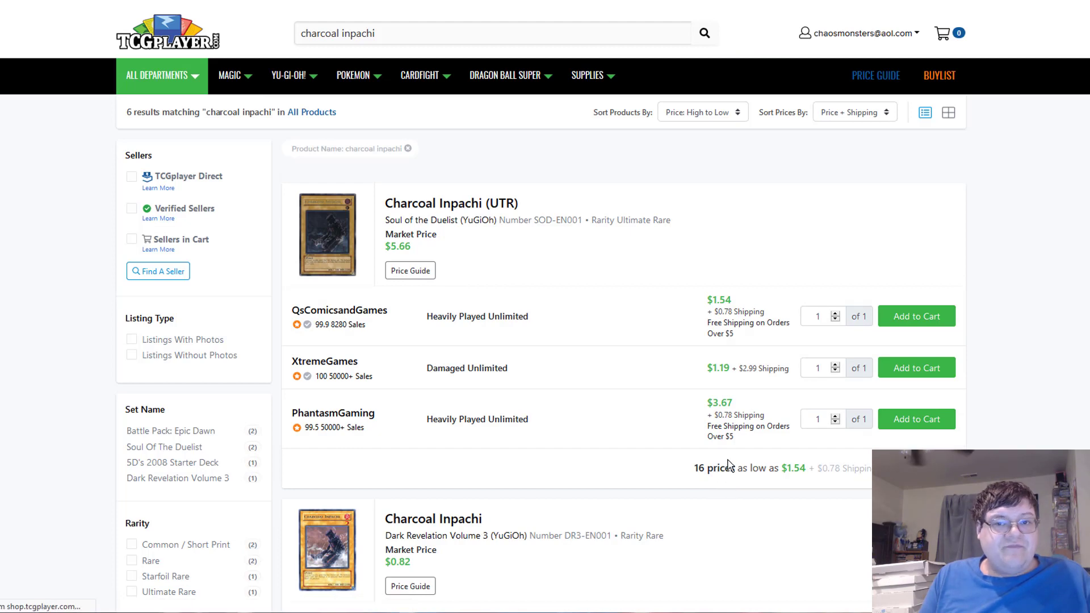
- Check Frightfur and Carboneddon search result prices
{"action": "scroll", "scroll_direction": "down", "scroll_amount": 3}
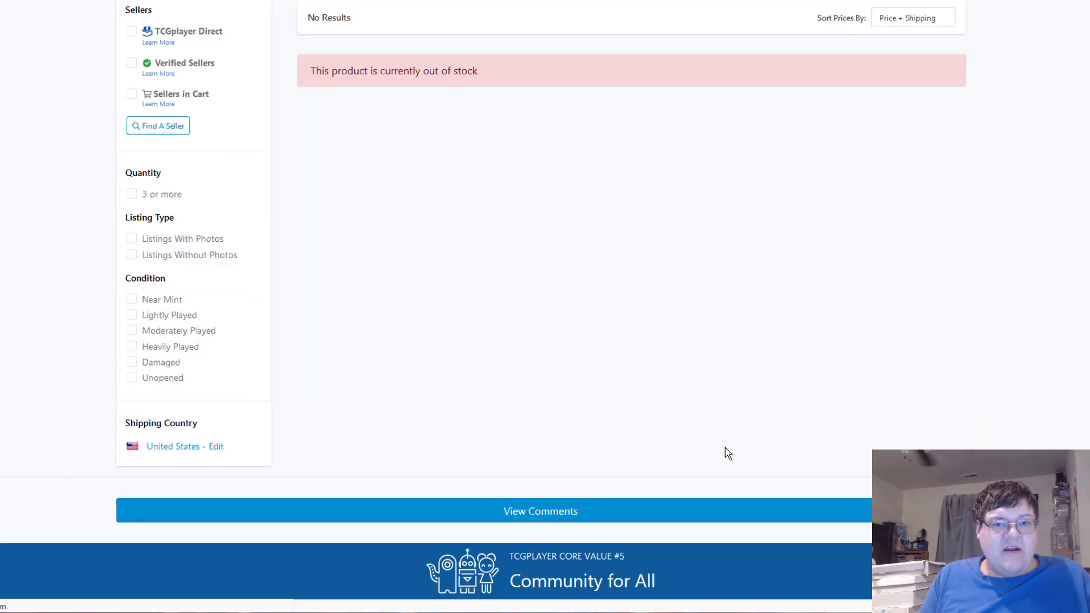
{"action": "scroll", "scroll_direction": "down", "scroll_amount": 3}
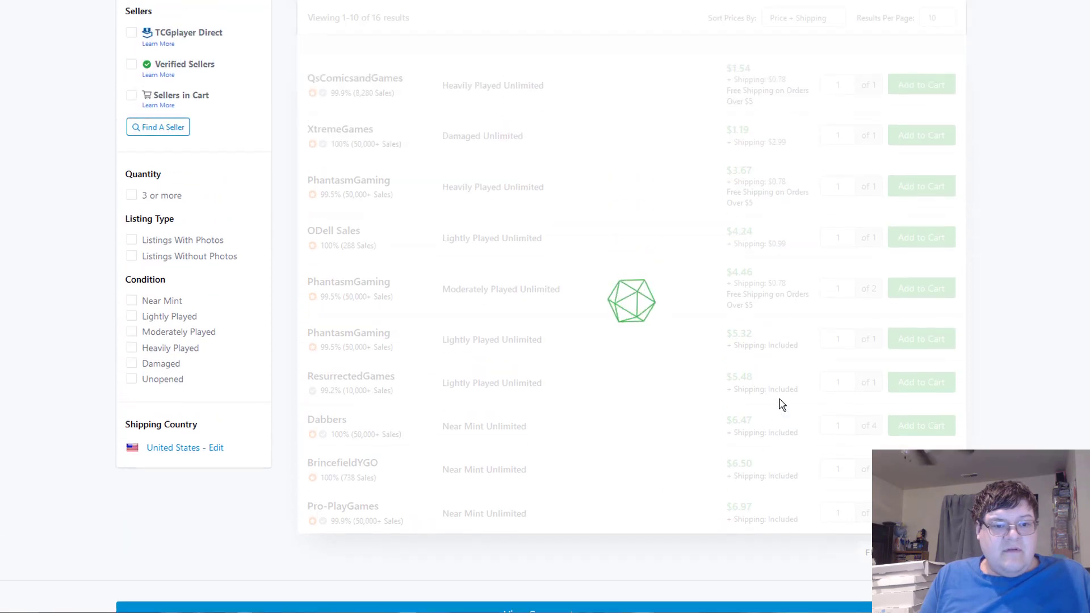
{"action": "scroll", "scroll_direction": "down", "scroll_amount": 3}
{"action": "type", "text": "frightfur"}
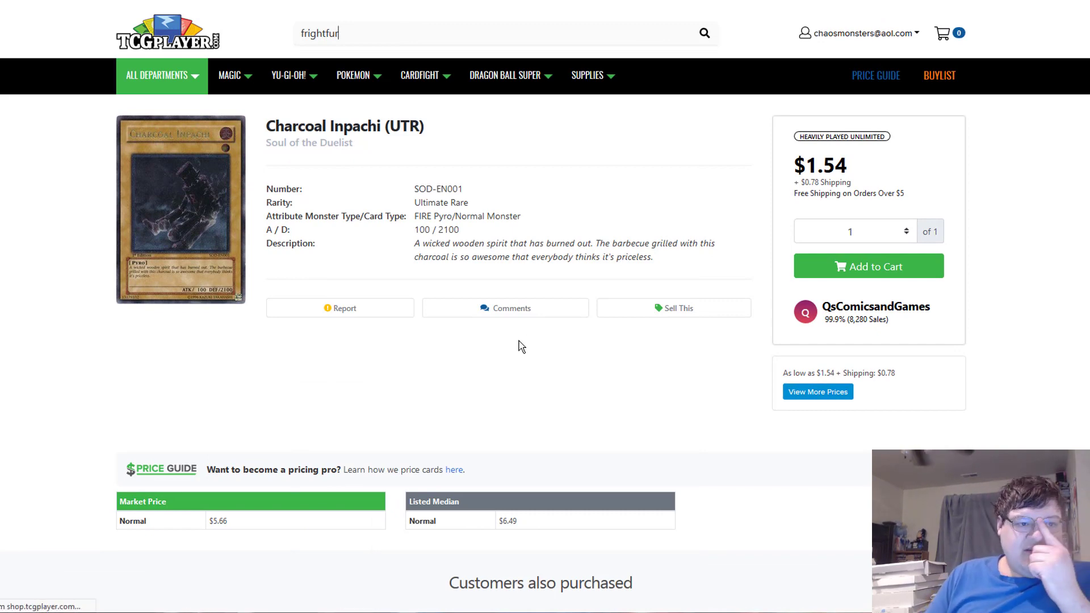
{"action": "scroll", "scroll_direction": "down", "scroll_amount": 3}
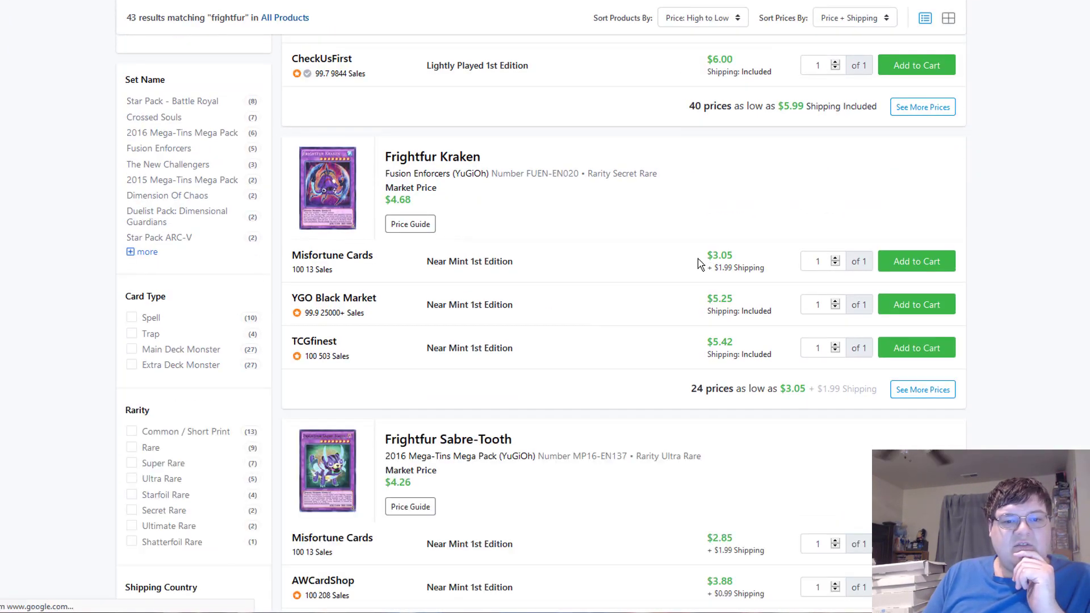
{"action": "double_click", "coordinate": [719, 298]}
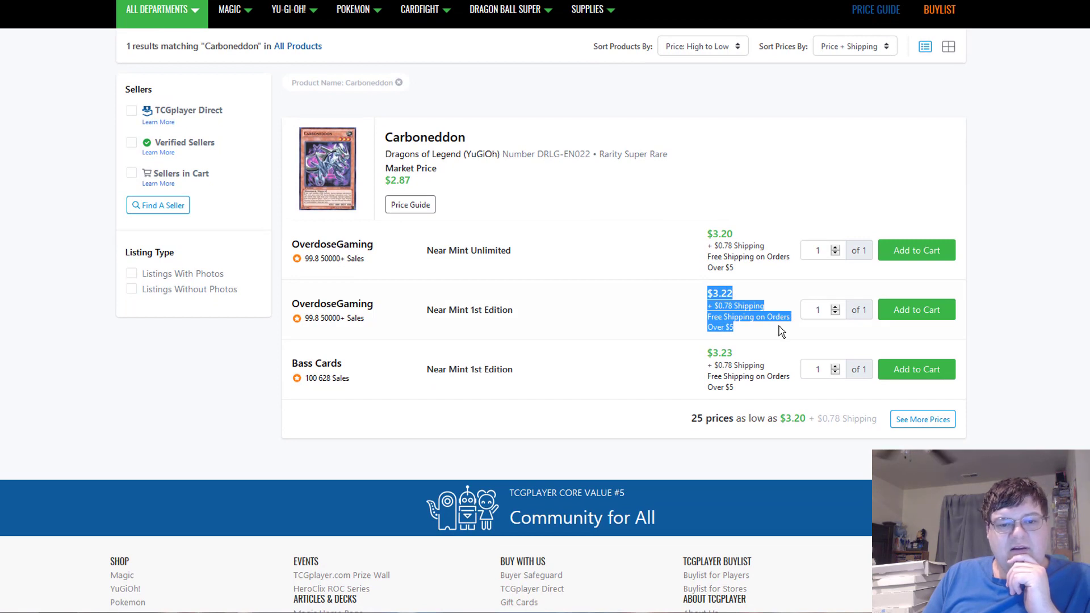
{"action": "mouse_move", "coordinate": [779, 331]}
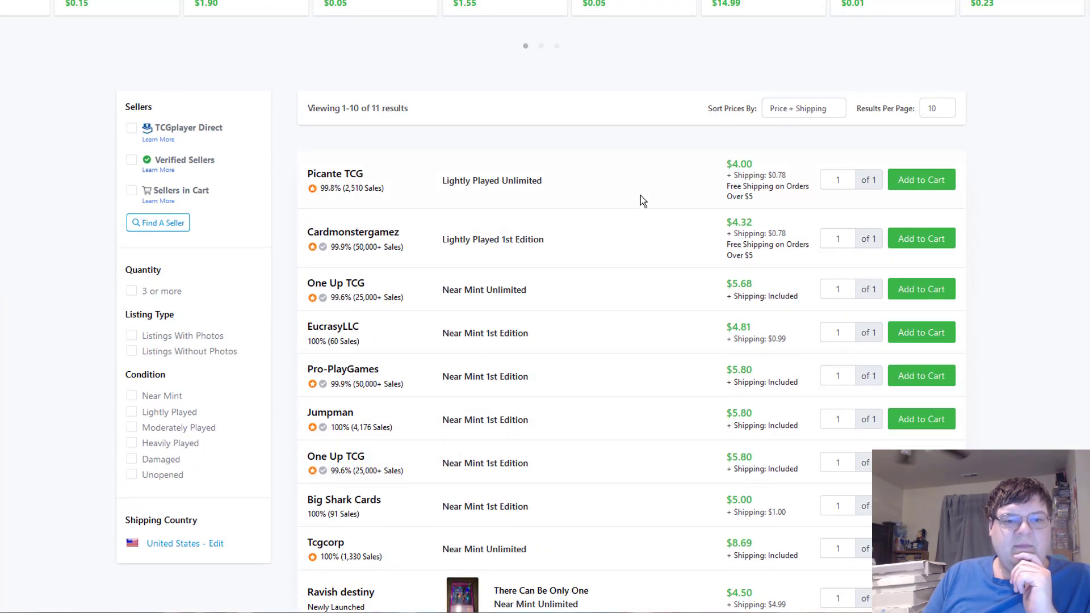
- View all seller listings for Ancient Gear Golem (UTR) and browse their prices
{"action": "double_click", "coordinate": [739, 283]}
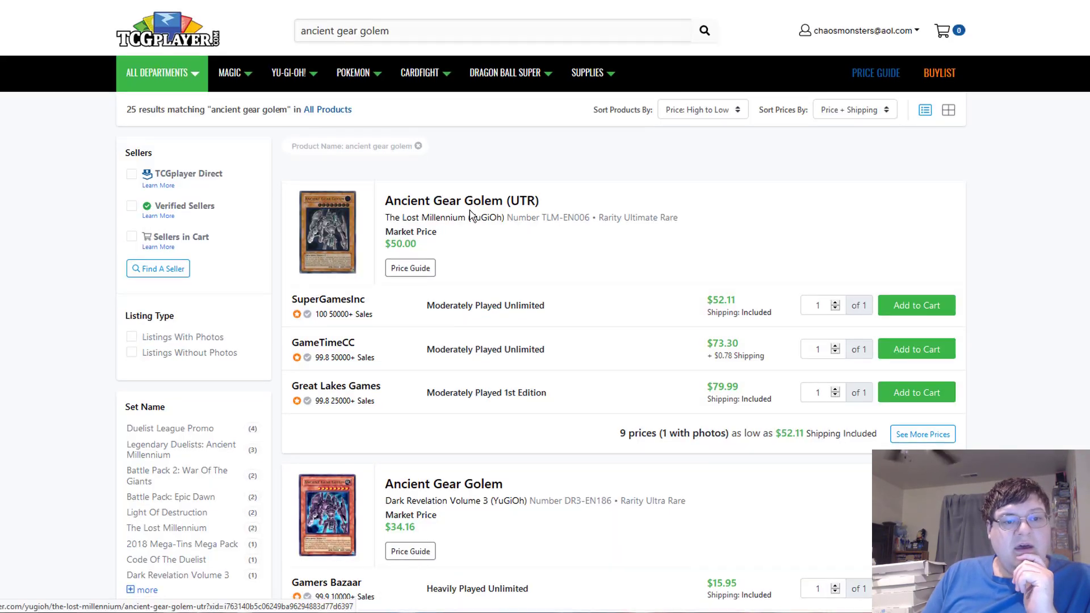
{"action": "scroll", "scroll_direction": "down", "scroll_amount": 3}
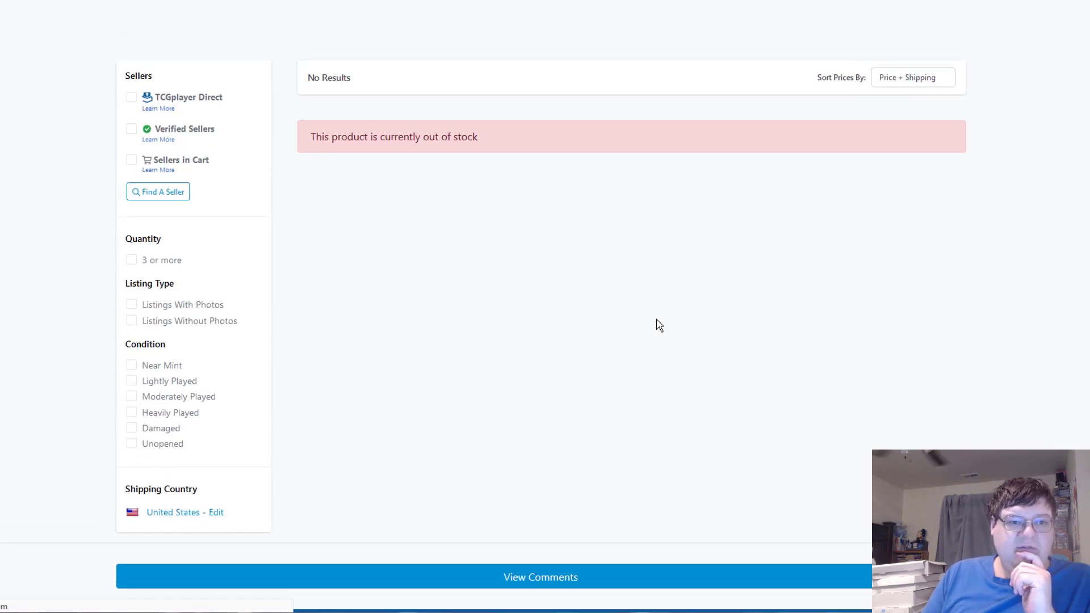
{"action": "scroll", "scroll_direction": "down", "scroll_amount": 3}
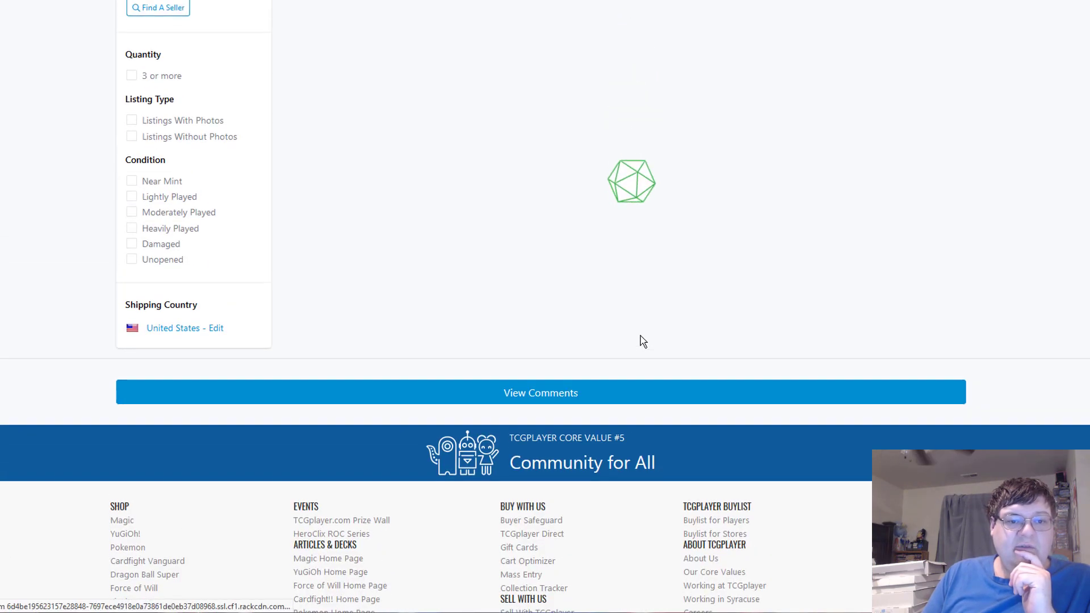
{"action": "scroll", "scroll_direction": "up", "scroll_amount": 3}
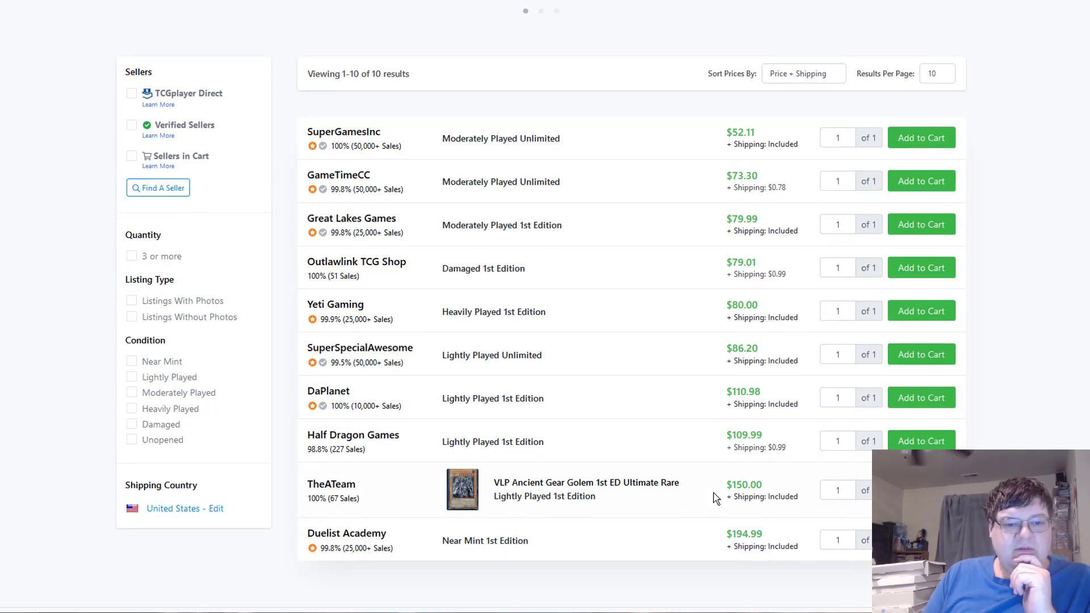
{"action": "scroll", "scroll_direction": "down", "scroll_amount": 3}
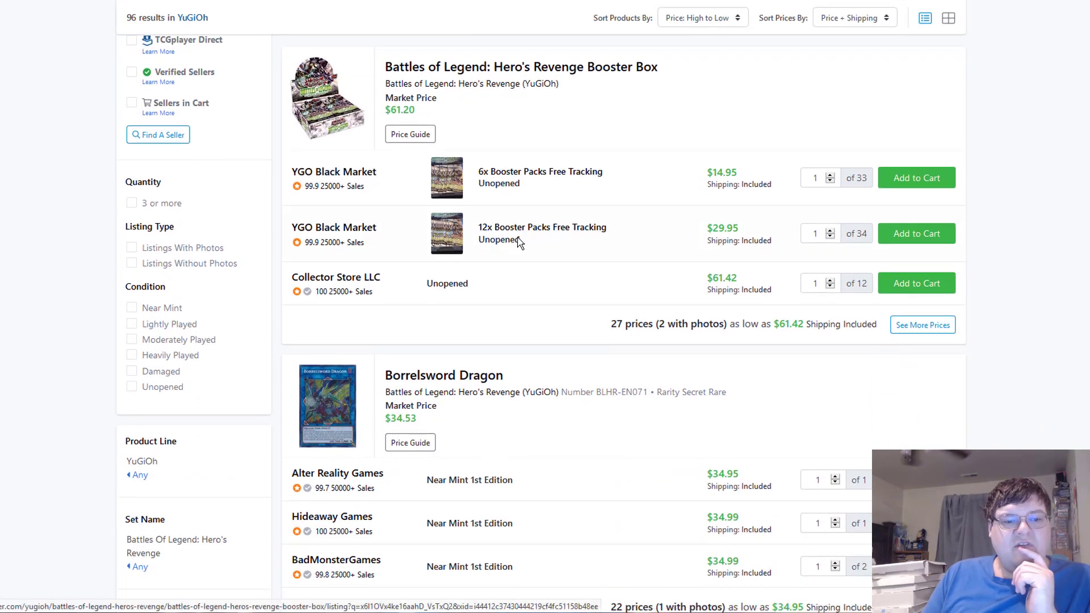
- Review Battles of Legend: Hero's Revenge cards through Dinowrestler Pankratops and go to results page 2
{"action": "scroll", "scroll_direction": "down", "scroll_amount": 3}
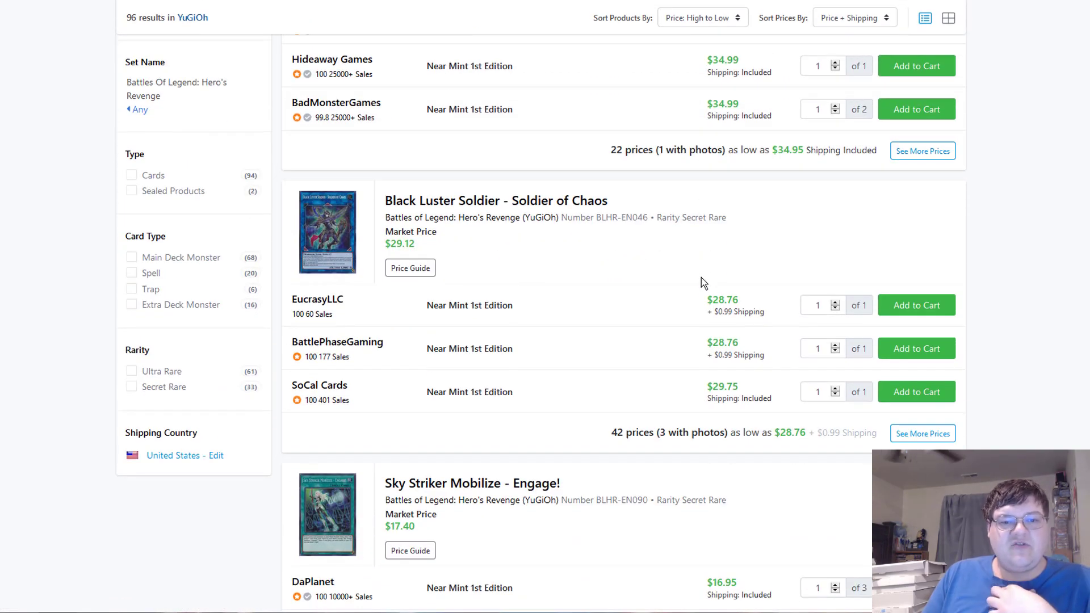
{"action": "scroll", "scroll_direction": "down", "scroll_amount": 3}
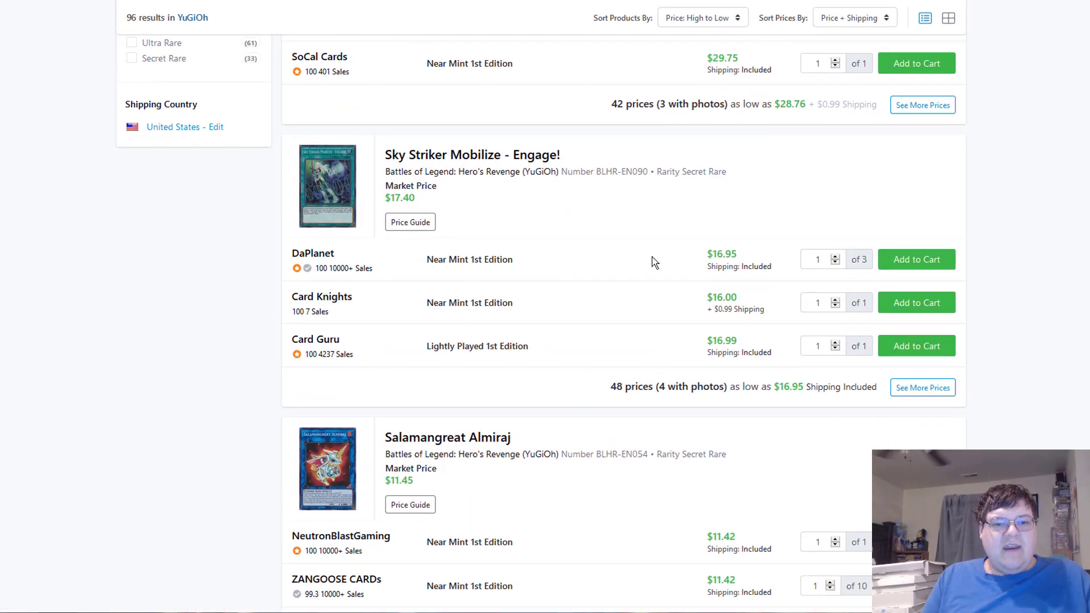
{"action": "scroll", "scroll_direction": "down", "scroll_amount": 3}
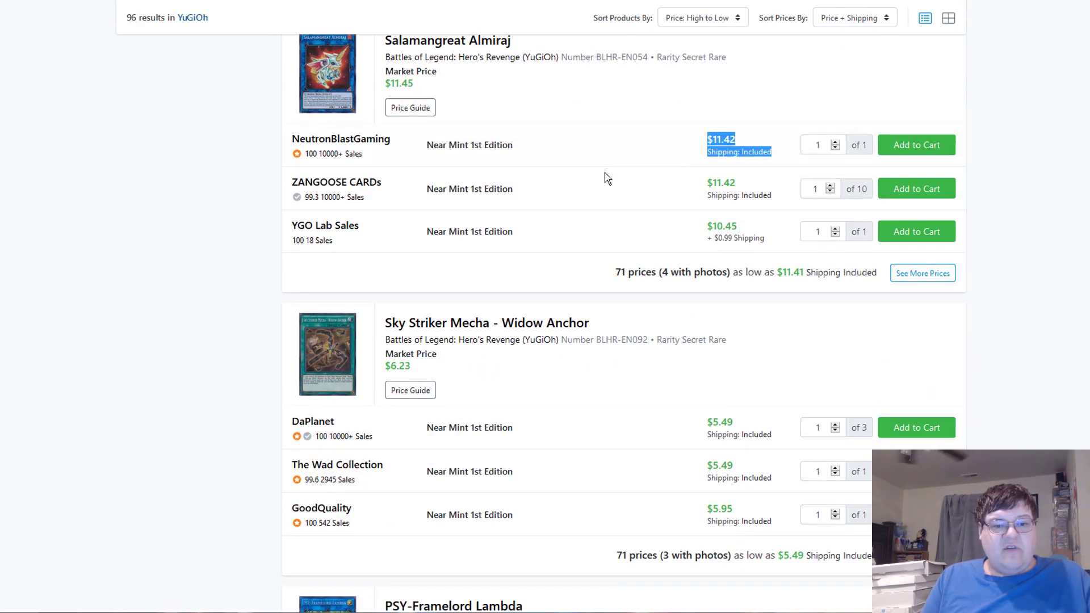
{"action": "scroll", "scroll_direction": "down", "scroll_amount": 3}
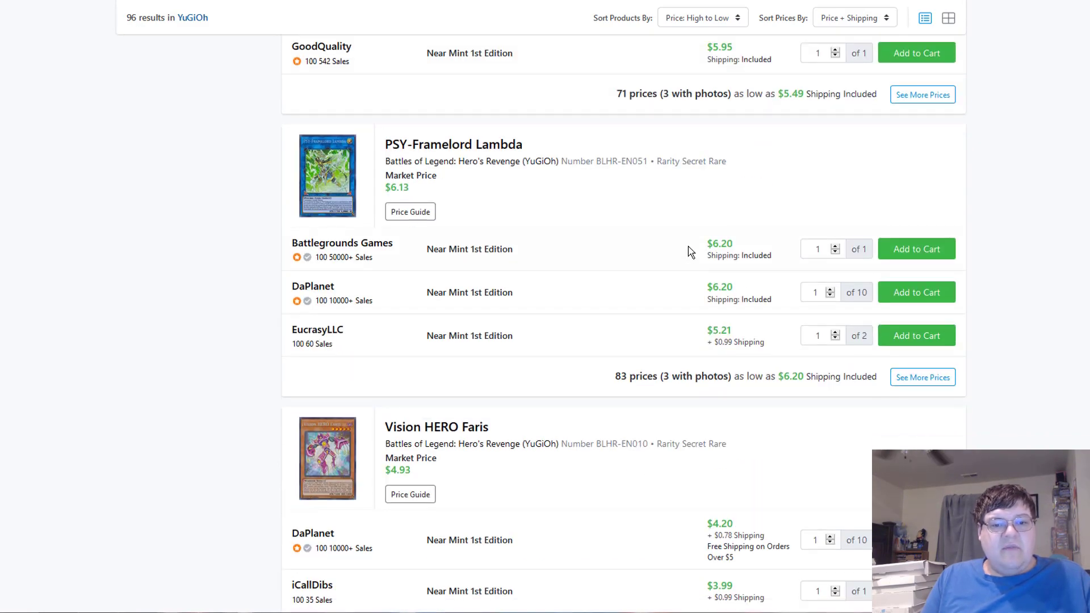
{"action": "scroll", "scroll_direction": "down", "scroll_amount": 3}
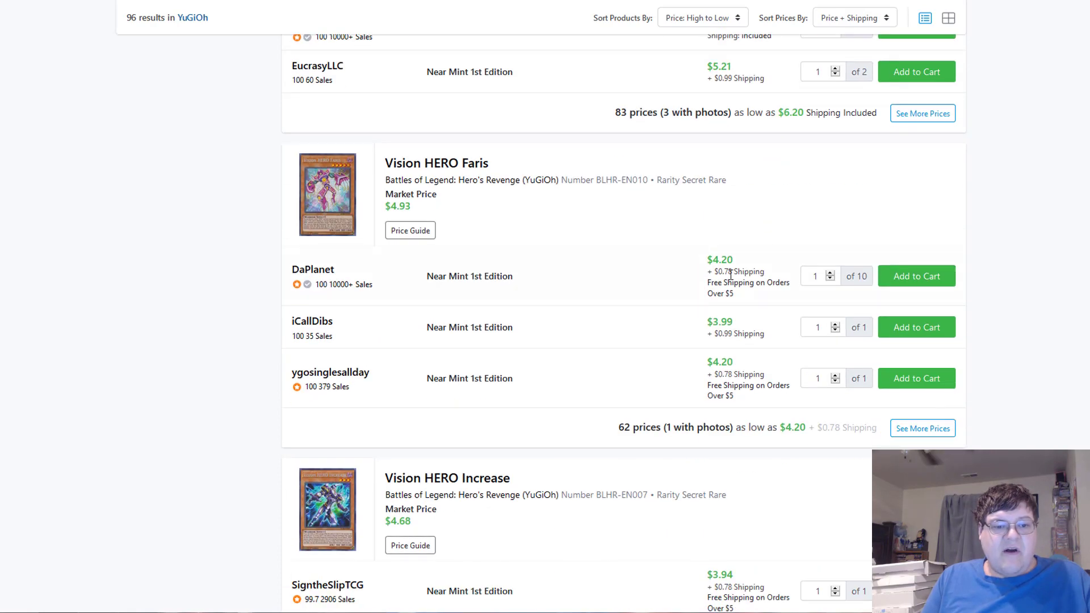
{"action": "scroll", "scroll_direction": "down", "scroll_amount": 3}
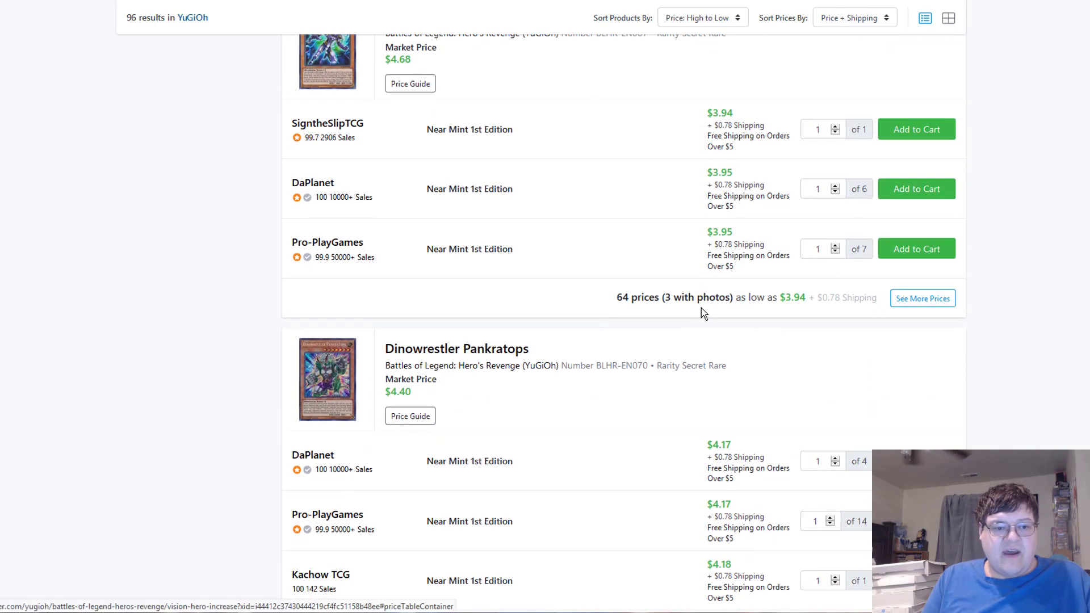
{"action": "scroll", "scroll_direction": "down", "scroll_amount": 3}
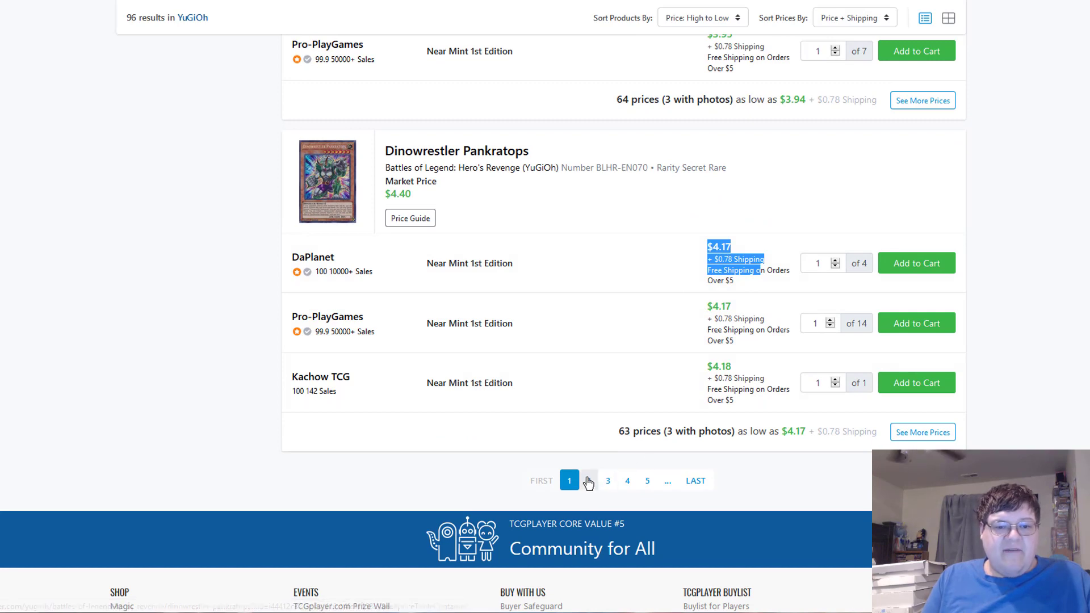
{"action": "left_click", "coordinate": [587, 480]}
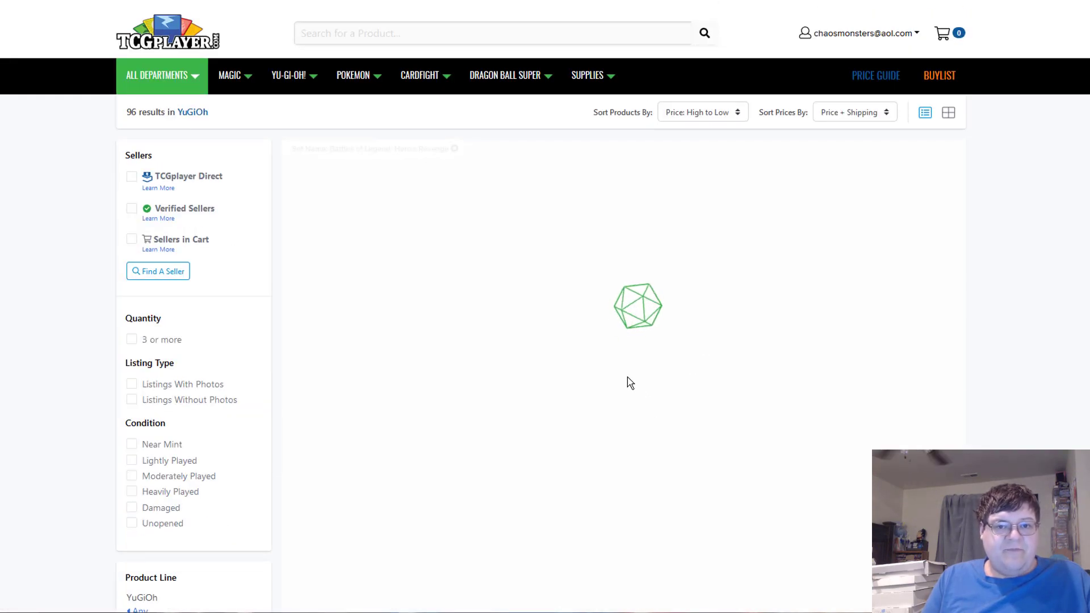
{"action": "scroll", "scroll_direction": "down", "scroll_amount": 3}
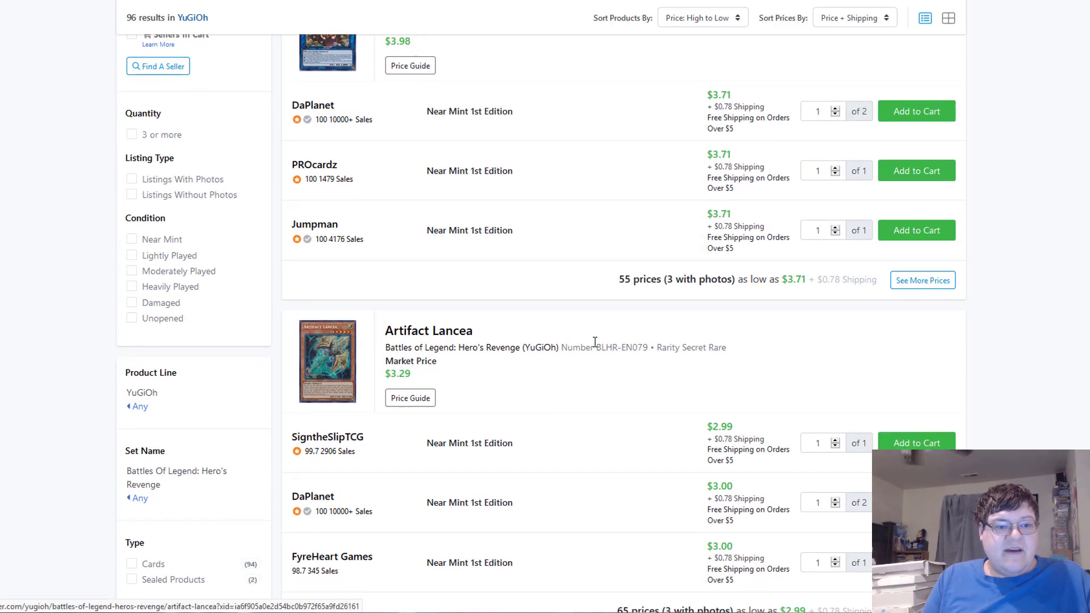
{"action": "mouse_move", "coordinate": [506, 75]}
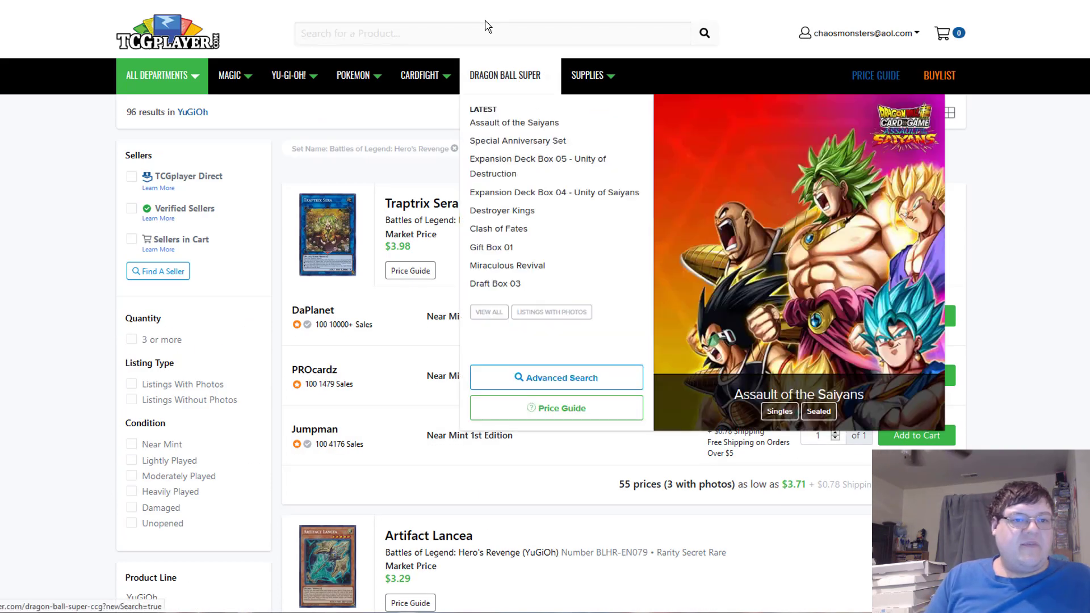
- Search for Twin Twisters and glance over its result prices
{"action": "type", "text": "twin twis"}
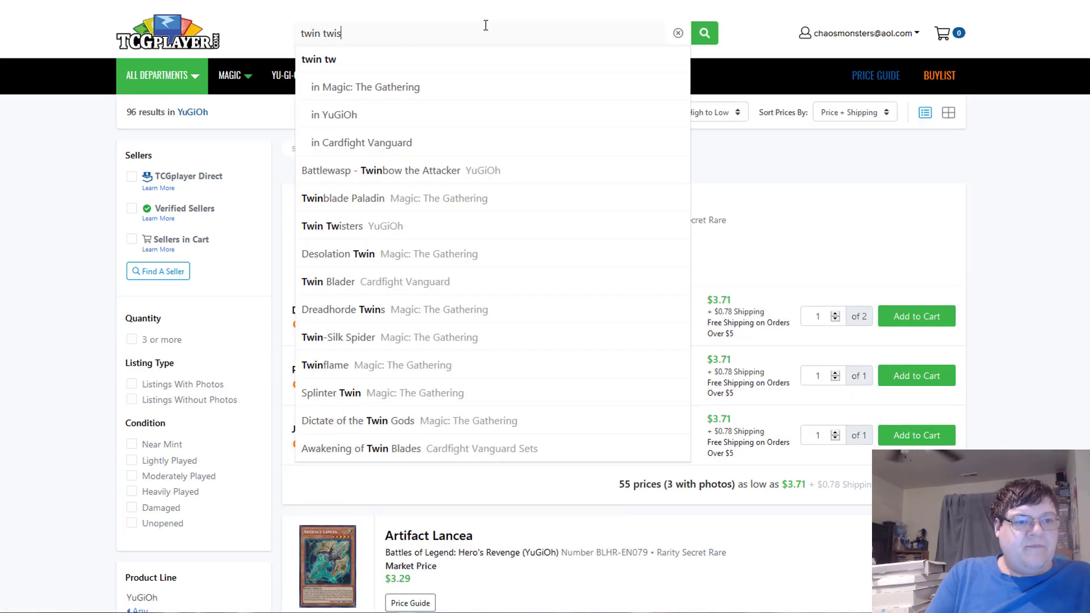
{"action": "left_click", "coordinate": [331, 226]}
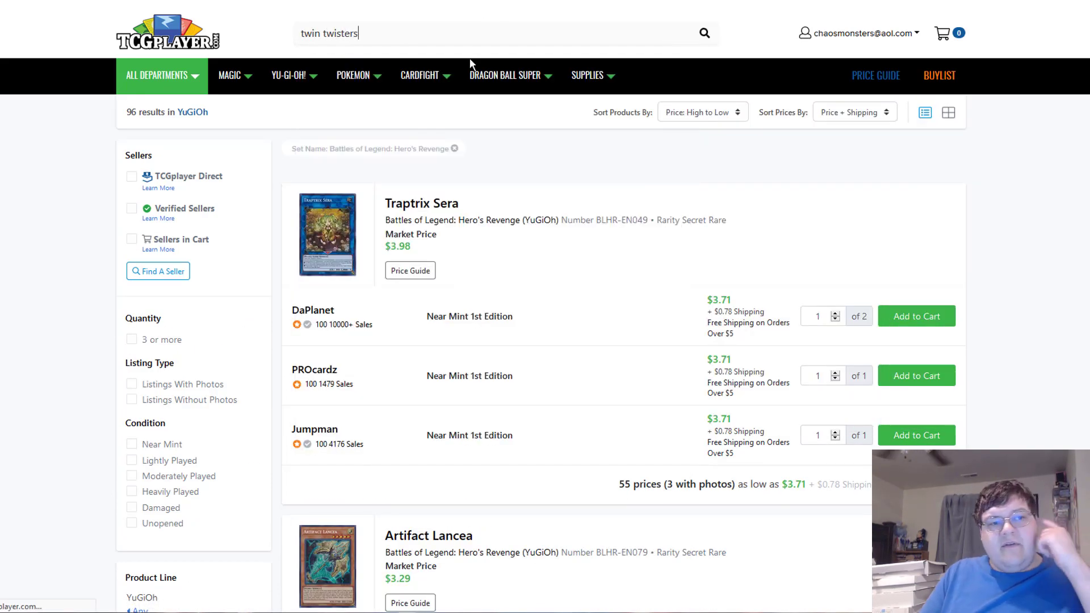
{"action": "key", "text": "Return"}
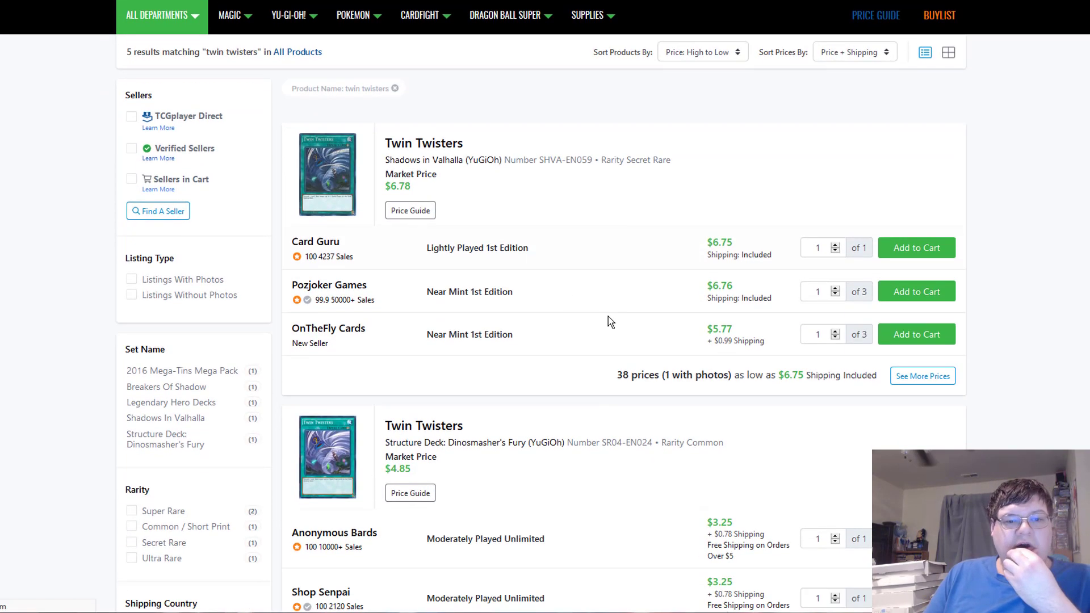
{"action": "scroll", "scroll_direction": "down", "scroll_amount": 3}
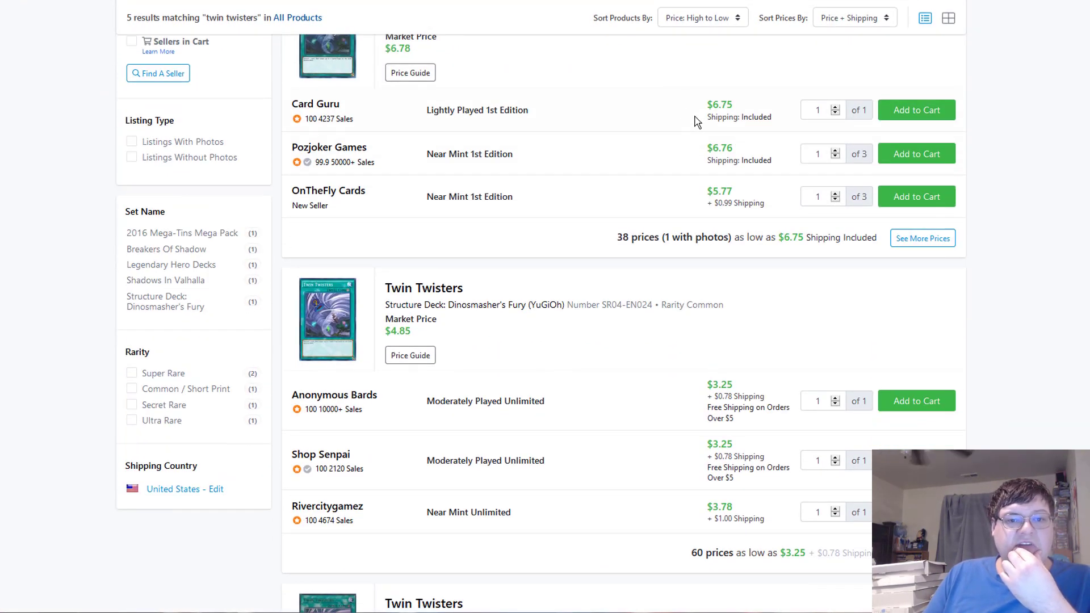
{"action": "scroll", "scroll_direction": "up", "scroll_amount": 3}
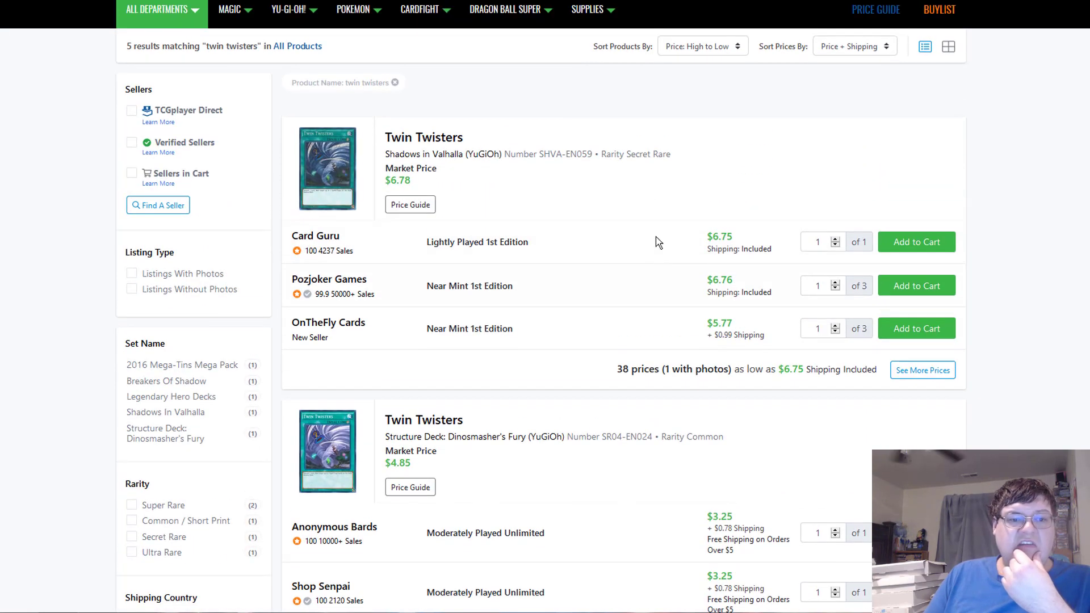
- Search for Toadally Awesome and check its results
{"action": "type", "text": "toadally awesome"}
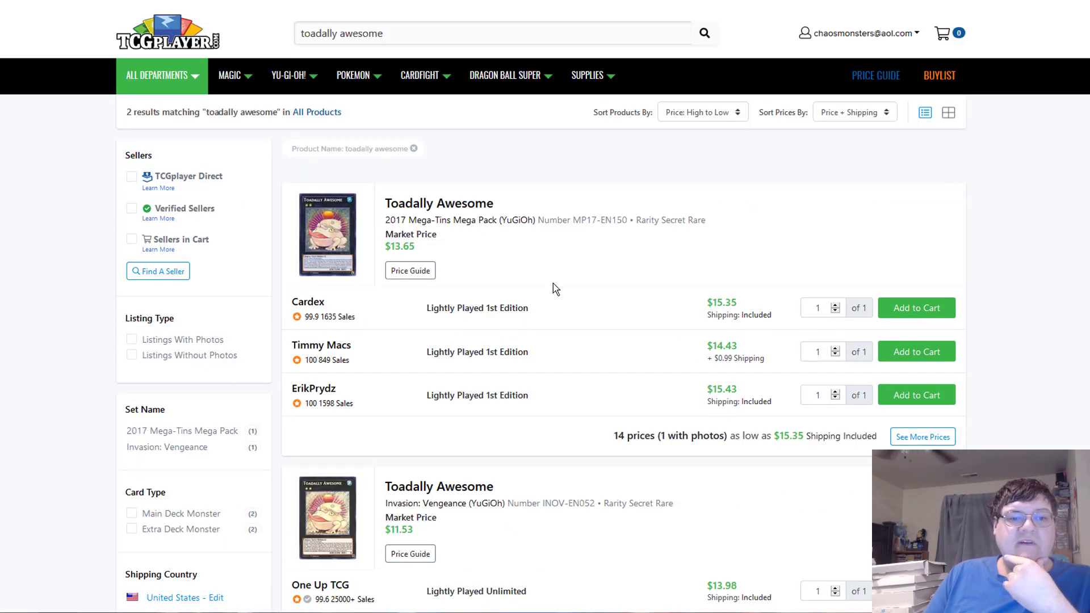
{"action": "scroll", "scroll_direction": "down", "scroll_amount": 3}
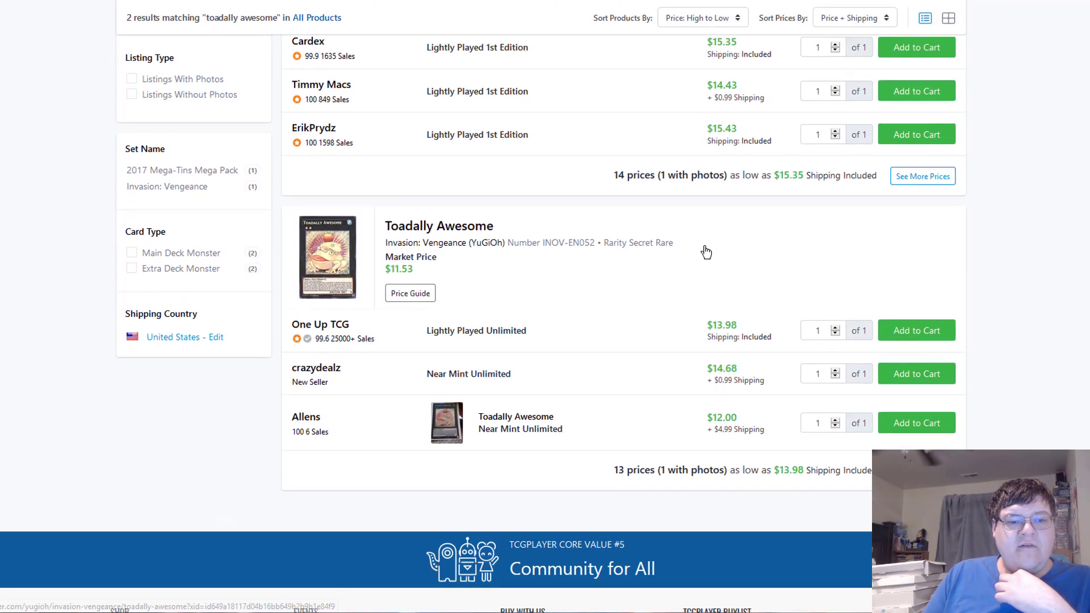
{"action": "scroll", "scroll_direction": "up", "scroll_amount": 3}
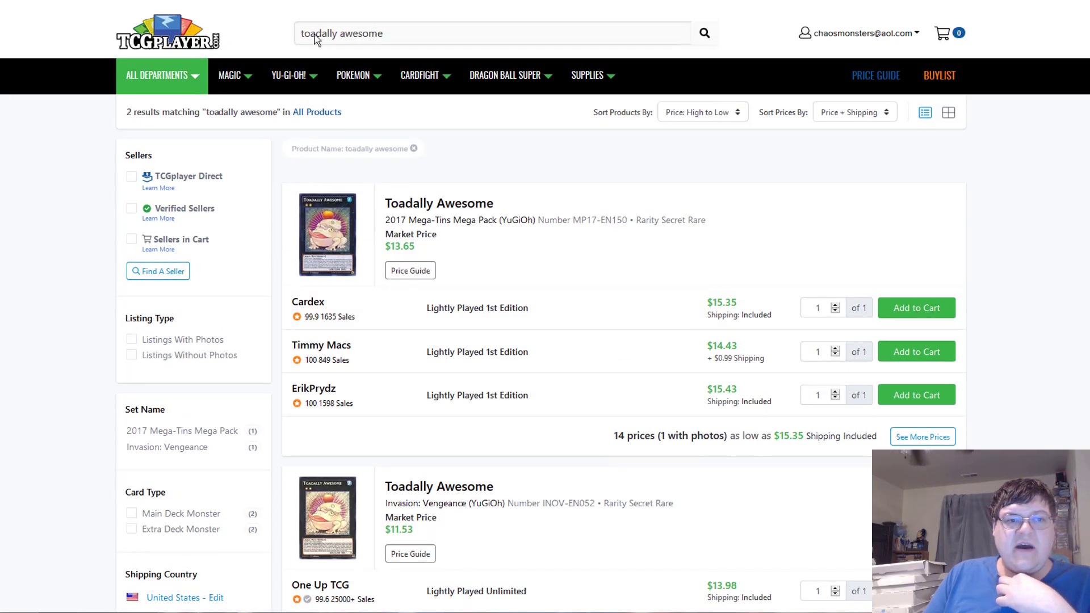
{"action": "left_click", "coordinate": [703, 33]}
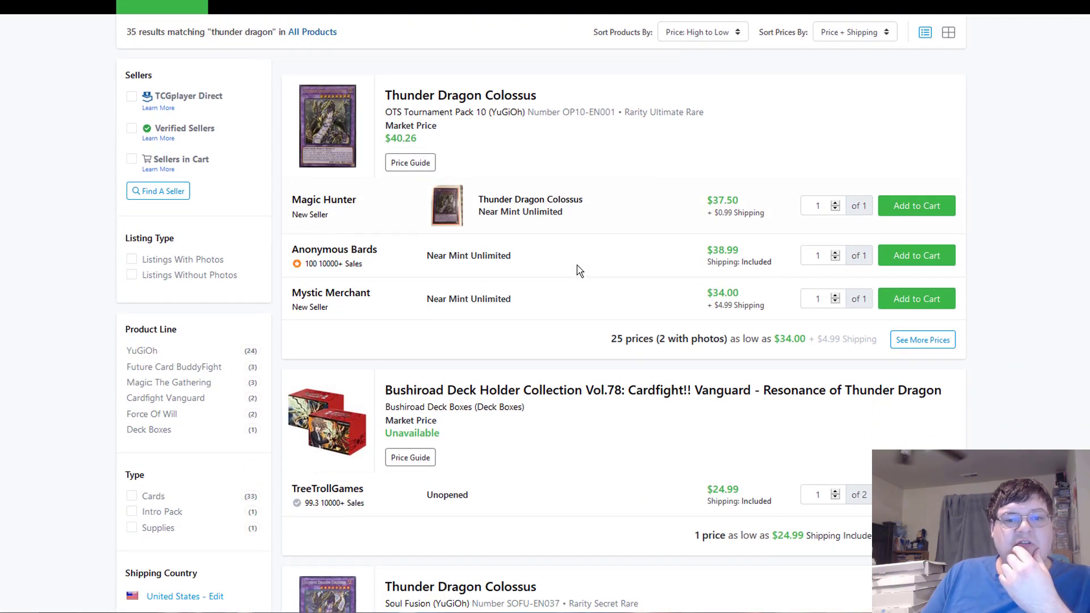
- Browse the Thunder Dragon results' prices before searching Into the Void
{"action": "scroll", "scroll_direction": "down", "scroll_amount": 3}
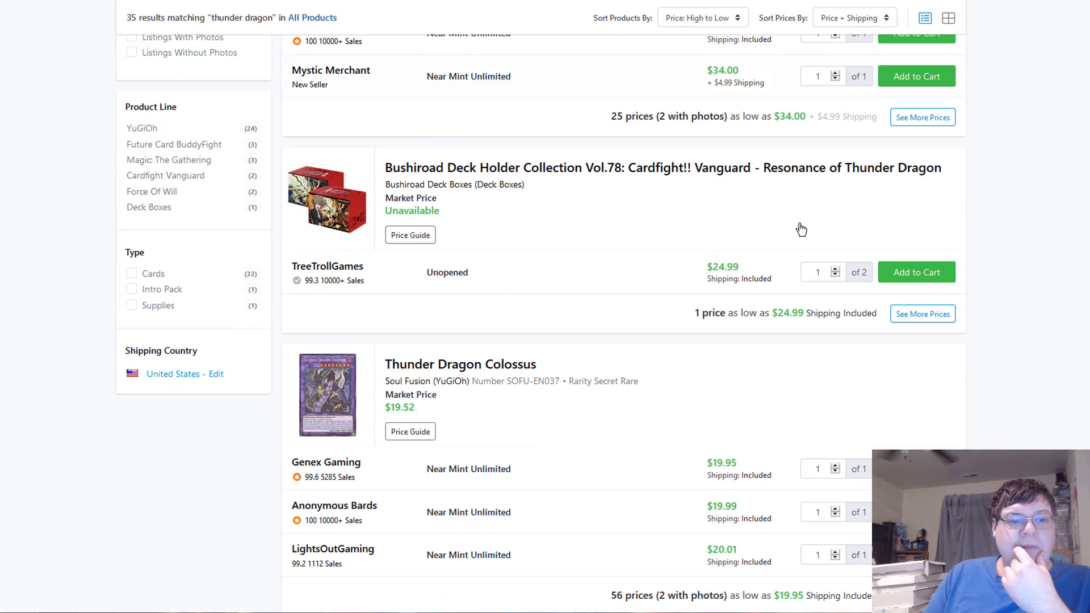
{"action": "scroll", "scroll_direction": "down", "scroll_amount": 3}
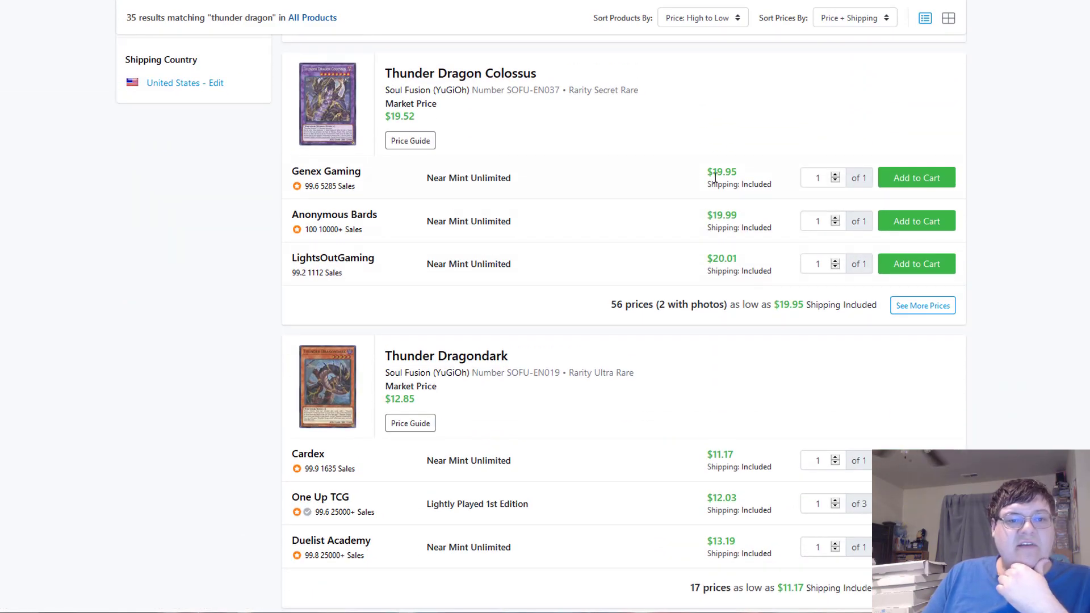
{"action": "scroll", "scroll_direction": "down", "scroll_amount": 3}
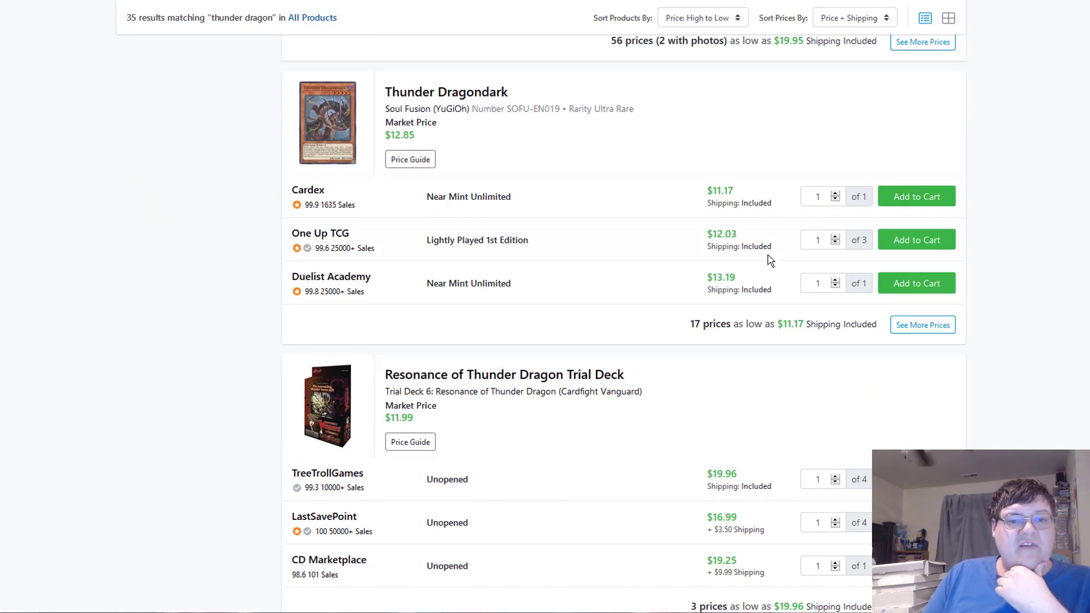
{"action": "scroll", "scroll_direction": "down", "scroll_amount": 3}
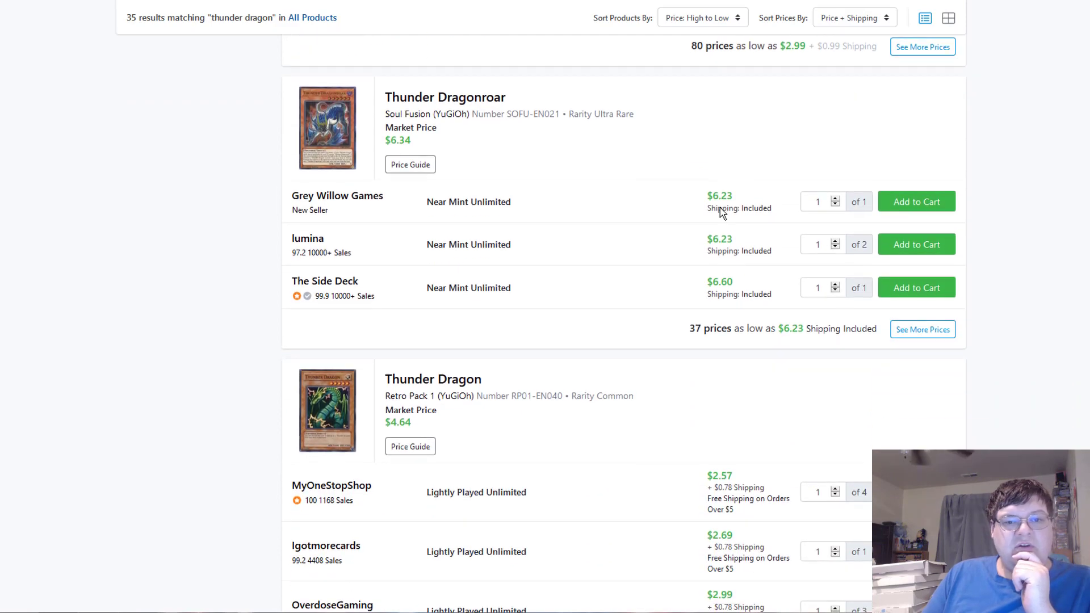
{"action": "scroll", "scroll_direction": "down", "scroll_amount": 3}
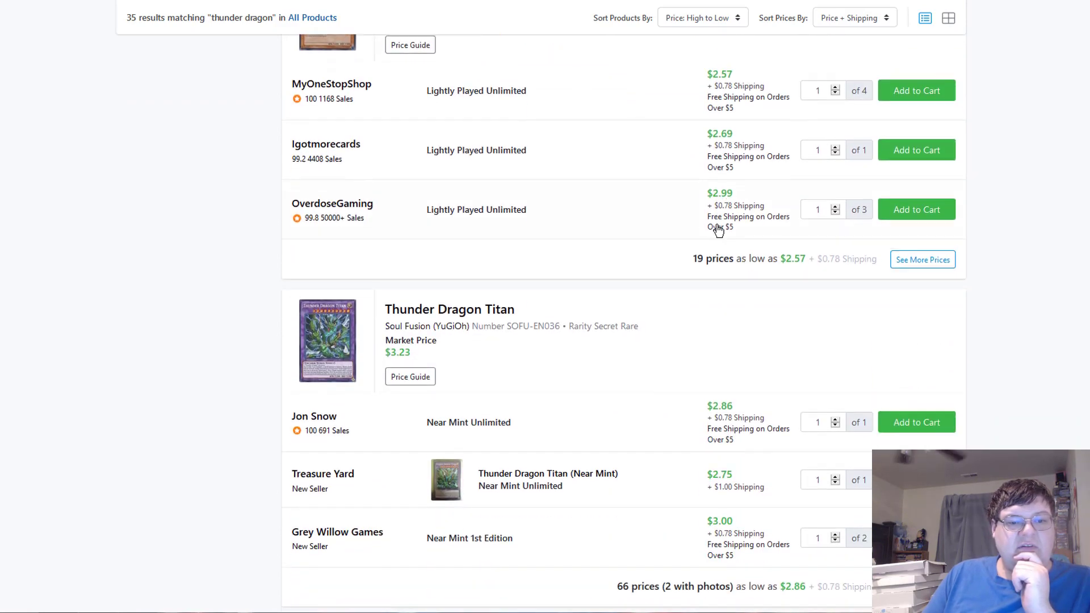
{"action": "scroll", "scroll_direction": "down", "scroll_amount": 3}
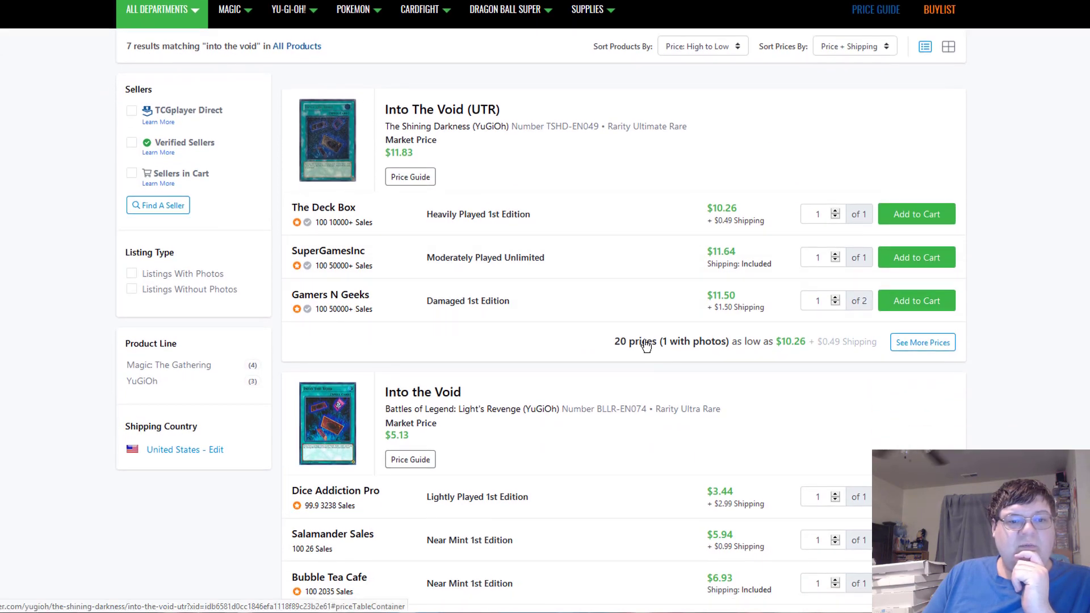
- View Into The Void (UTR)'s product page and its full seller price list
{"action": "left_click", "coordinate": [440, 109]}
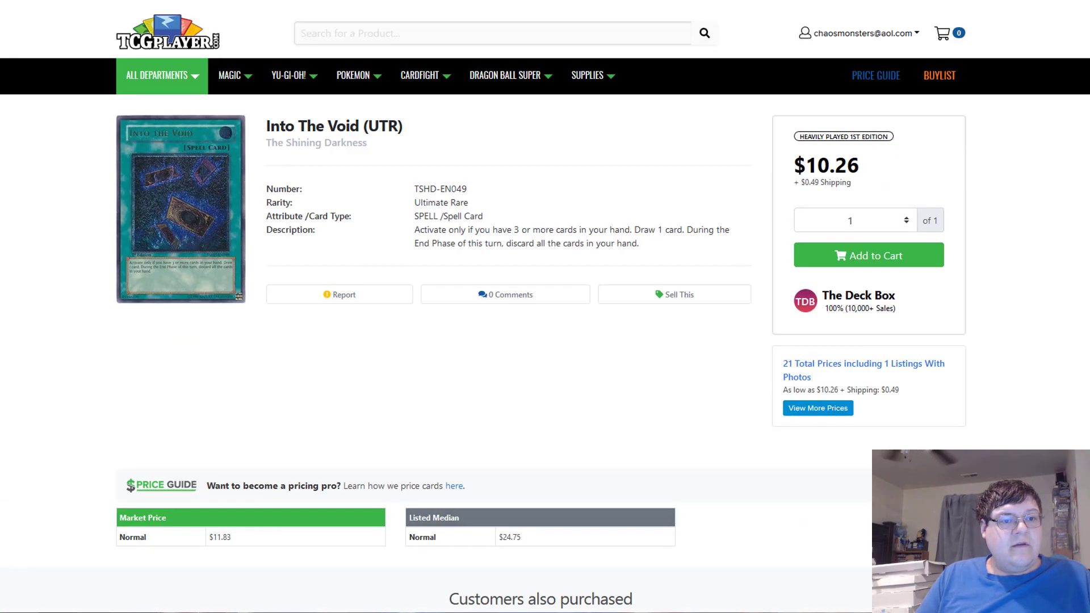
{"action": "left_click", "coordinate": [817, 408]}
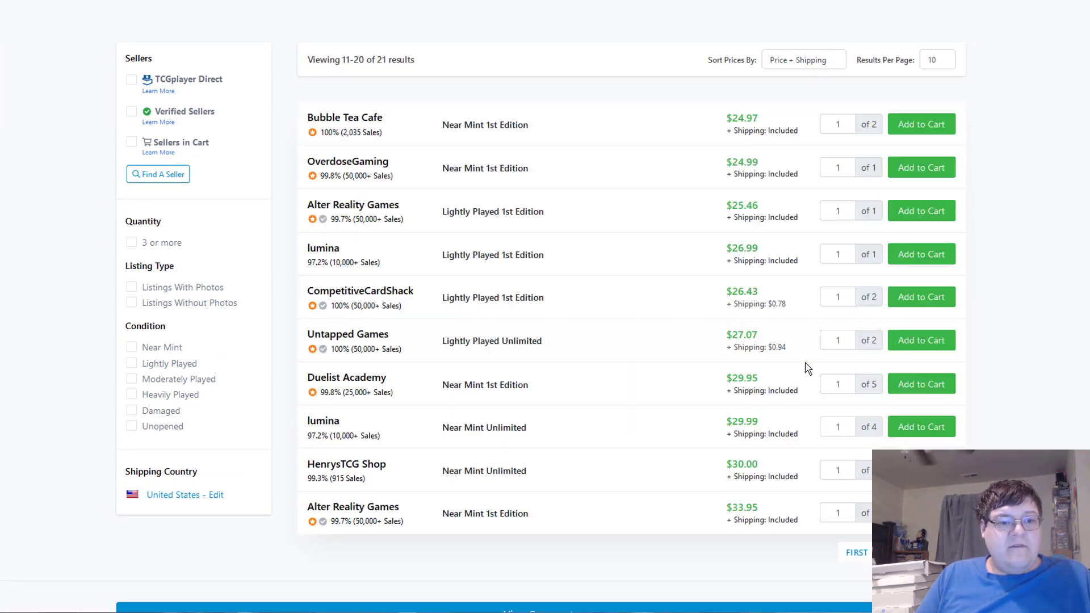
{"action": "scroll", "scroll_direction": "down", "scroll_amount": 3}
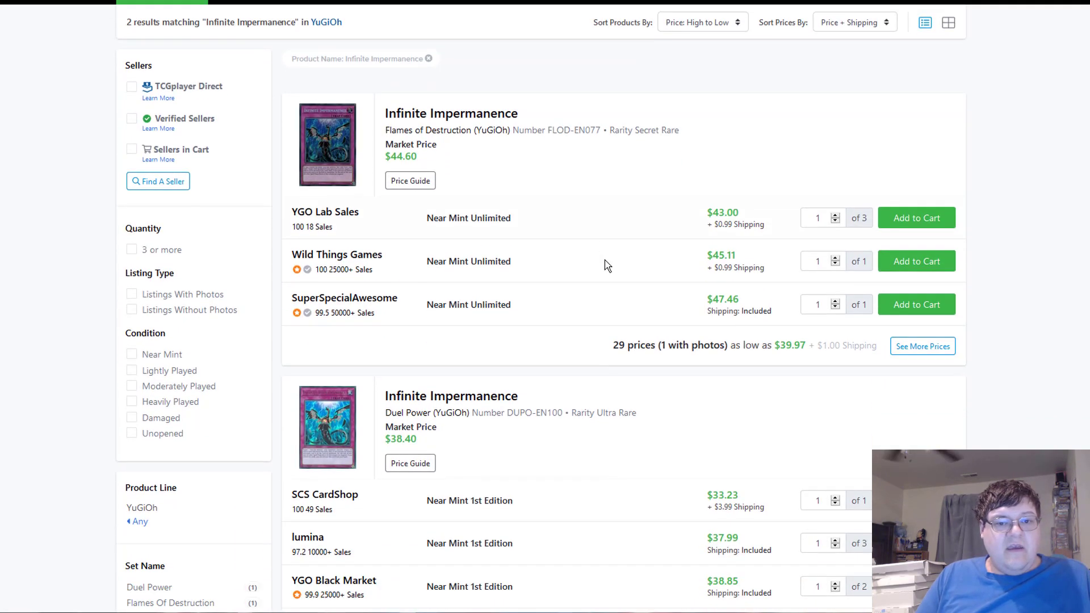
- Check Beat Cop from the Underworld's price and start a search for E - Emergency Call
{"action": "scroll", "scroll_direction": "down", "scroll_amount": 3}
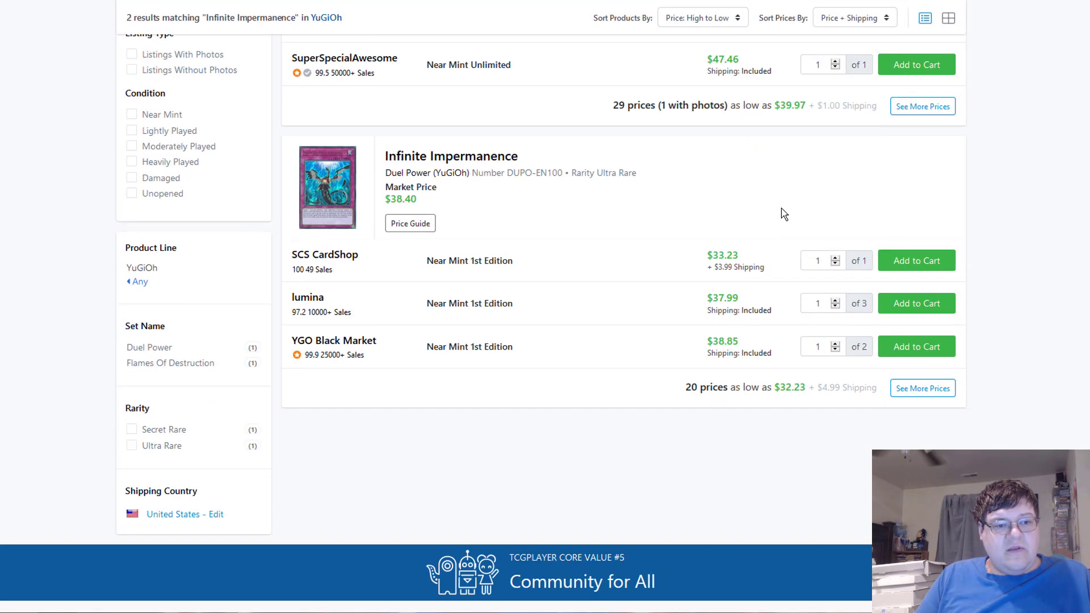
{"action": "double_click", "coordinate": [721, 255]}
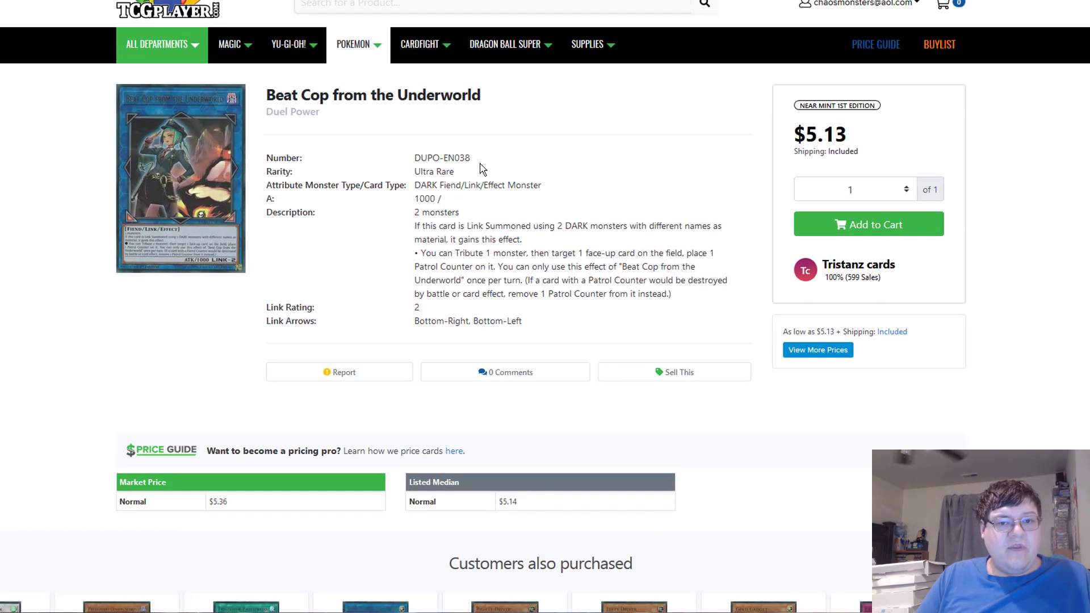
{"action": "left_click", "coordinate": [817, 349]}
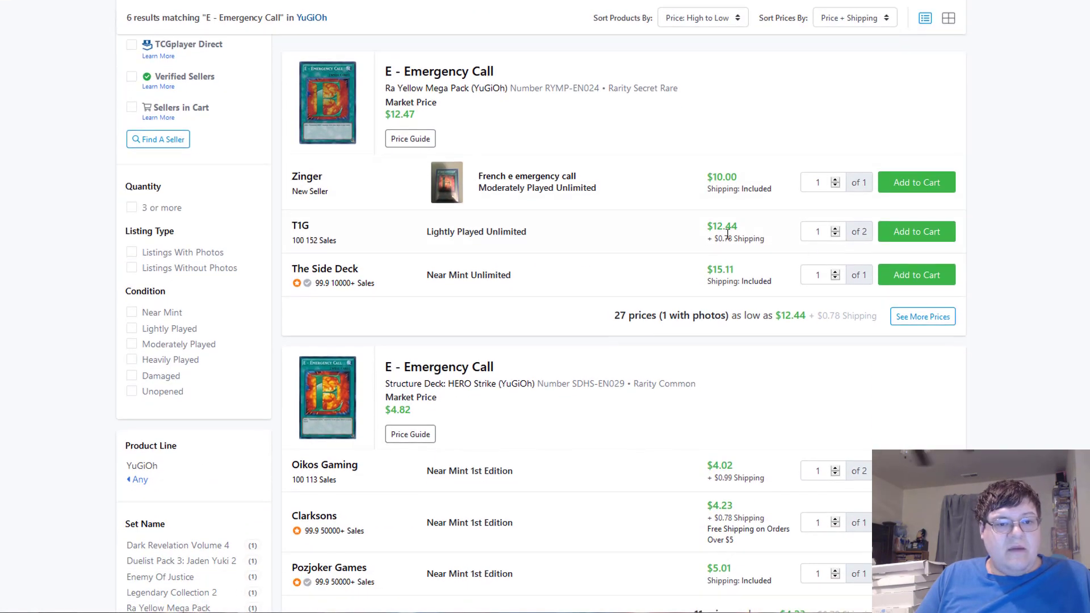
- Compare E - Emergency Call prices across its six printings, then search for The Hidden City
{"action": "scroll", "scroll_direction": "down", "scroll_amount": 3}
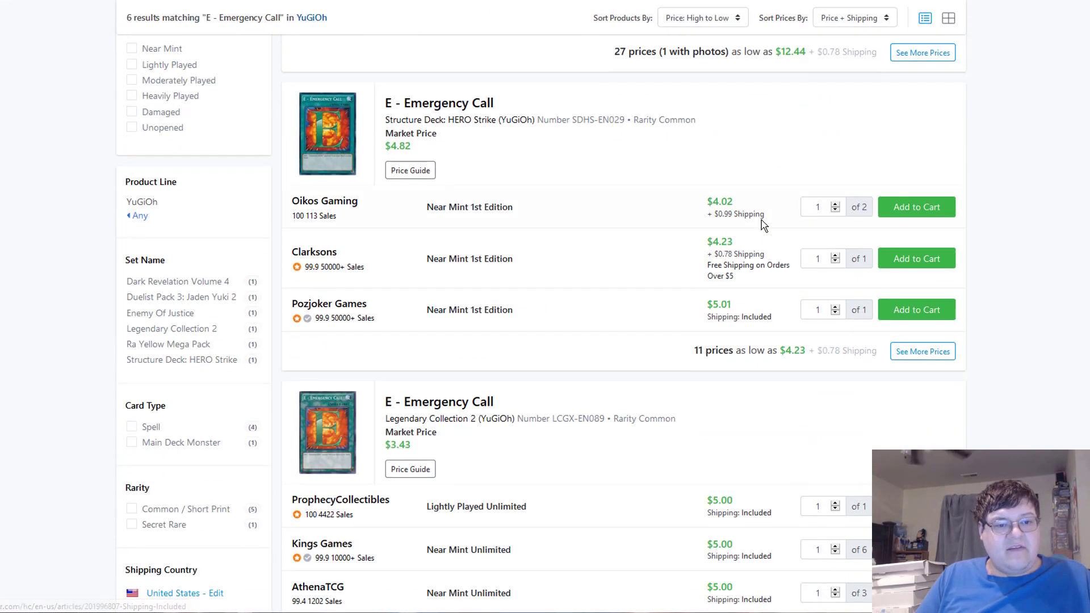
{"action": "scroll", "scroll_direction": "down", "scroll_amount": 3}
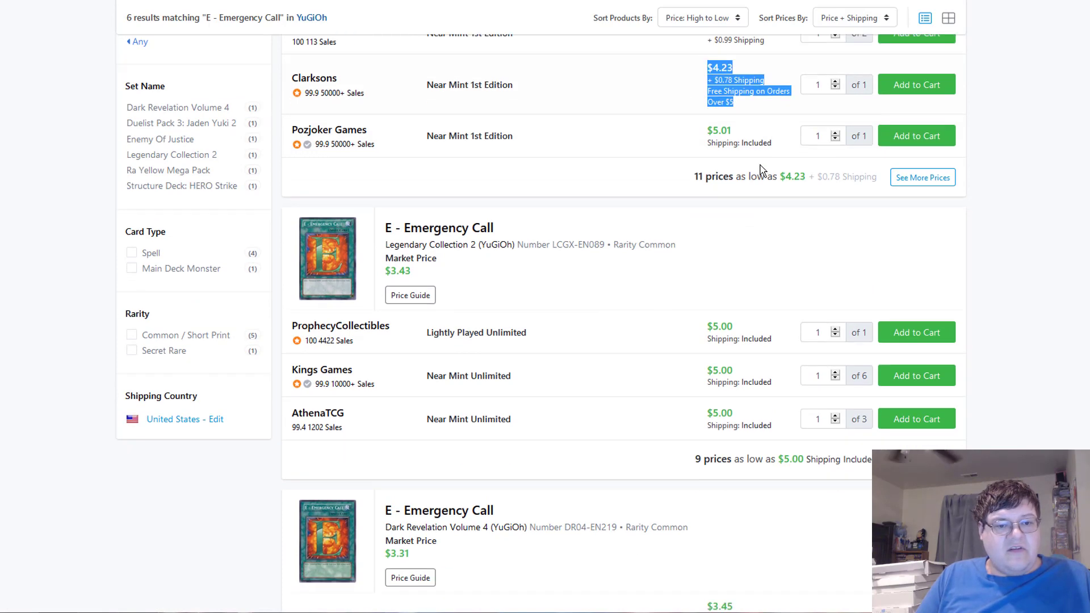
{"action": "scroll", "scroll_direction": "down", "scroll_amount": 3}
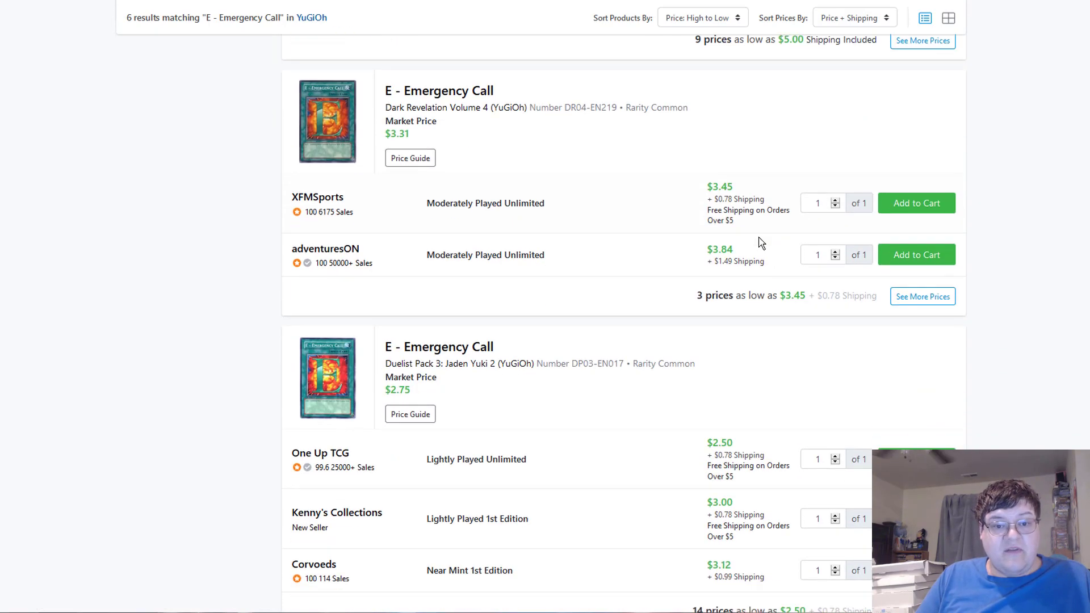
{"action": "scroll", "scroll_direction": "down", "scroll_amount": 3}
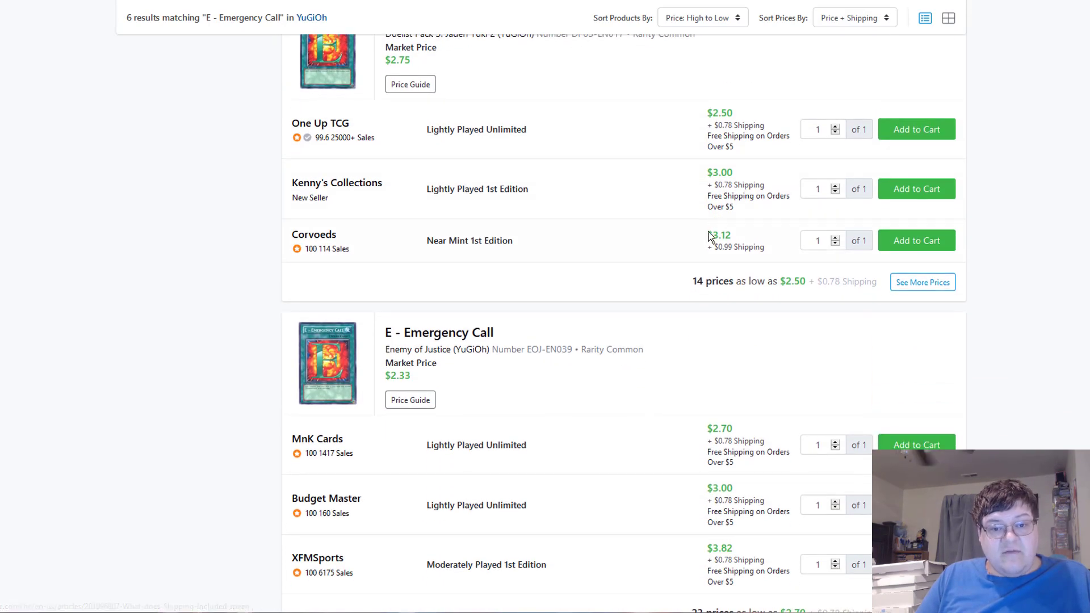
{"action": "scroll", "scroll_direction": "down", "scroll_amount": 3}
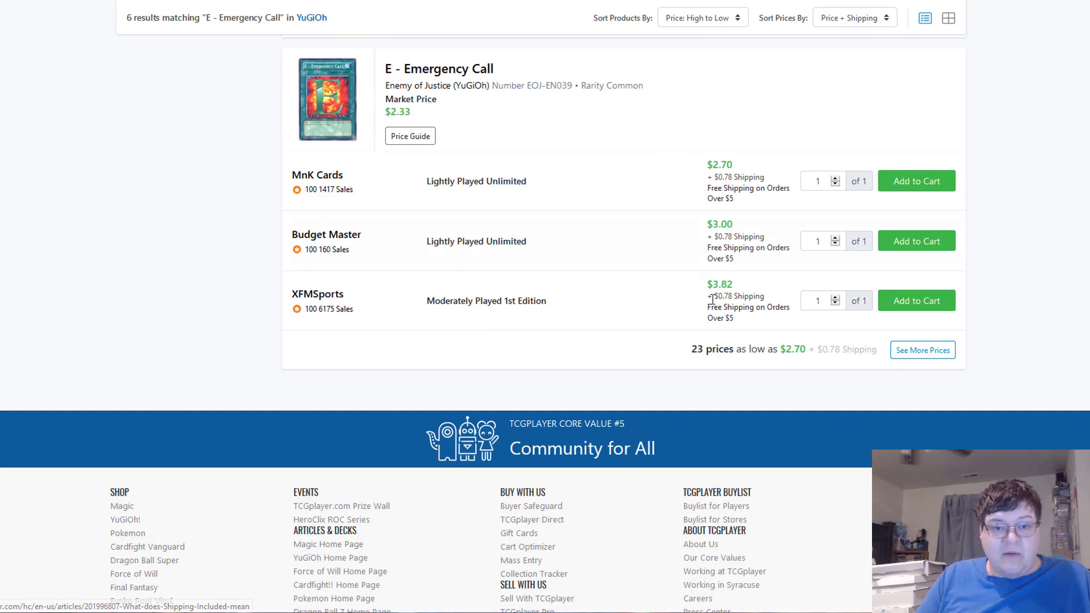
{"action": "key", "text": "Return"}
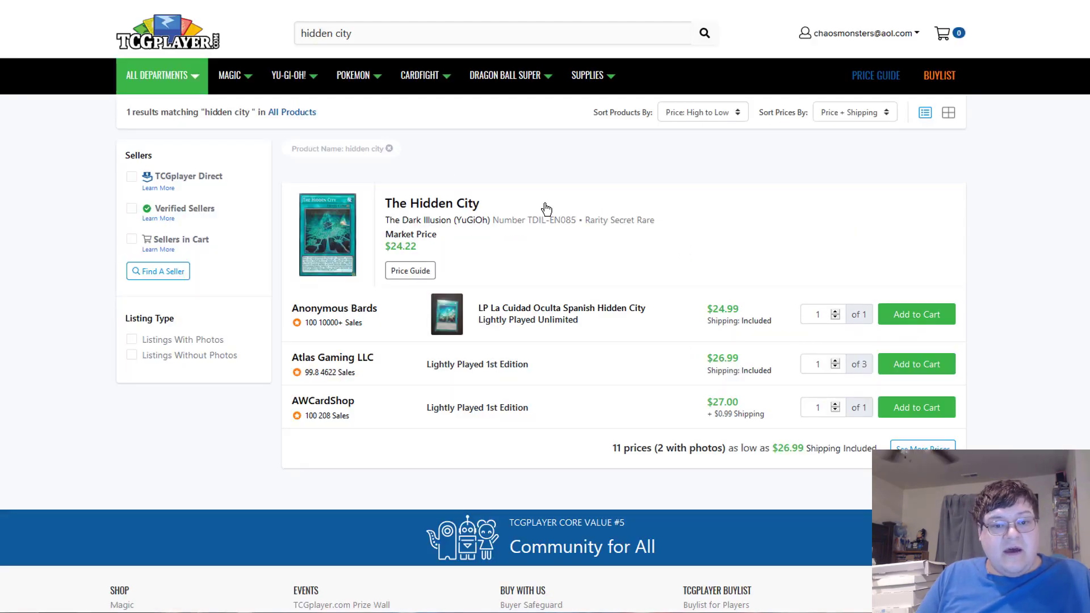
- Scroll through Pot of Extravagance's page and the Darklord Ixchel listings to compare prices
{"action": "scroll", "scroll_direction": "down", "scroll_amount": 3}
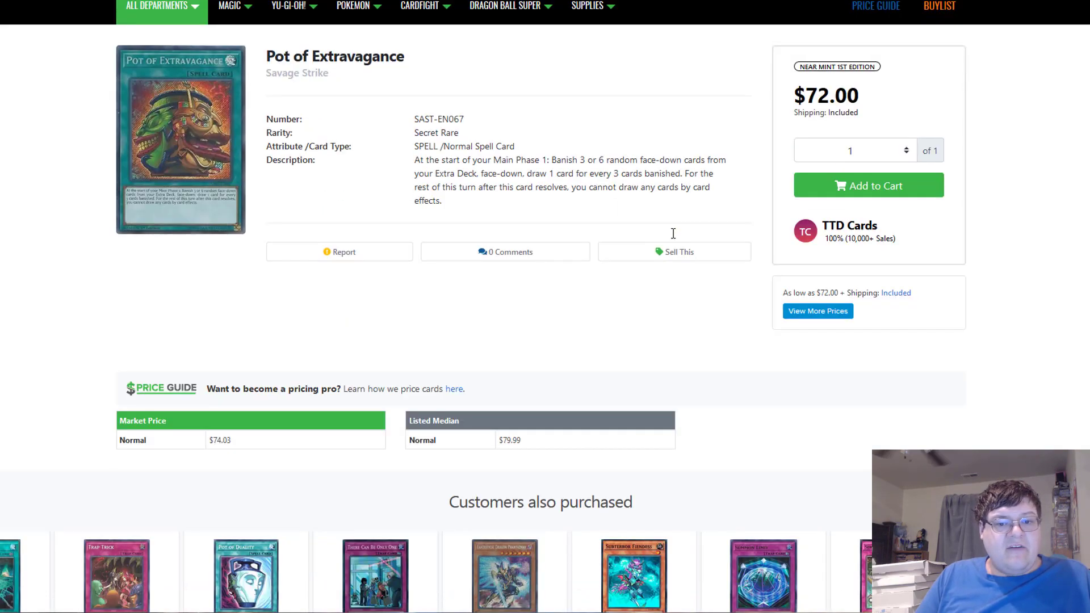
{"action": "scroll", "scroll_direction": "down", "scroll_amount": 3}
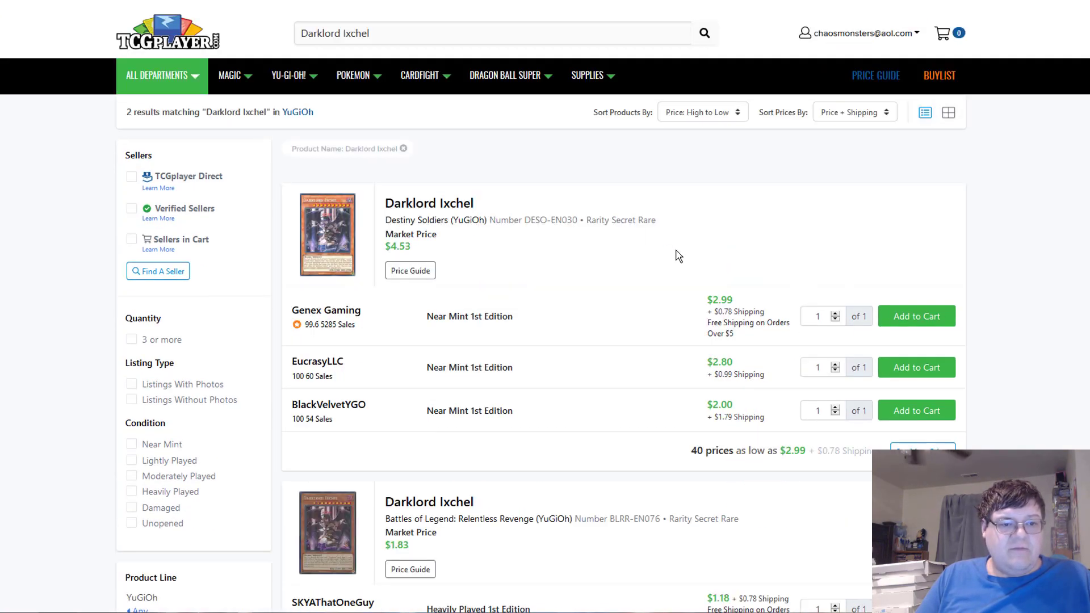
{"action": "scroll", "scroll_direction": "down", "scroll_amount": 3}
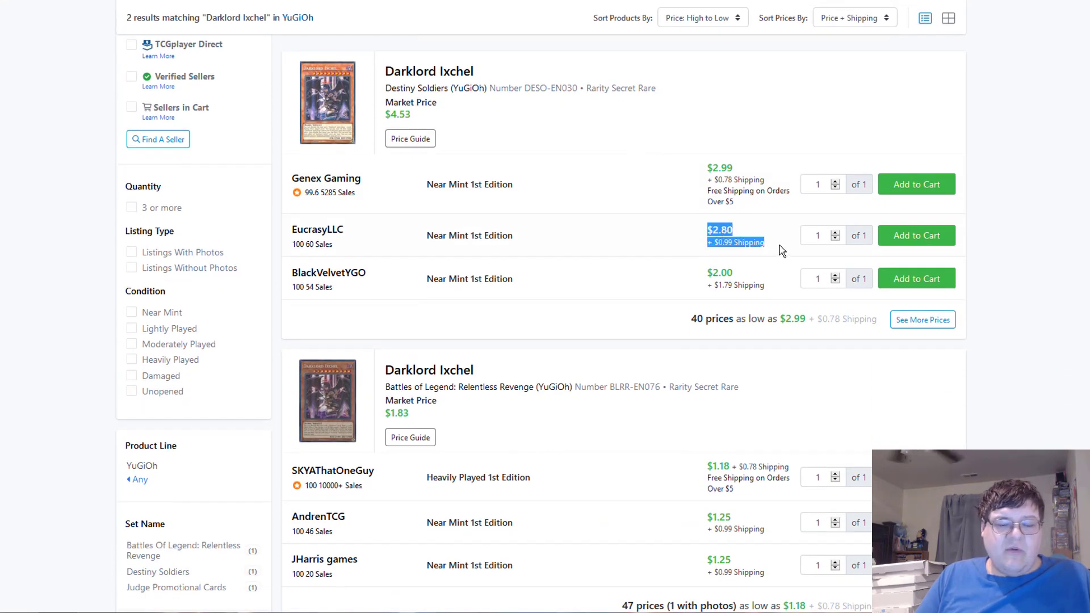
{"action": "mouse_move", "coordinate": [685, 249]}
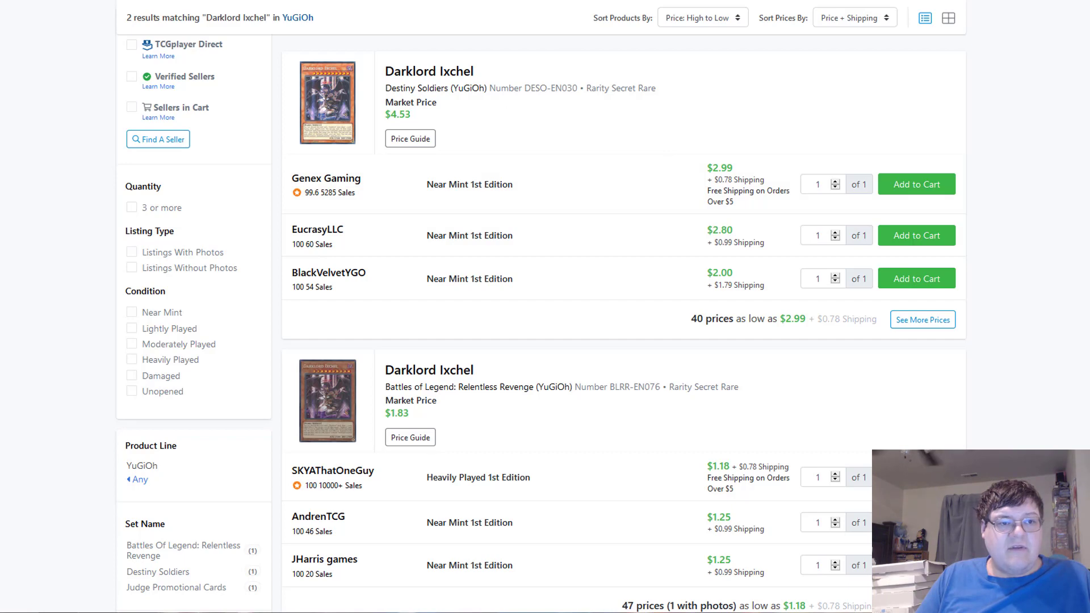
{"action": "scroll", "scroll_direction": "down", "scroll_amount": 3}
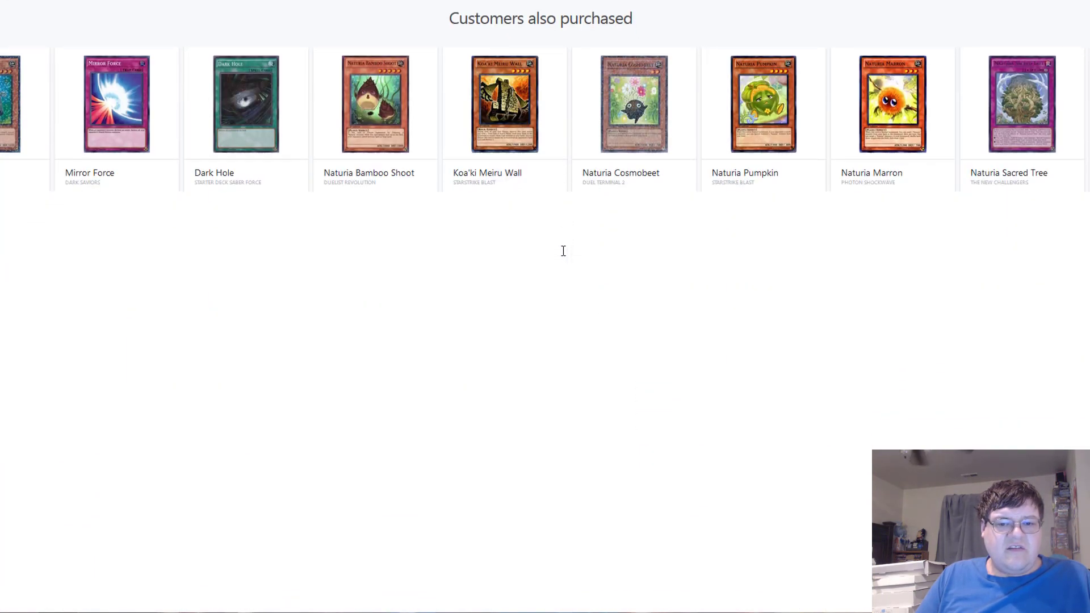
{"action": "scroll", "scroll_direction": "down", "scroll_amount": 3}
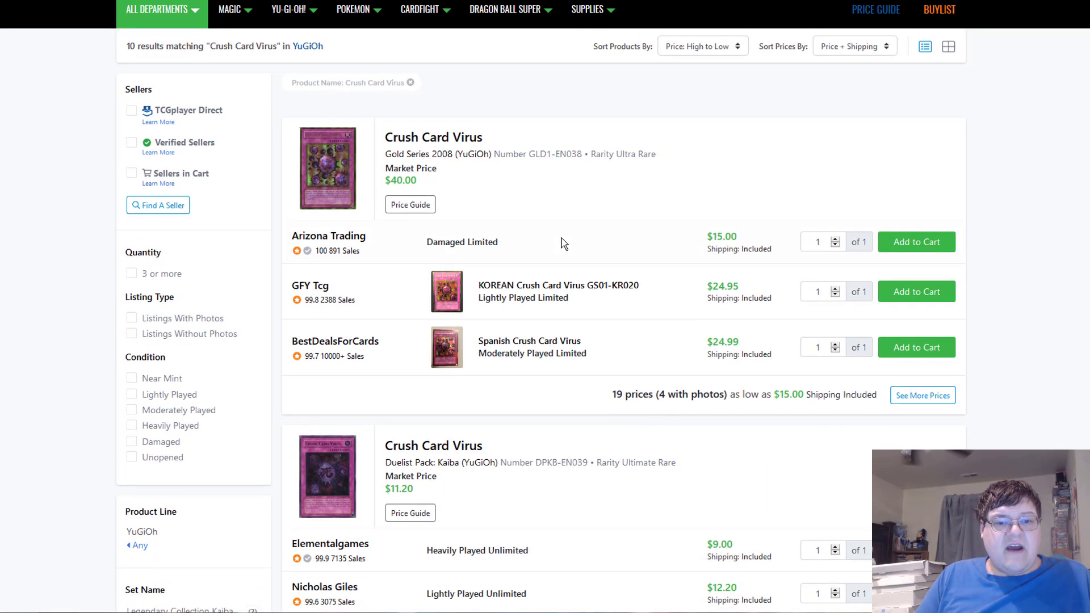
- Scroll through the Gold Series 2008 Crush Card Virus seller listings
{"action": "scroll", "scroll_direction": "down", "scroll_amount": 3}
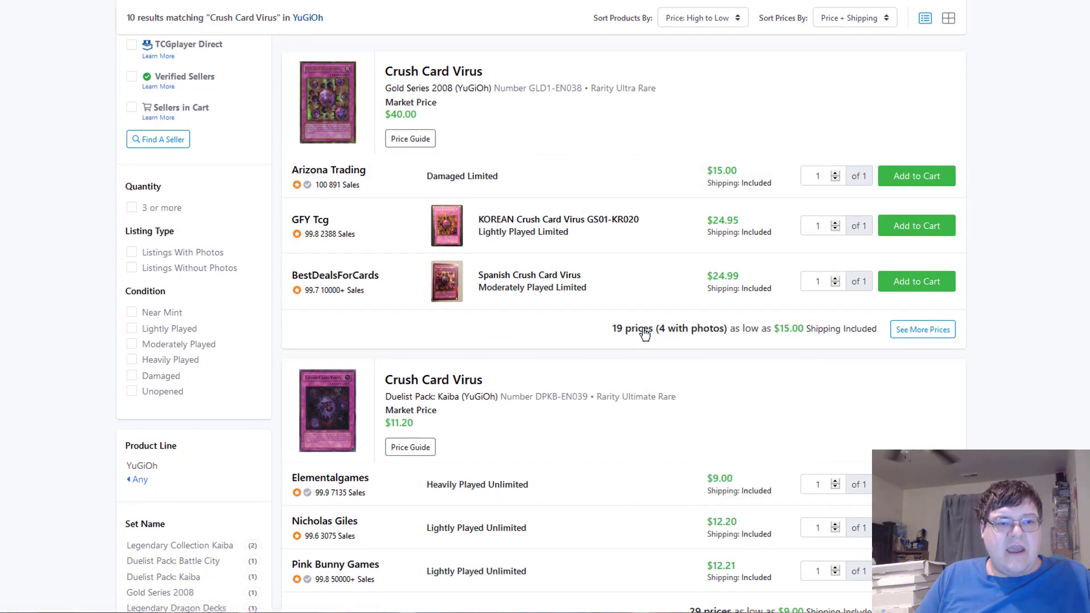
{"action": "scroll", "scroll_direction": "down", "scroll_amount": 3}
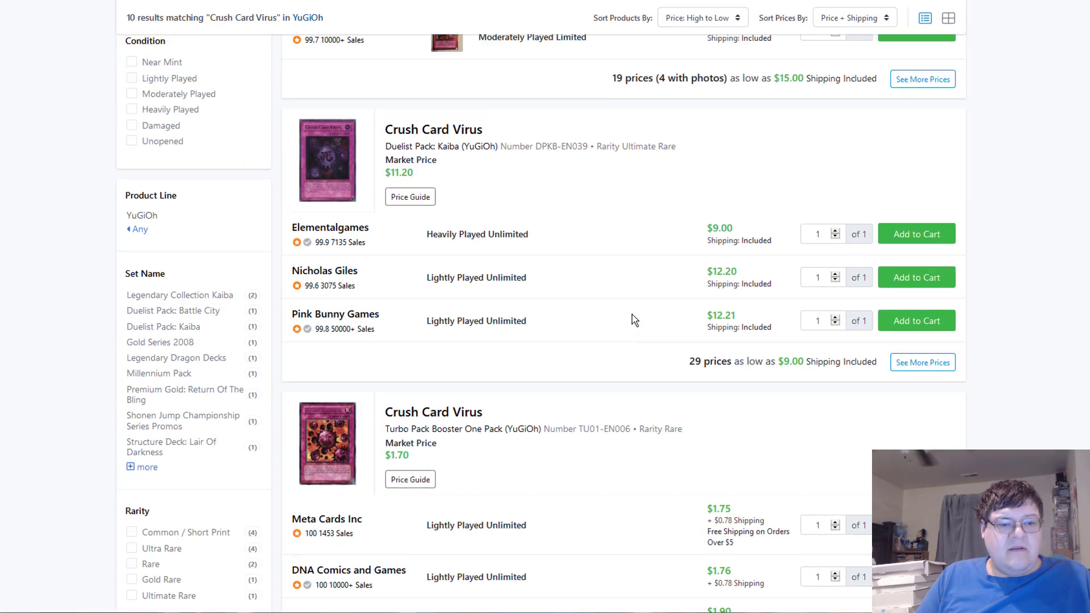
{"action": "scroll", "scroll_direction": "down", "scroll_amount": 3}
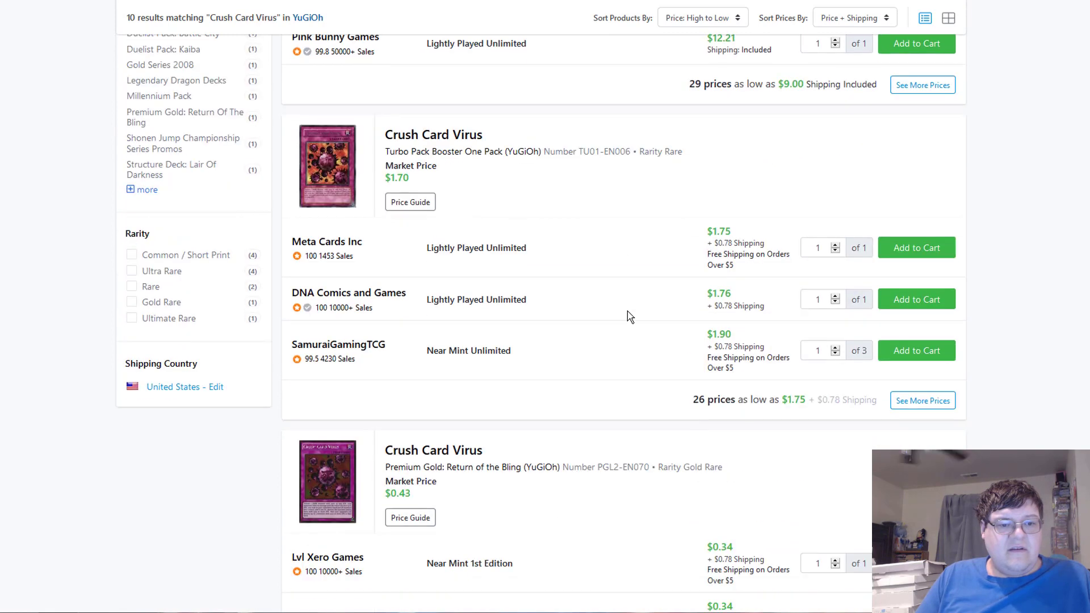
{"action": "scroll", "scroll_direction": "down", "scroll_amount": 3}
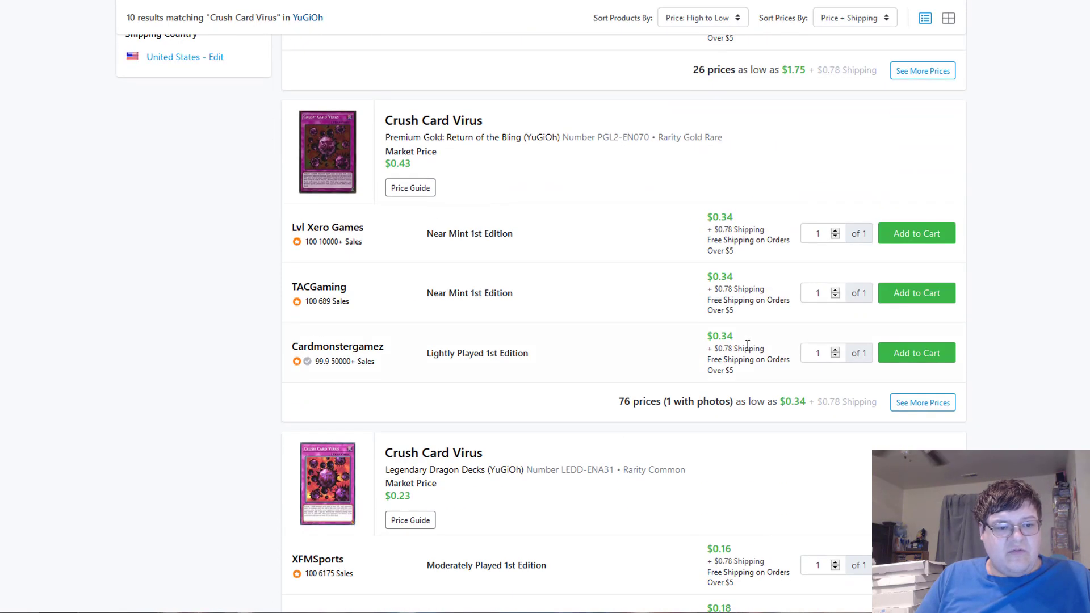
{"action": "scroll", "scroll_direction": "down", "scroll_amount": 3}
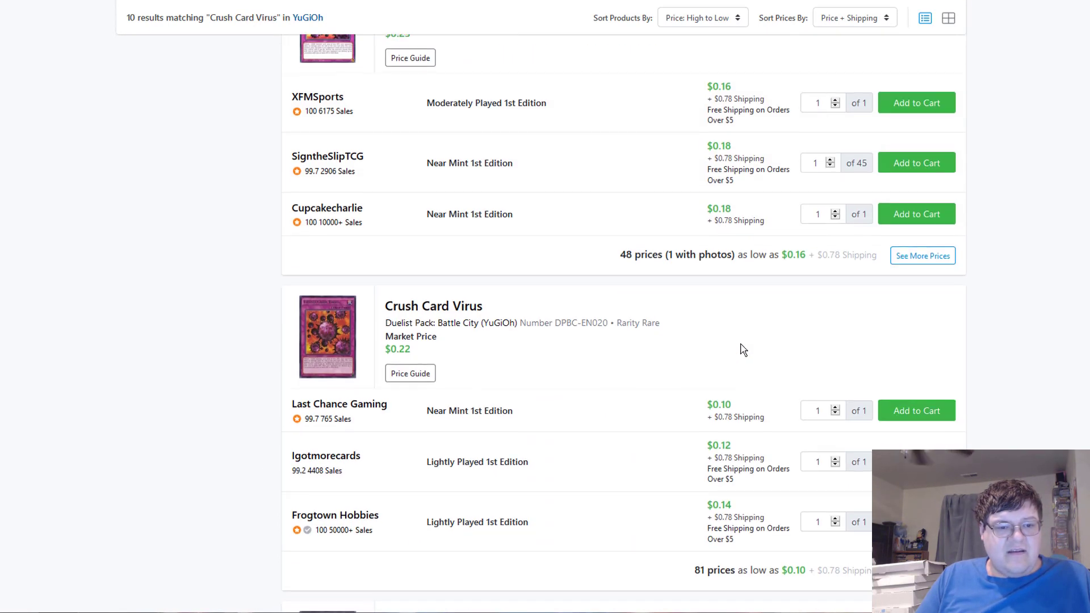
{"action": "scroll", "scroll_direction": "down", "scroll_amount": 3}
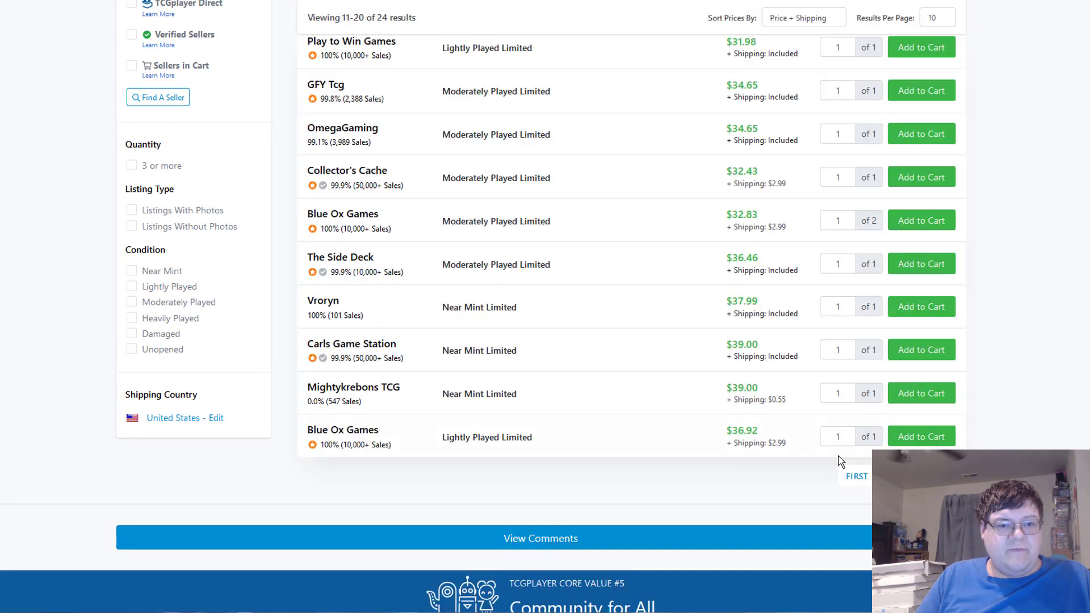
{"action": "scroll", "scroll_direction": "up", "scroll_amount": 3}
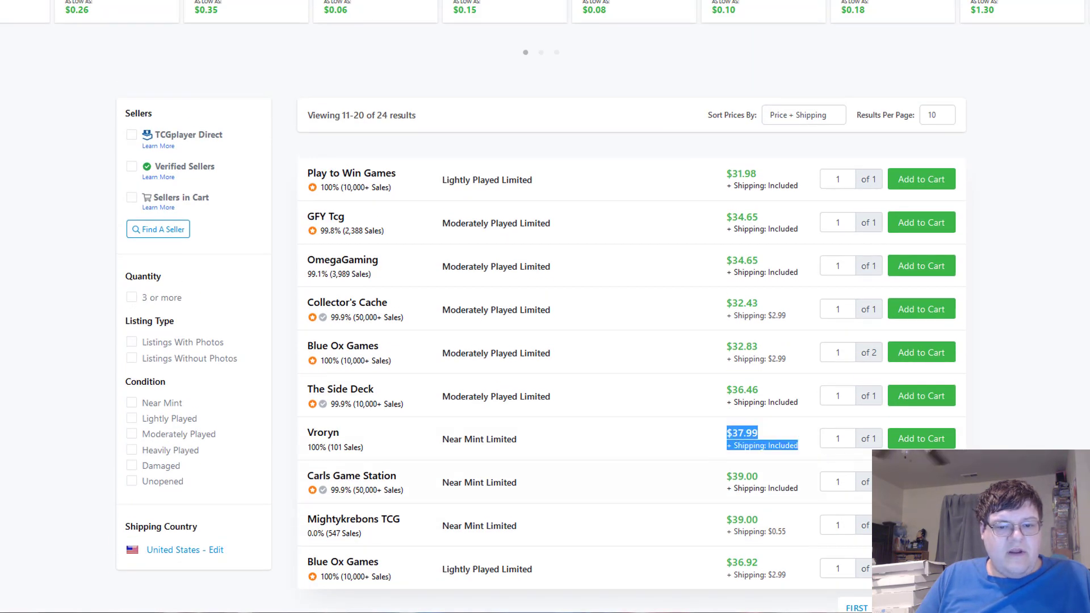
{"action": "scroll", "scroll_direction": "down", "scroll_amount": 3}
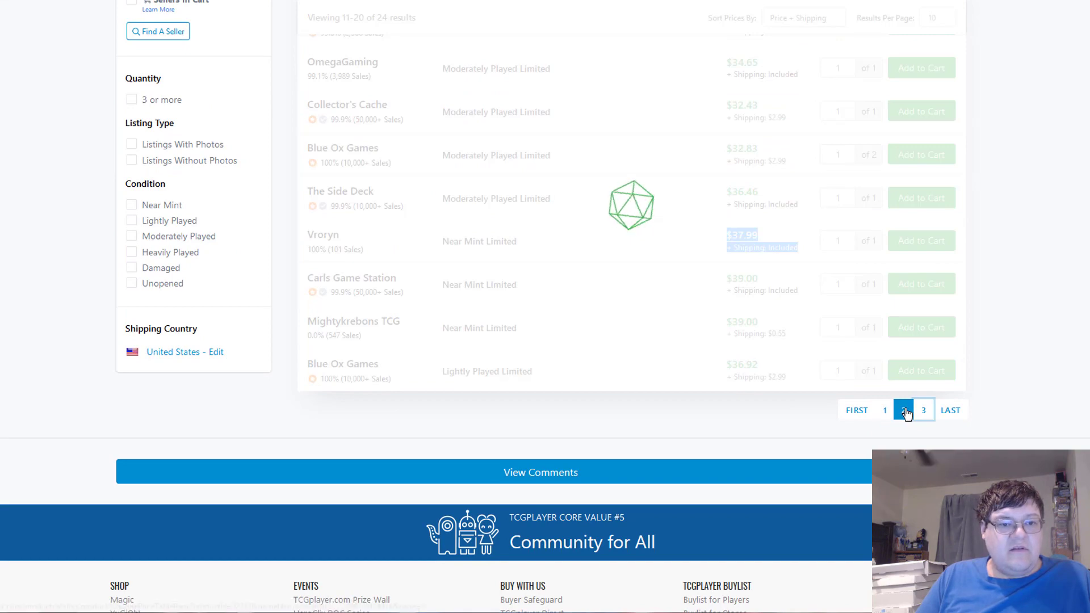
- Jump to the last page of the 24 seller listings, then return to page 1
{"action": "left_click", "coordinate": [923, 410]}
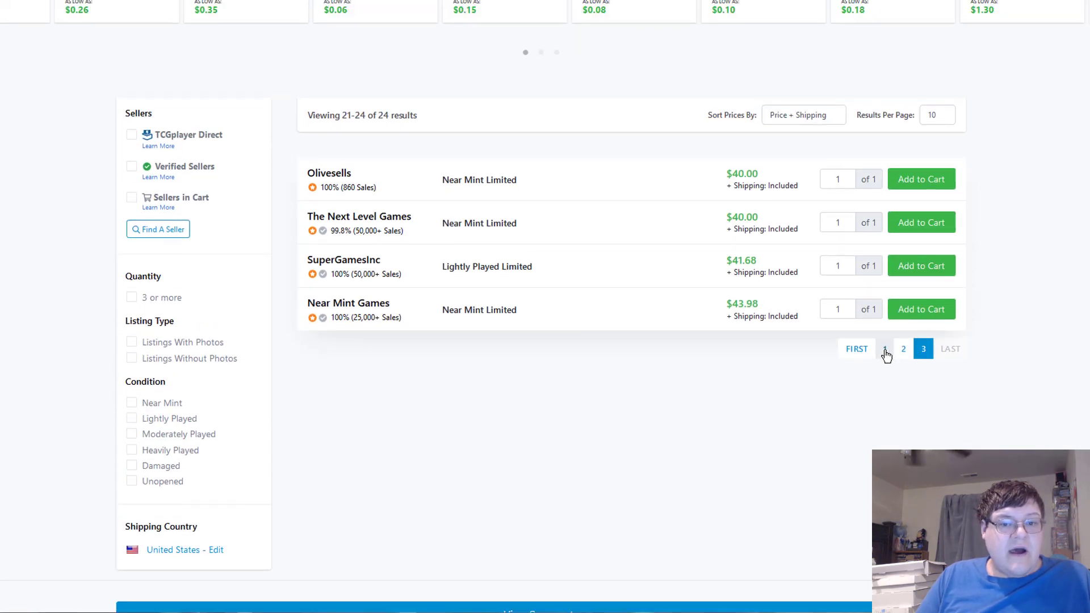
{"action": "left_click", "coordinate": [856, 348]}
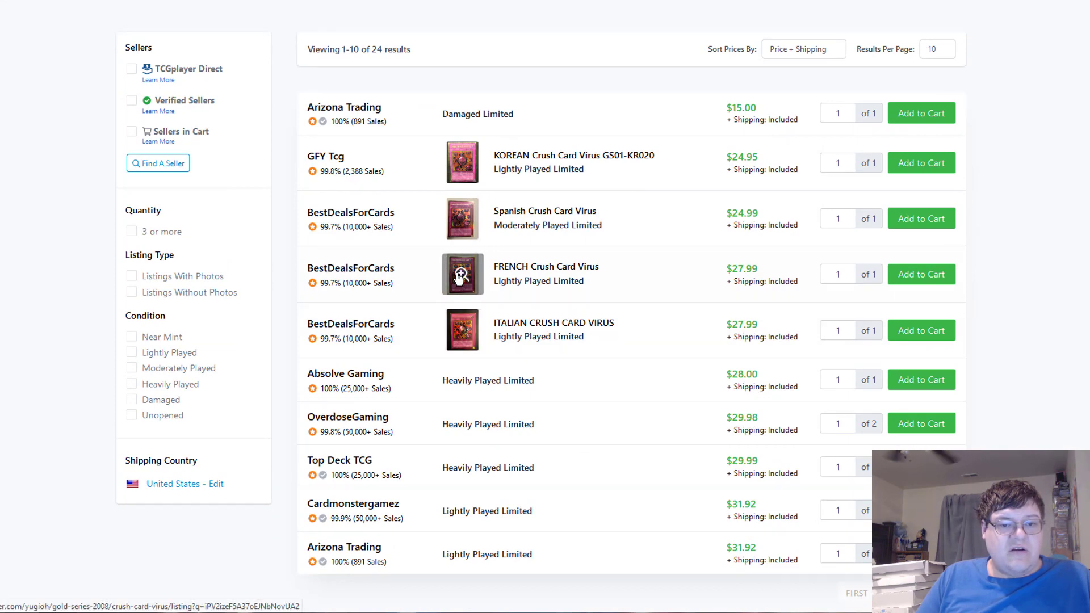
- View the French Crush Card Virus listing's photo and description, scrolling through it
{"action": "left_click", "coordinate": [462, 274]}
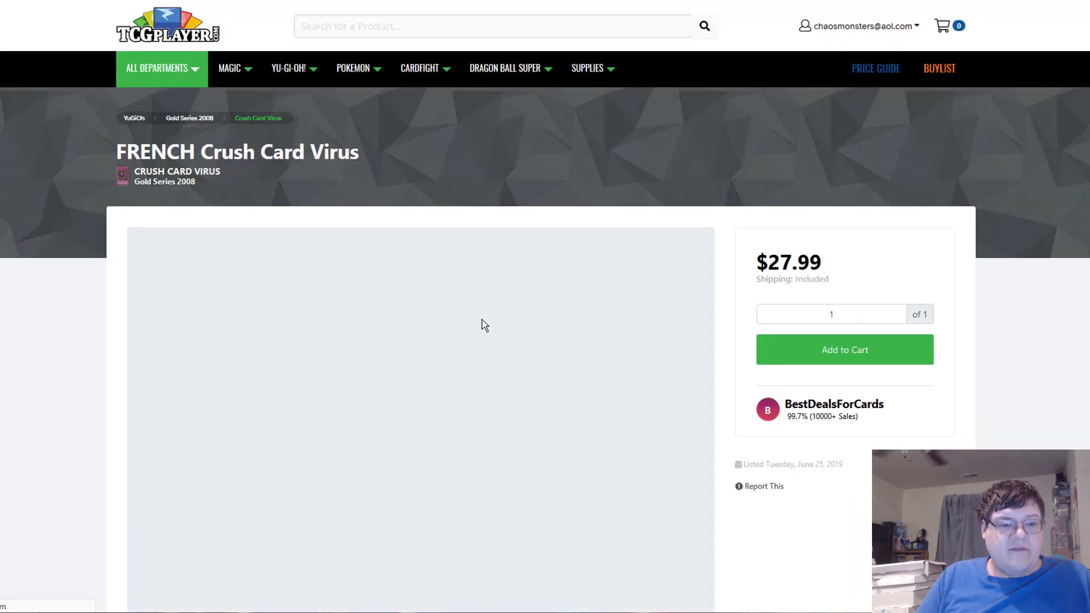
{"action": "scroll", "scroll_direction": "down", "scroll_amount": 3}
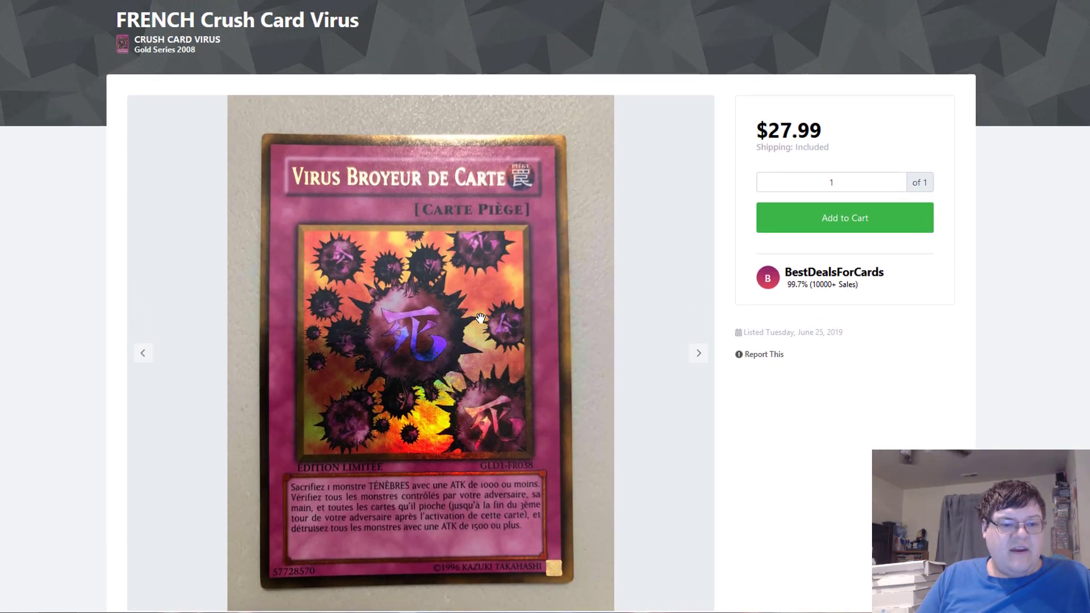
{"action": "scroll", "scroll_direction": "down", "scroll_amount": 3}
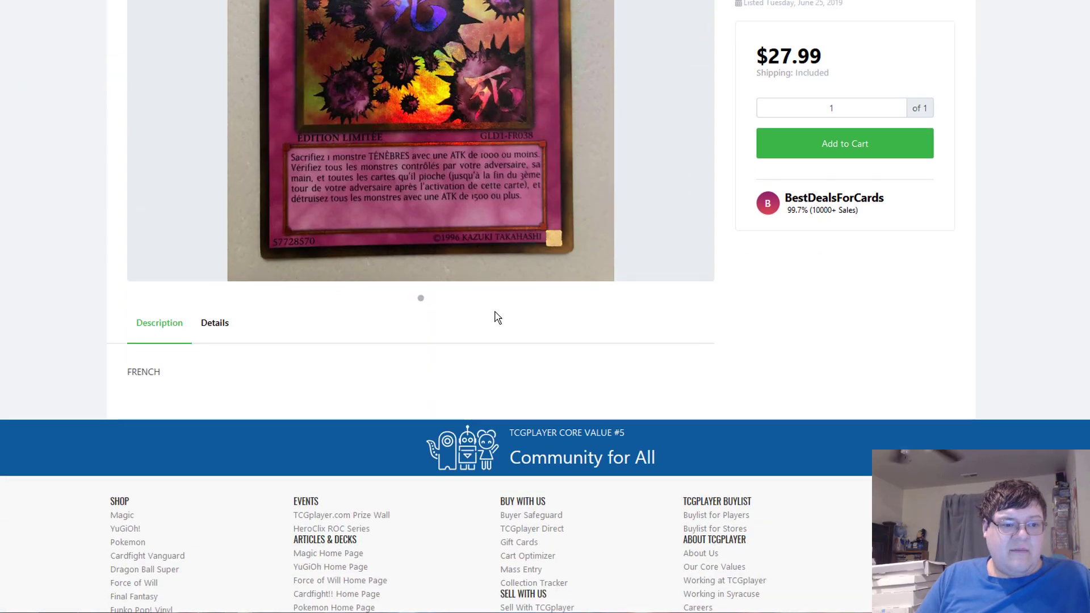
{"action": "scroll", "scroll_direction": "up", "scroll_amount": 3}
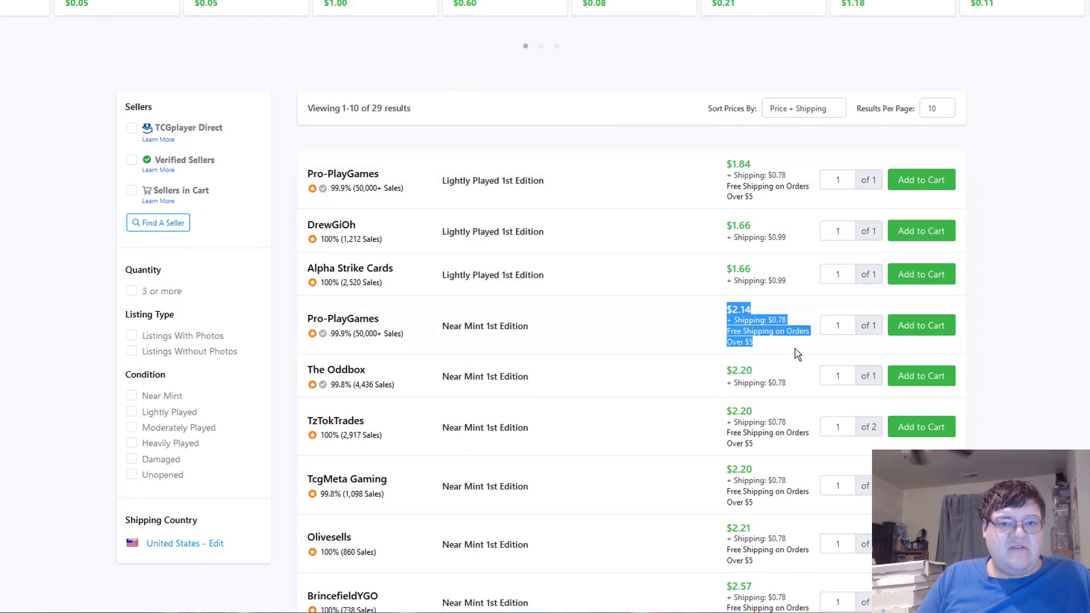
{"action": "scroll", "scroll_direction": "up", "scroll_amount": 3}
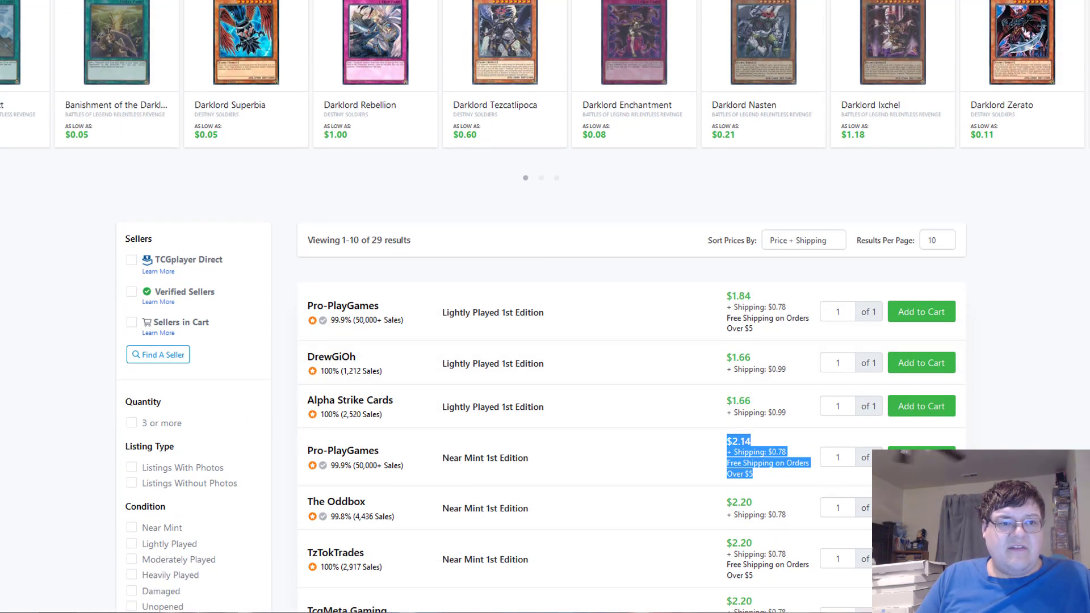
{"action": "scroll", "scroll_direction": "up", "scroll_amount": 3}
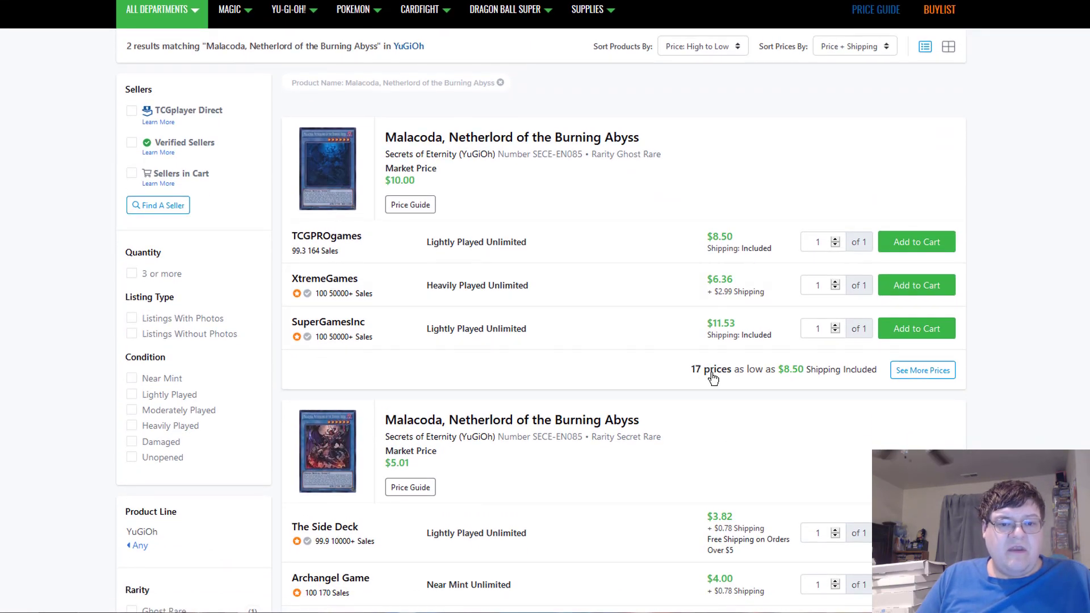
{"action": "mouse_move", "coordinate": [693, 363]}
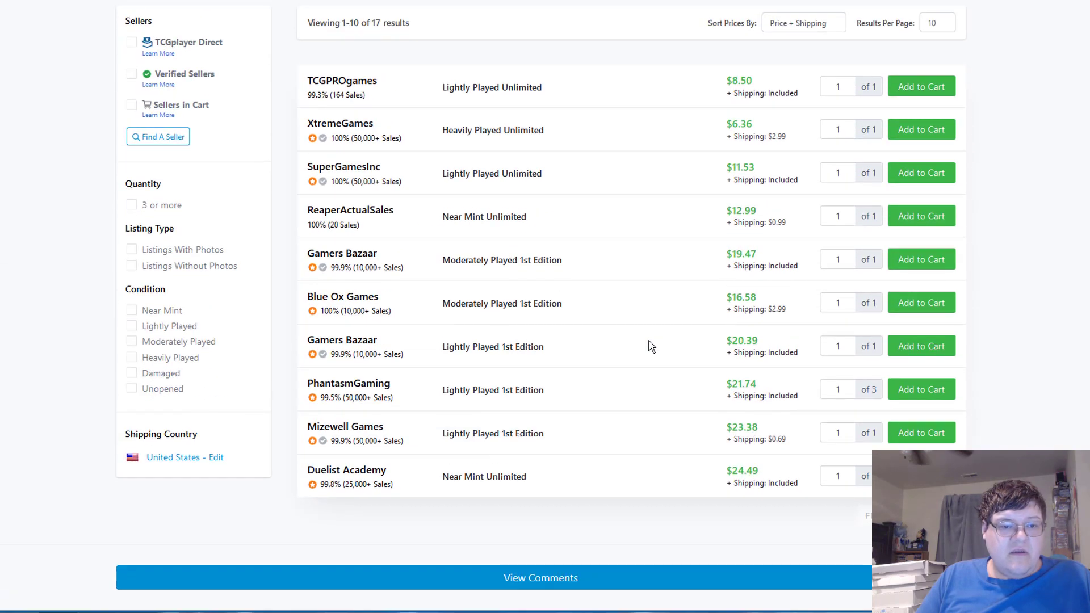
- Note the $20.39 Gamers Bazaar Malacoda price, then search for 'elemental hero stratos'
{"action": "double_click", "coordinate": [741, 340]}
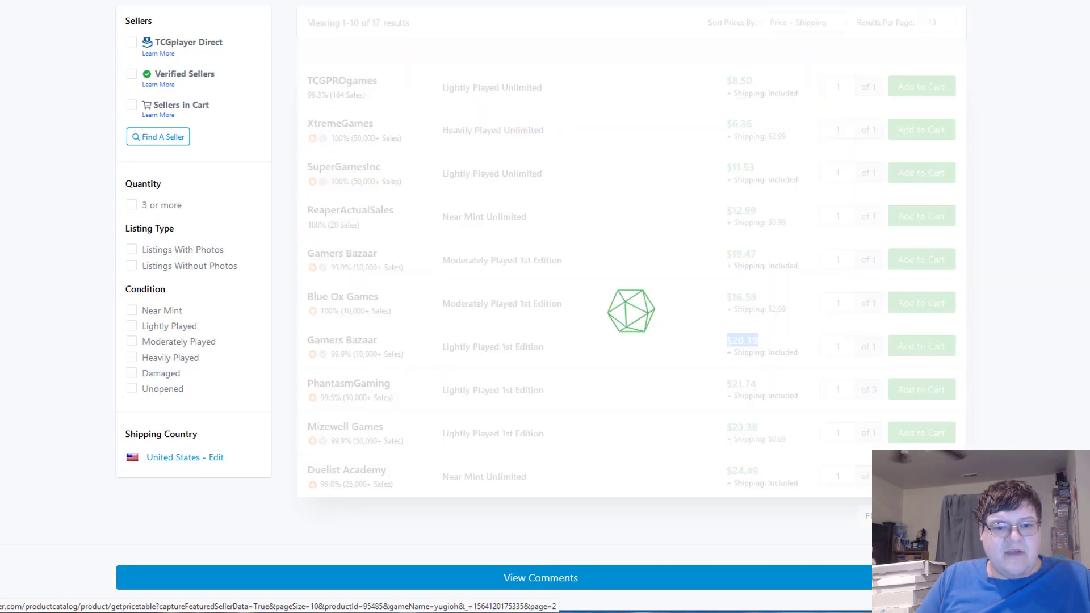
{"action": "left_click", "coordinate": [923, 386]}
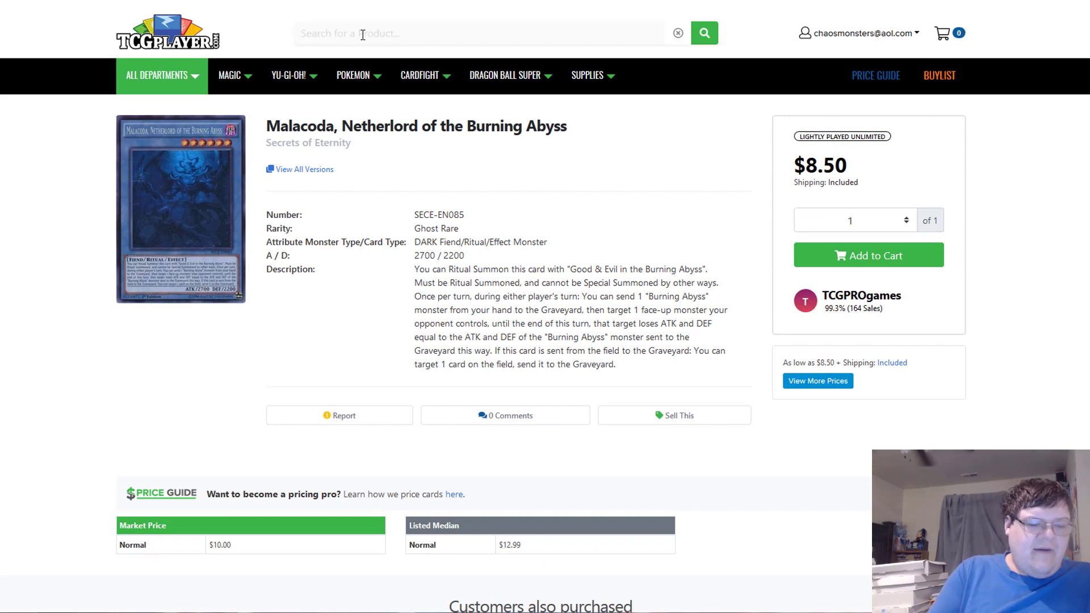
{"action": "type", "text": "elemental hero stratos"}
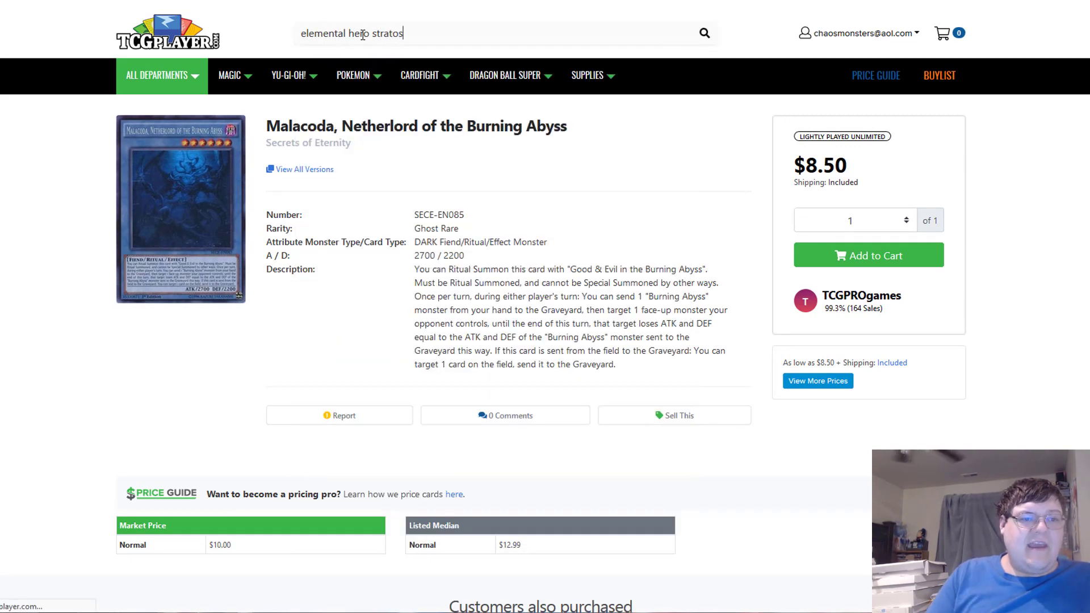
{"action": "type", "text": "r"}
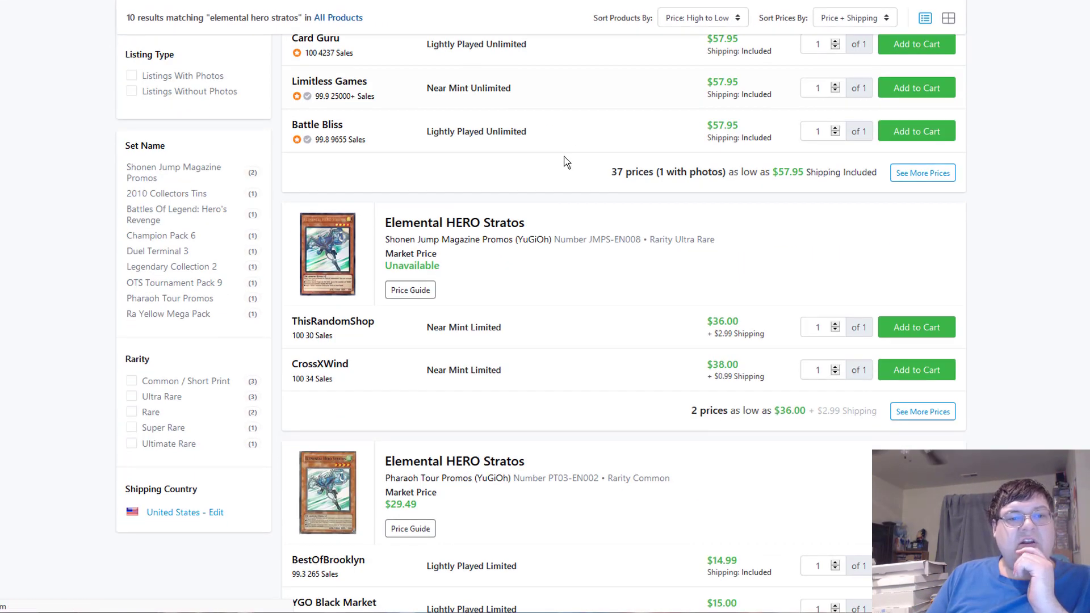
- Scroll the Elemental HERO Stratos results to compare its printings' prices
{"action": "scroll", "scroll_direction": "down", "scroll_amount": 3}
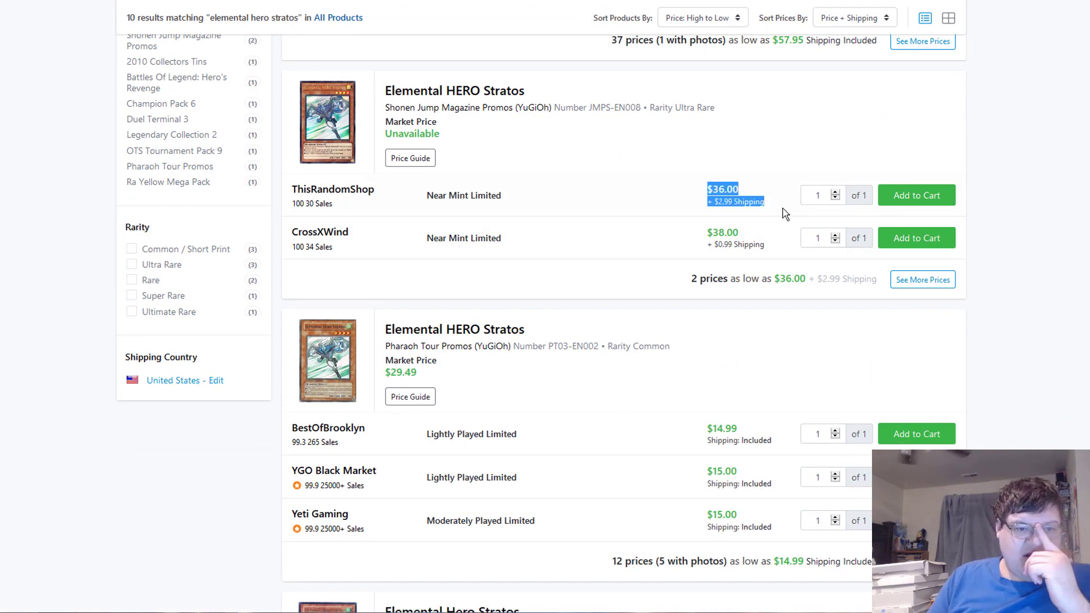
{"action": "mouse_move", "coordinate": [770, 219]}
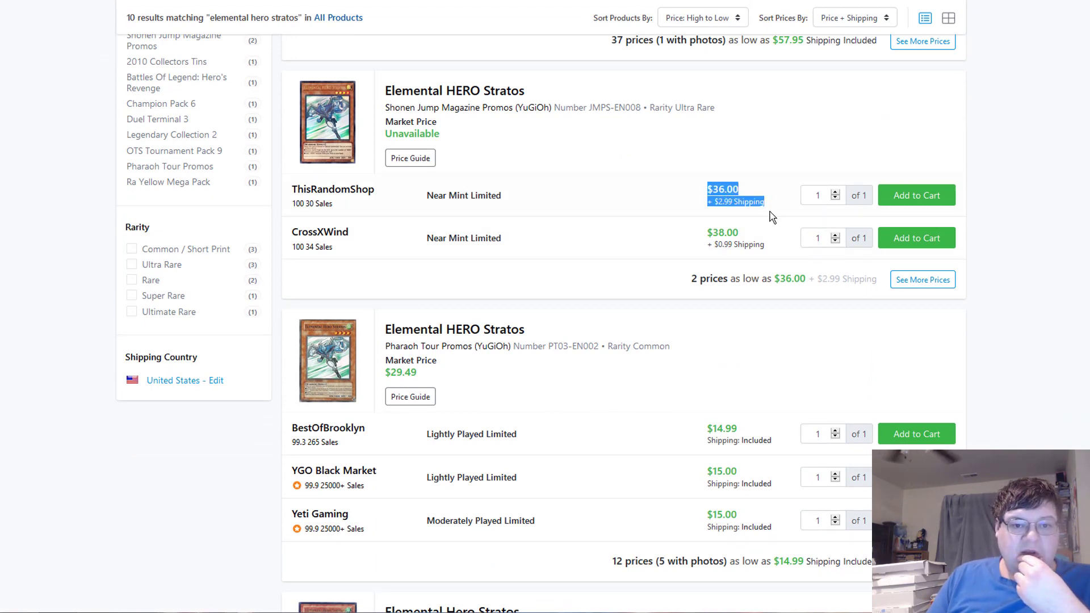
{"action": "scroll", "scroll_direction": "down", "scroll_amount": 3}
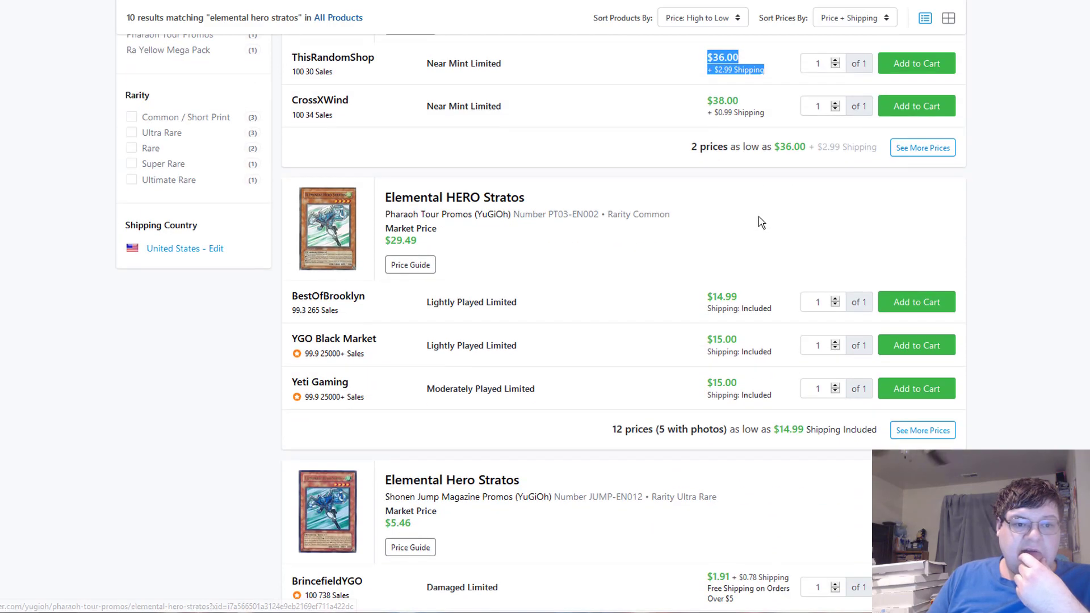
{"action": "scroll", "scroll_direction": "up", "scroll_amount": 3}
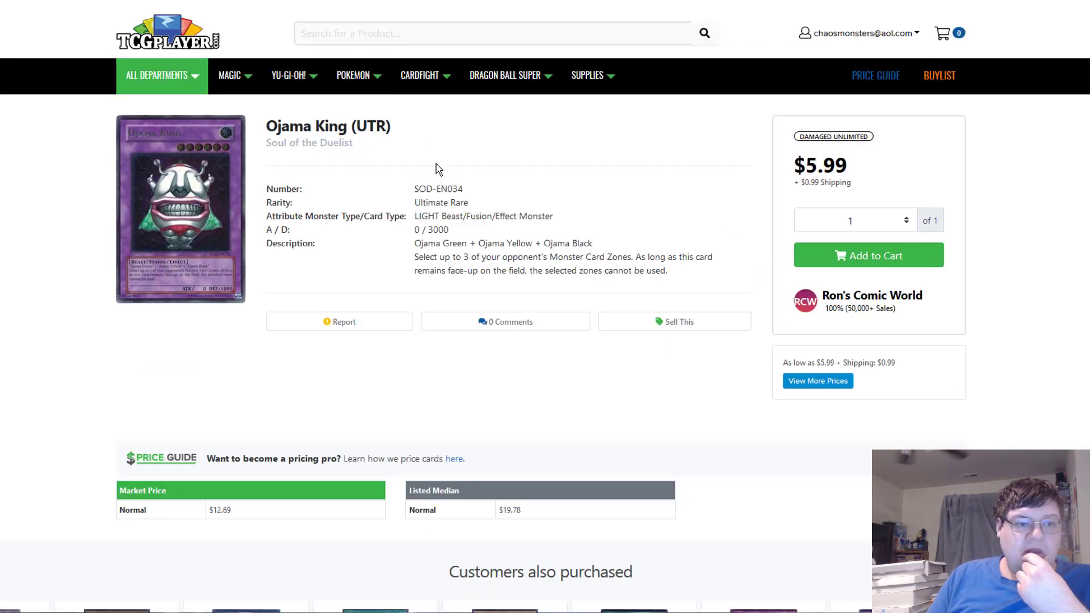
- Scroll through the Ojama King (UTR) seller listings
{"action": "scroll", "scroll_direction": "down", "scroll_amount": 3}
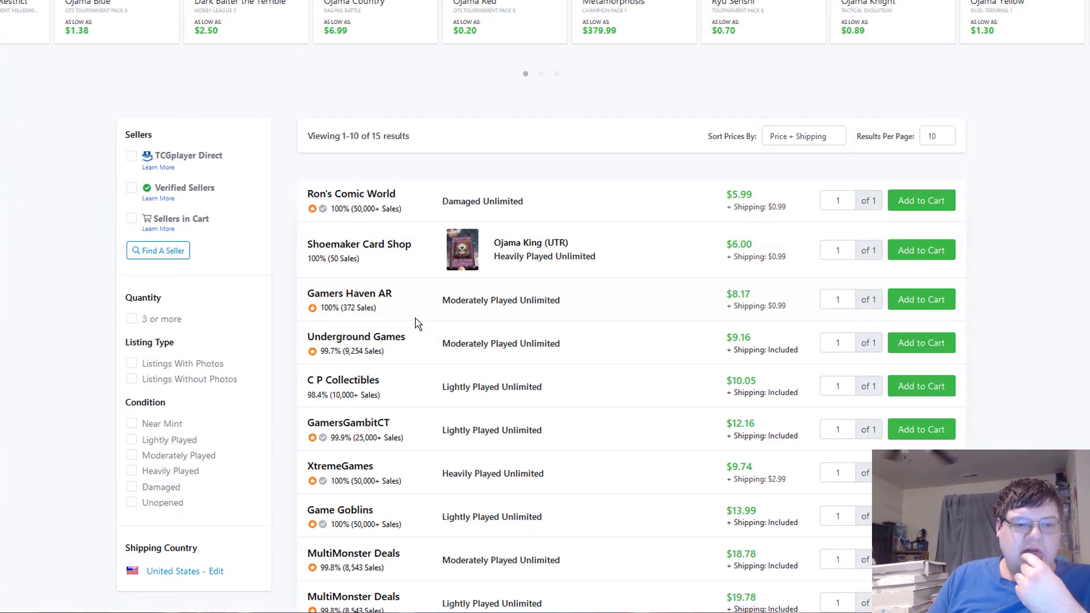
{"action": "scroll", "scroll_direction": "down", "scroll_amount": 3}
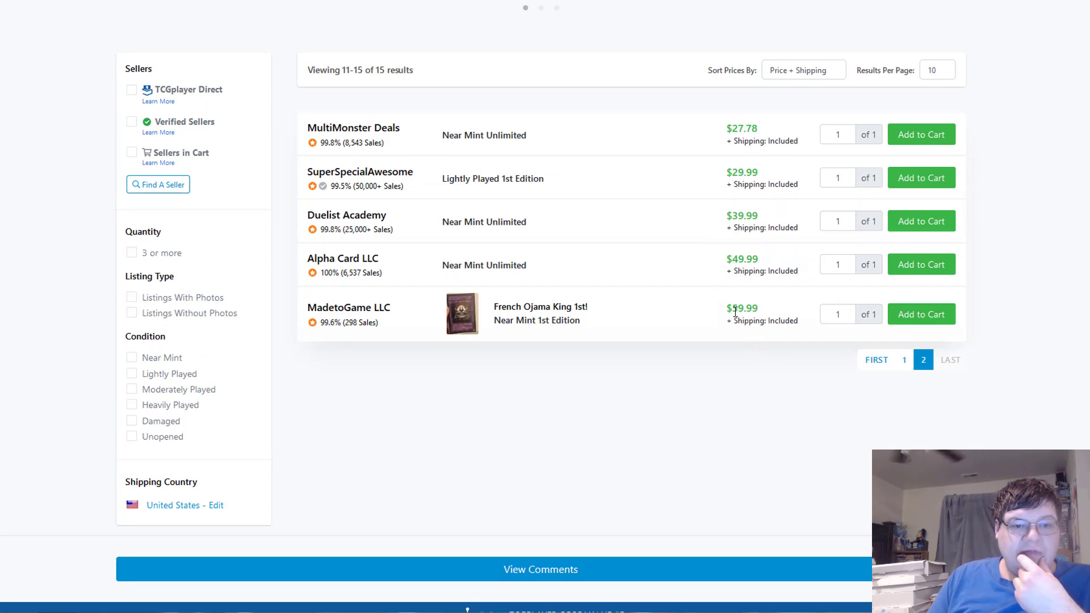
{"action": "scroll", "scroll_direction": "up", "scroll_amount": 3}
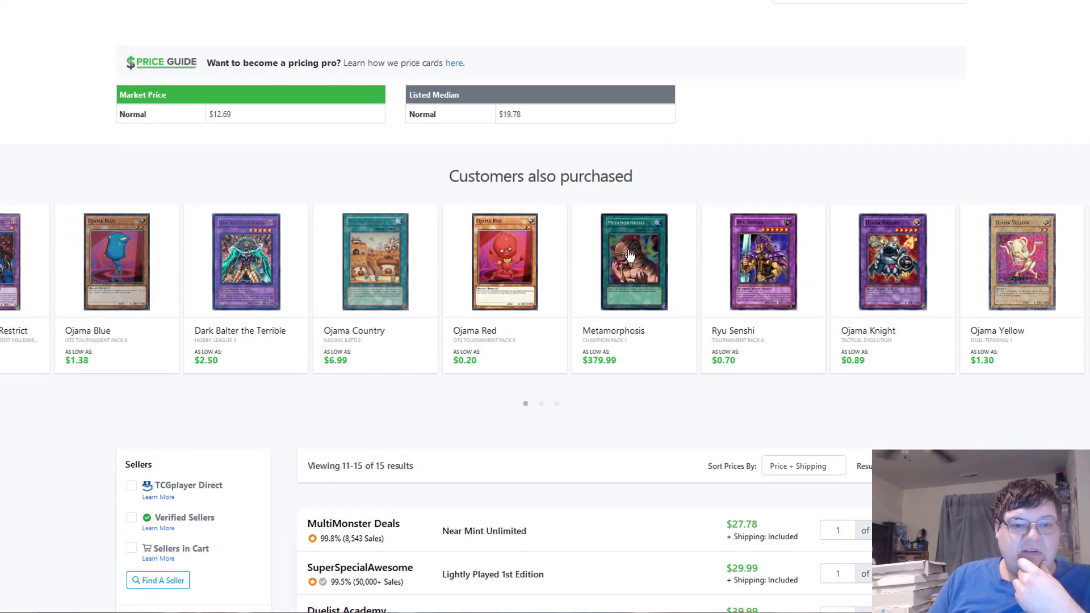
- View Metamorphosis from Customers also purchased and review its ten seller listings
{"action": "left_click", "coordinate": [632, 261]}
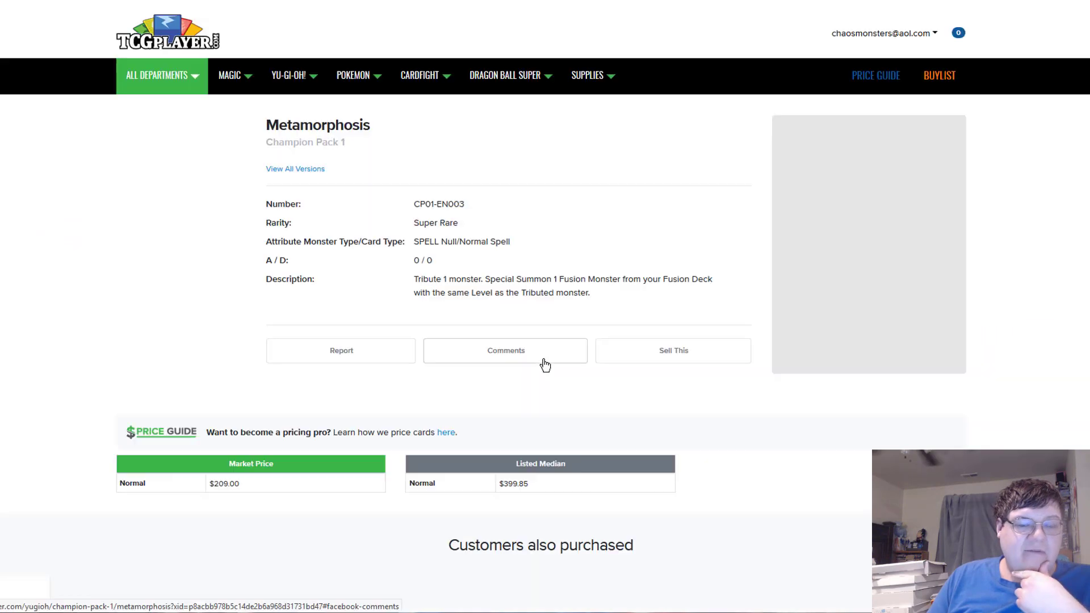
{"action": "scroll", "scroll_direction": "down", "scroll_amount": 3}
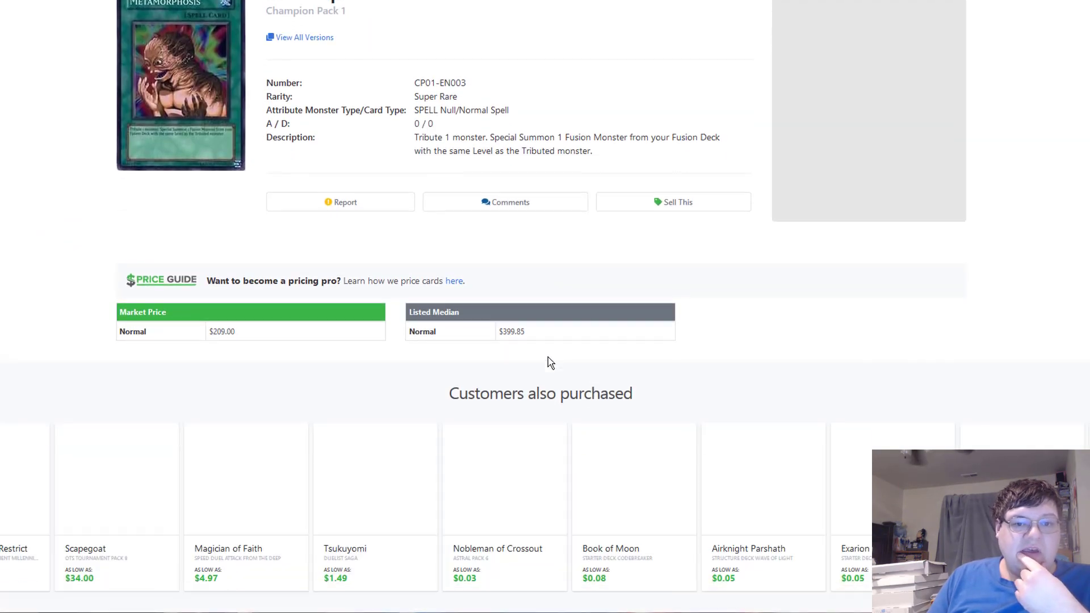
{"action": "scroll", "scroll_direction": "down", "scroll_amount": 3}
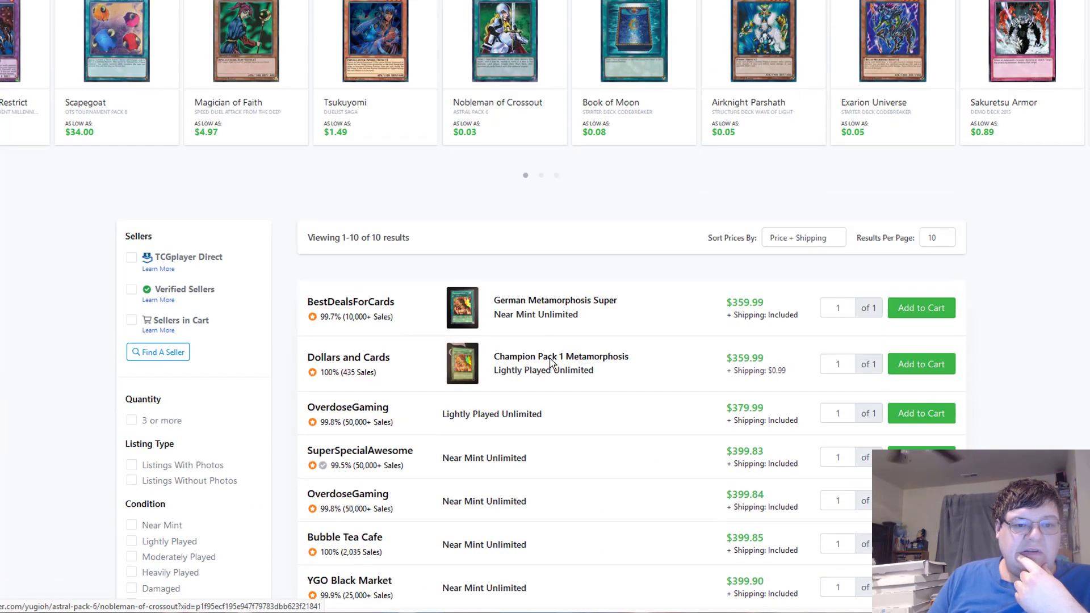
{"action": "scroll", "scroll_direction": "down", "scroll_amount": 3}
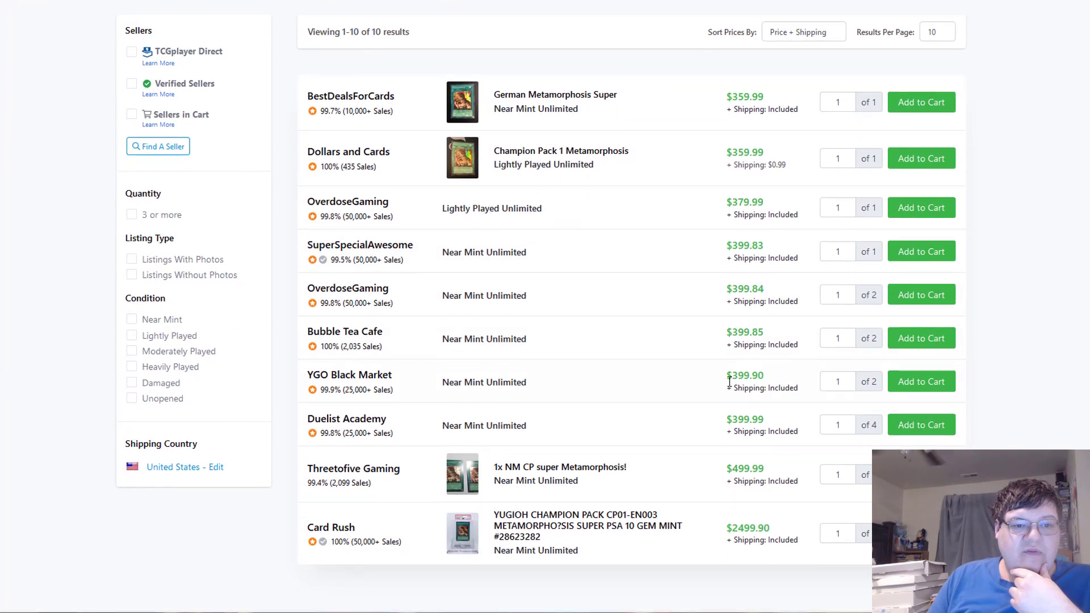
{"action": "scroll", "scroll_direction": "up", "scroll_amount": 3}
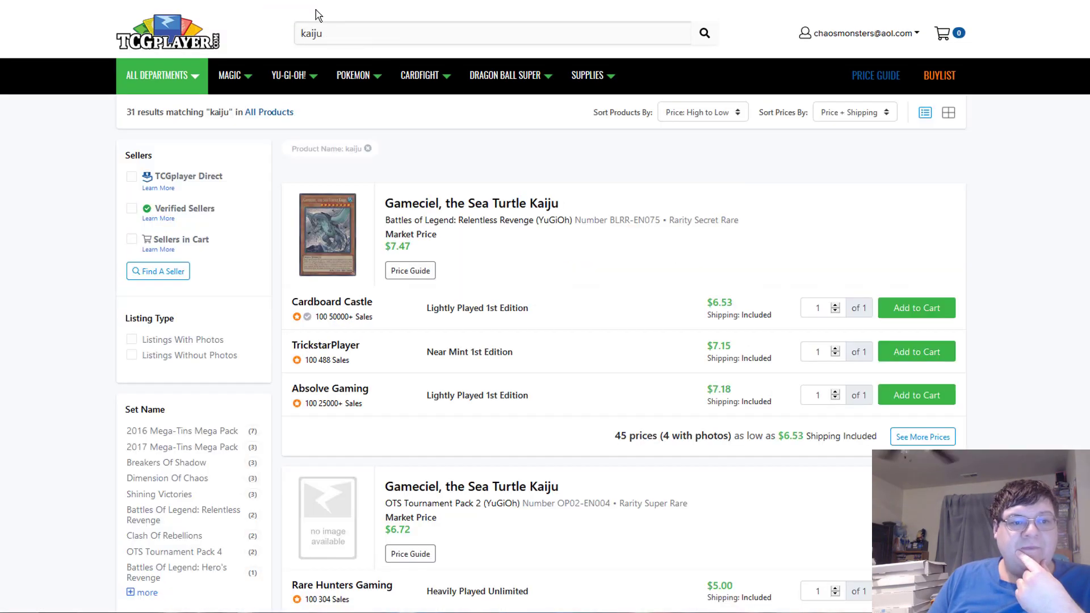
{"action": "mouse_move", "coordinate": [990, 213]}
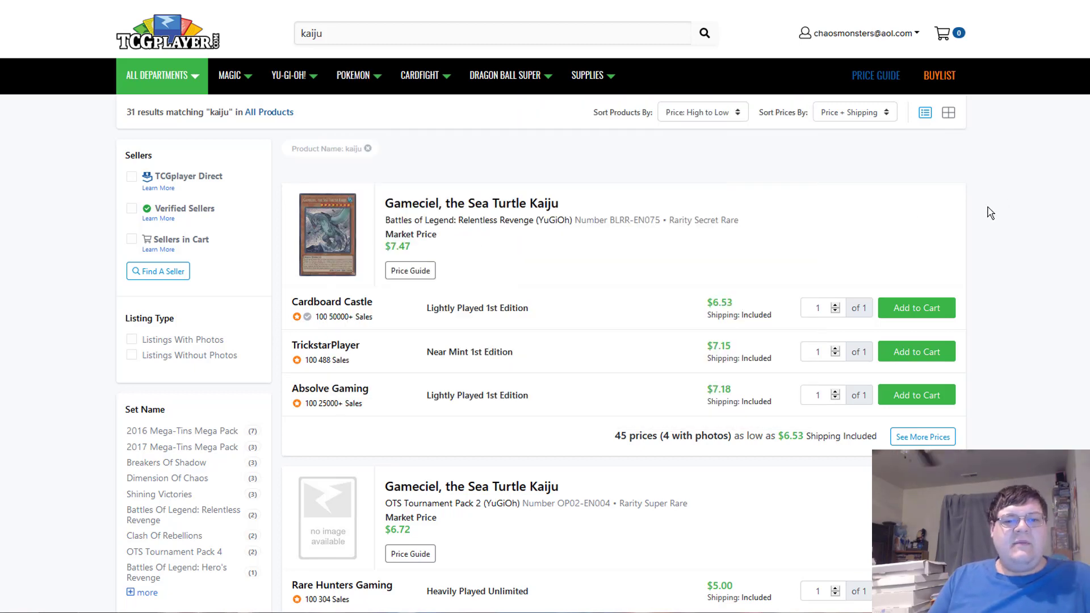
- Finish scrolling the kaiju results and search for 'dragon ruler'
{"action": "scroll", "scroll_direction": "down", "scroll_amount": 3}
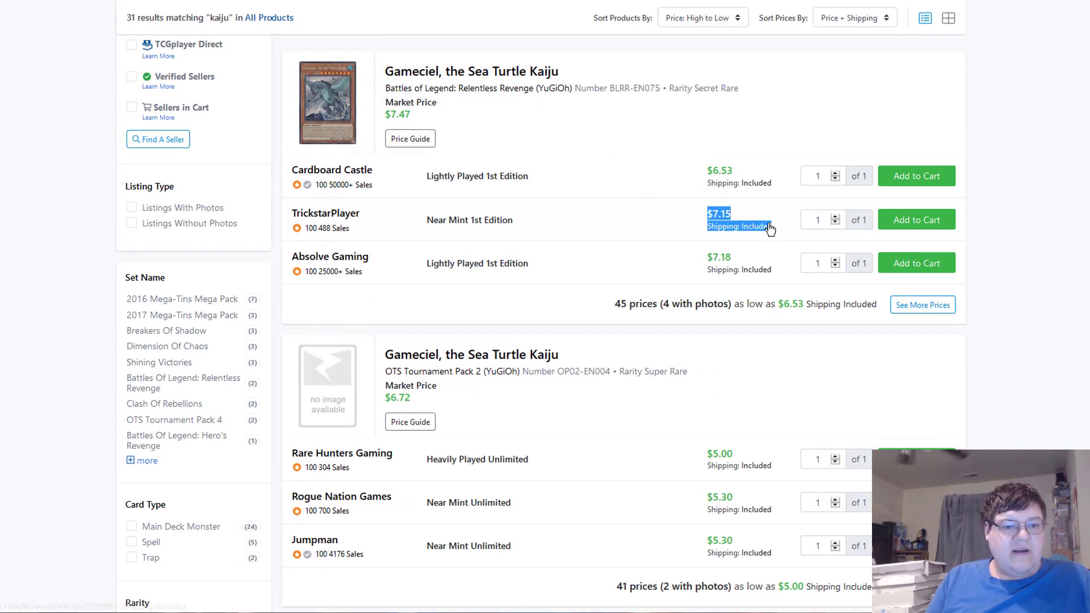
{"action": "scroll", "scroll_direction": "down", "scroll_amount": 3}
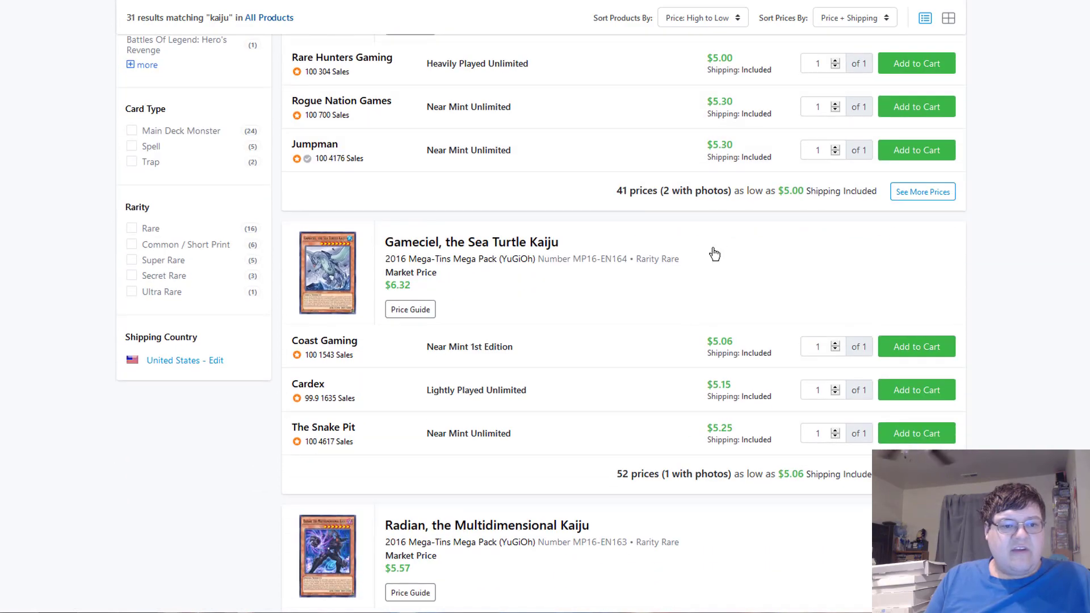
{"action": "left_click", "coordinate": [702, 33]}
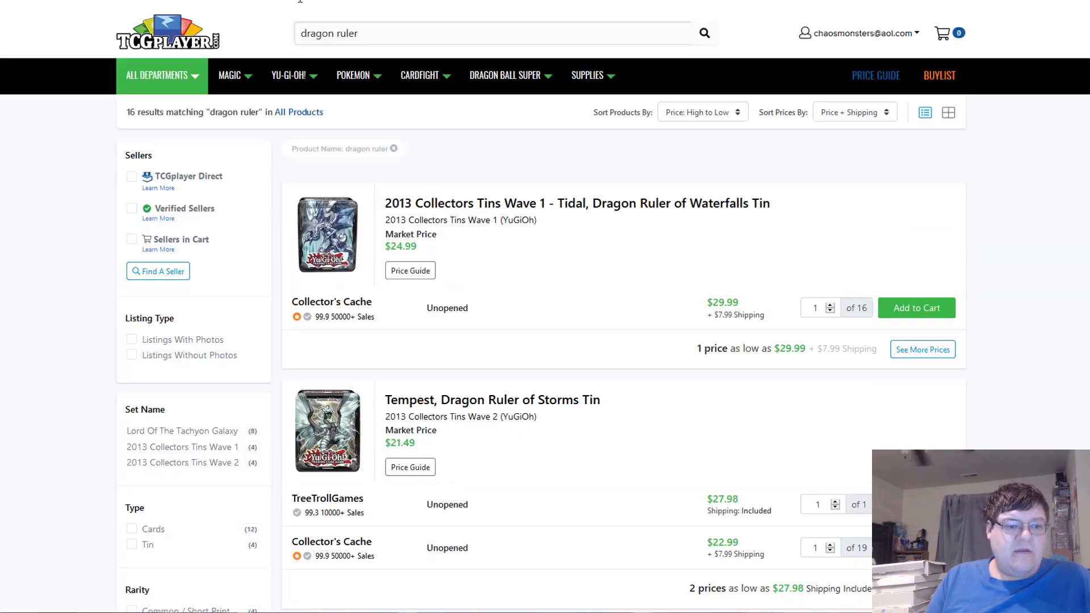
- Scroll through the Dragon Ruler results to review tin and card prices
{"action": "scroll", "scroll_direction": "down", "scroll_amount": 3}
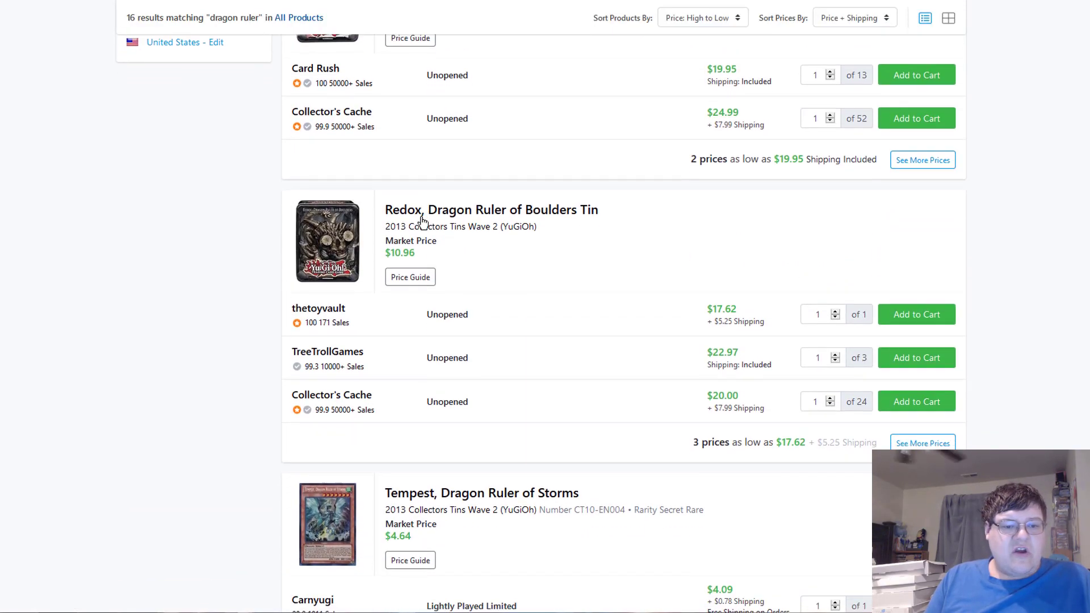
{"action": "scroll", "scroll_direction": "down", "scroll_amount": 3}
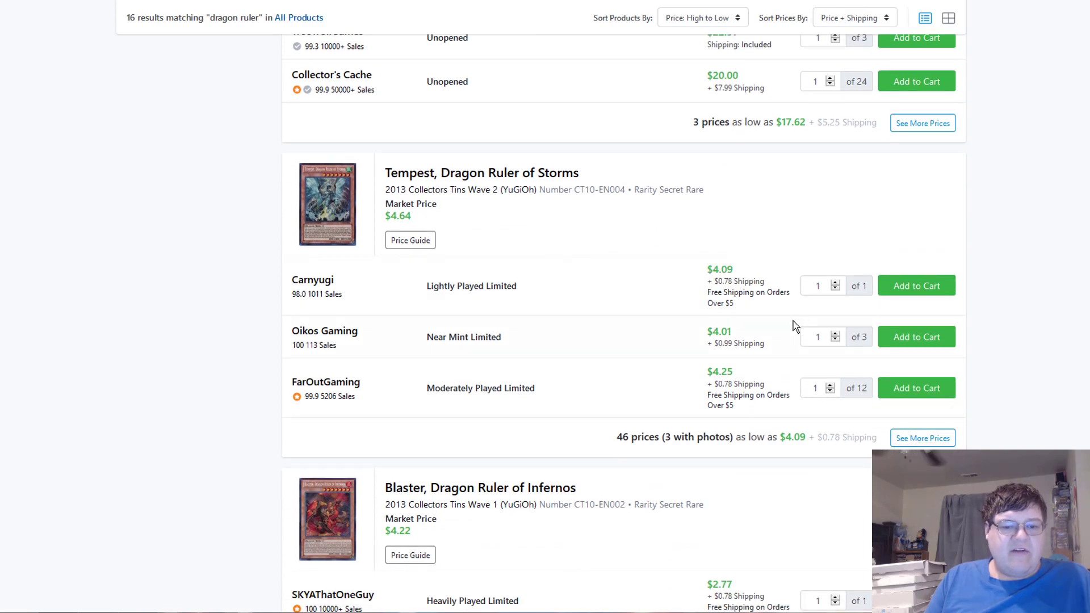
{"action": "scroll", "scroll_direction": "down", "scroll_amount": 3}
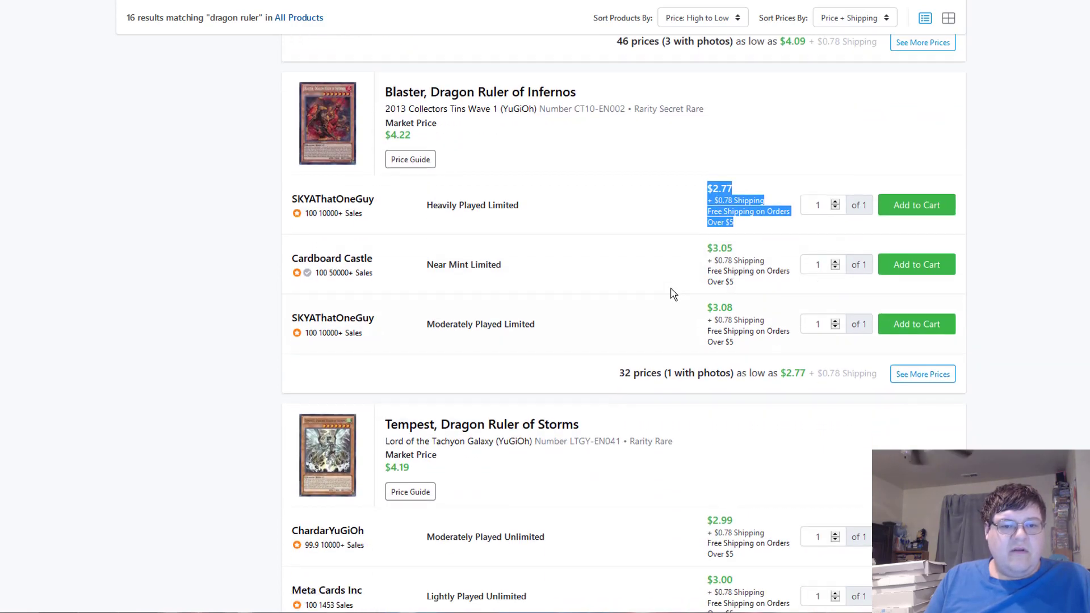
{"action": "scroll", "scroll_direction": "down", "scroll_amount": 3}
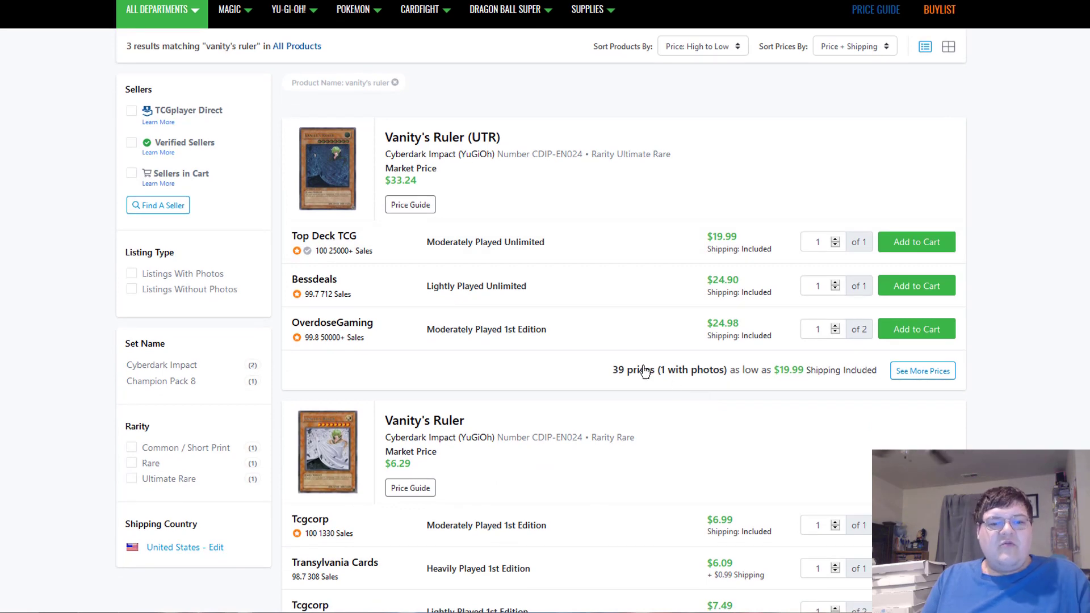
{"action": "mouse_move", "coordinate": [652, 329]}
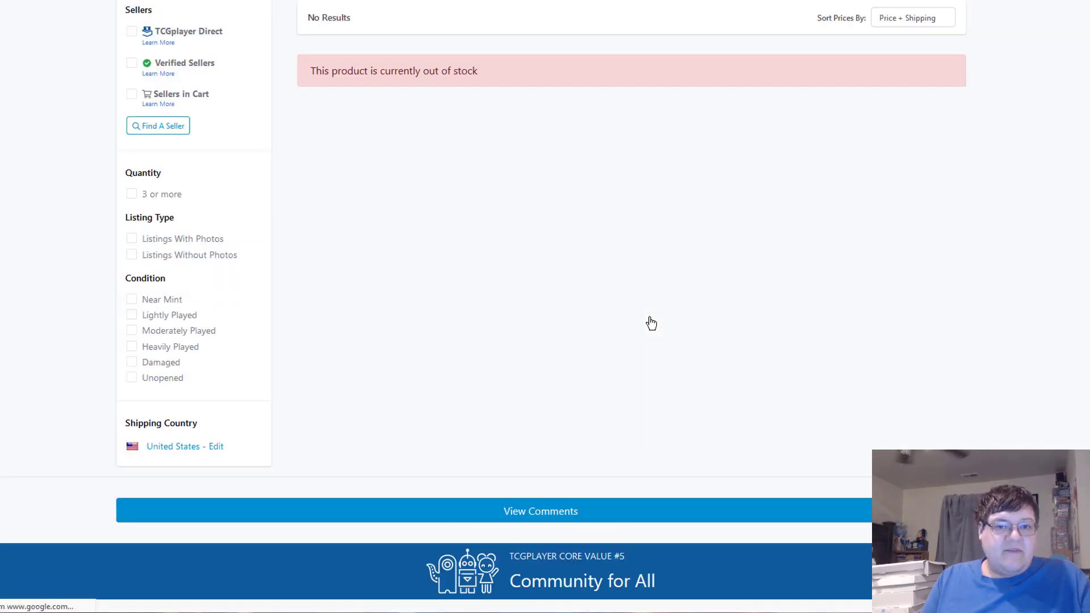
- Scroll the Vanity's Ruler results and bring up the UTR's full seller price list
{"action": "scroll", "scroll_direction": "down", "scroll_amount": 3}
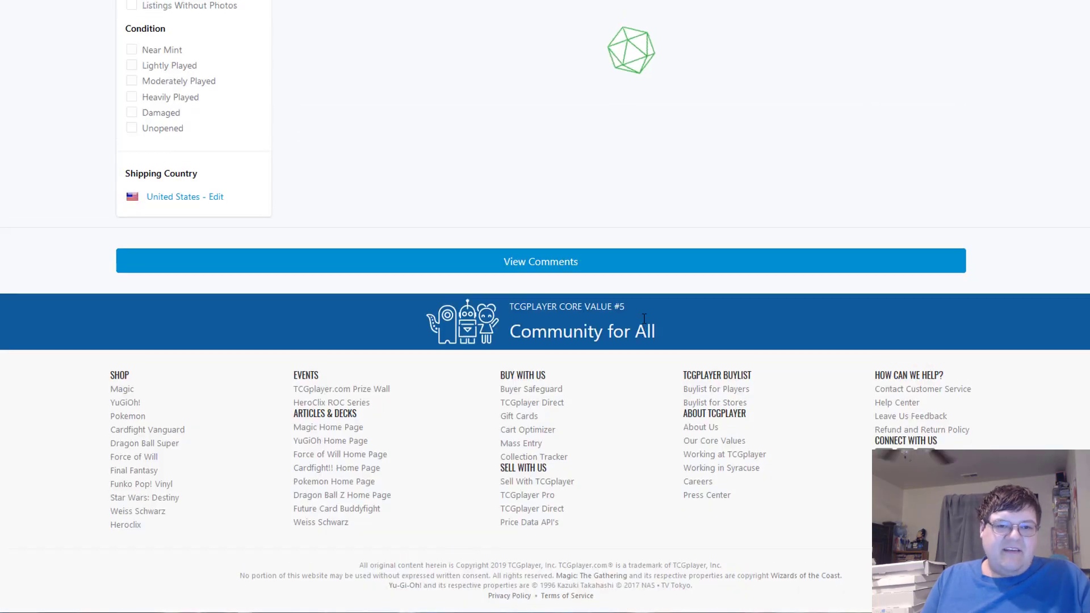
{"action": "scroll", "scroll_direction": "up", "scroll_amount": 3}
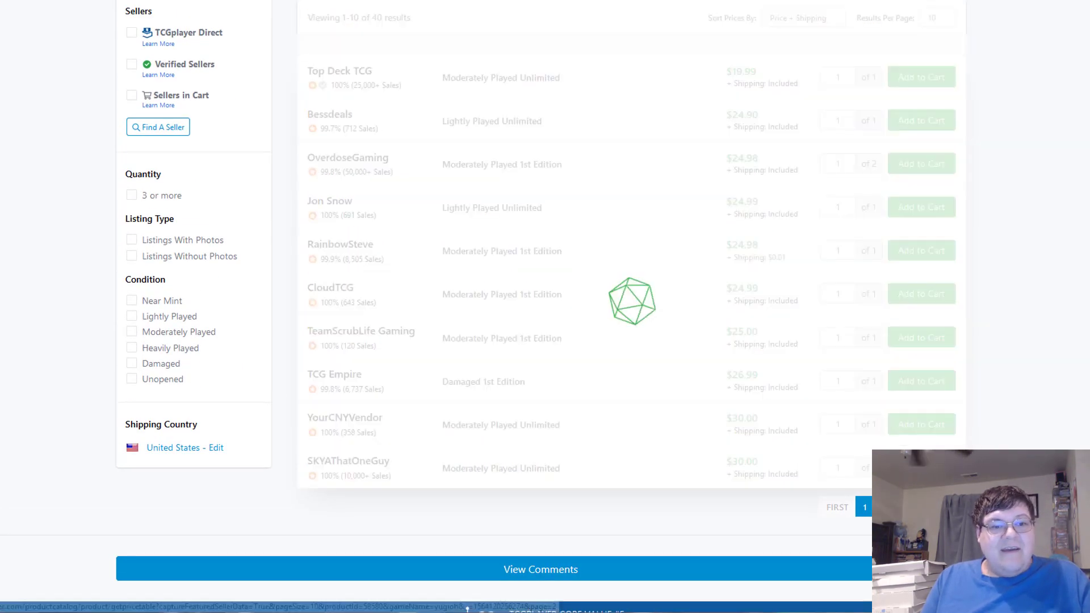
{"action": "left_click", "coordinate": [883, 507]}
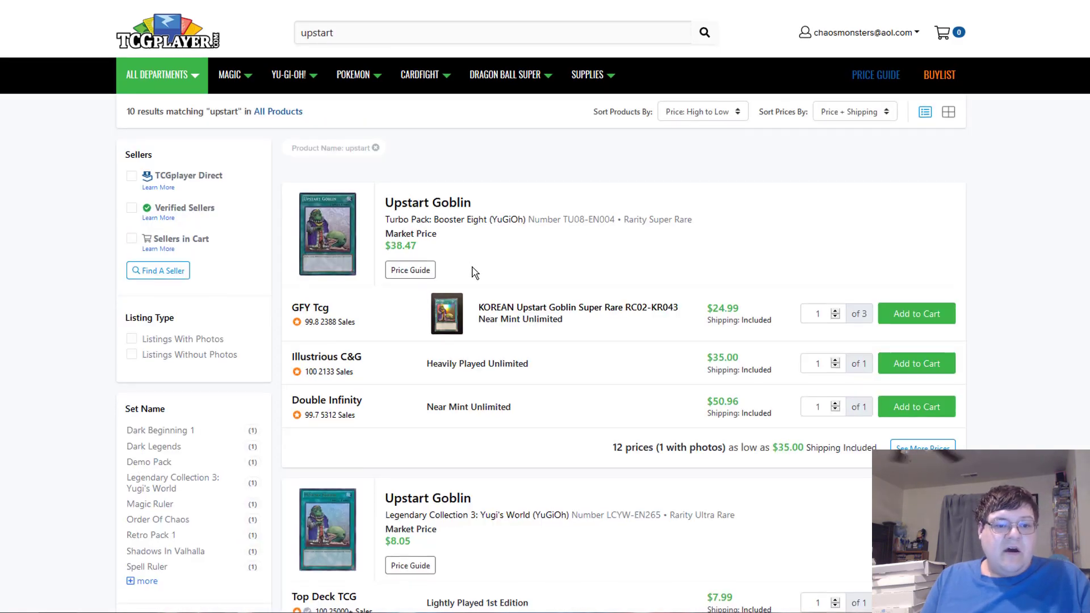
- Scroll the Upstart Goblin, O-Lion and Glow-Up Bulb results to check their prices
{"action": "scroll", "scroll_direction": "down", "scroll_amount": 3}
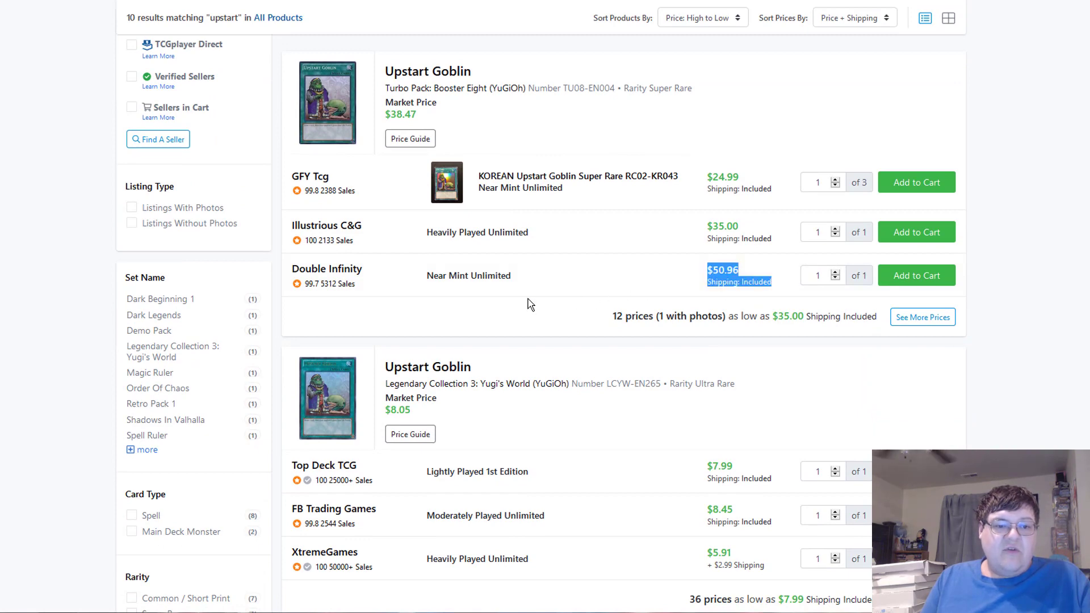
{"action": "scroll", "scroll_direction": "down", "scroll_amount": 3}
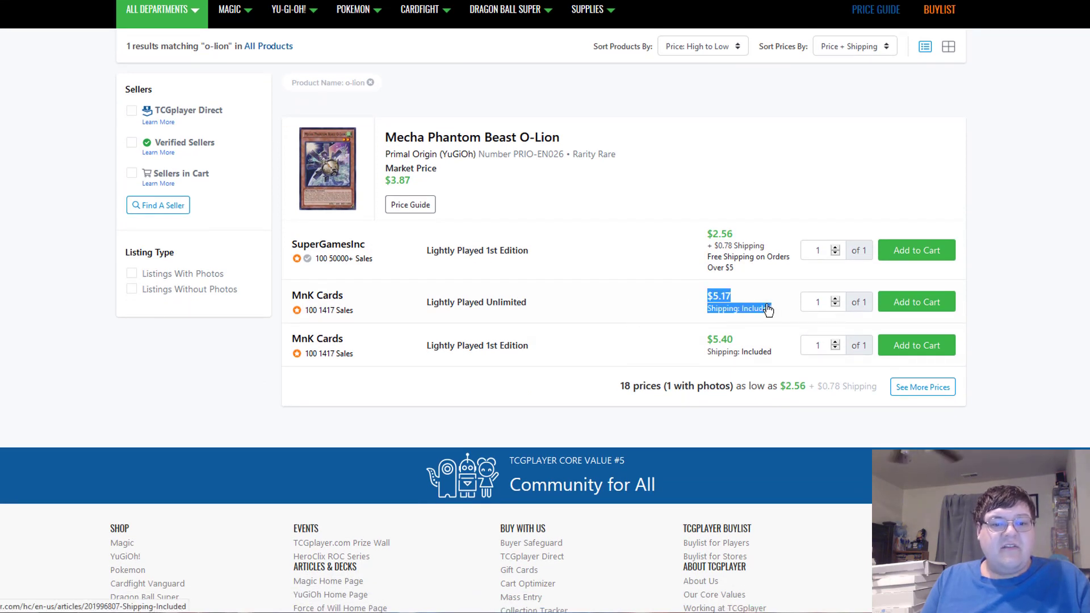
{"action": "mouse_move", "coordinate": [664, 248]}
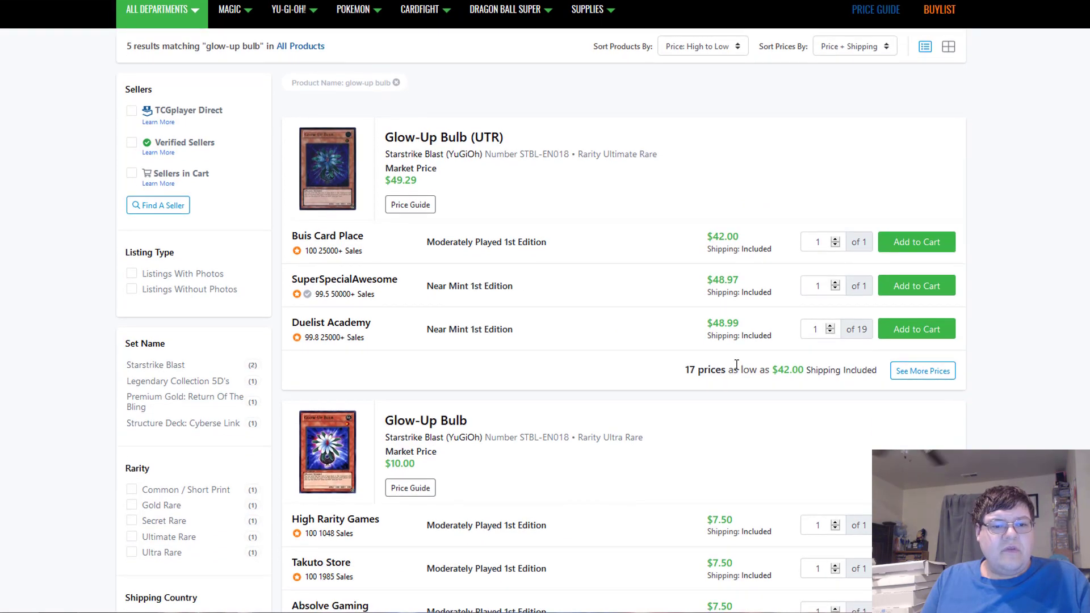
{"action": "scroll", "scroll_direction": "down", "scroll_amount": 3}
{"action": "type", "text": "goe goe"}
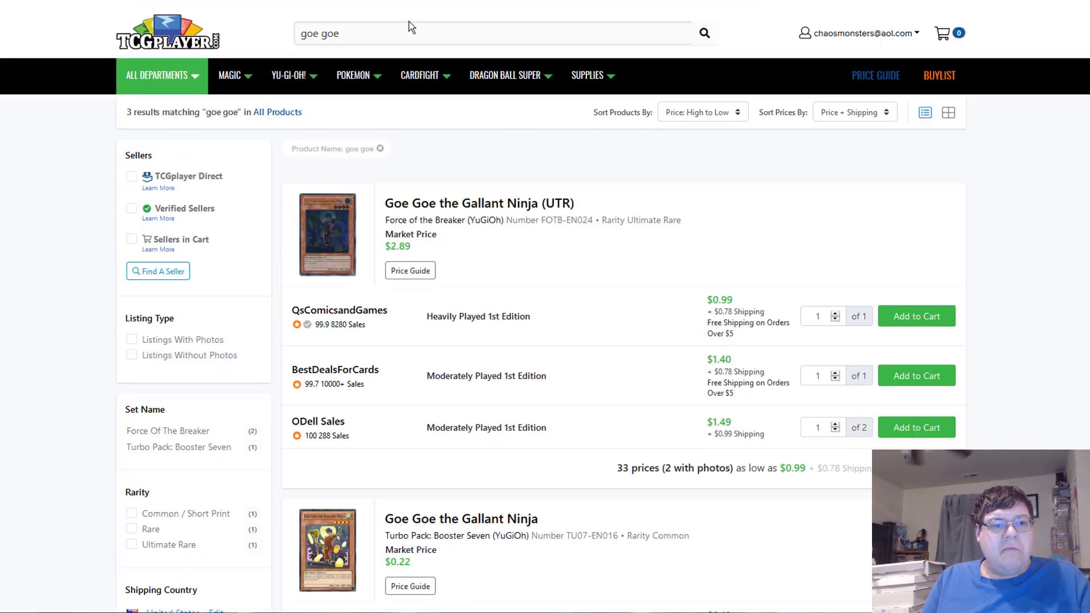
- Scroll Goe Goe the Gallant Ninja's 35-seller list and the Card of Demise results
{"action": "scroll", "scroll_direction": "down", "scroll_amount": 3}
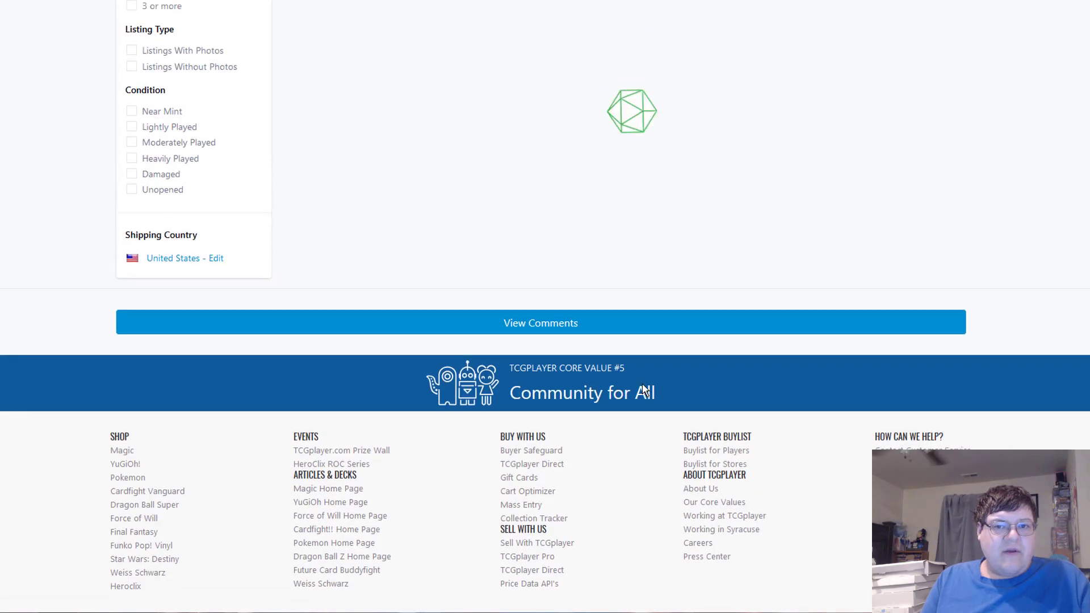
{"action": "scroll", "scroll_direction": "up", "scroll_amount": 3}
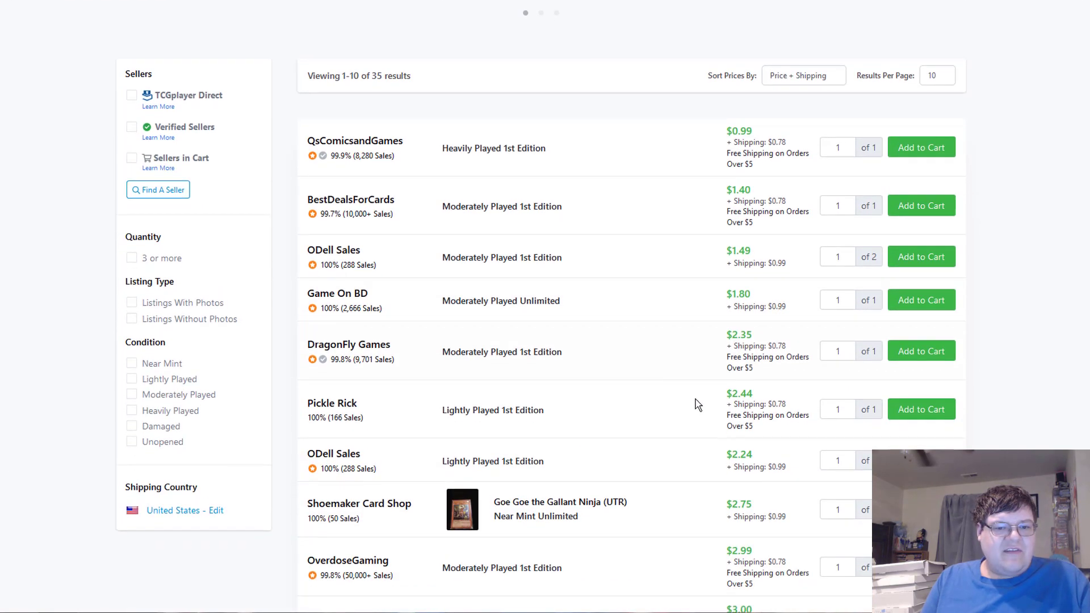
{"action": "scroll", "scroll_direction": "down", "scroll_amount": 3}
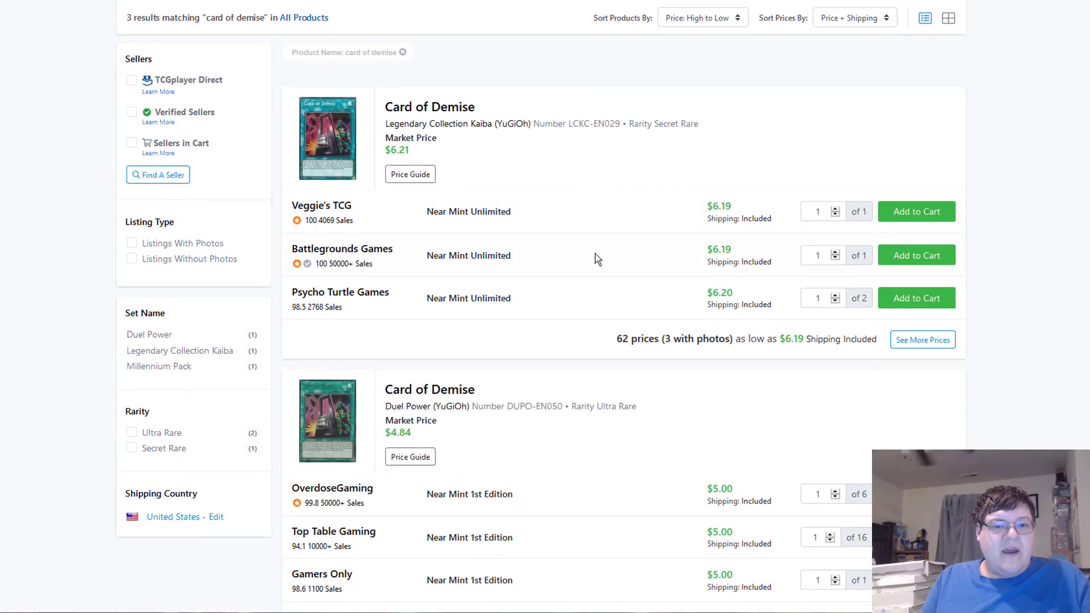
{"action": "scroll", "scroll_direction": "down", "scroll_amount": 3}
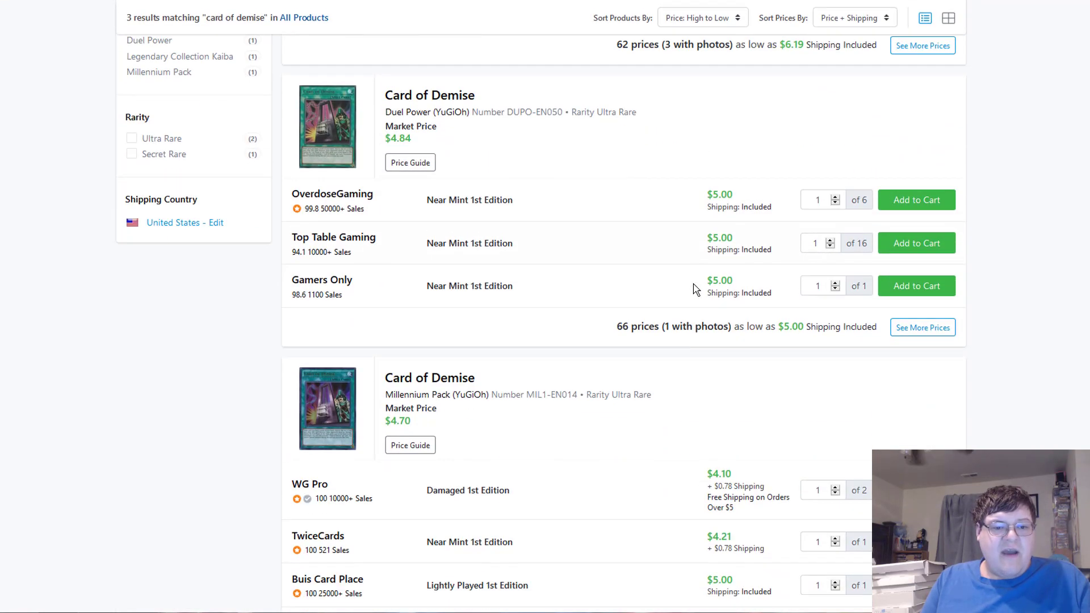
{"action": "scroll", "scroll_direction": "down", "scroll_amount": 3}
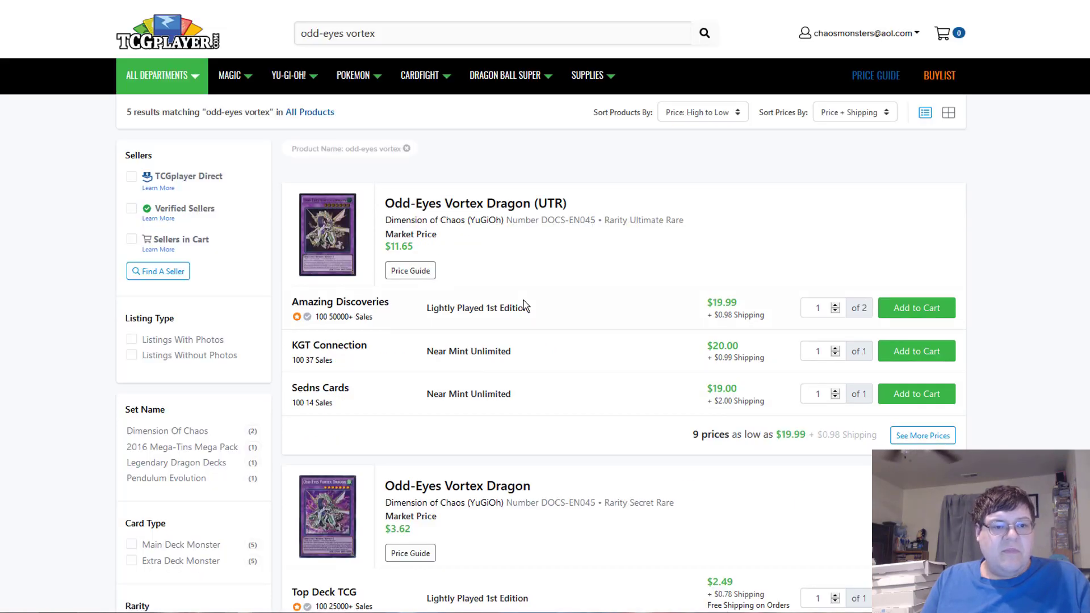
- Scroll the Odd-Eyes Vortex Dragon product page to check its out-of-stock listing
{"action": "scroll", "scroll_direction": "down", "scroll_amount": 3}
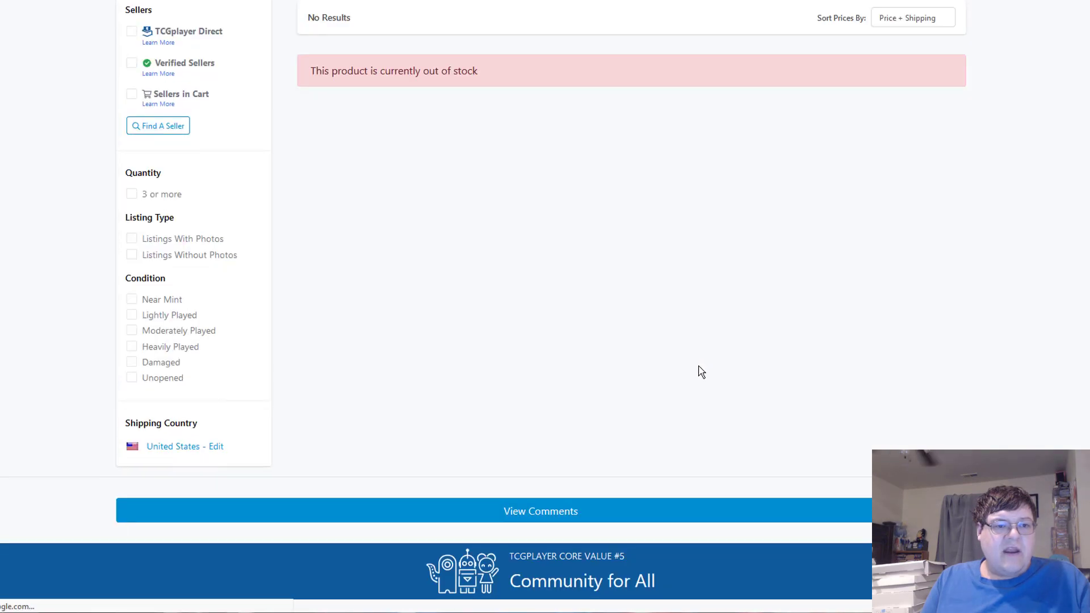
{"action": "scroll", "scroll_direction": "down", "scroll_amount": 3}
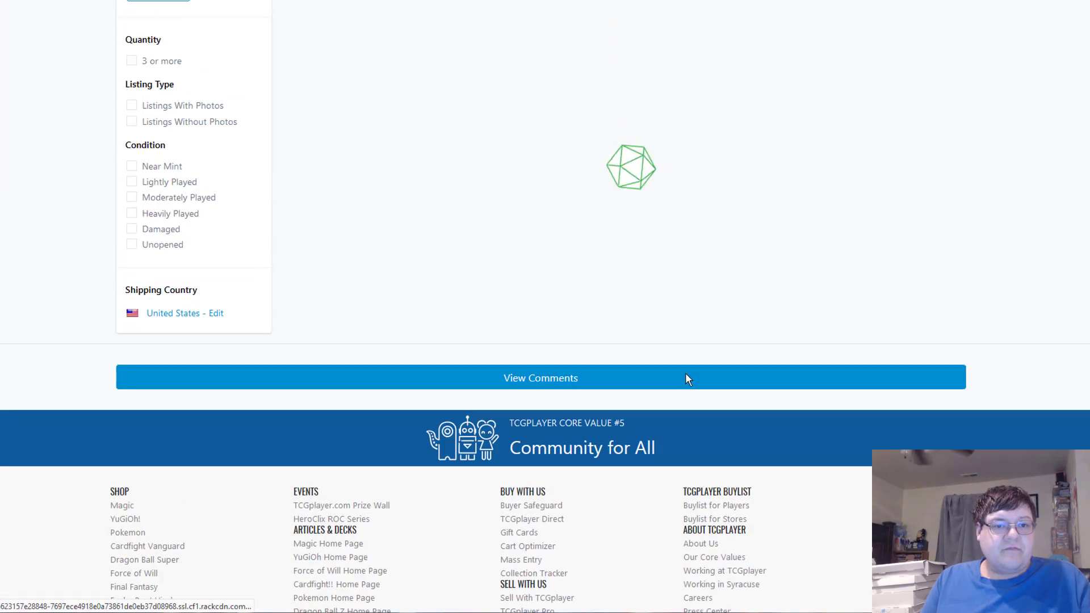
{"action": "scroll", "scroll_direction": "up", "scroll_amount": 3}
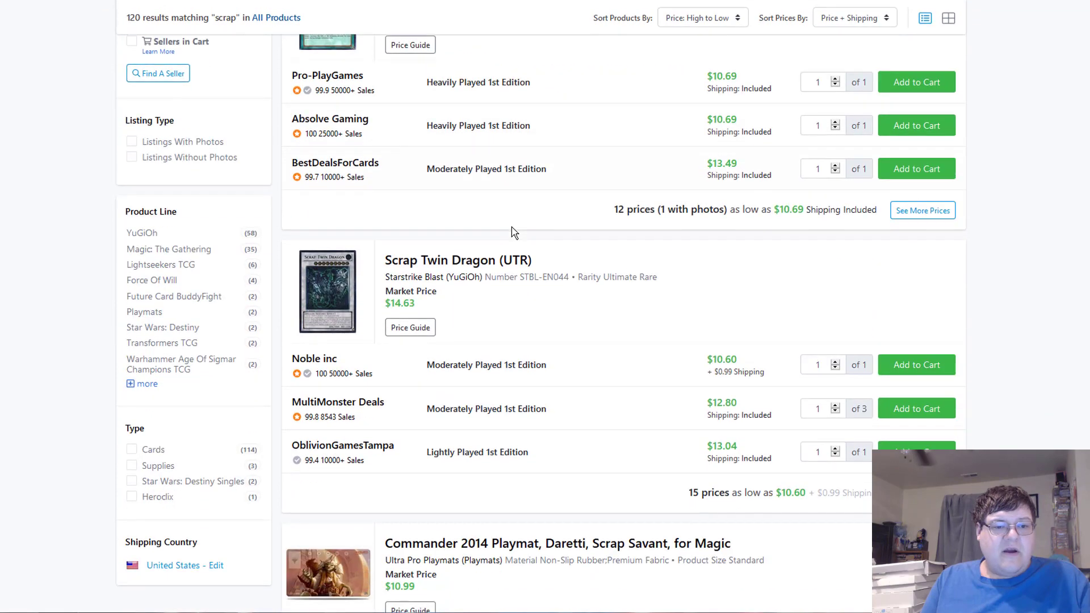
- Review Scrap Recycler's 48-seller list and page through another card's full price listing
{"action": "scroll", "scroll_direction": "down", "scroll_amount": 3}
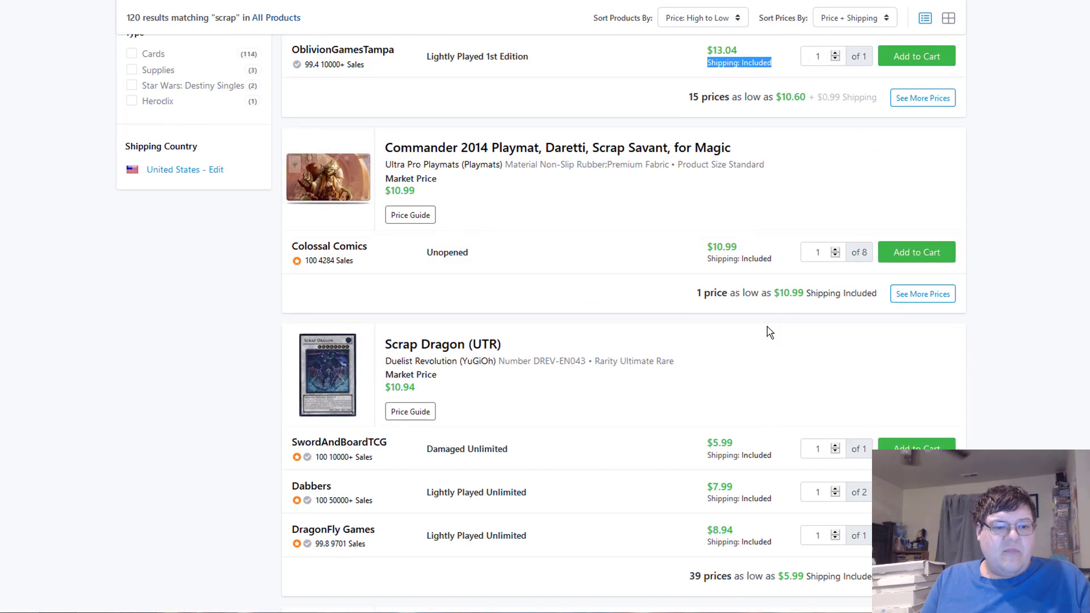
{"action": "scroll", "scroll_direction": "down", "scroll_amount": 3}
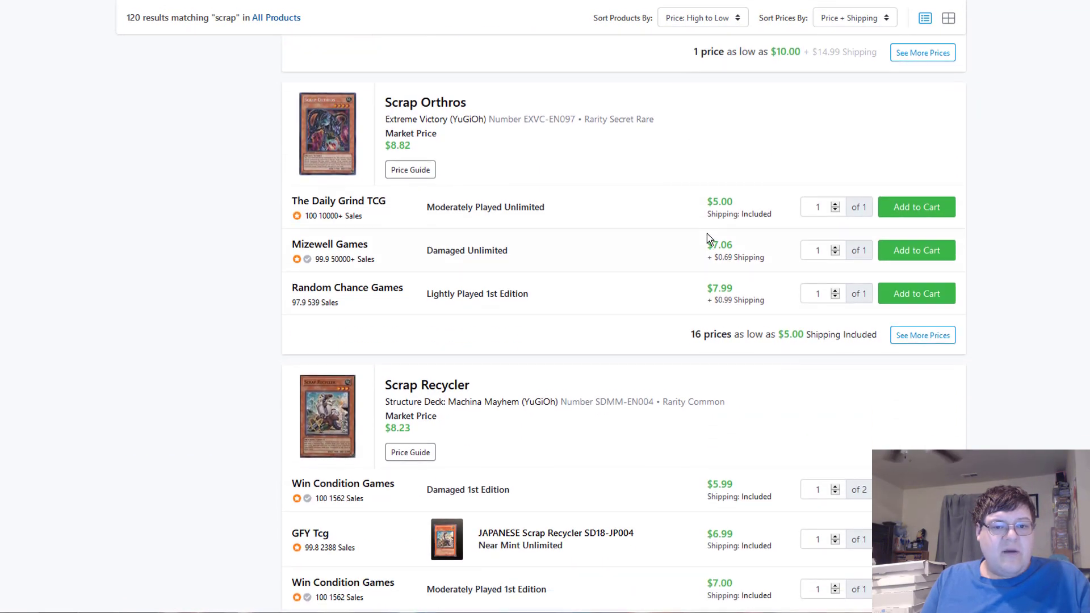
{"action": "scroll", "scroll_direction": "down", "scroll_amount": 3}
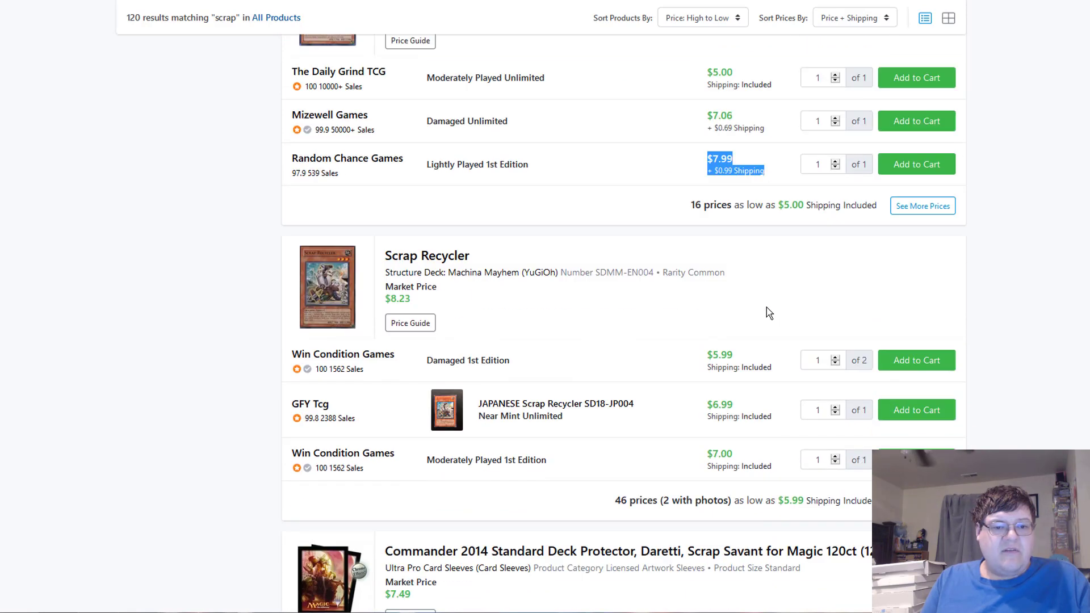
{"action": "scroll", "scroll_direction": "down", "scroll_amount": 3}
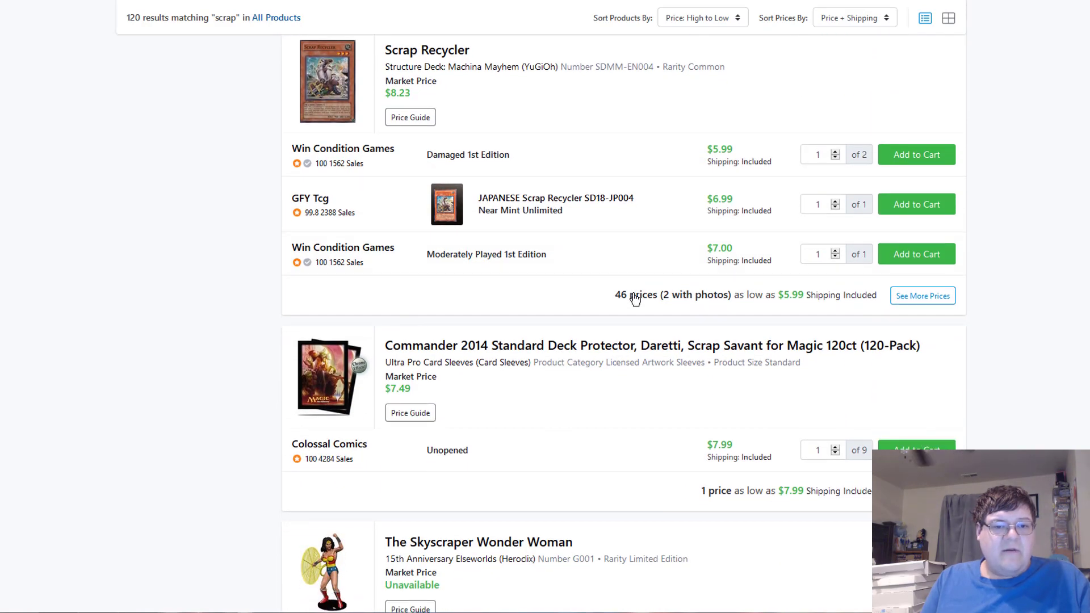
{"action": "left_click", "coordinate": [427, 49]}
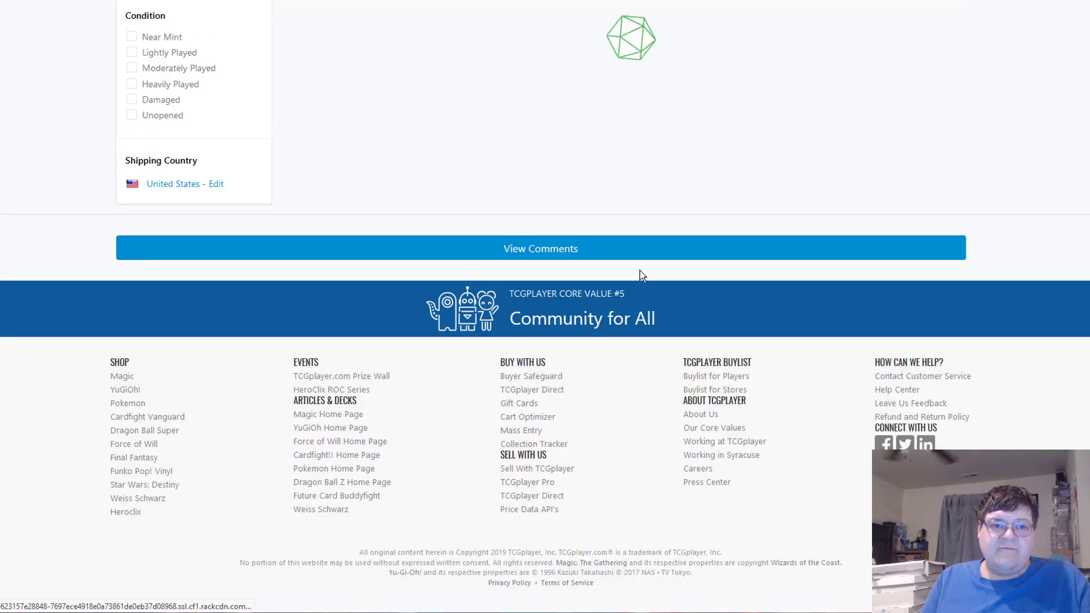
{"action": "scroll", "scroll_direction": "up", "scroll_amount": 3}
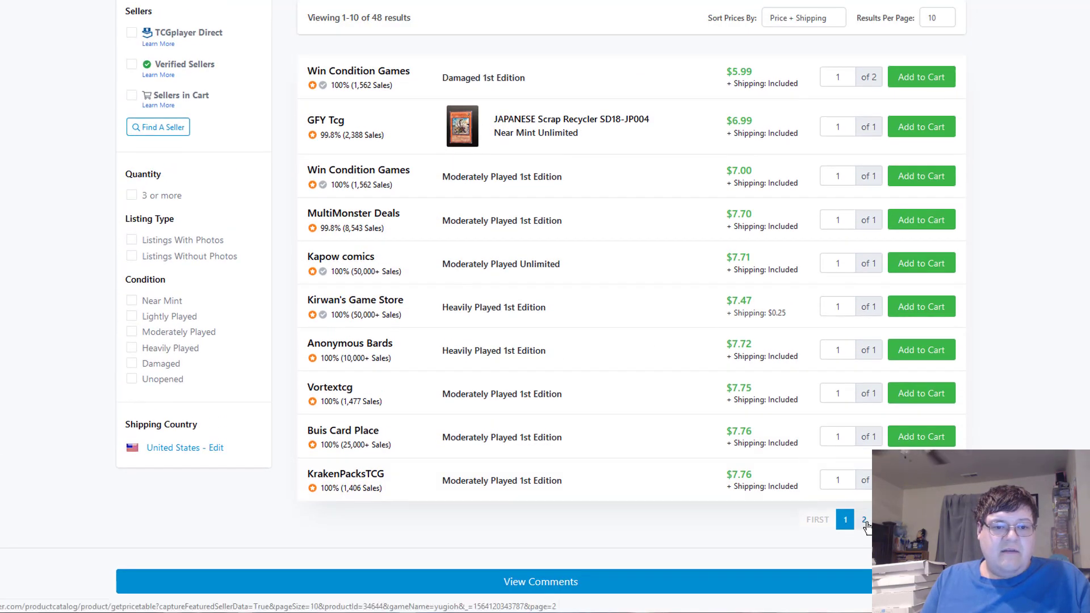
{"action": "left_click", "coordinate": [863, 519]}
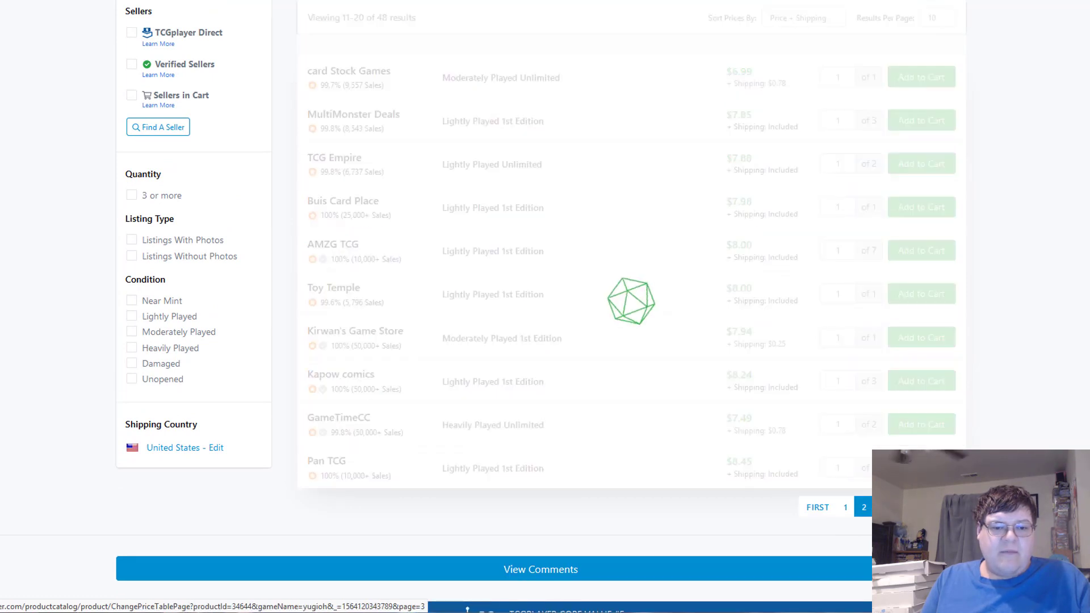
{"action": "left_click", "coordinate": [863, 505]}
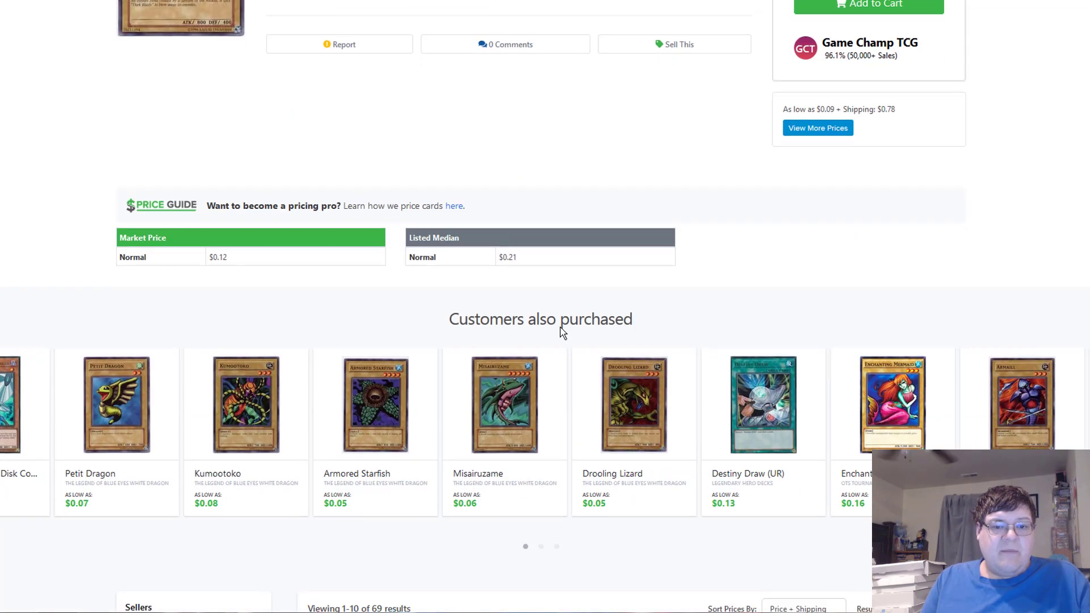
- Filter listings to Near Mint and check the $0.54 Near Mint 1st Edition price before searching 'spyral'
{"action": "scroll", "scroll_direction": "down", "scroll_amount": 3}
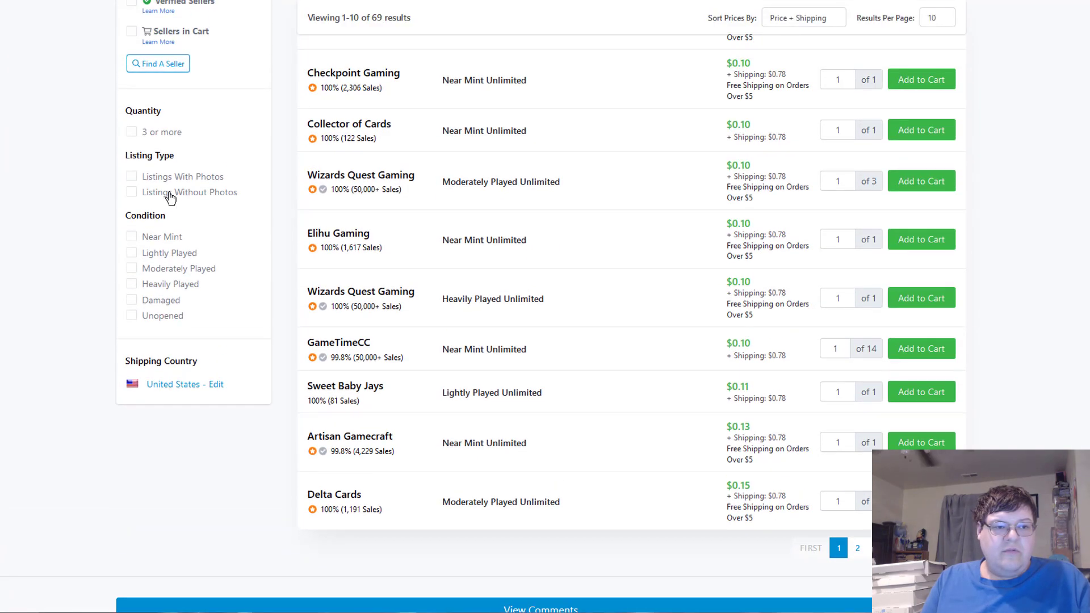
{"action": "left_click", "coordinate": [131, 236]}
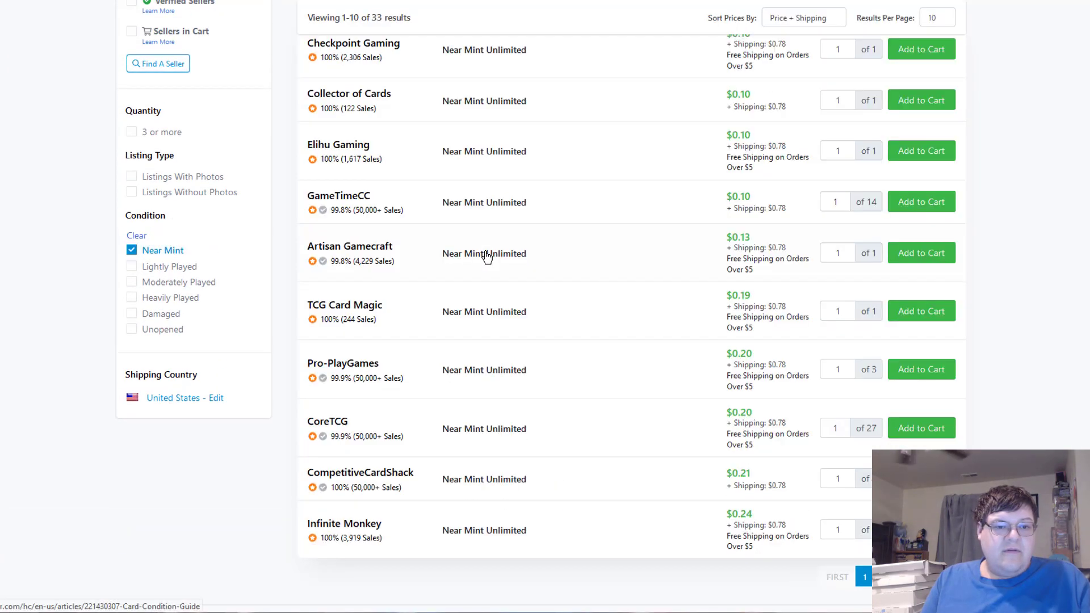
{"action": "scroll", "scroll_direction": "down", "scroll_amount": 3}
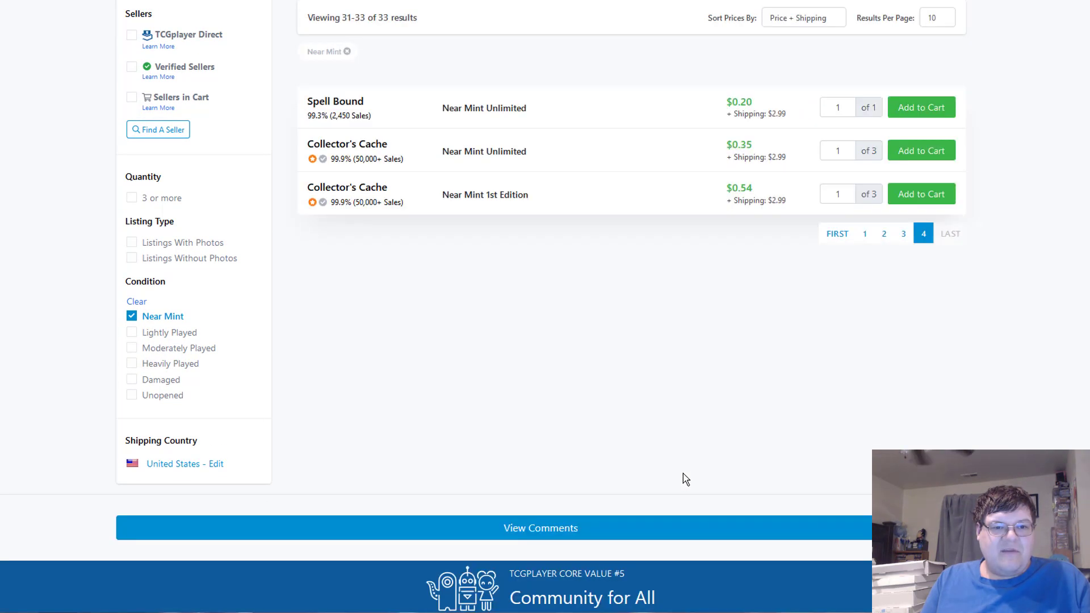
{"action": "double_click", "coordinate": [739, 188]}
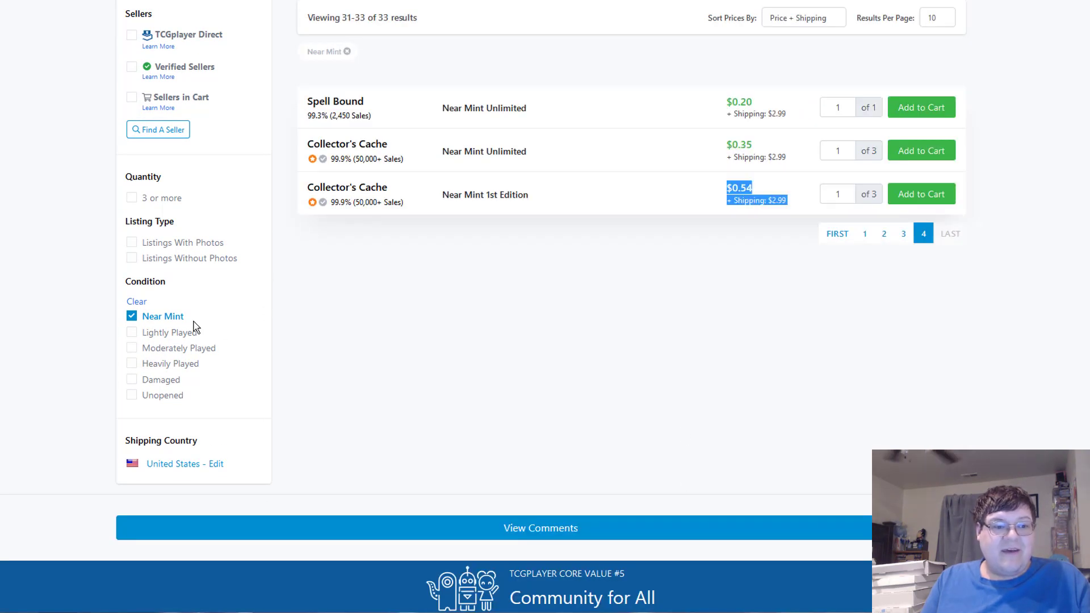
{"action": "left_click", "coordinate": [837, 232]}
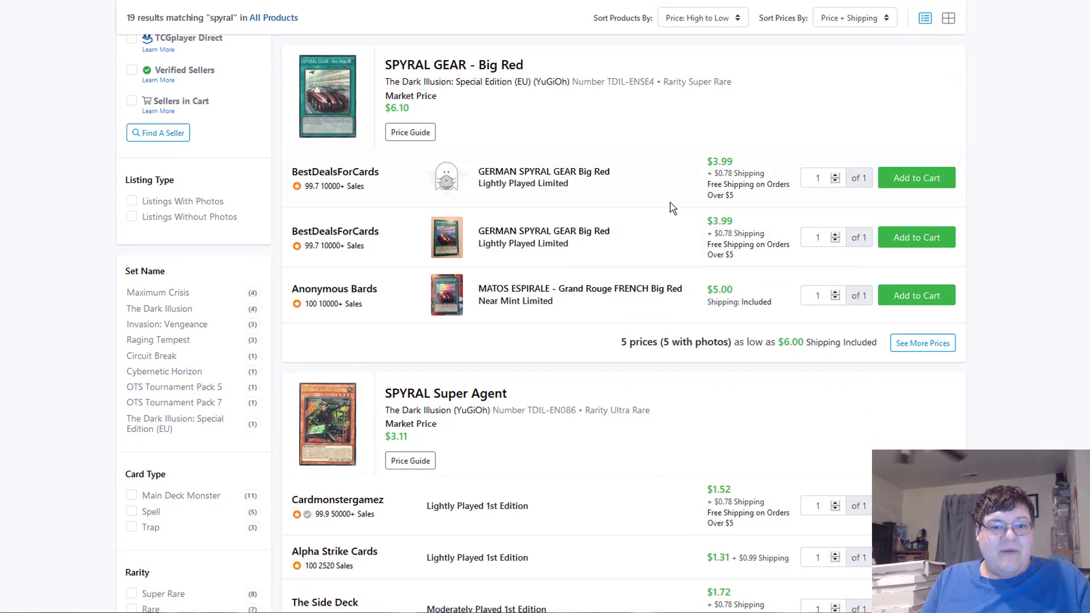
- Scroll through the 19 SPYRAL results and check an out-of-stock listing before searching 'true draco'
{"action": "scroll", "scroll_direction": "down", "scroll_amount": 3}
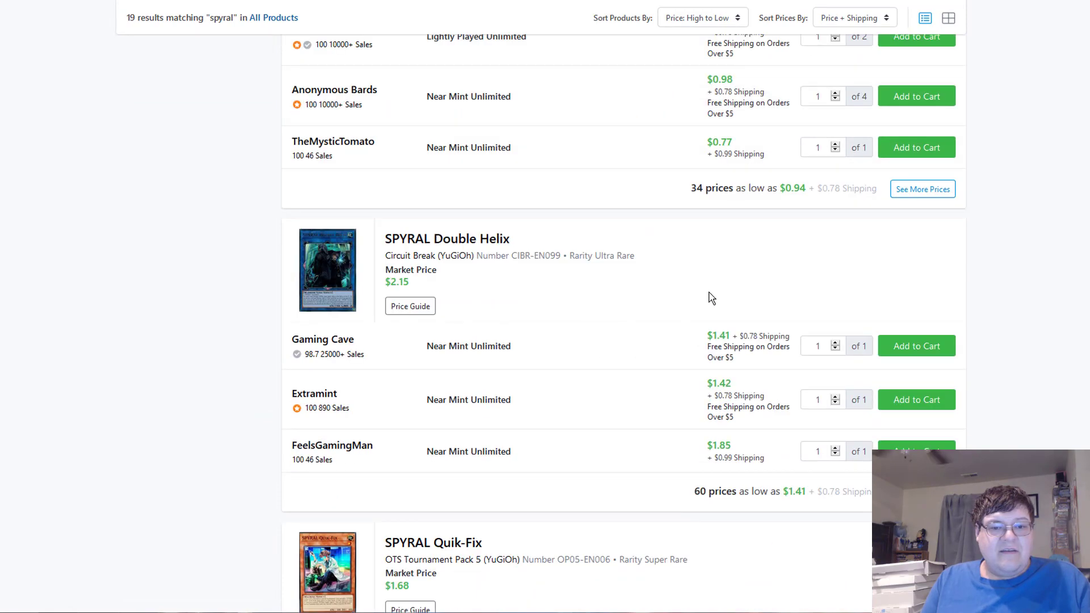
{"action": "scroll", "scroll_direction": "down", "scroll_amount": 3}
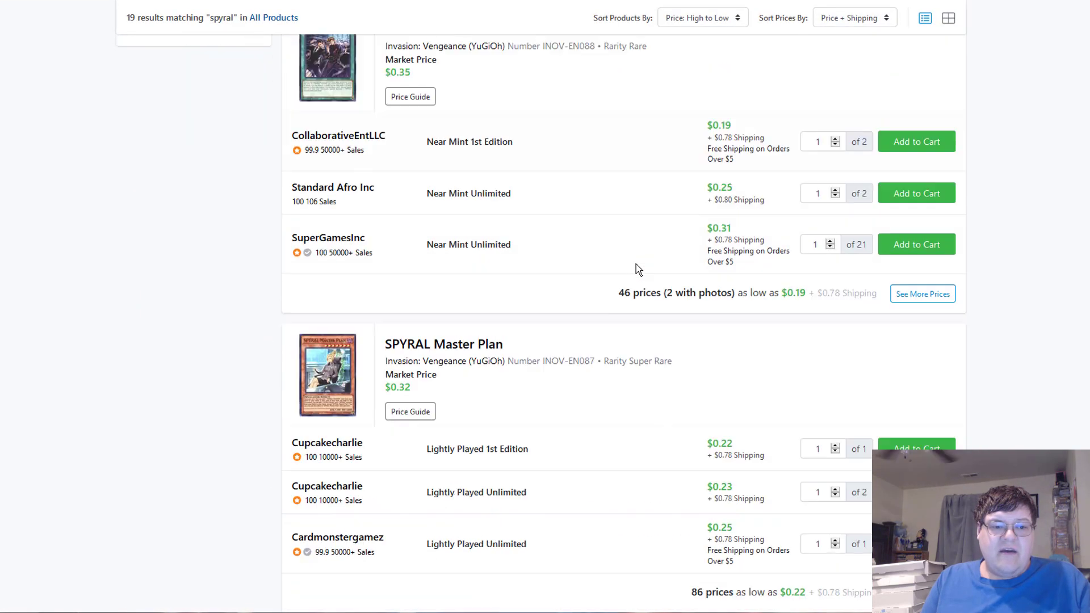
{"action": "scroll", "scroll_direction": "down", "scroll_amount": 3}
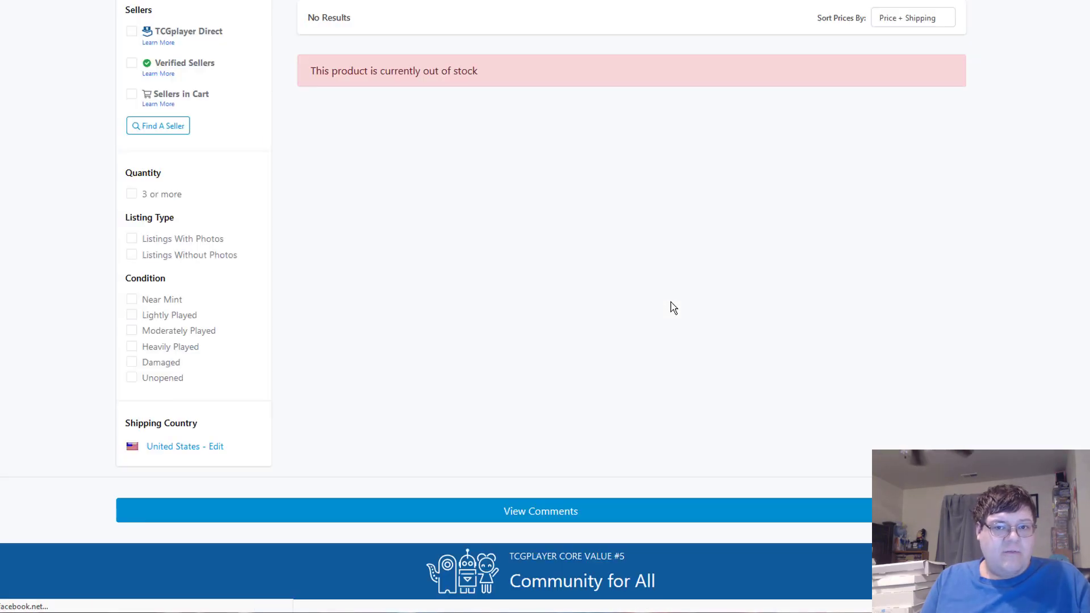
{"action": "scroll", "scroll_direction": "down", "scroll_amount": 3}
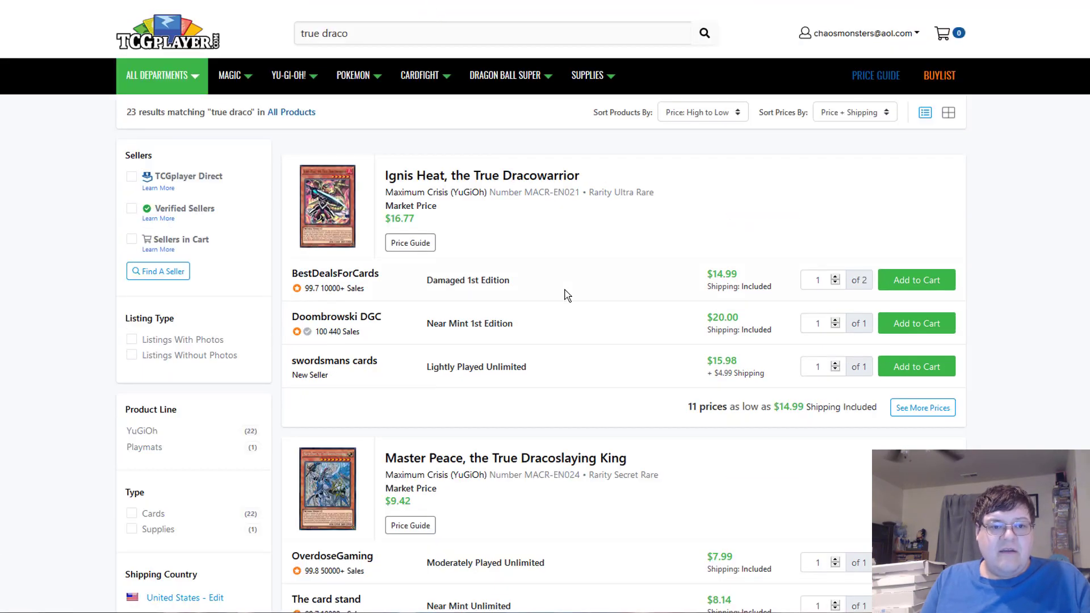
- Scroll the True Draco and Fortune Lady results leading to the Effect Veiler (UTR) page at $73.47
{"action": "scroll", "scroll_direction": "down", "scroll_amount": 3}
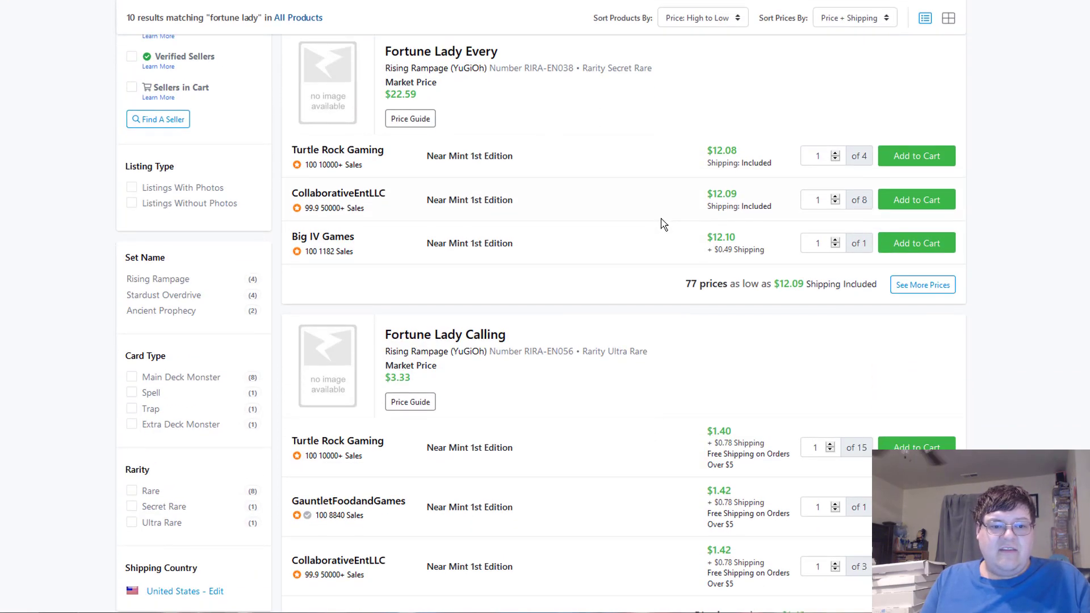
{"action": "scroll", "scroll_direction": "down", "scroll_amount": 3}
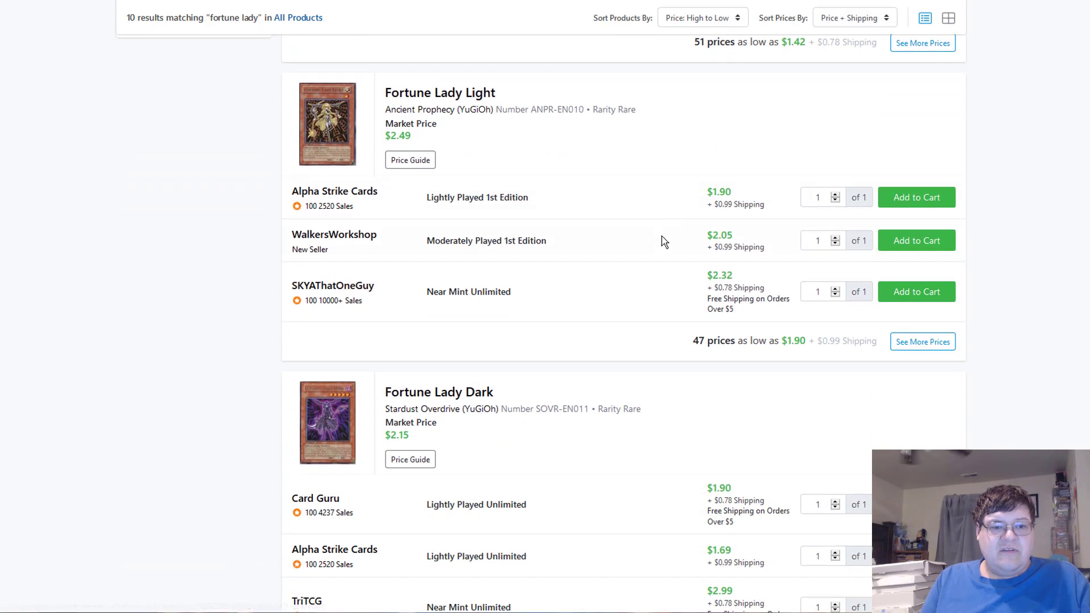
{"action": "scroll", "scroll_direction": "down", "scroll_amount": 3}
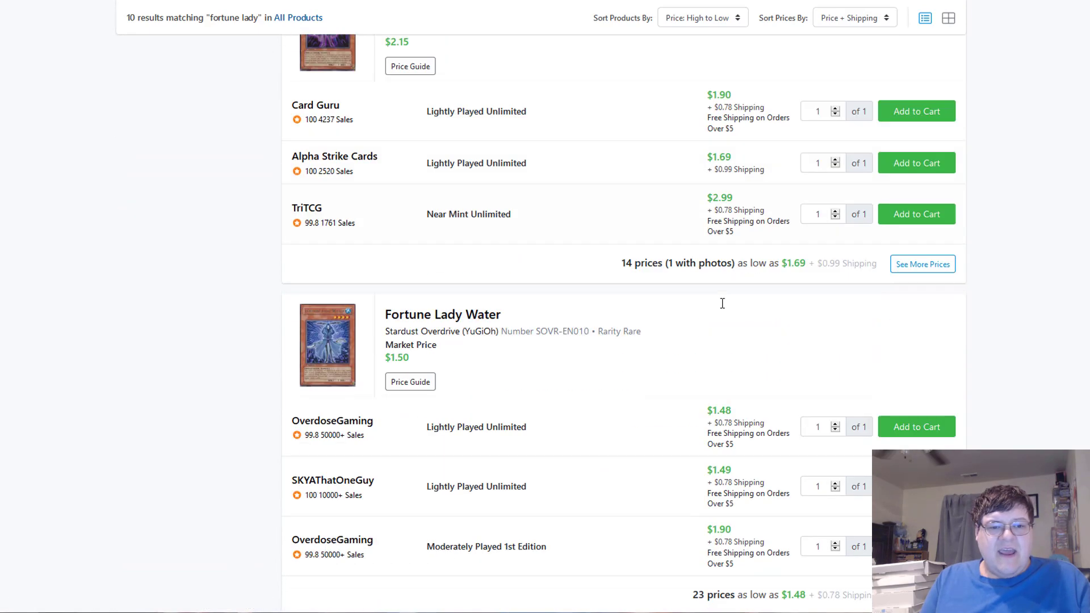
{"action": "scroll", "scroll_direction": "down", "scroll_amount": 3}
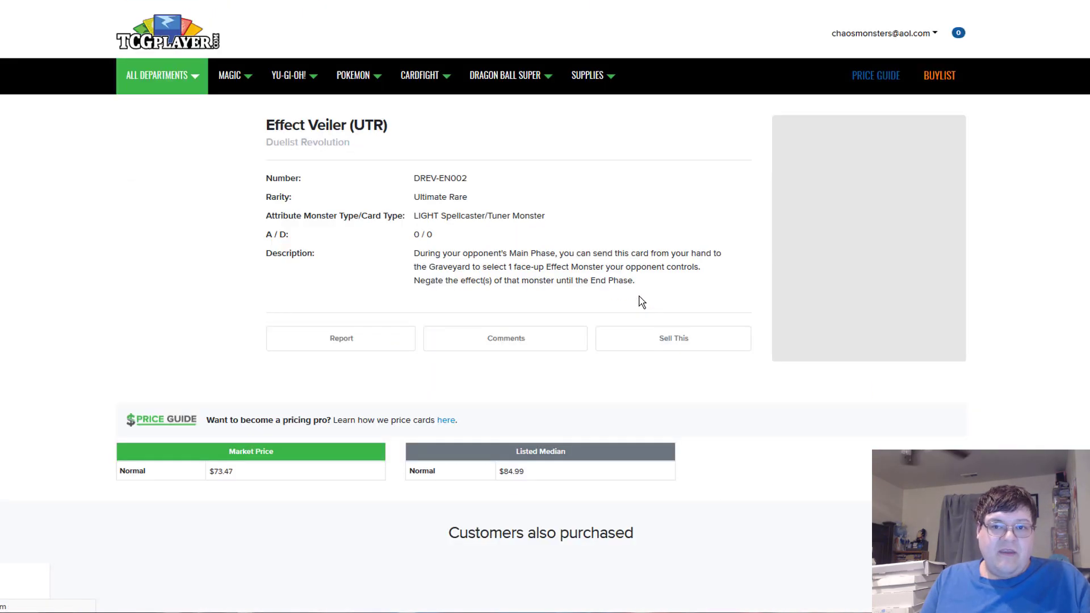
- Page through Effect Veiler (UTR)'s 26 seller listings and highlight a price before searching maxx "C"
{"action": "scroll", "scroll_direction": "down", "scroll_amount": 3}
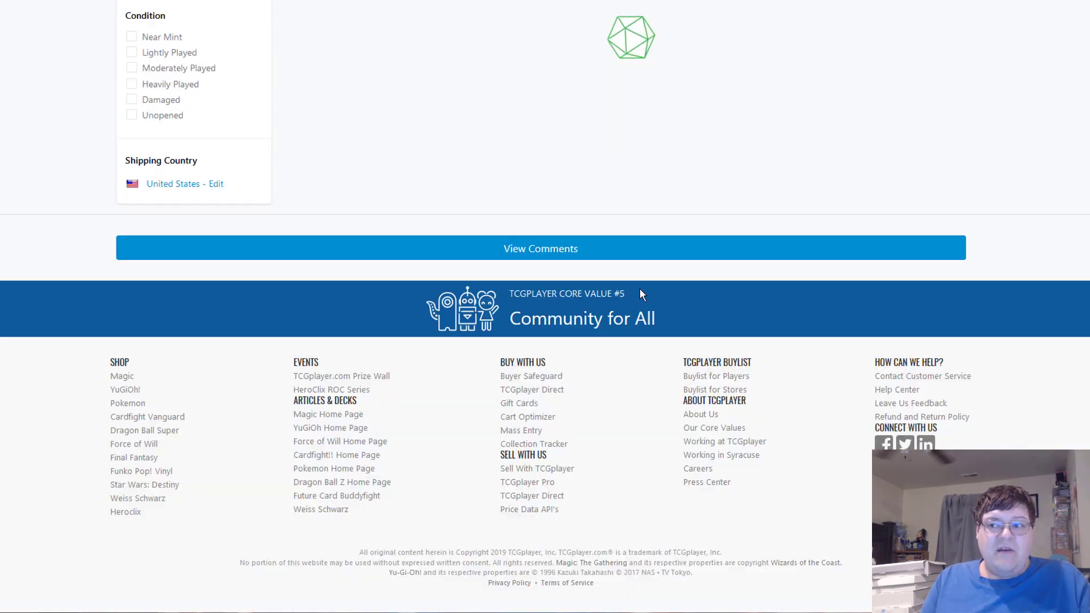
{"action": "scroll", "scroll_direction": "up", "scroll_amount": 3}
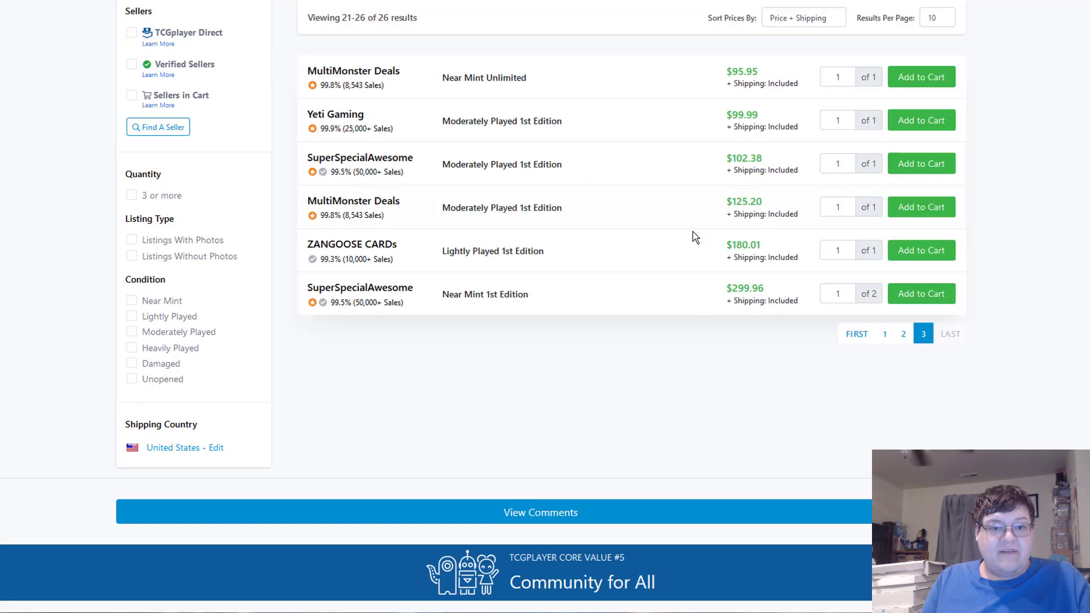
{"action": "double_click", "coordinate": [742, 288]}
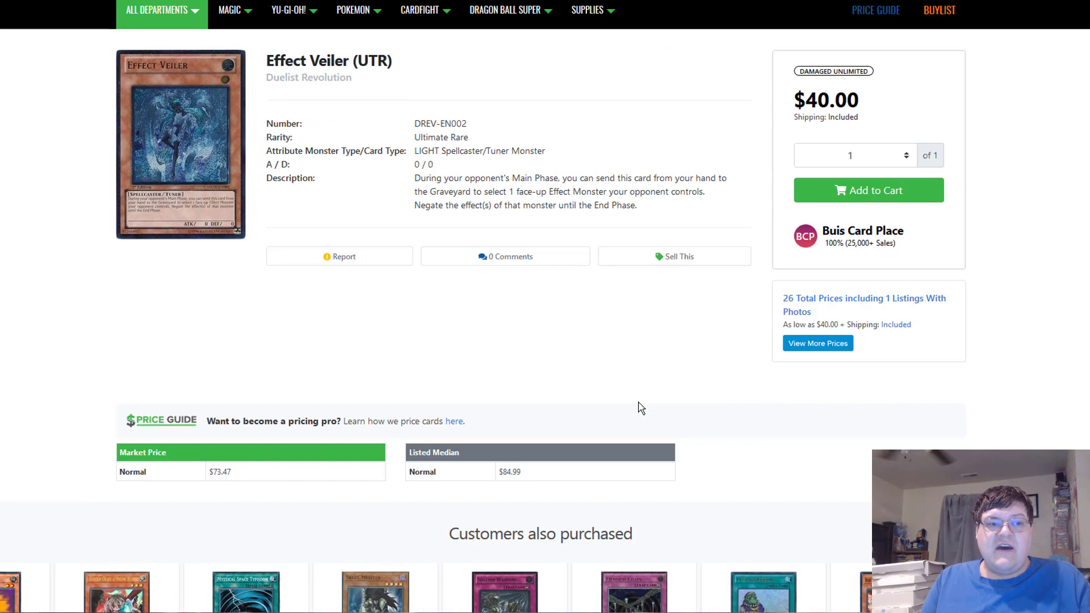
{"action": "scroll", "scroll_direction": "up", "scroll_amount": 3}
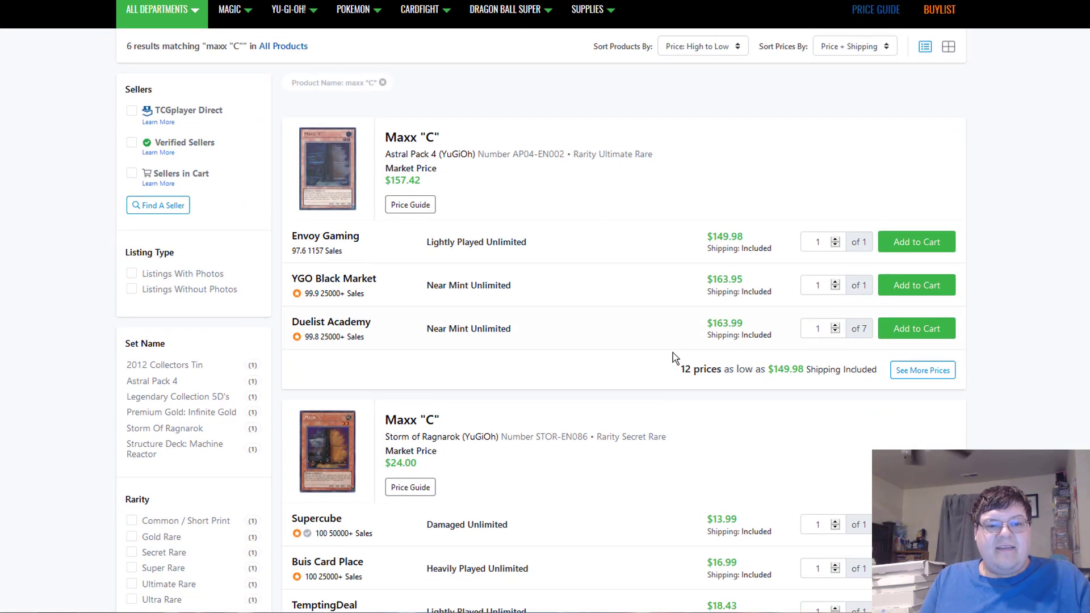
- Browse the Maxx "C" and Sky Striker results before searching 'neos knight'
{"action": "scroll", "scroll_direction": "down", "scroll_amount": 3}
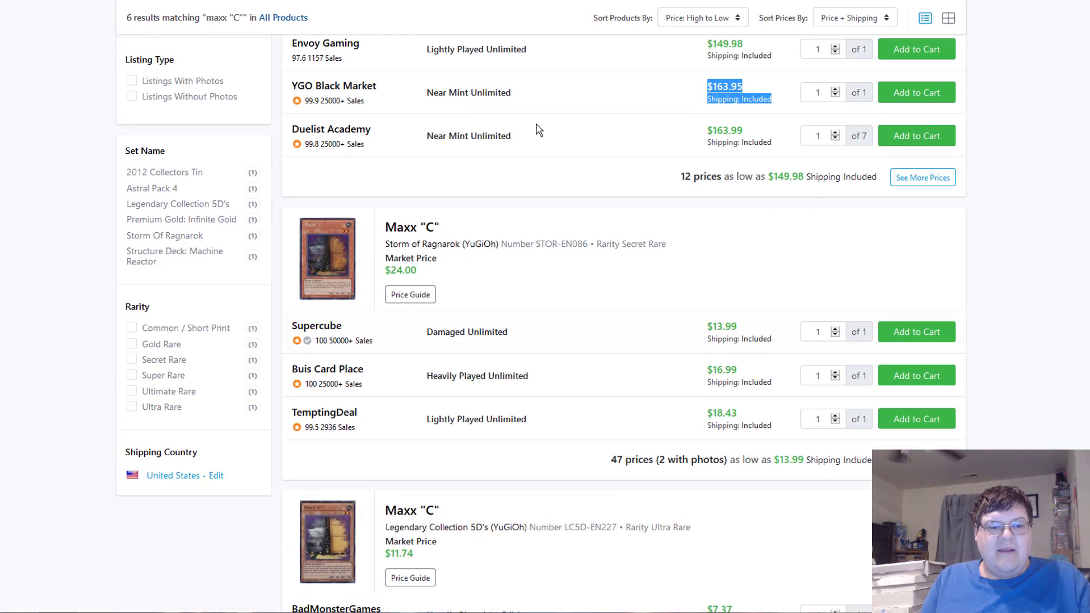
{"action": "key", "text": "Return"}
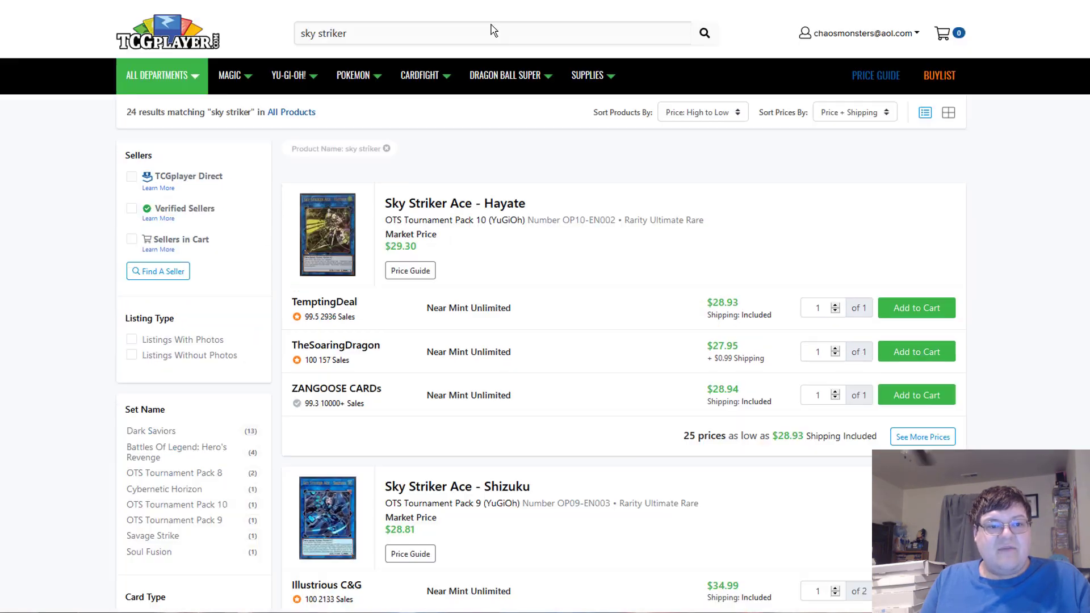
{"action": "scroll", "scroll_direction": "down", "scroll_amount": 3}
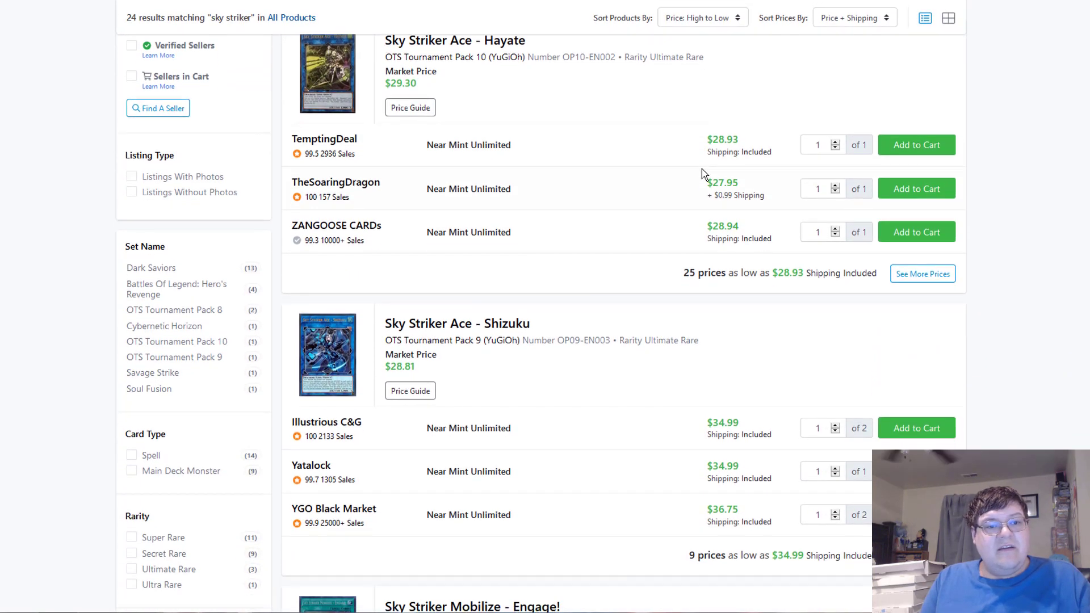
{"action": "scroll", "scroll_direction": "down", "scroll_amount": 3}
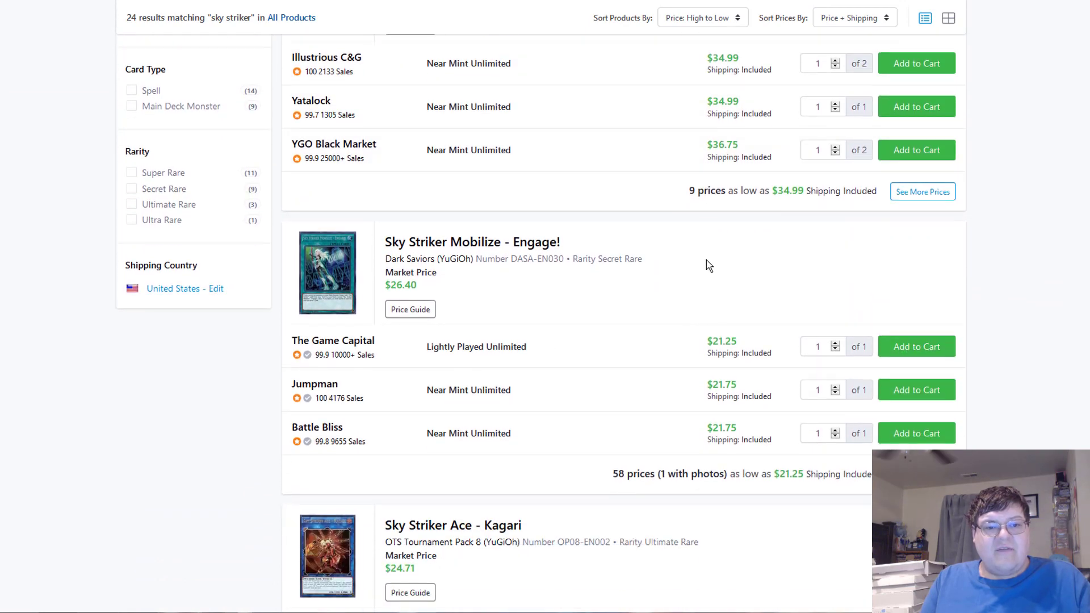
{"action": "scroll", "scroll_direction": "down", "scroll_amount": 3}
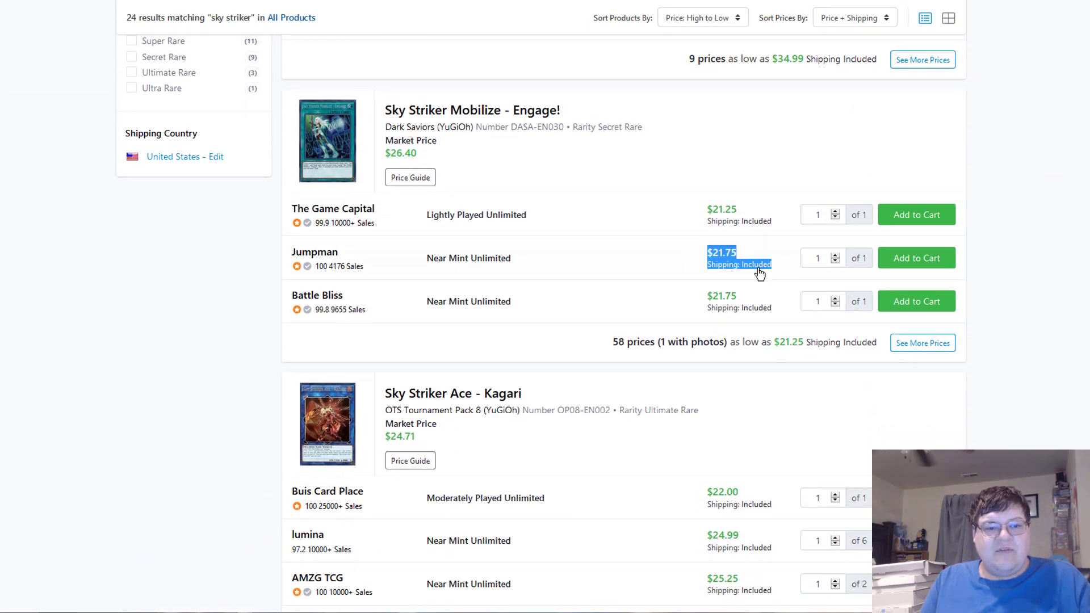
{"action": "scroll", "scroll_direction": "down", "scroll_amount": 3}
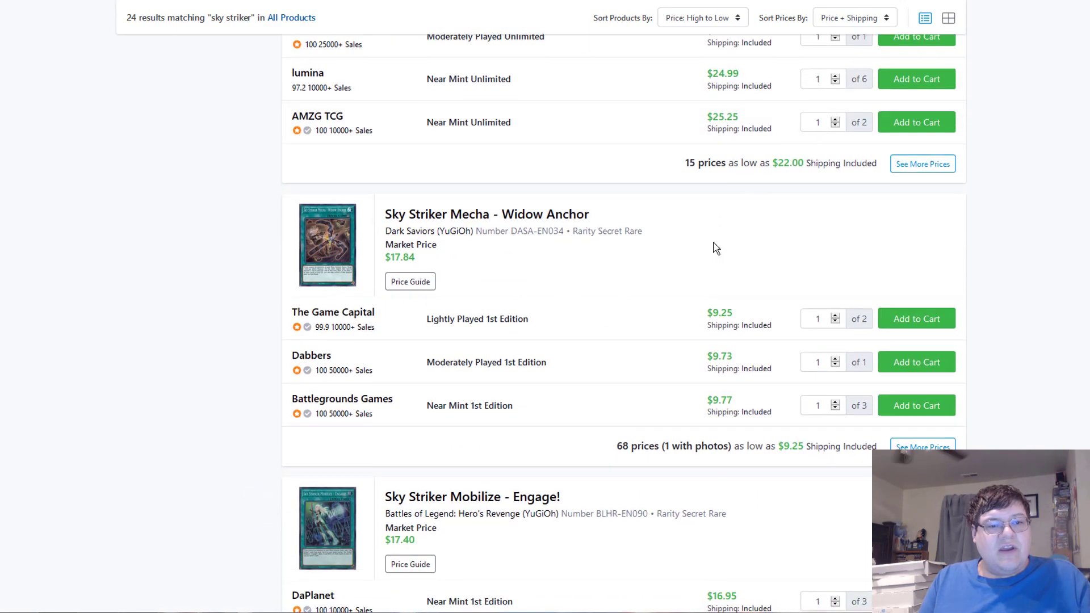
{"action": "scroll", "scroll_direction": "down", "scroll_amount": 3}
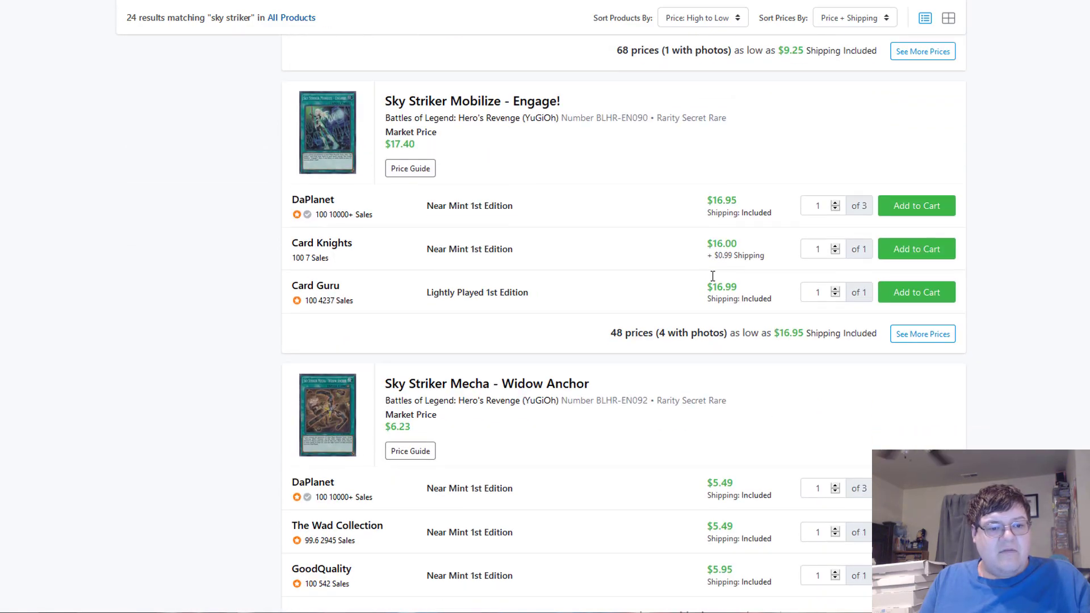
{"action": "scroll", "scroll_direction": "down", "scroll_amount": 3}
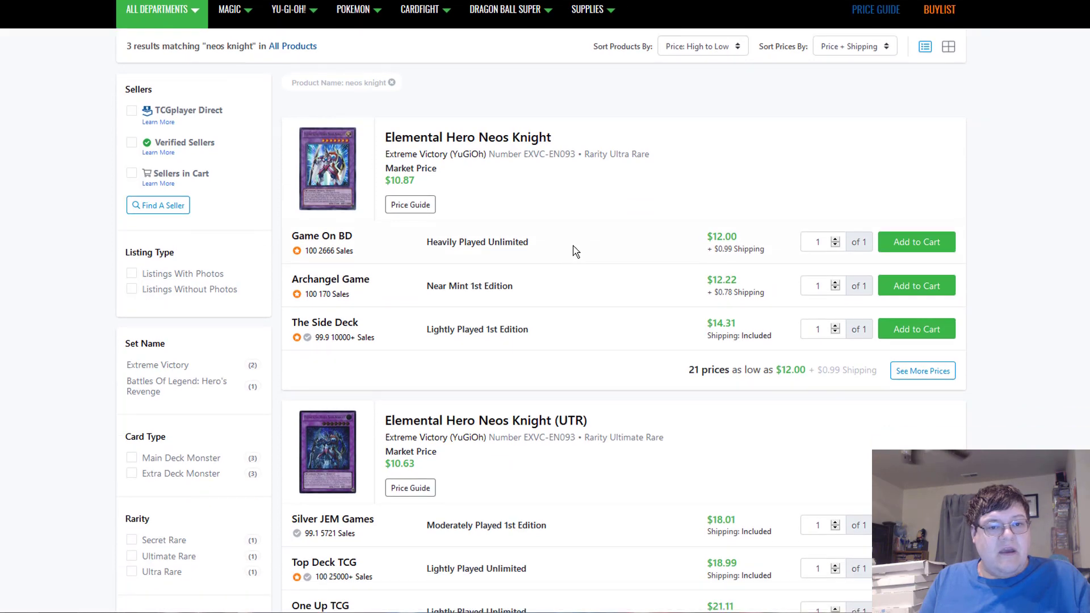
- Check Elemental Hero Neos Knight (UTR)'s 14-seller listing before searching 'mystical shine ball'
{"action": "scroll", "scroll_direction": "down", "scroll_amount": 3}
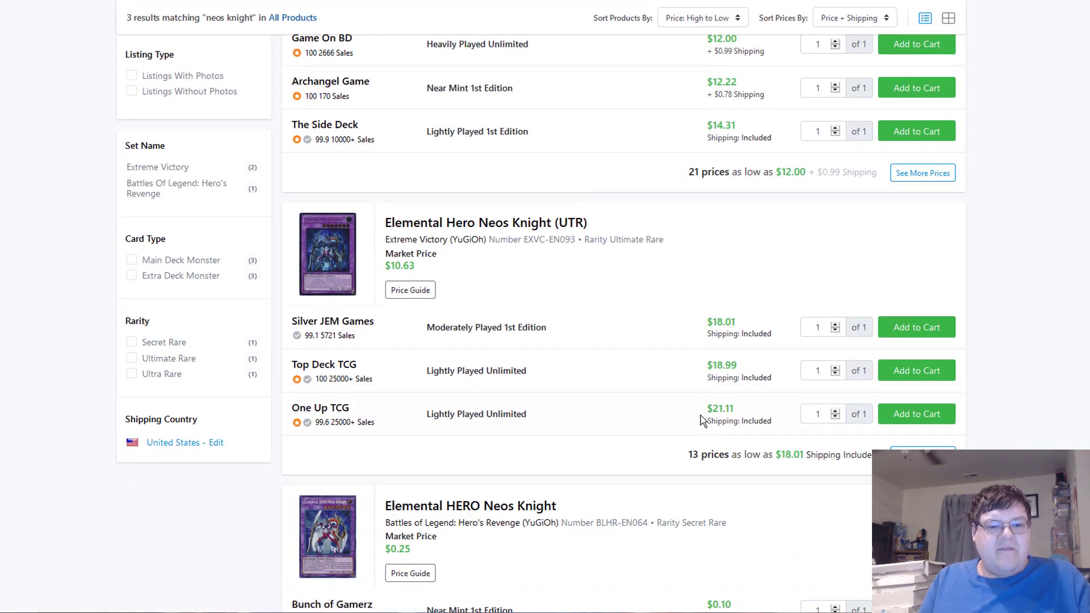
{"action": "scroll", "scroll_direction": "down", "scroll_amount": 3}
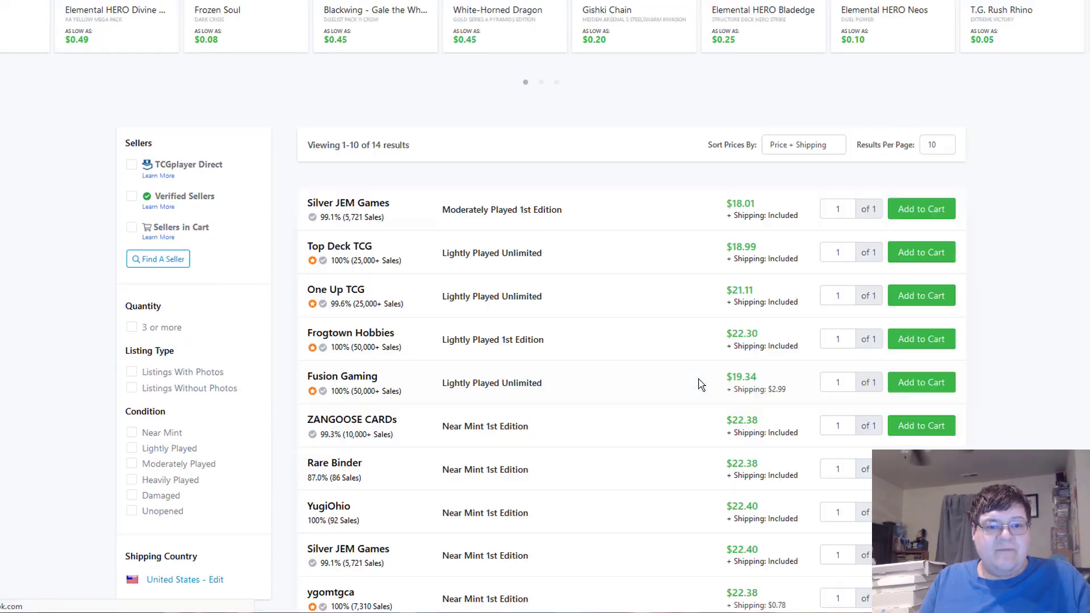
{"action": "scroll", "scroll_direction": "down", "scroll_amount": 3}
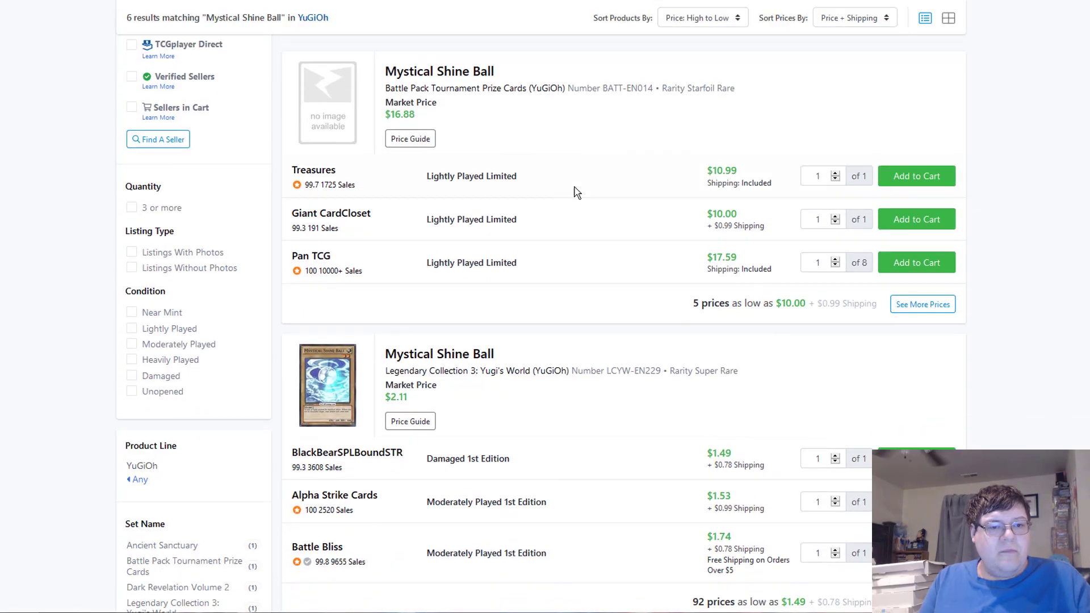
- Page through Mystical Shine Ball's 92-seller list and review the Venus and Supreme King Gate Zero results
{"action": "scroll", "scroll_direction": "down", "scroll_amount": 3}
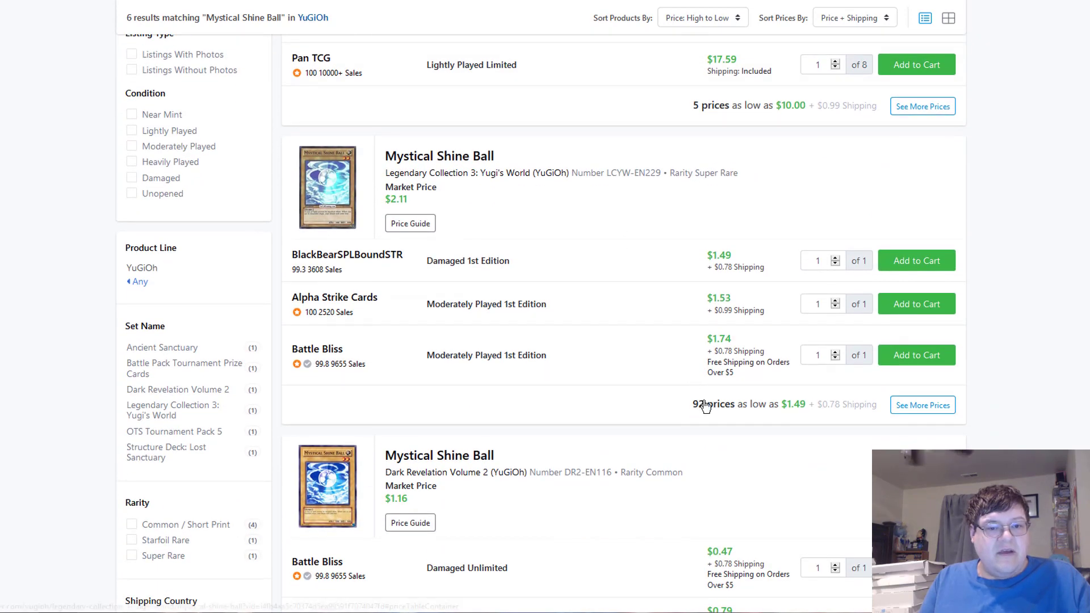
{"action": "mouse_move", "coordinate": [621, 288]}
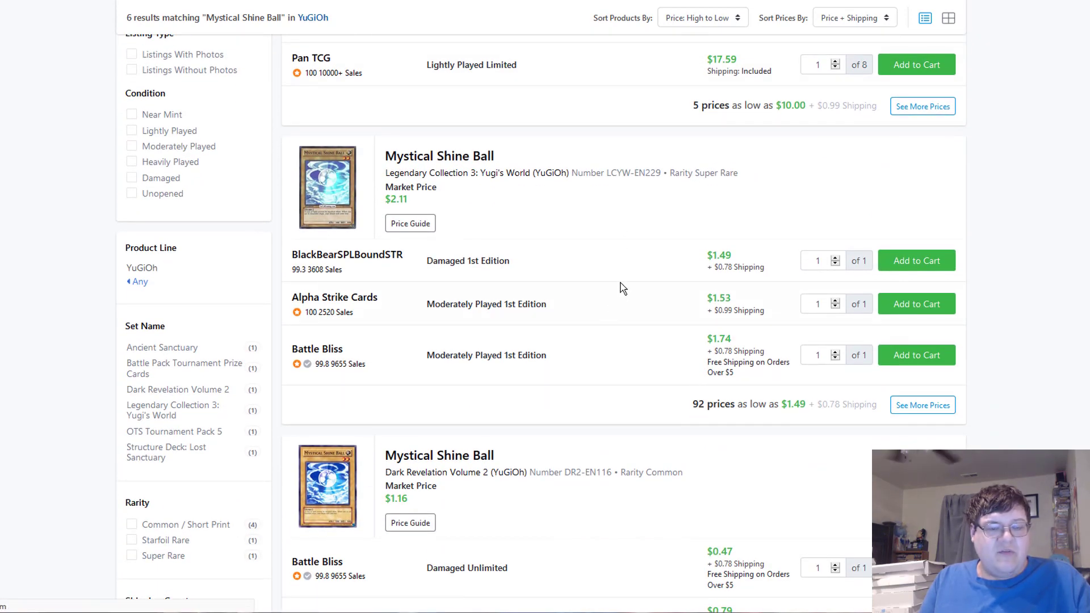
{"action": "scroll", "scroll_direction": "down", "scroll_amount": 3}
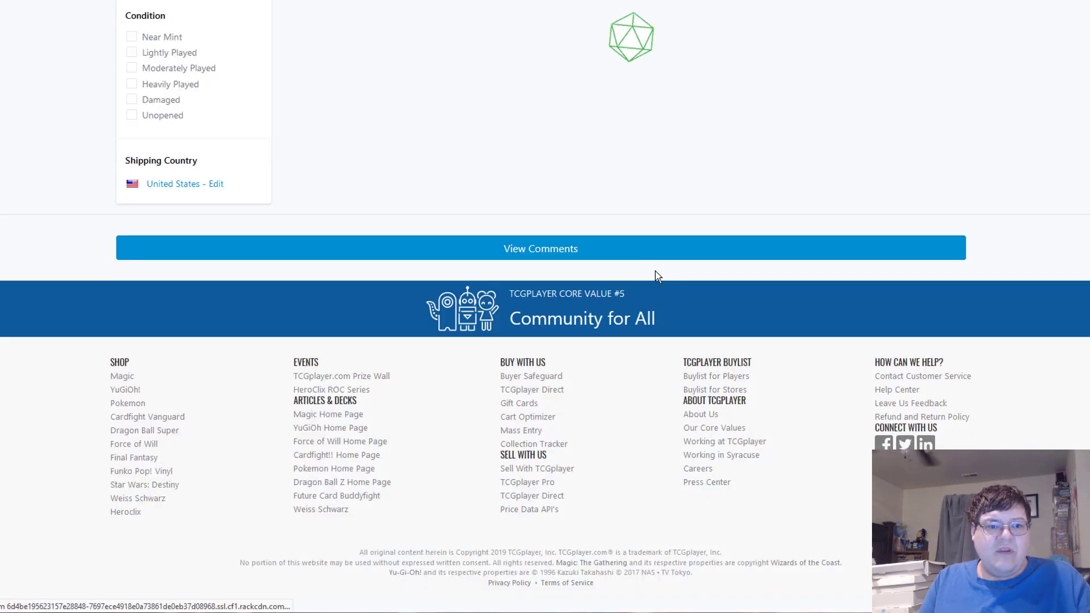
{"action": "scroll", "scroll_direction": "up", "scroll_amount": 3}
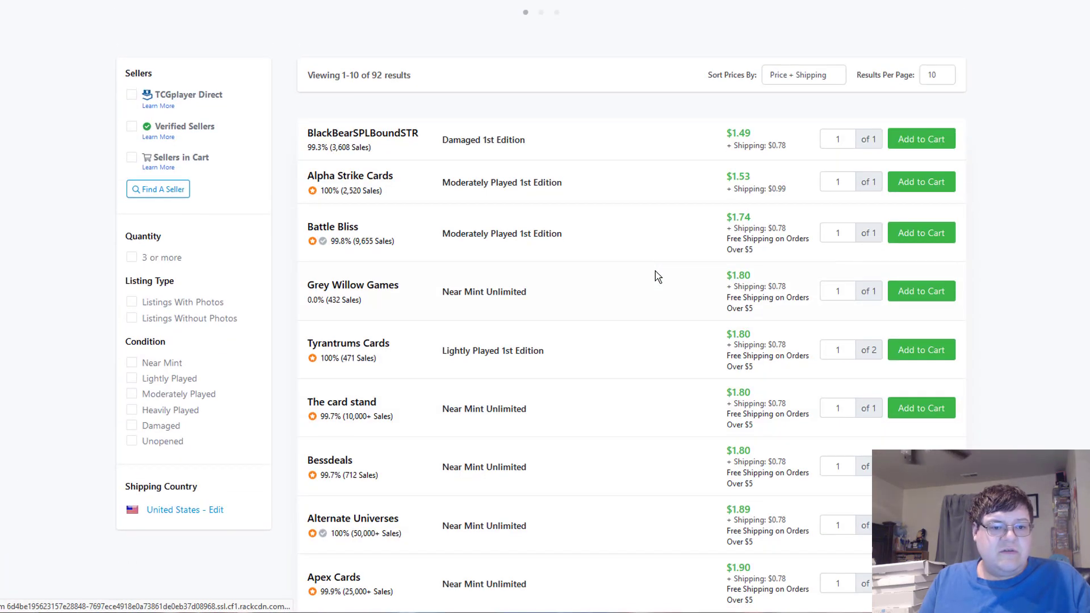
{"action": "scroll", "scroll_direction": "down", "scroll_amount": 3}
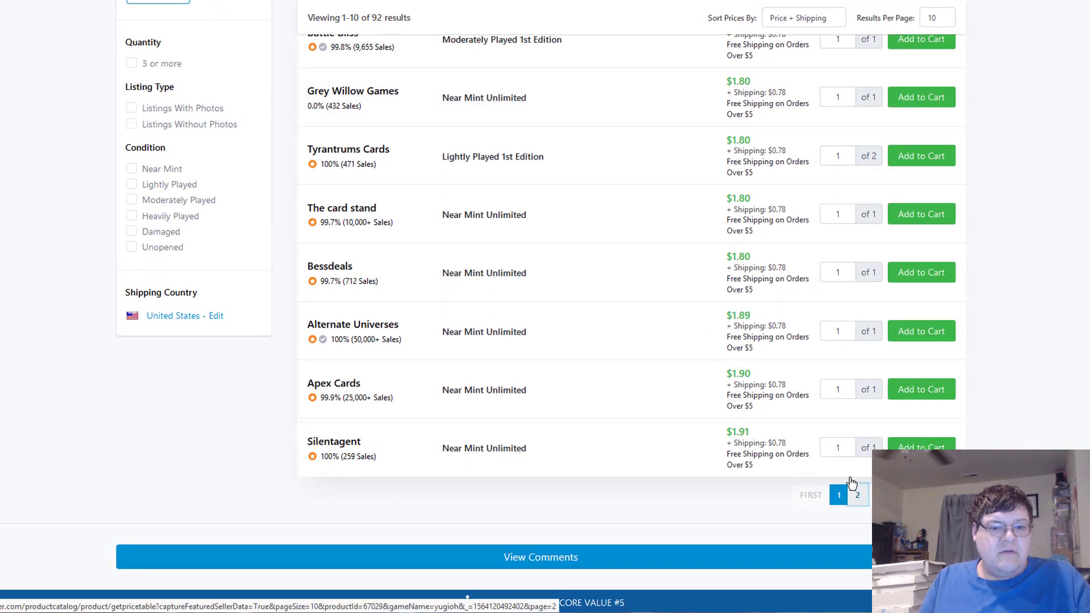
{"action": "left_click", "coordinate": [857, 494]}
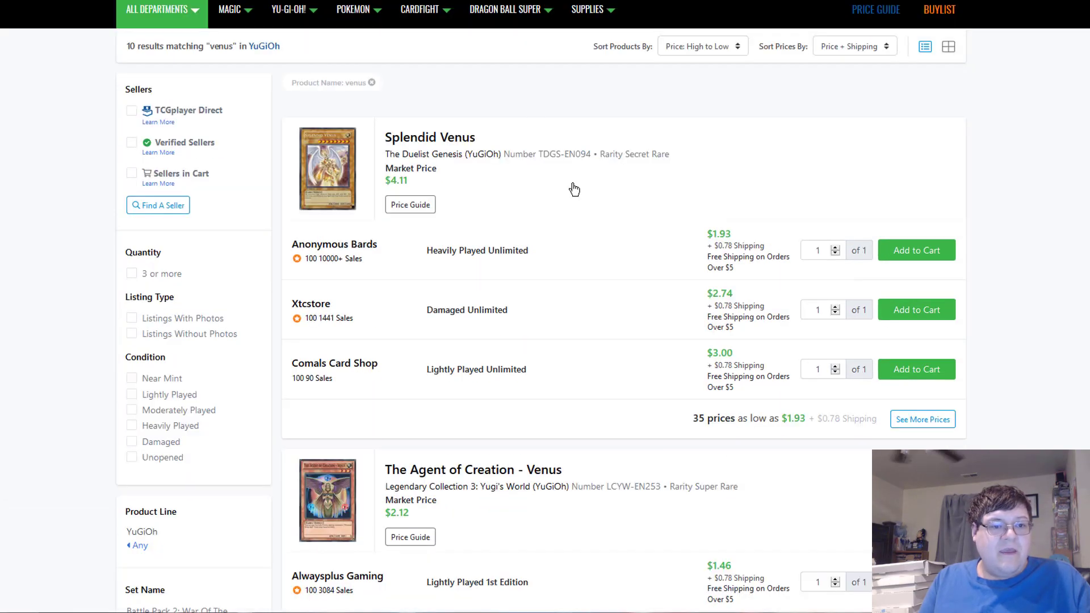
{"action": "scroll", "scroll_direction": "down", "scroll_amount": 3}
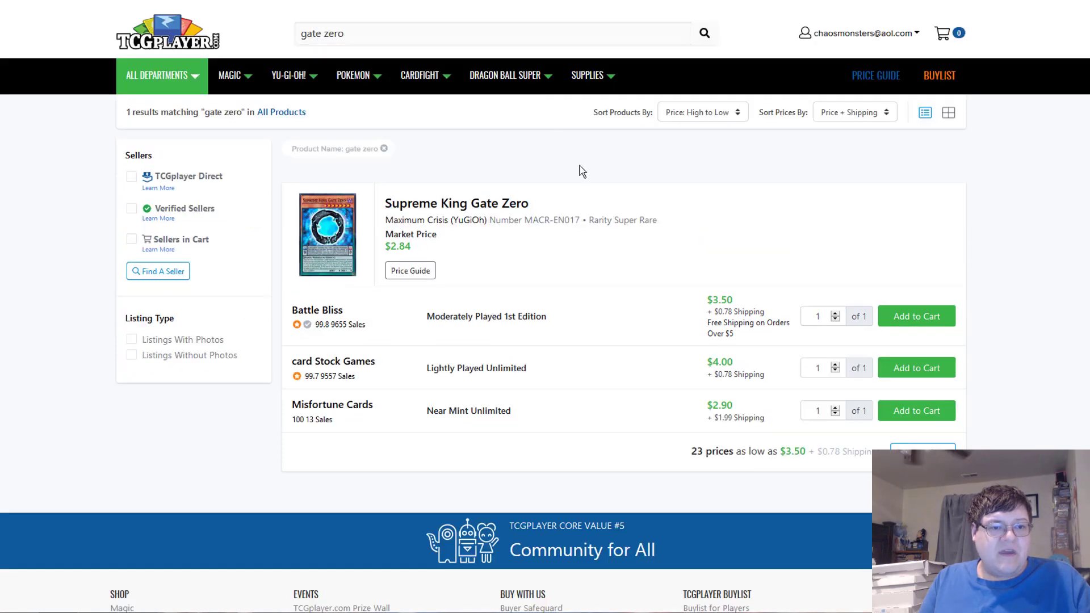
{"action": "scroll", "scroll_direction": "down", "scroll_amount": 3}
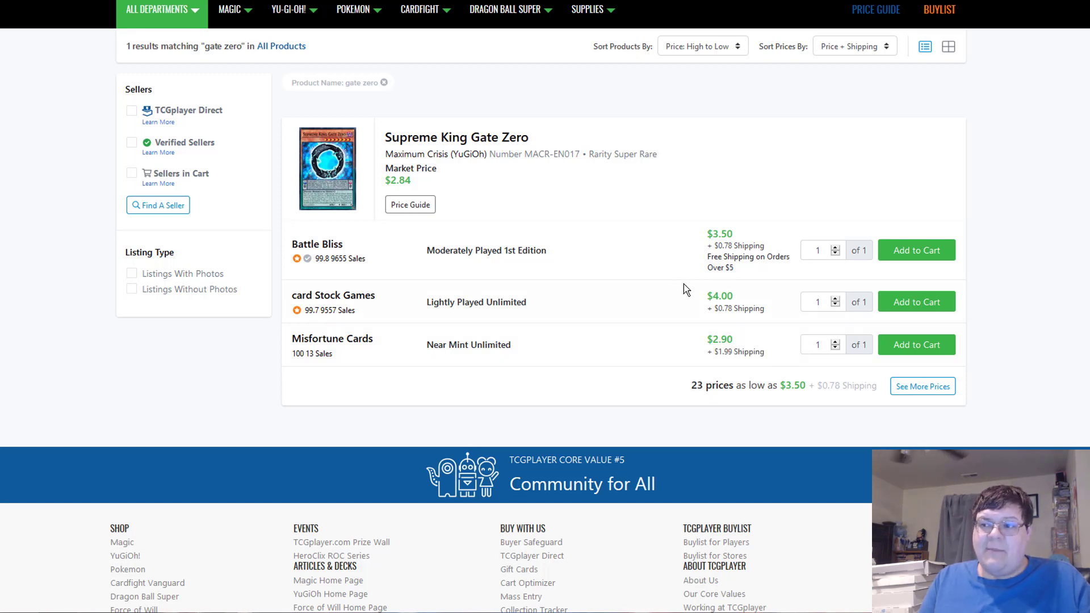
{"action": "mouse_move", "coordinate": [606, 286]}
{"action": "type", "text": "atlantean"}
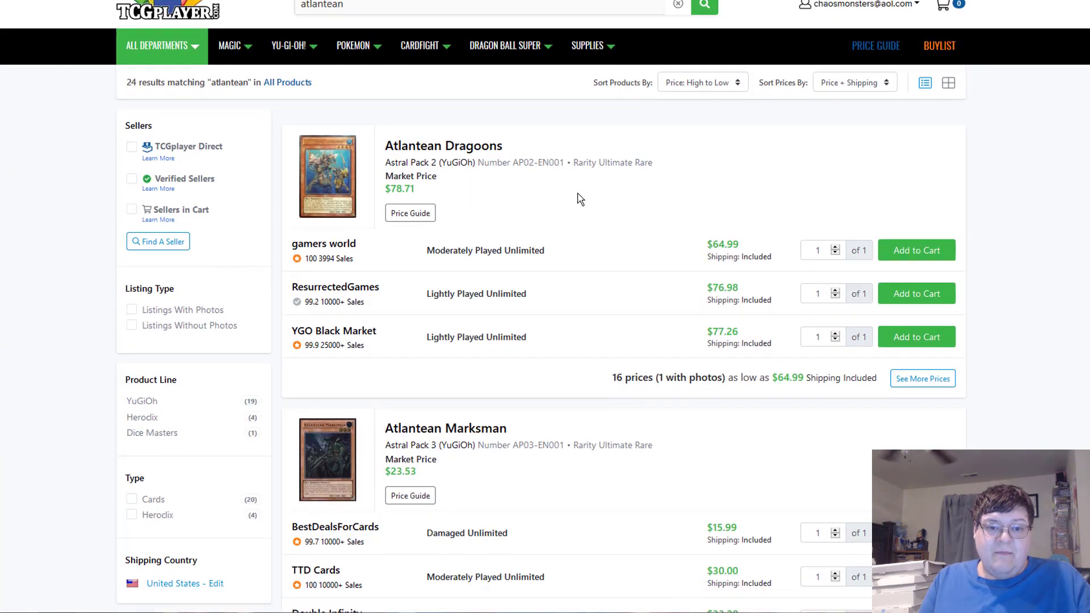
- Scroll through the Atlantean, Test Tiger and Kozmo search results
{"action": "scroll", "scroll_direction": "down", "scroll_amount": 3}
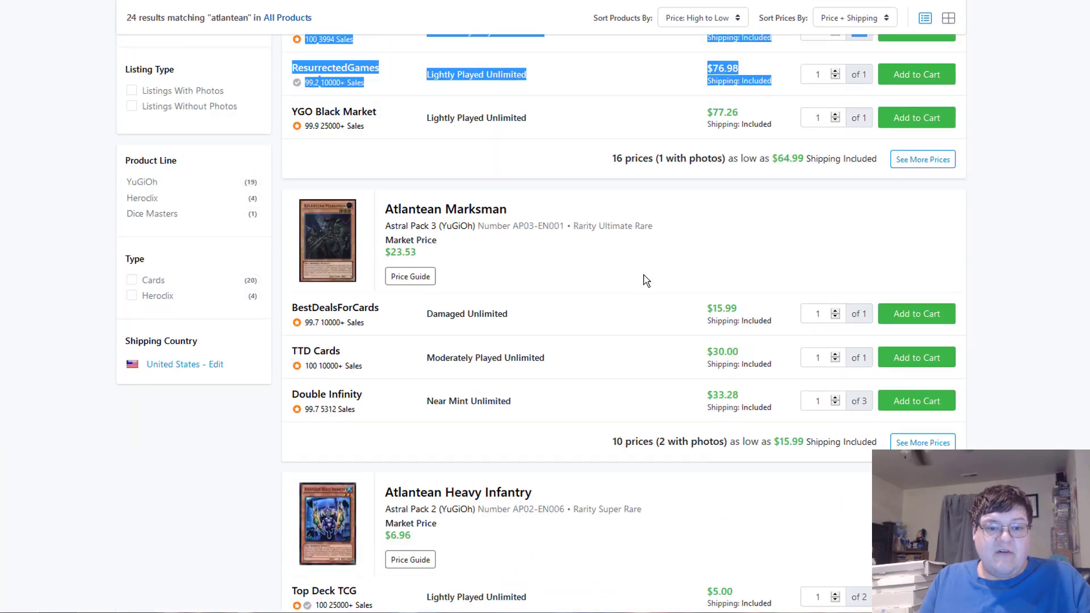
{"action": "scroll", "scroll_direction": "down", "scroll_amount": 3}
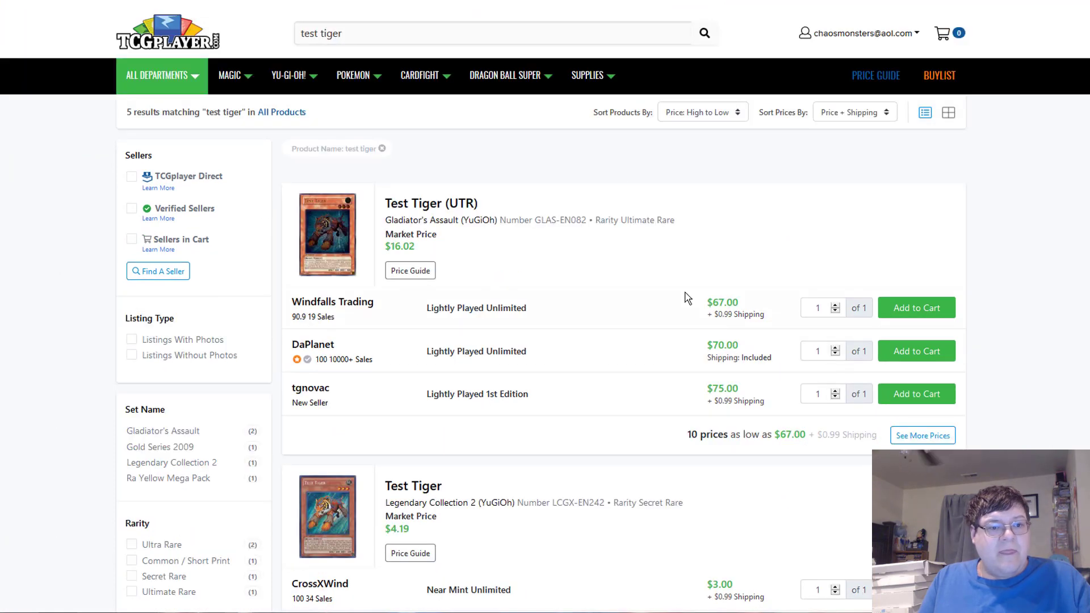
{"action": "scroll", "scroll_direction": "down", "scroll_amount": 3}
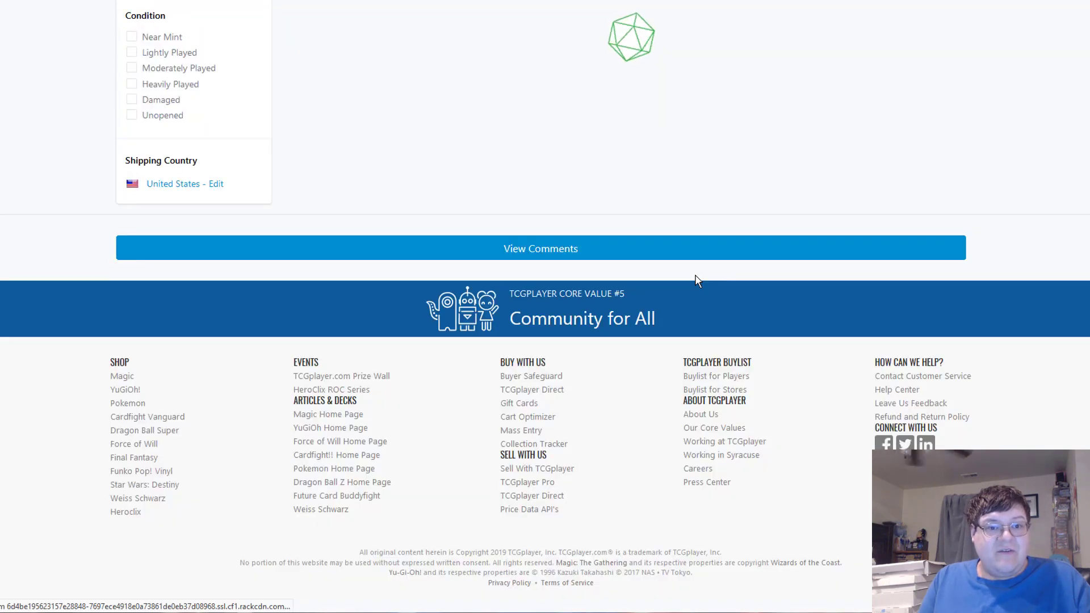
{"action": "scroll", "scroll_direction": "up", "scroll_amount": 3}
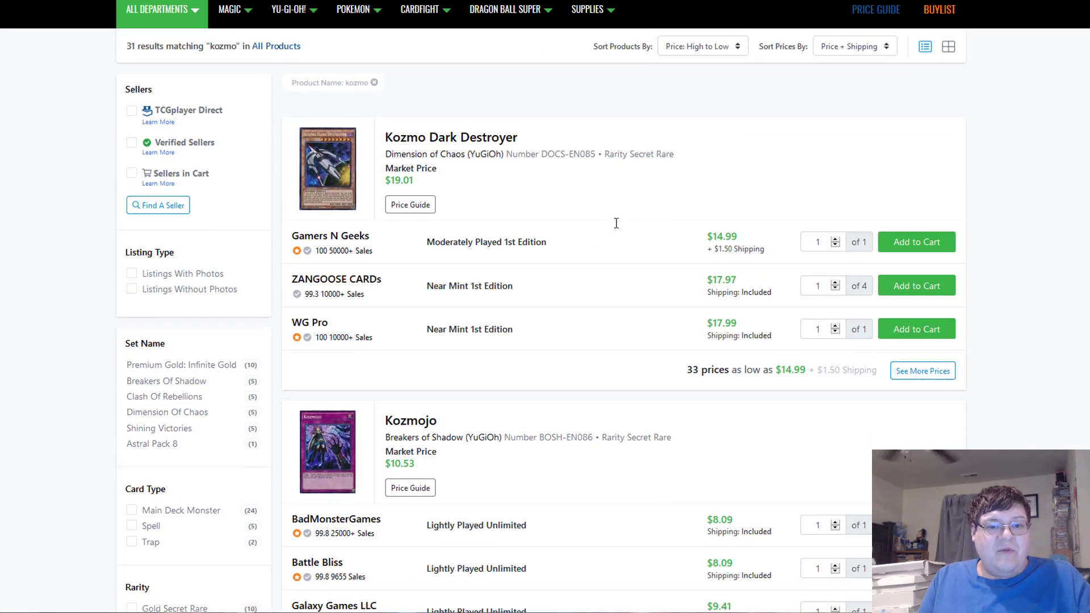
{"action": "scroll", "scroll_direction": "down", "scroll_amount": 3}
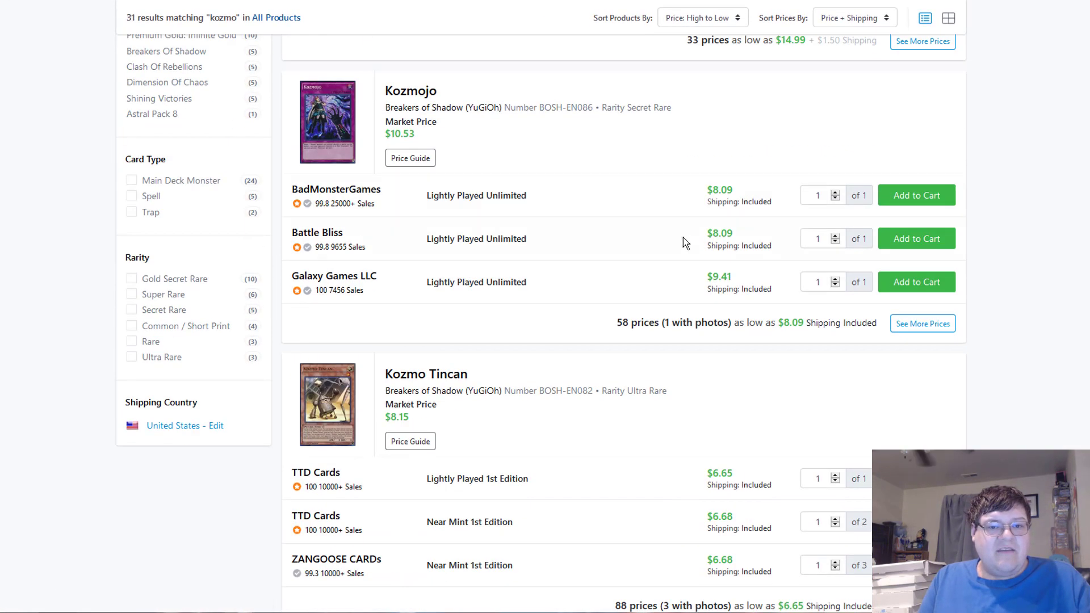
{"action": "scroll", "scroll_direction": "down", "scroll_amount": 3}
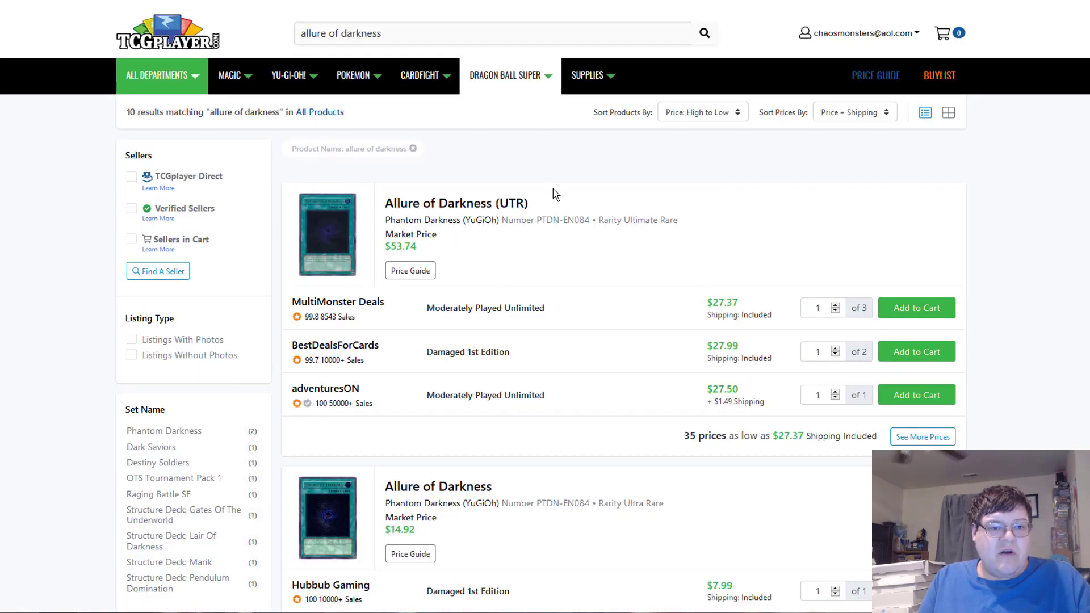
- Page Allure of Darkness (UTR)'s 35 listings to the last page and highlight the most expensive price
{"action": "scroll", "scroll_direction": "down", "scroll_amount": 3}
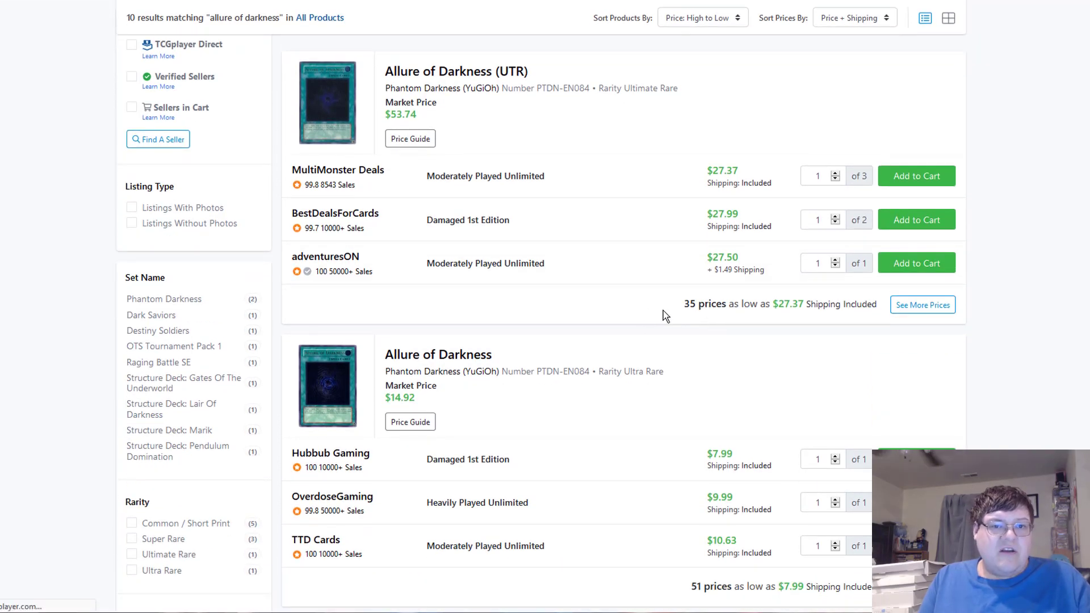
{"action": "scroll", "scroll_direction": "down", "scroll_amount": 3}
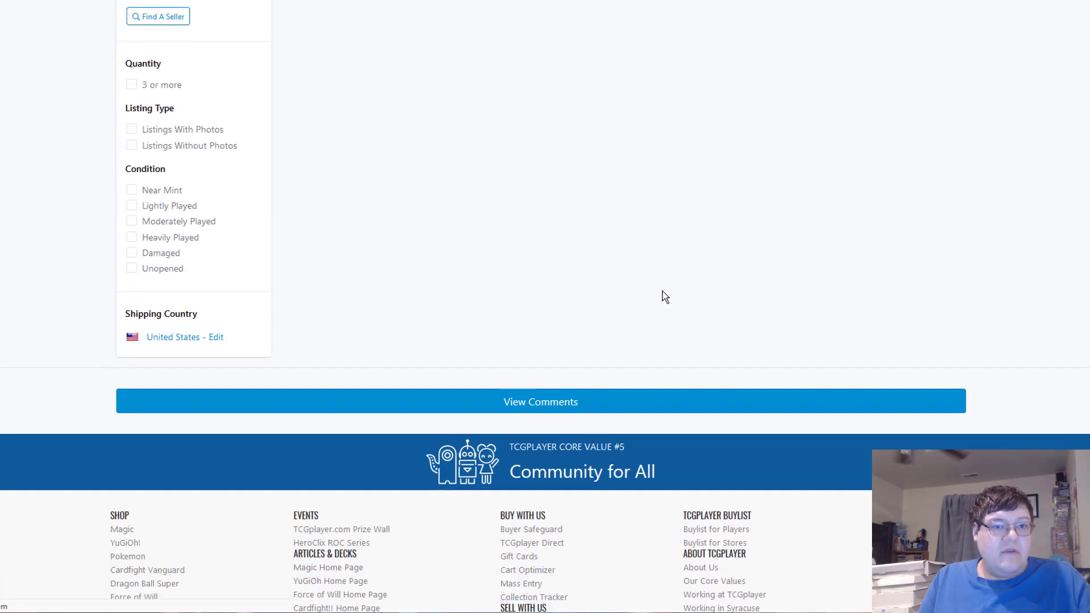
{"action": "scroll", "scroll_direction": "down", "scroll_amount": 3}
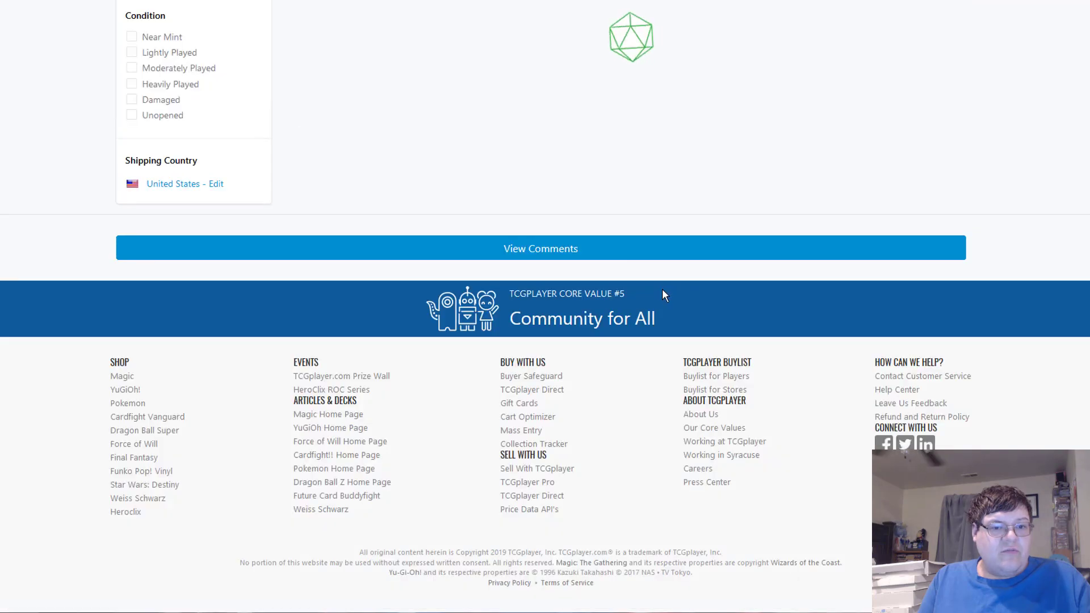
{"action": "scroll", "scroll_direction": "up", "scroll_amount": 3}
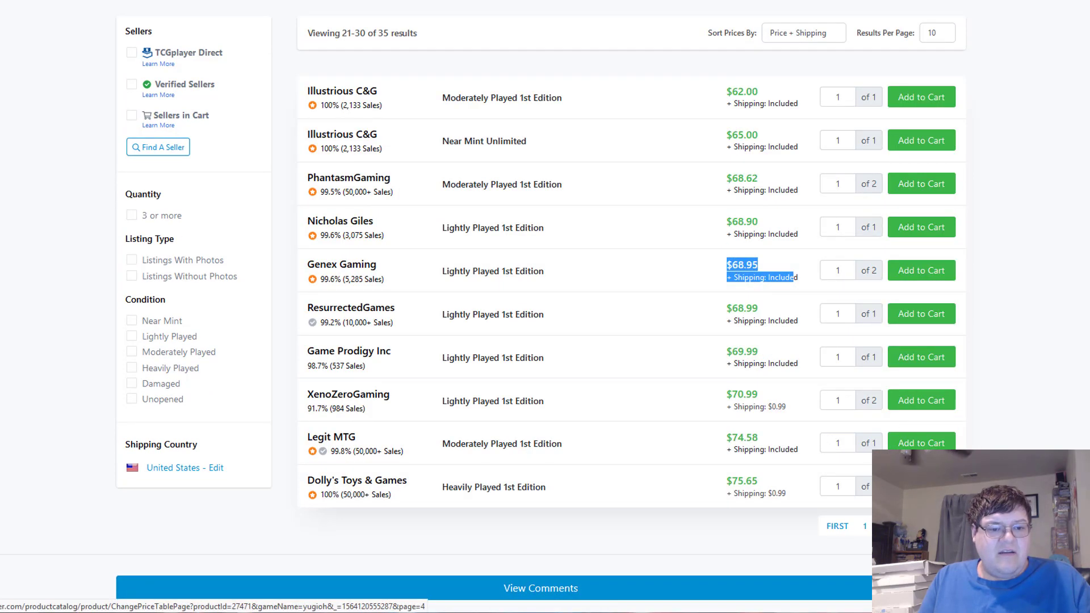
{"action": "left_click", "coordinate": [922, 310]}
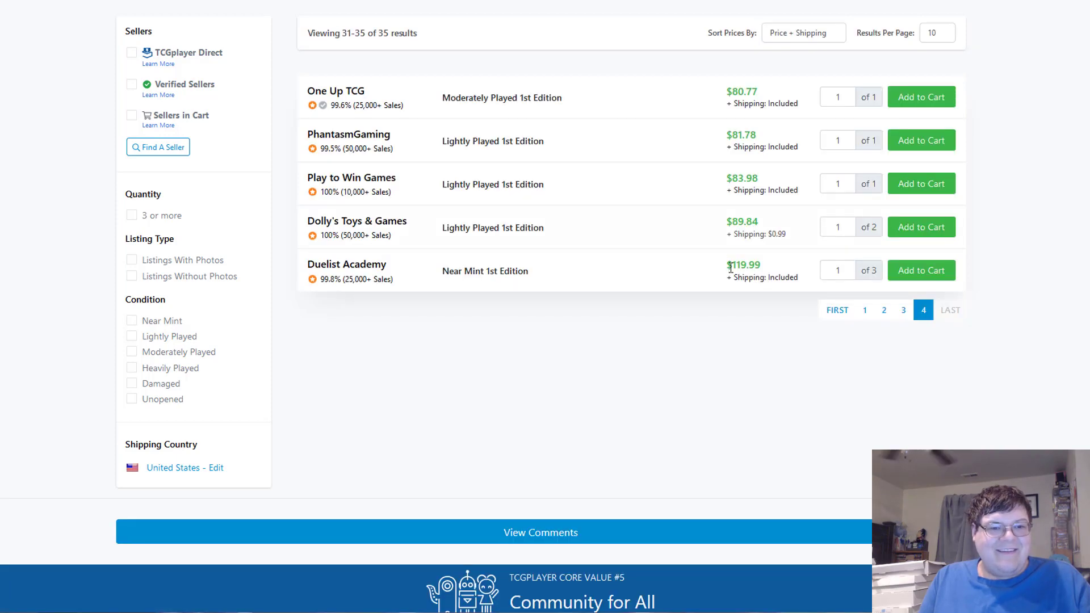
{"action": "double_click", "coordinate": [743, 265]}
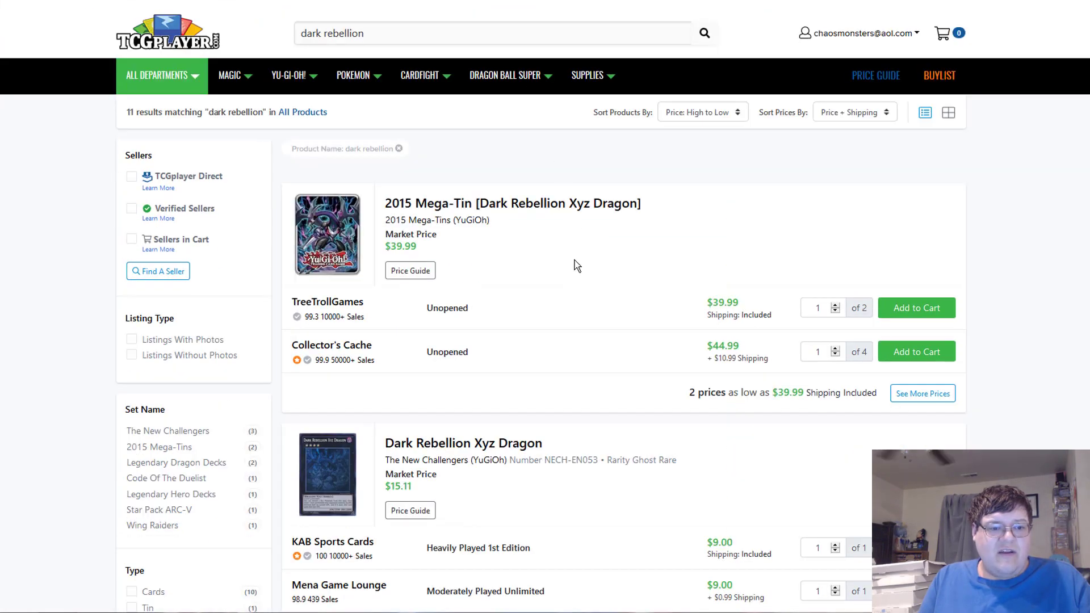
- Check an out-of-stock Dark Rebellion listing and page through Harpie Queen (UTR)'s 36-seller list
{"action": "scroll", "scroll_direction": "down", "scroll_amount": 3}
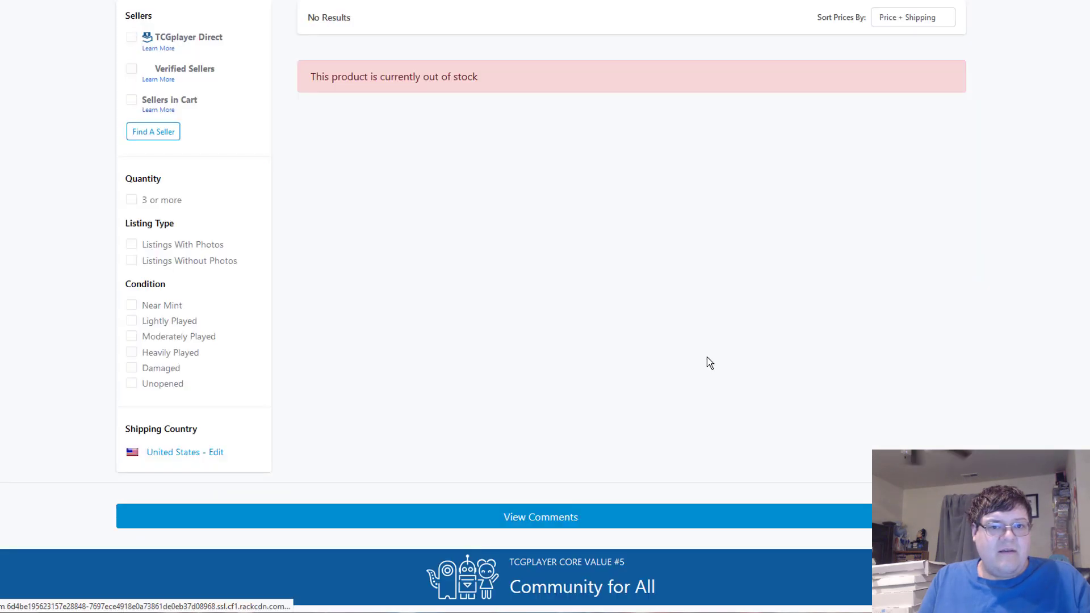
{"action": "scroll", "scroll_direction": "down", "scroll_amount": 3}
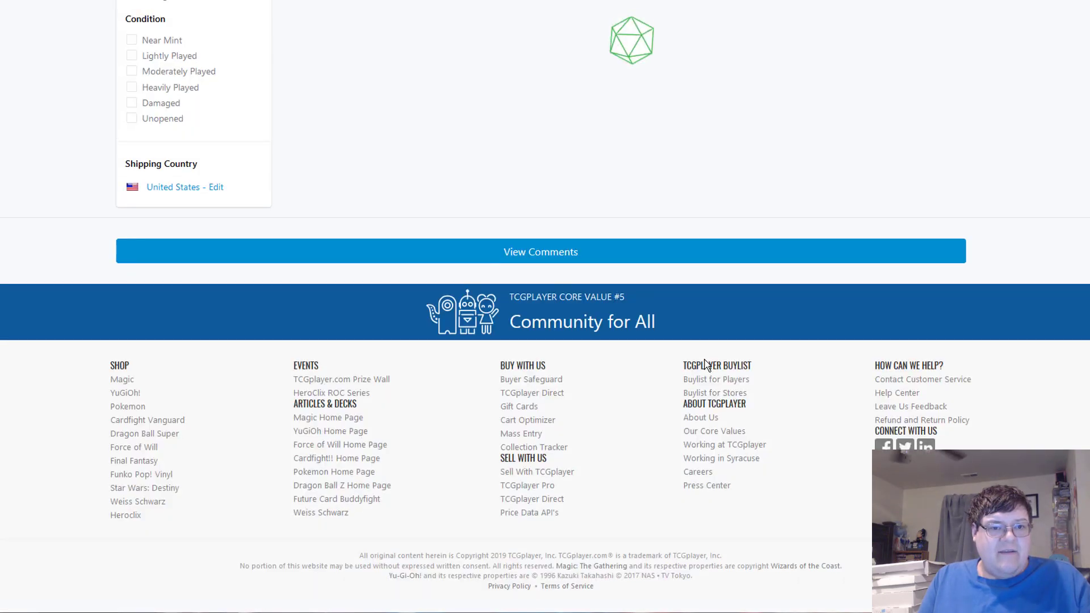
{"action": "scroll", "scroll_direction": "up", "scroll_amount": 3}
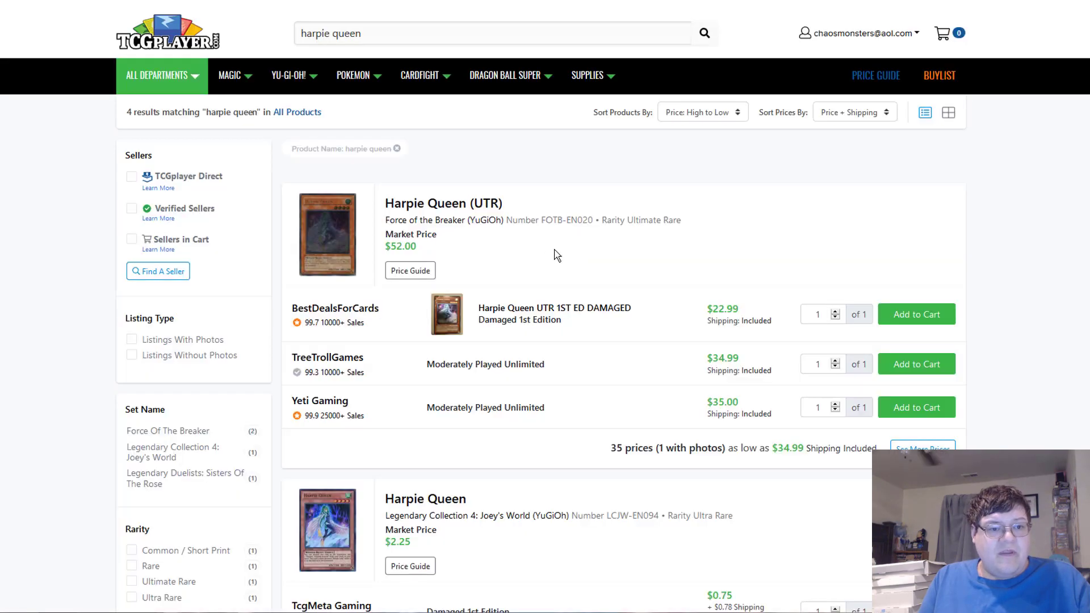
{"action": "scroll", "scroll_direction": "down", "scroll_amount": 3}
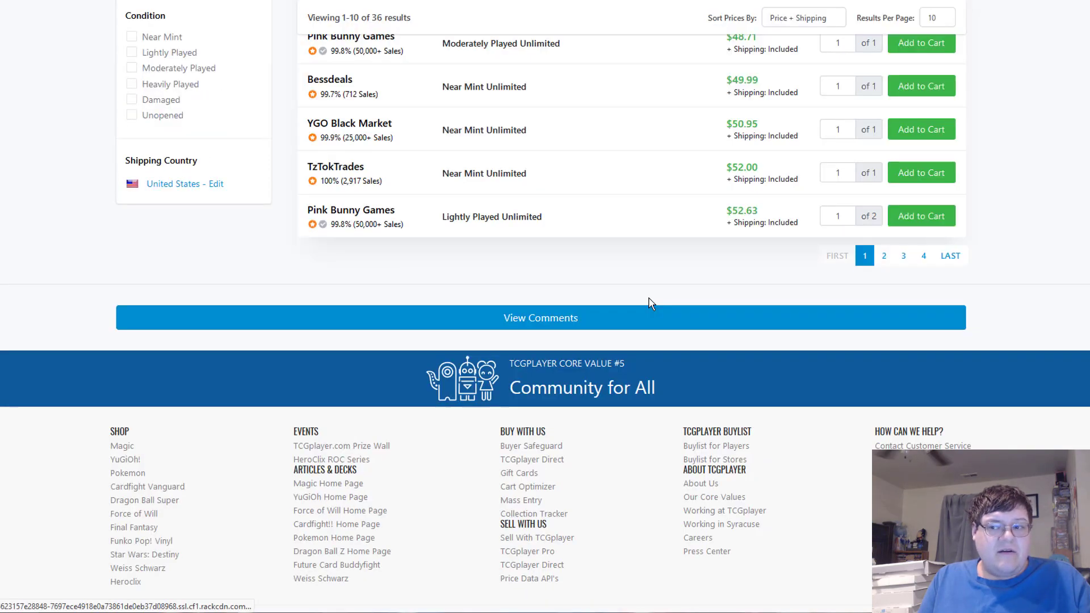
{"action": "scroll", "scroll_direction": "up", "scroll_amount": 3}
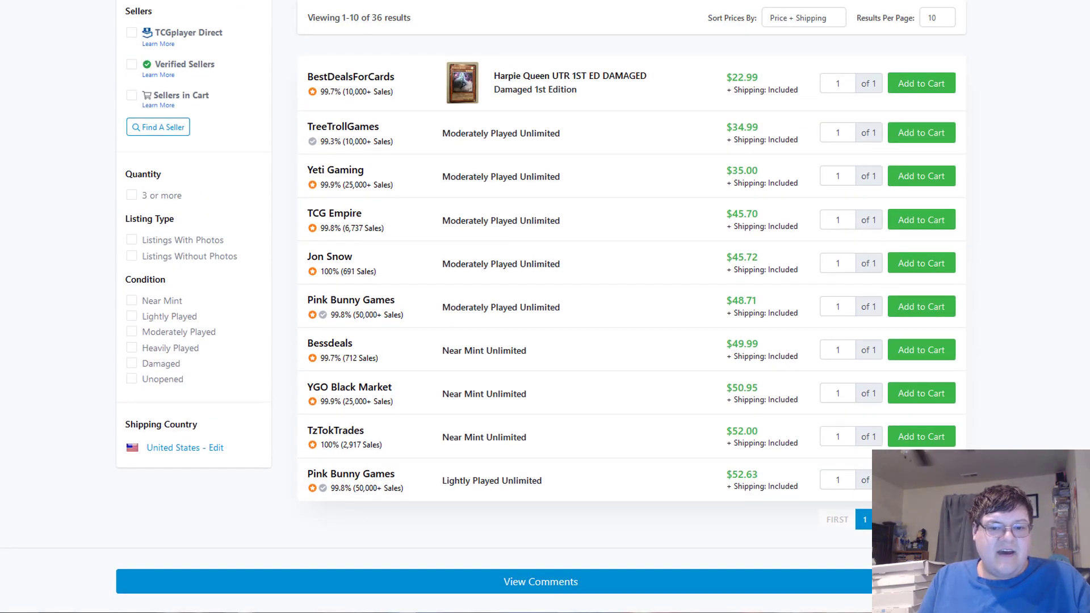
{"action": "left_click", "coordinate": [865, 519]}
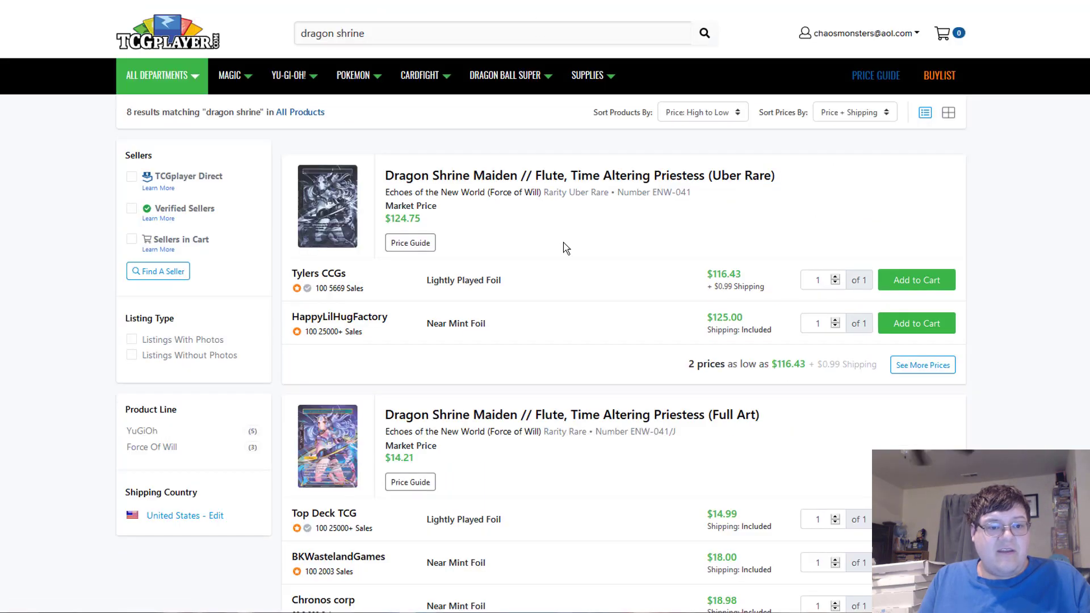
- Scroll the Dragon Shrine results and load the Number 60 search results
{"action": "scroll", "scroll_direction": "down", "scroll_amount": 3}
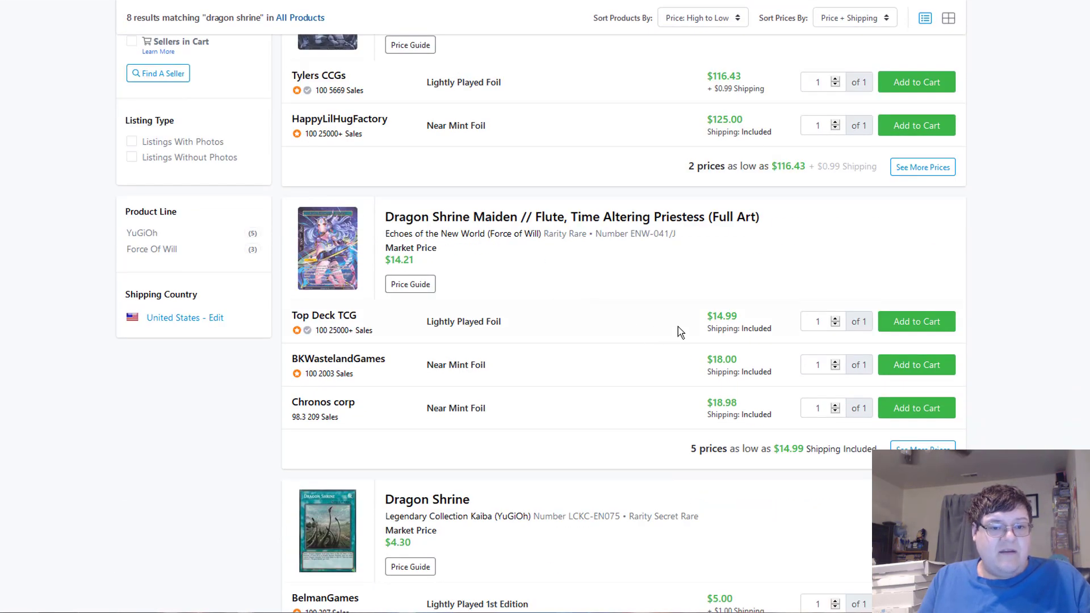
{"action": "scroll", "scroll_direction": "down", "scroll_amount": 3}
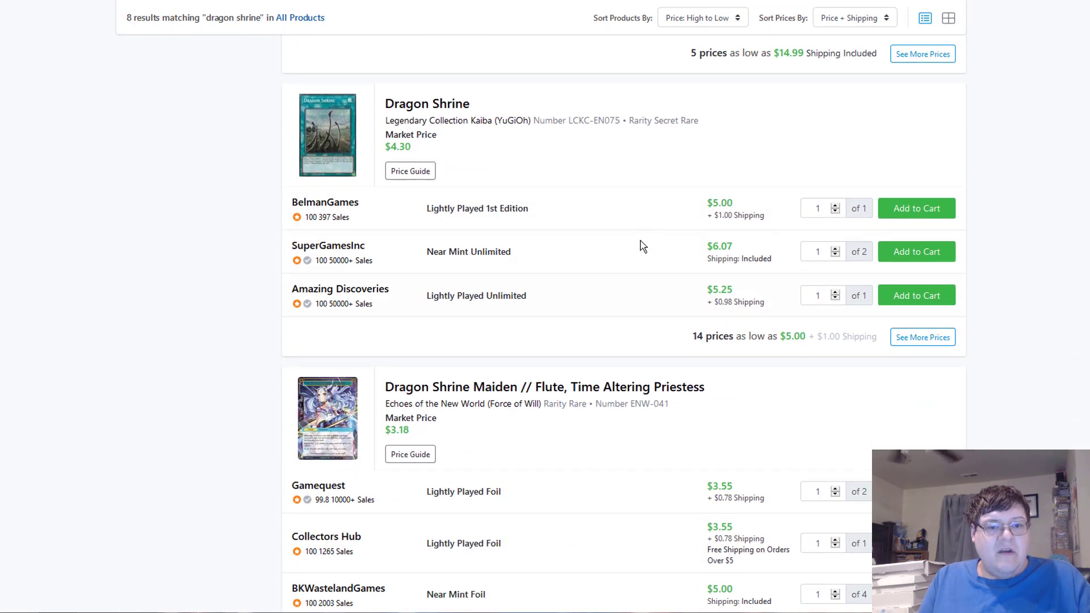
{"action": "scroll", "scroll_direction": "down", "scroll_amount": 3}
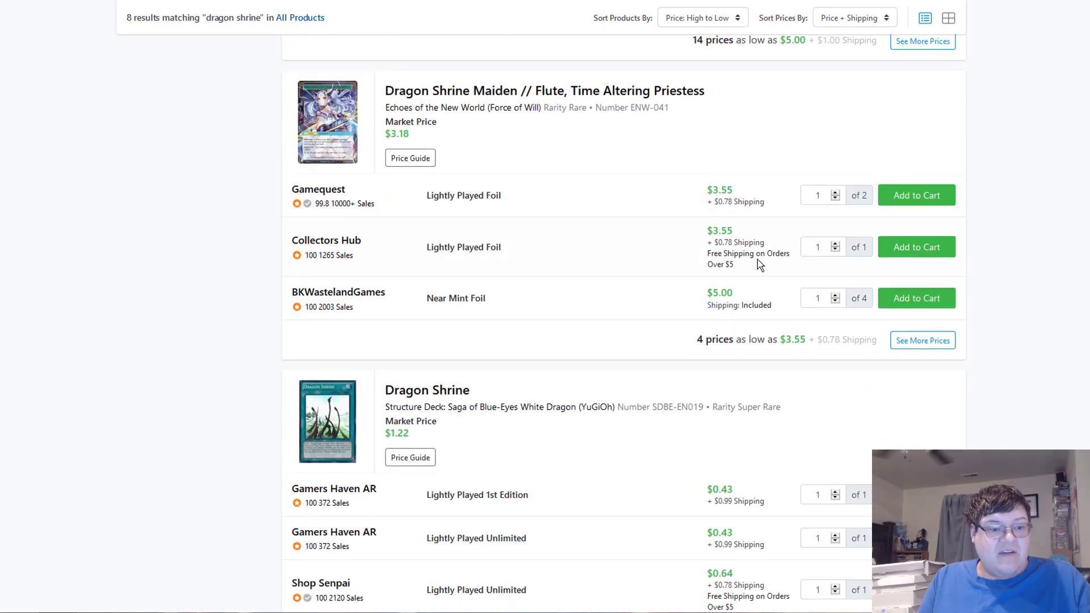
{"action": "scroll", "scroll_direction": "down", "scroll_amount": 3}
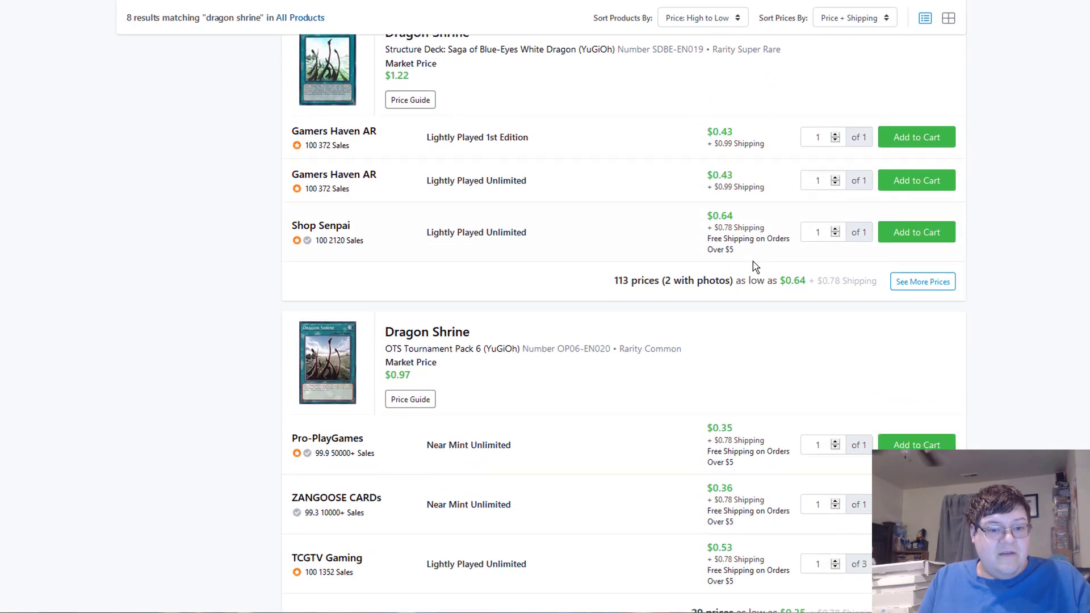
{"action": "key", "text": "Return"}
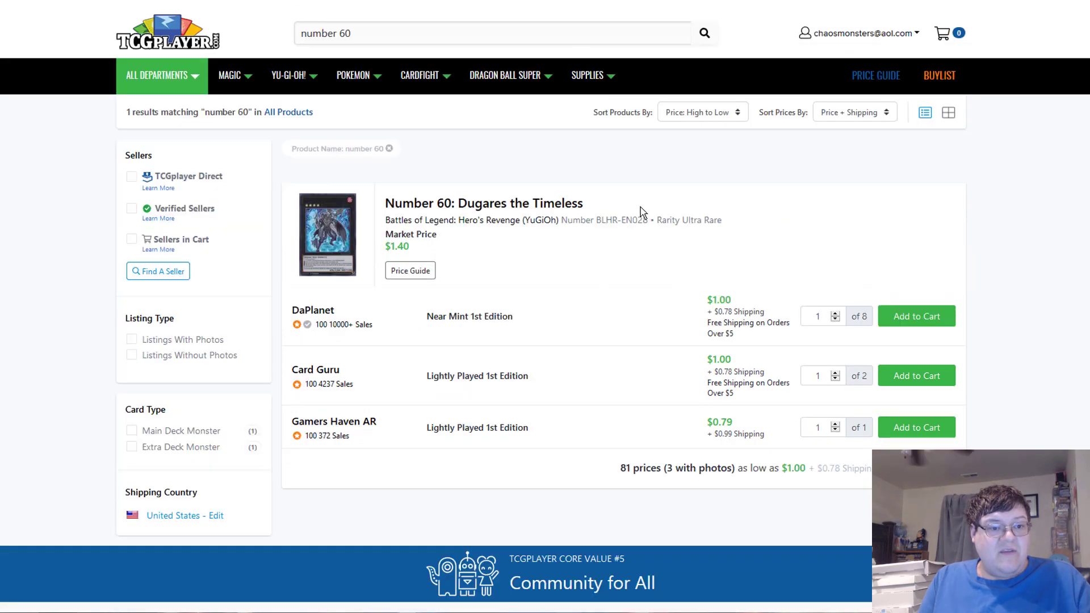
- Review Reversal Quiz, Wightmare and Skull Servant results, ending on the three Draconnet results
{"action": "scroll", "scroll_direction": "down", "scroll_amount": 3}
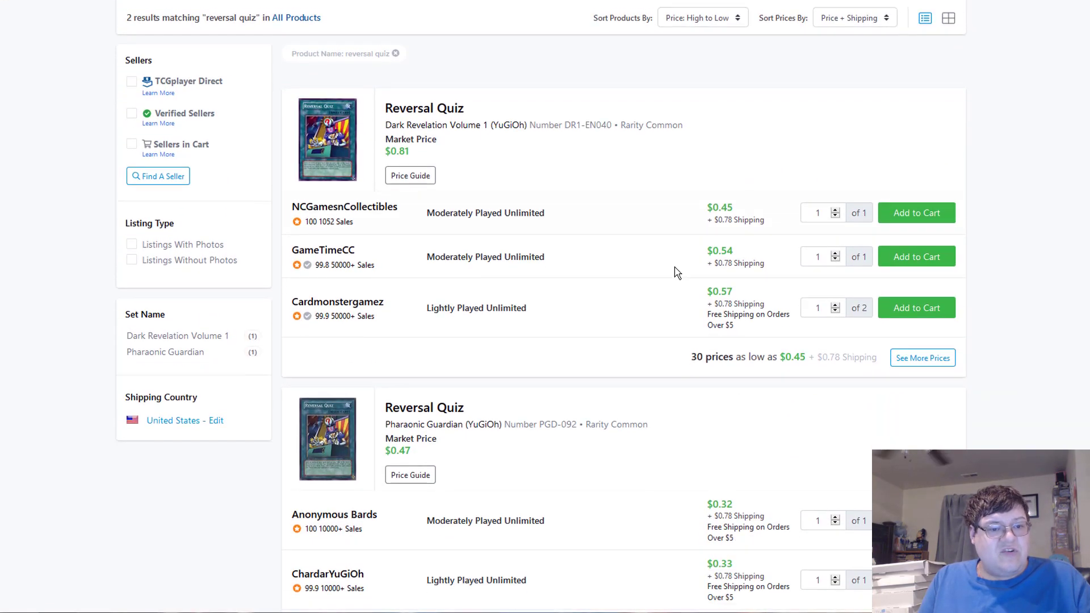
{"action": "scroll", "scroll_direction": "down", "scroll_amount": 3}
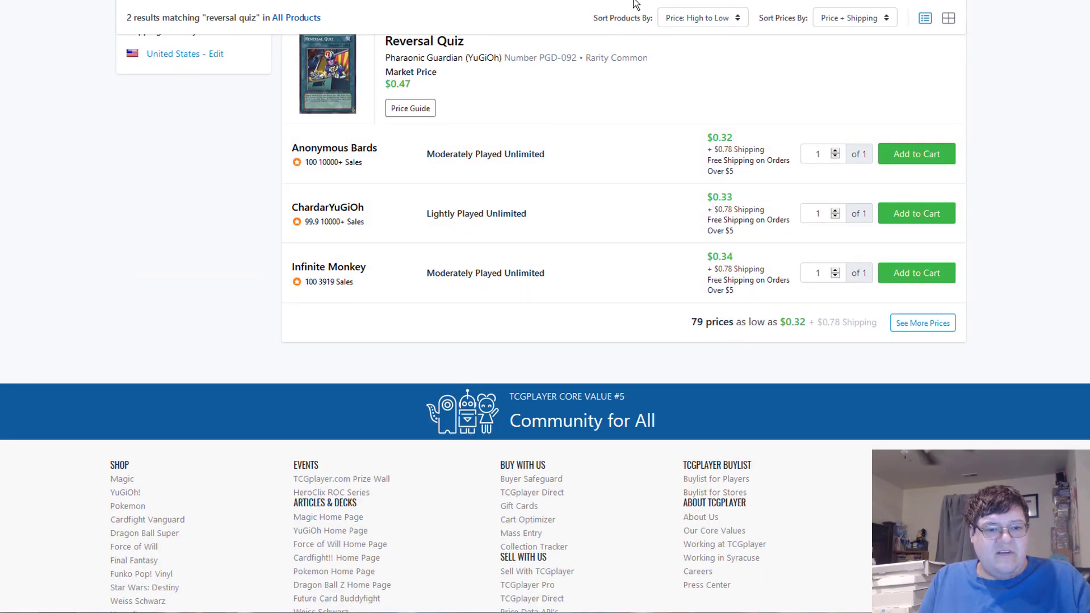
{"action": "key", "text": "Return"}
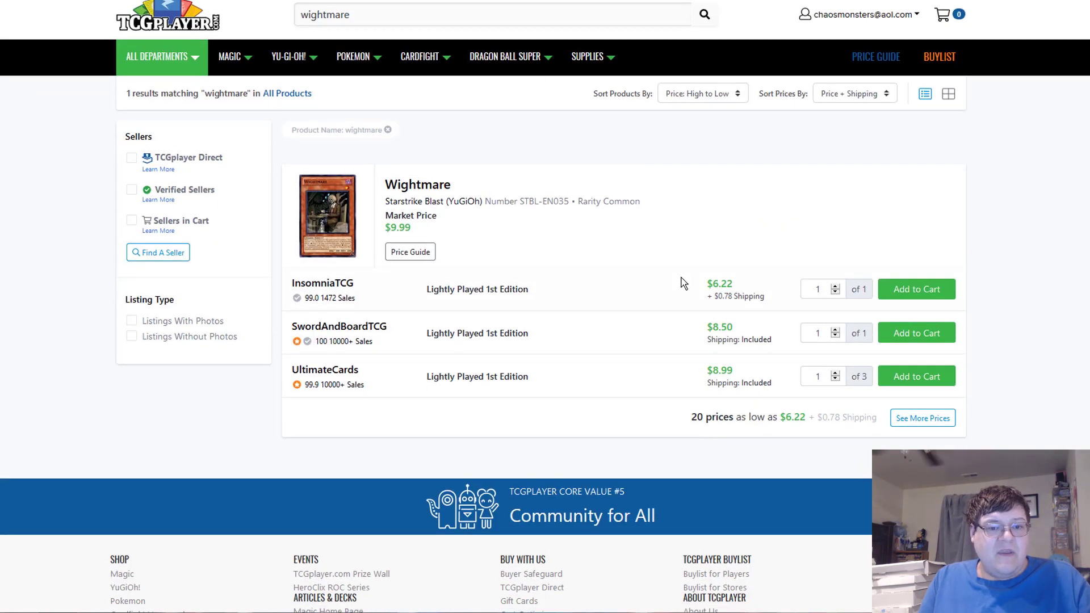
{"action": "scroll", "scroll_direction": "down", "scroll_amount": 3}
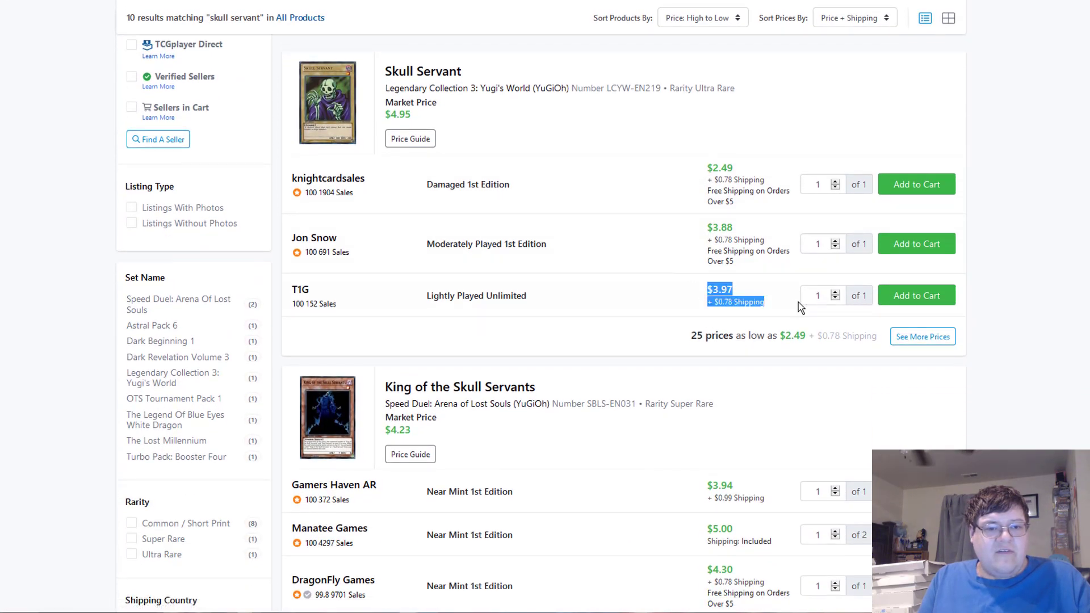
{"action": "key", "text": "Return"}
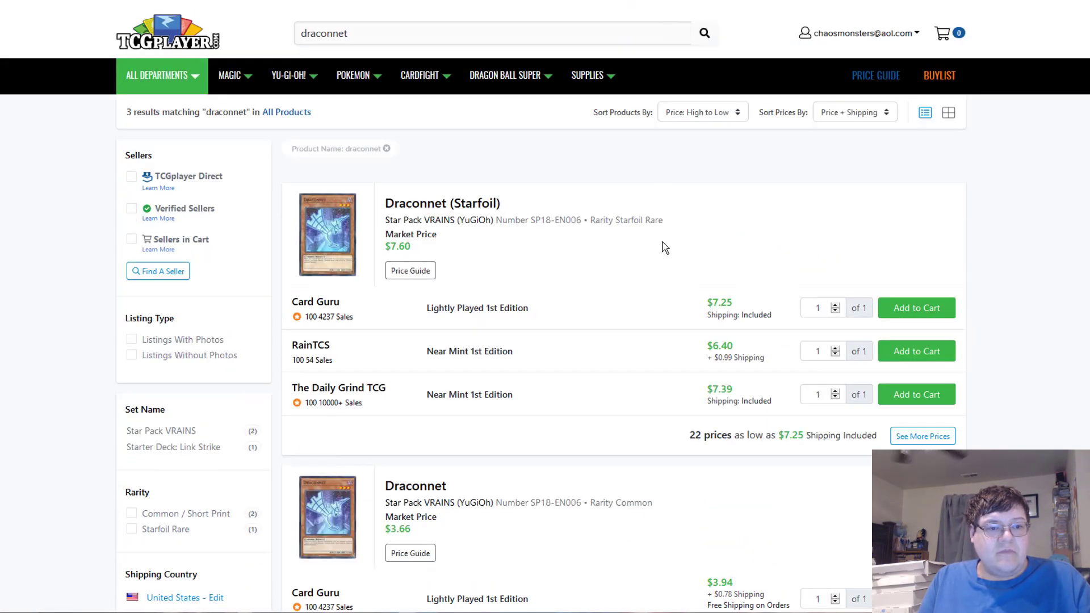
- Browse the Draconnet and Dinomist price listings, then load the Qliphort search results
{"action": "scroll", "scroll_direction": "down", "scroll_amount": 3}
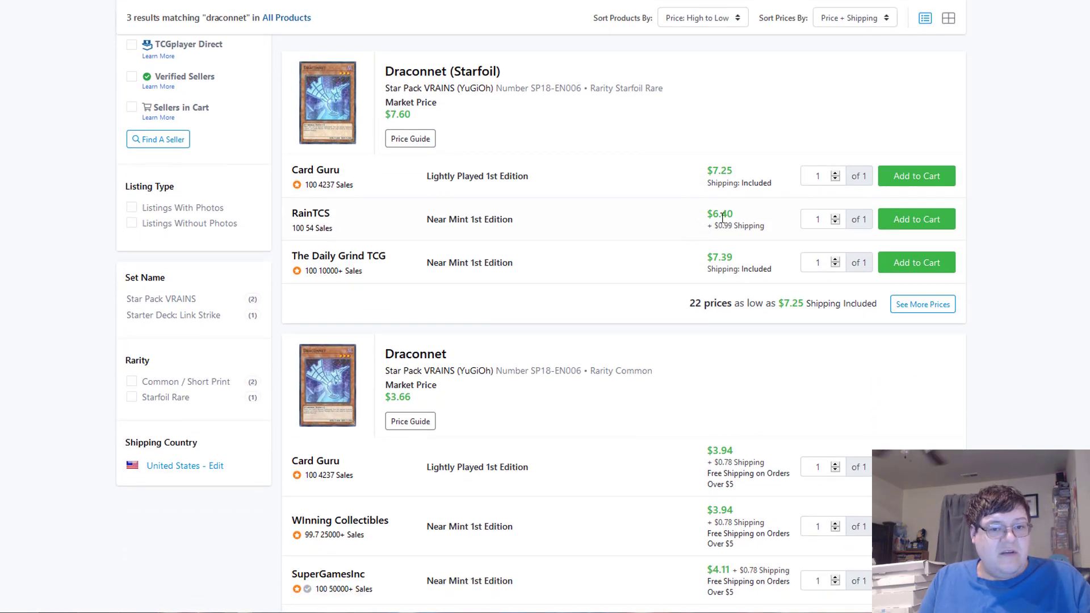
{"action": "scroll", "scroll_direction": "down", "scroll_amount": 3}
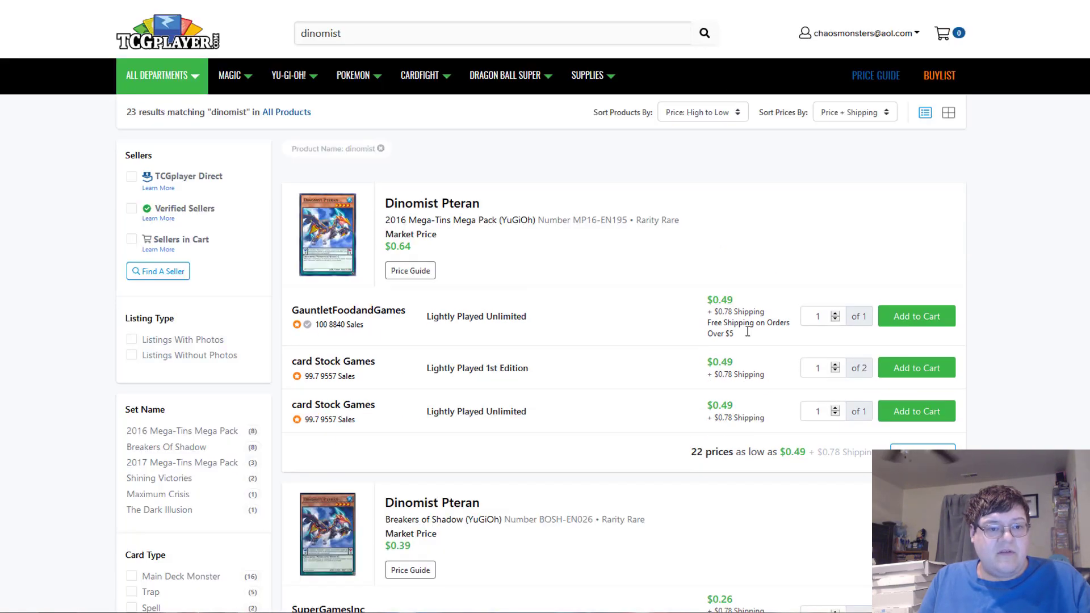
{"action": "scroll", "scroll_direction": "down", "scroll_amount": 3}
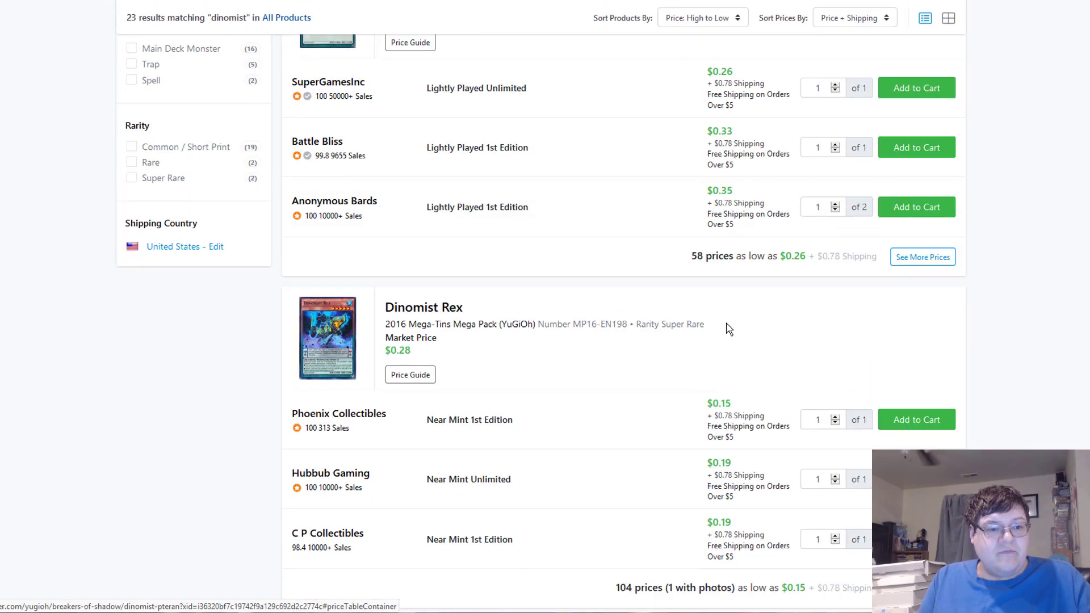
{"action": "scroll", "scroll_direction": "down", "scroll_amount": 3}
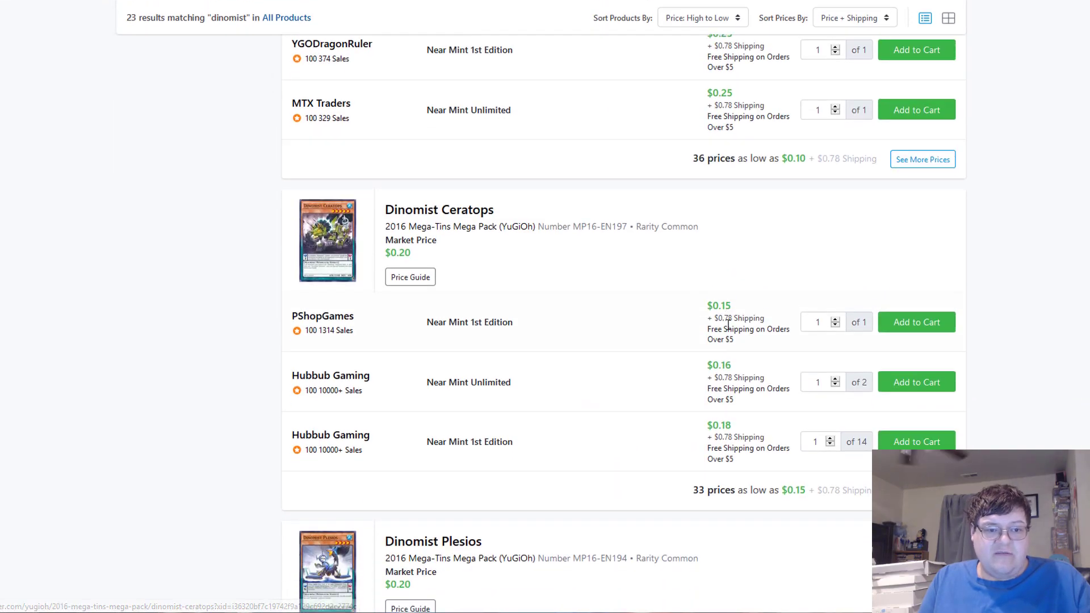
{"action": "scroll", "scroll_direction": "down", "scroll_amount": 3}
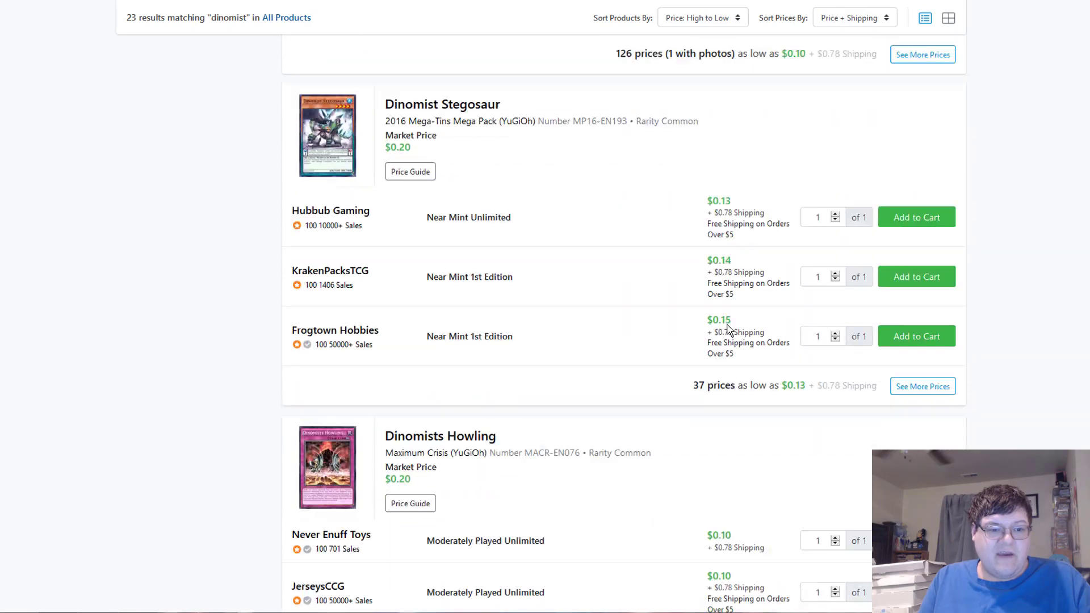
{"action": "key", "text": "Return"}
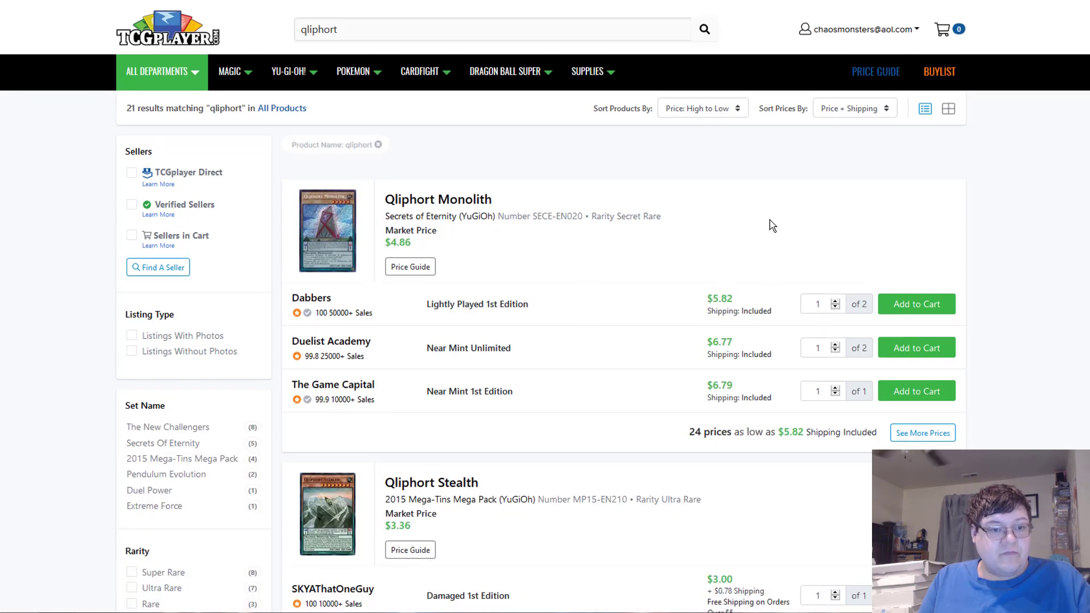
- Review the Qliphort card prices, then load the two Dragunity Knight - Barcha results
{"action": "scroll", "scroll_direction": "down", "scroll_amount": 3}
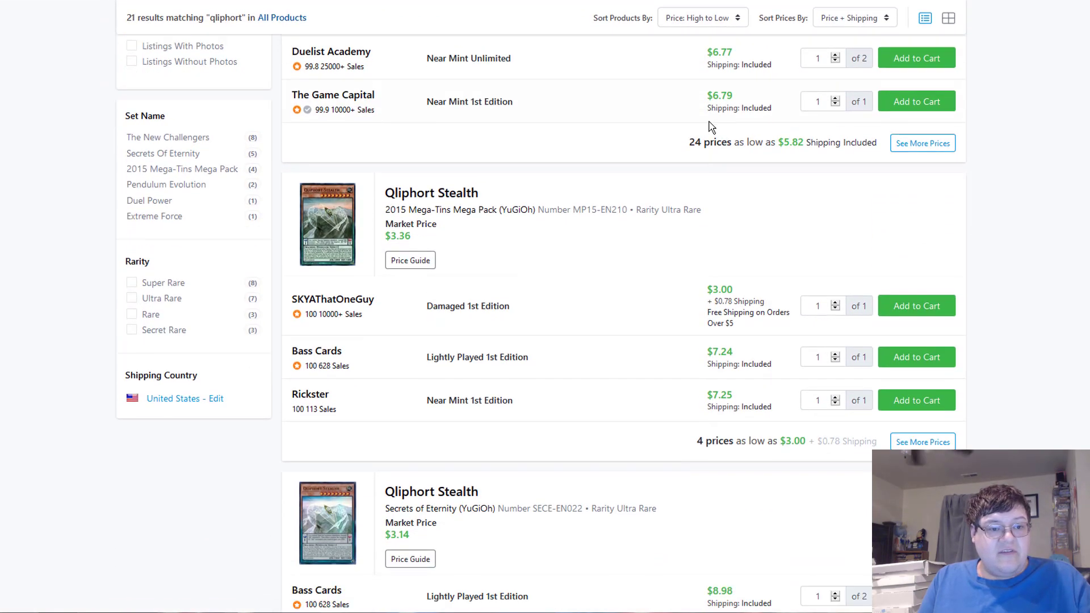
{"action": "scroll", "scroll_direction": "down", "scroll_amount": 3}
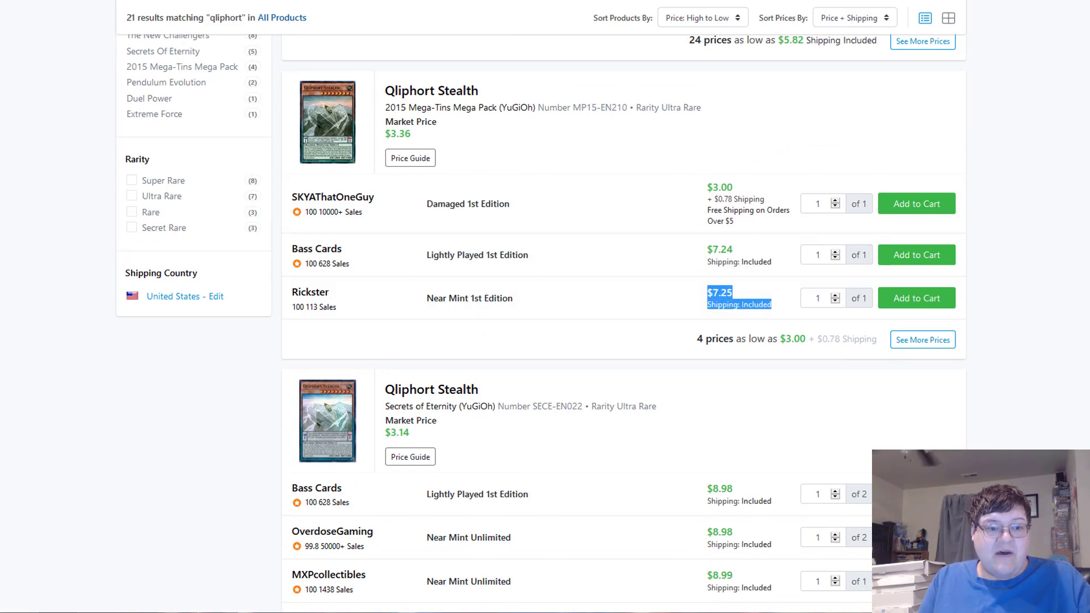
{"action": "scroll", "scroll_direction": "down", "scroll_amount": 3}
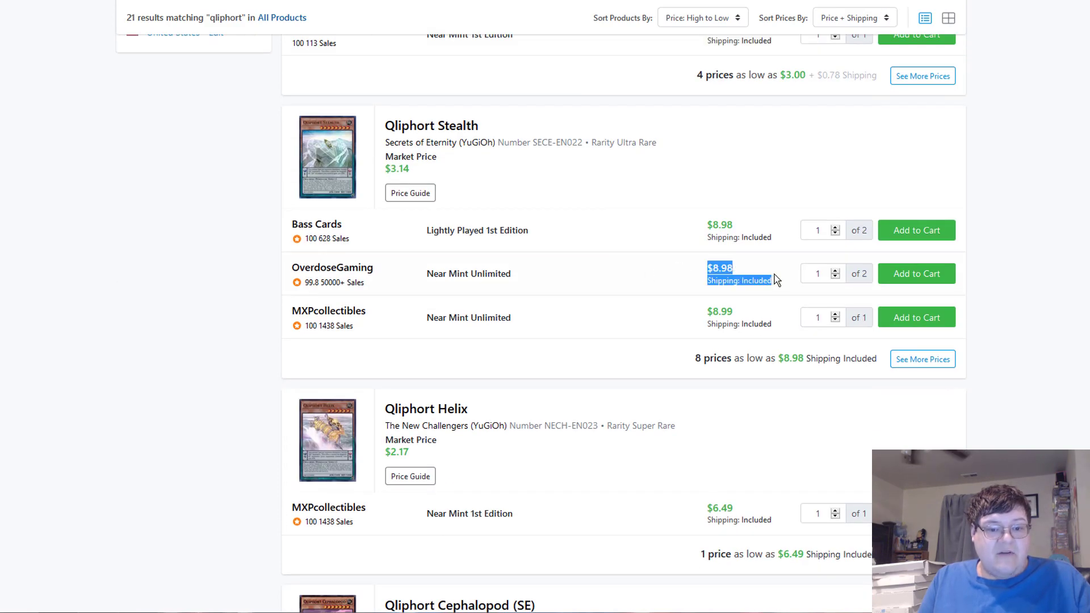
{"action": "scroll", "scroll_direction": "down", "scroll_amount": 3}
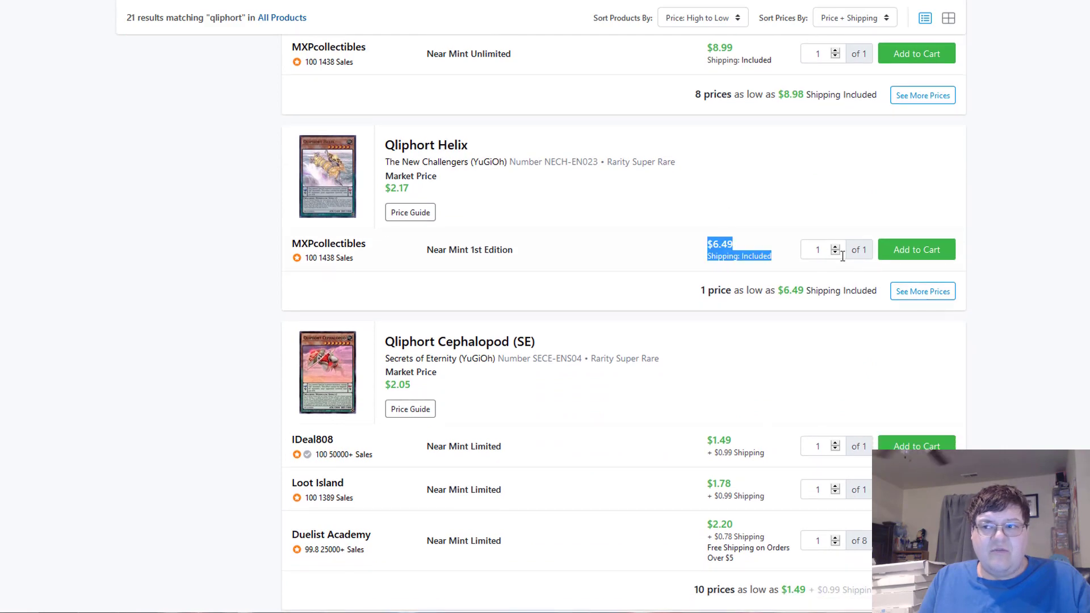
{"action": "key", "text": "Return"}
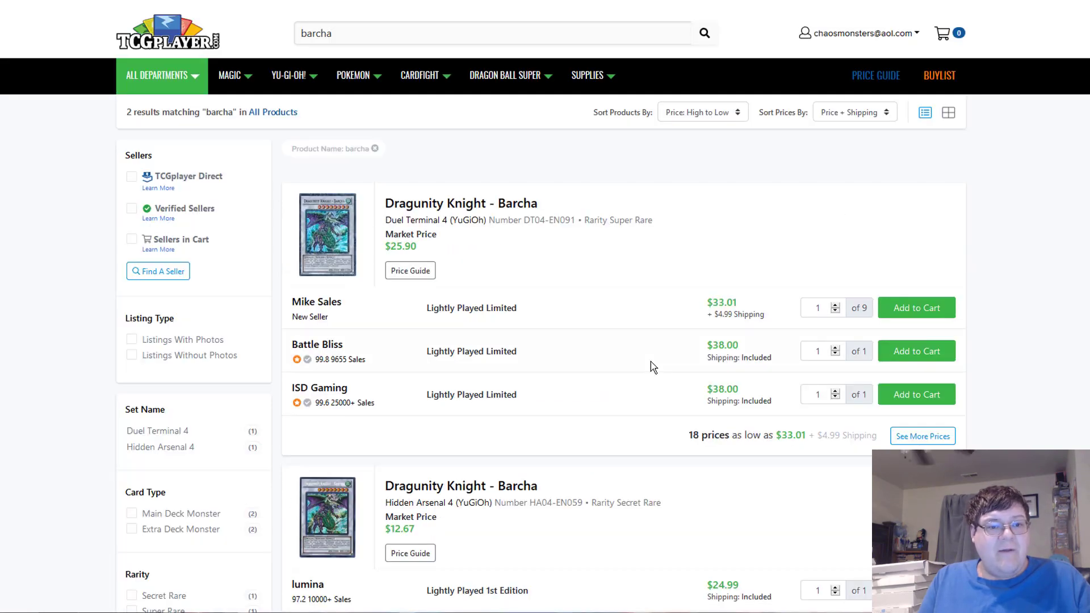
- Check the Barcha and Speedroid prices, ending on the three Artifact Sanctum results from $11.03
{"action": "scroll", "scroll_direction": "down", "scroll_amount": 3}
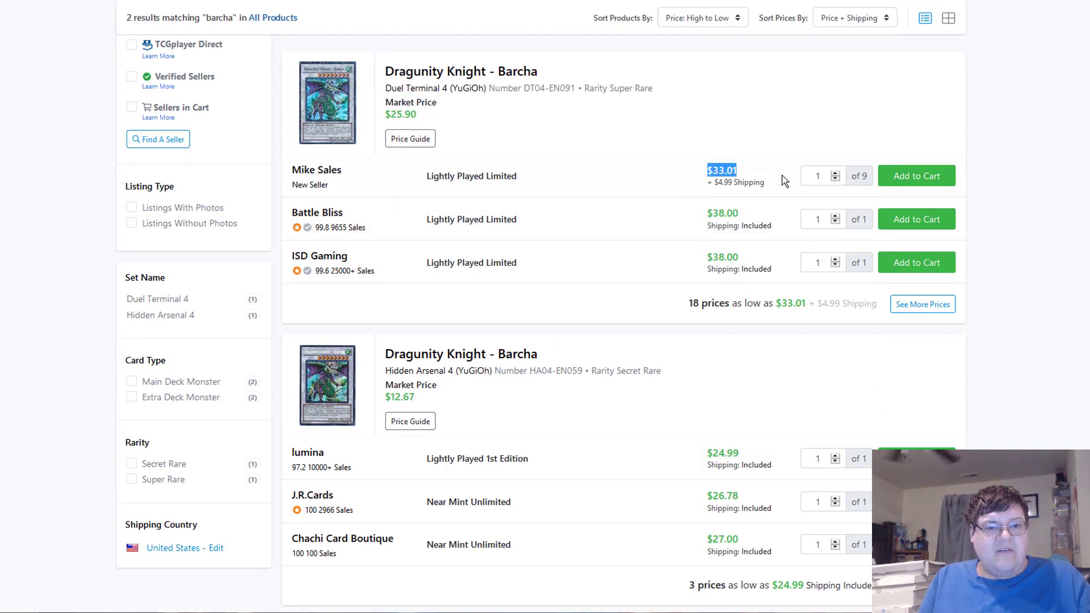
{"action": "scroll", "scroll_direction": "down", "scroll_amount": 3}
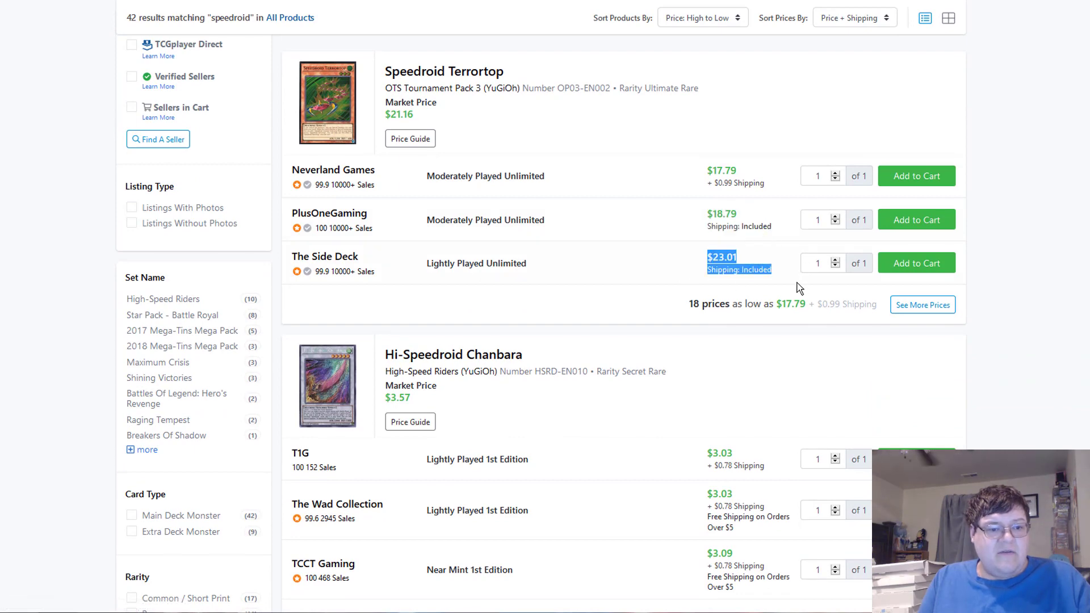
{"action": "scroll", "scroll_direction": "down", "scroll_amount": 3}
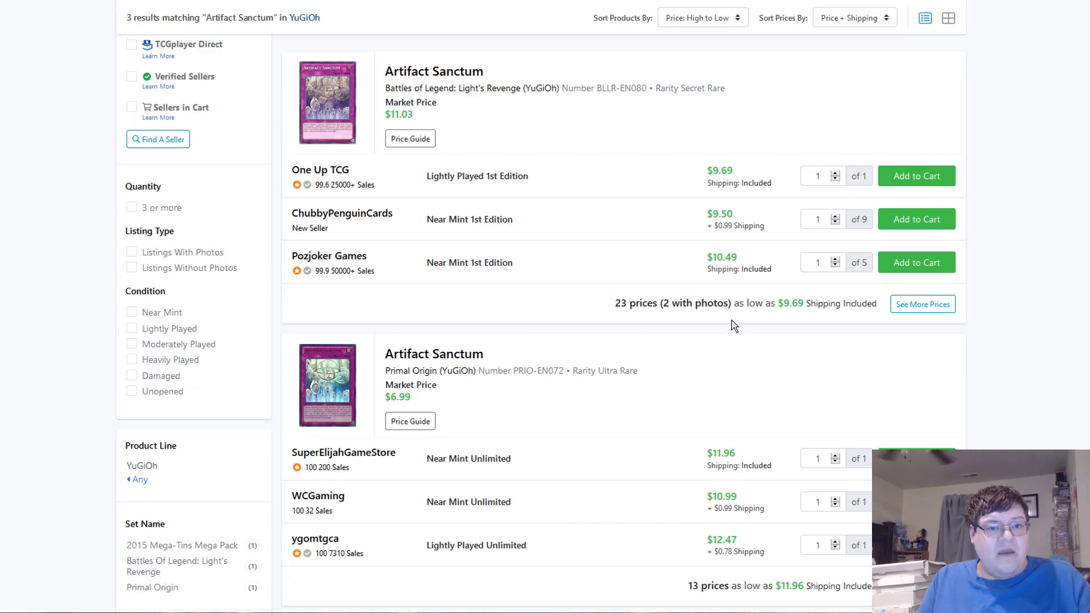
{"action": "scroll", "scroll_direction": "down", "scroll_amount": 3}
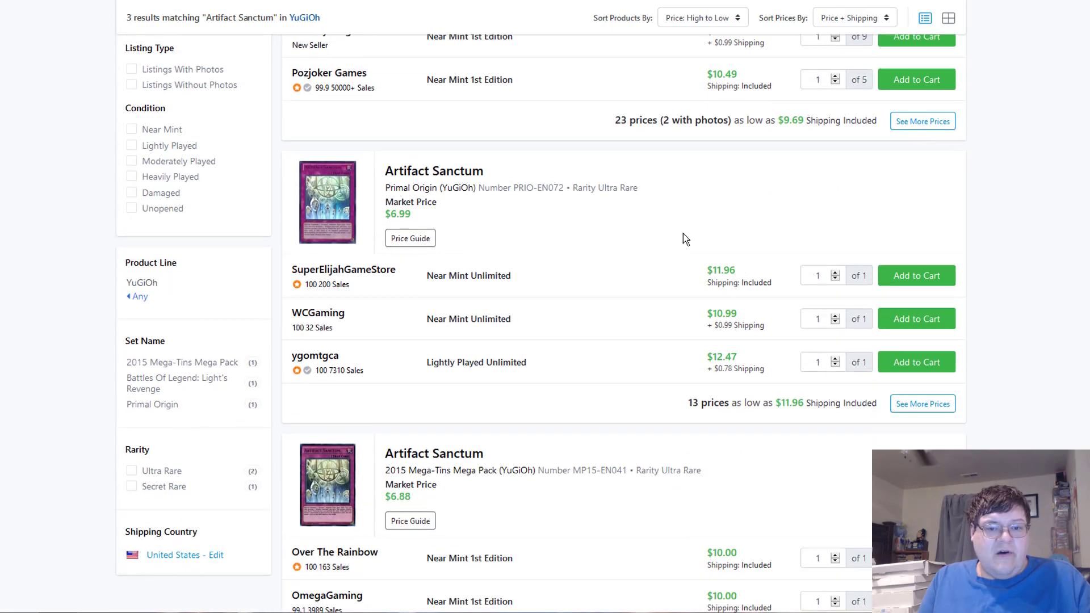
{"action": "scroll", "scroll_direction": "down", "scroll_amount": 3}
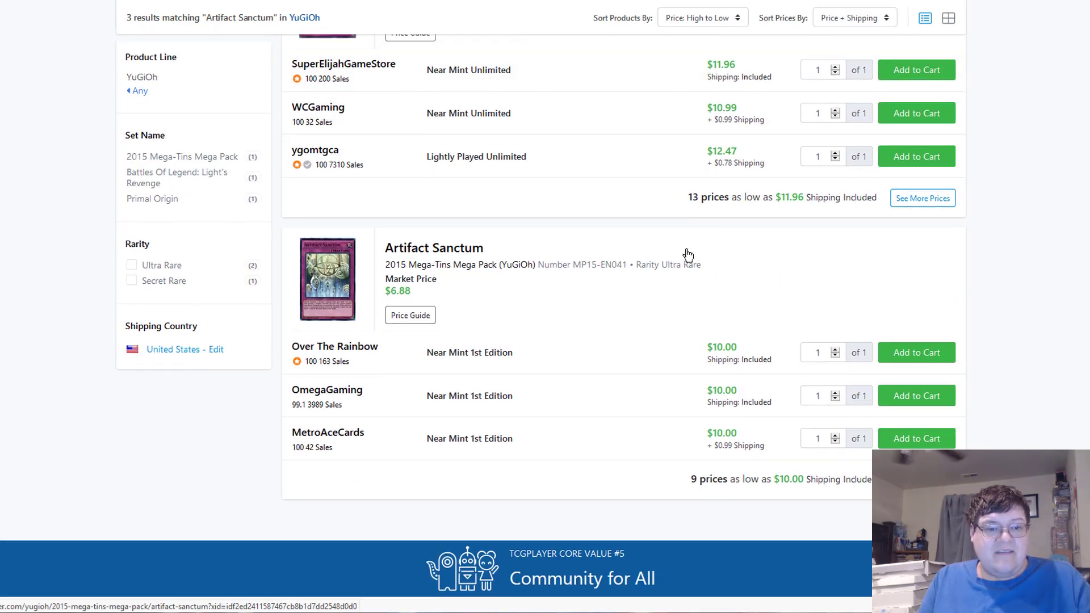
{"action": "scroll", "scroll_direction": "up", "scroll_amount": 3}
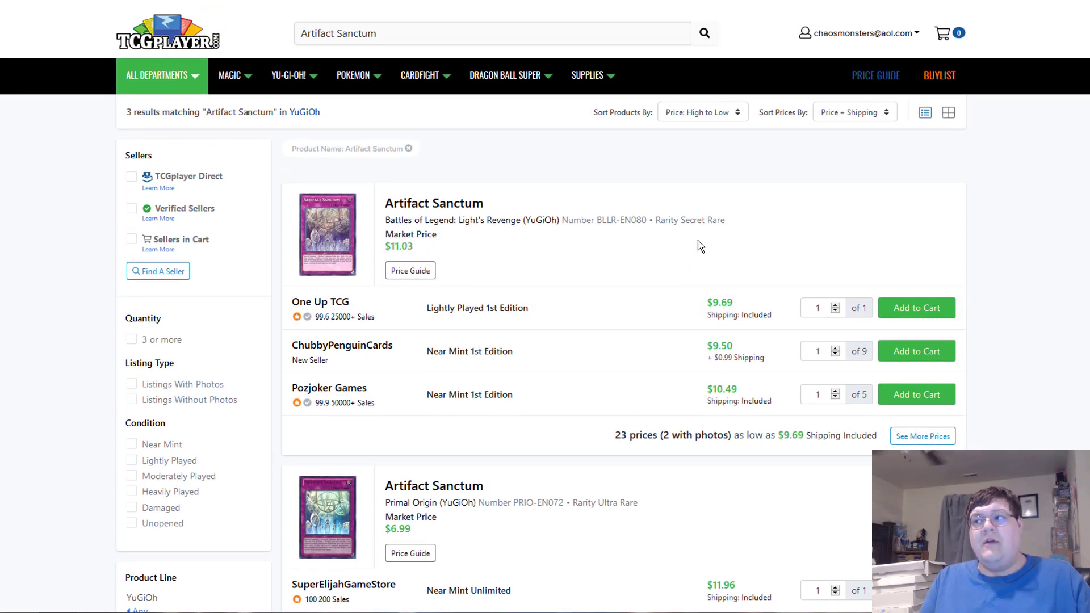